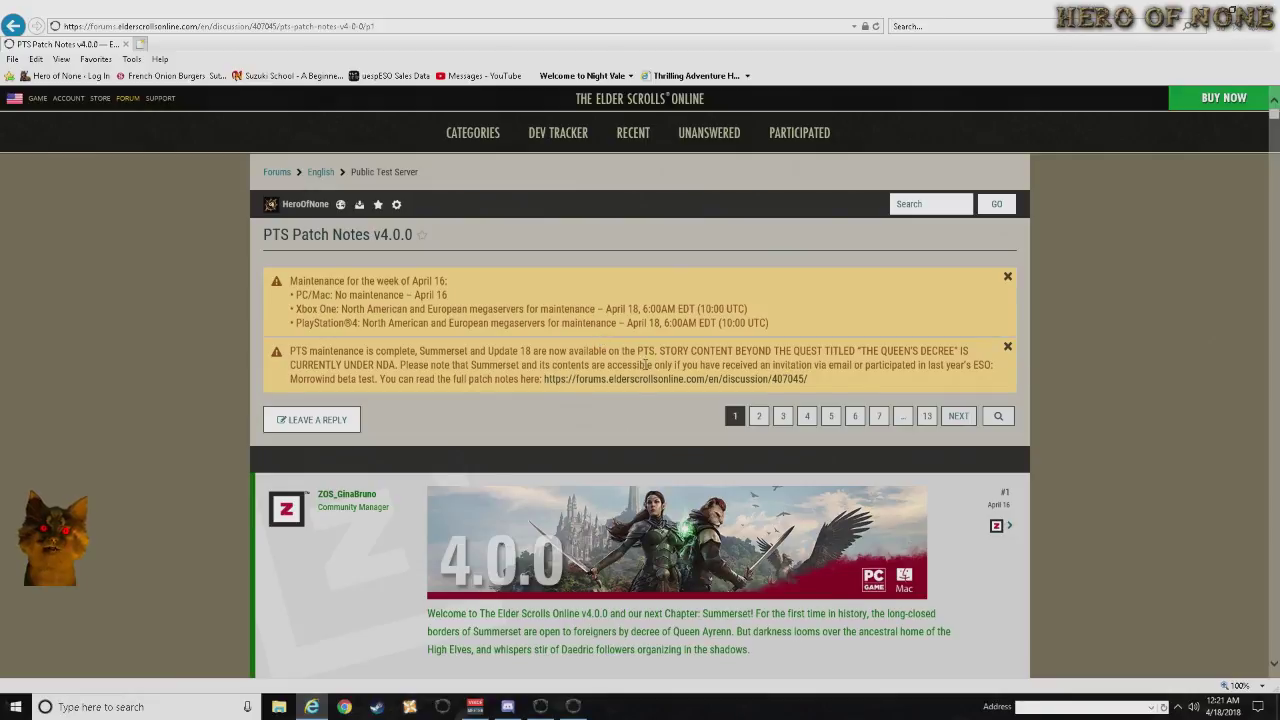
# Scroll past the introduction and table of contents to the Summerset zone and Psijic Order notes
pyautogui.scroll(-3)
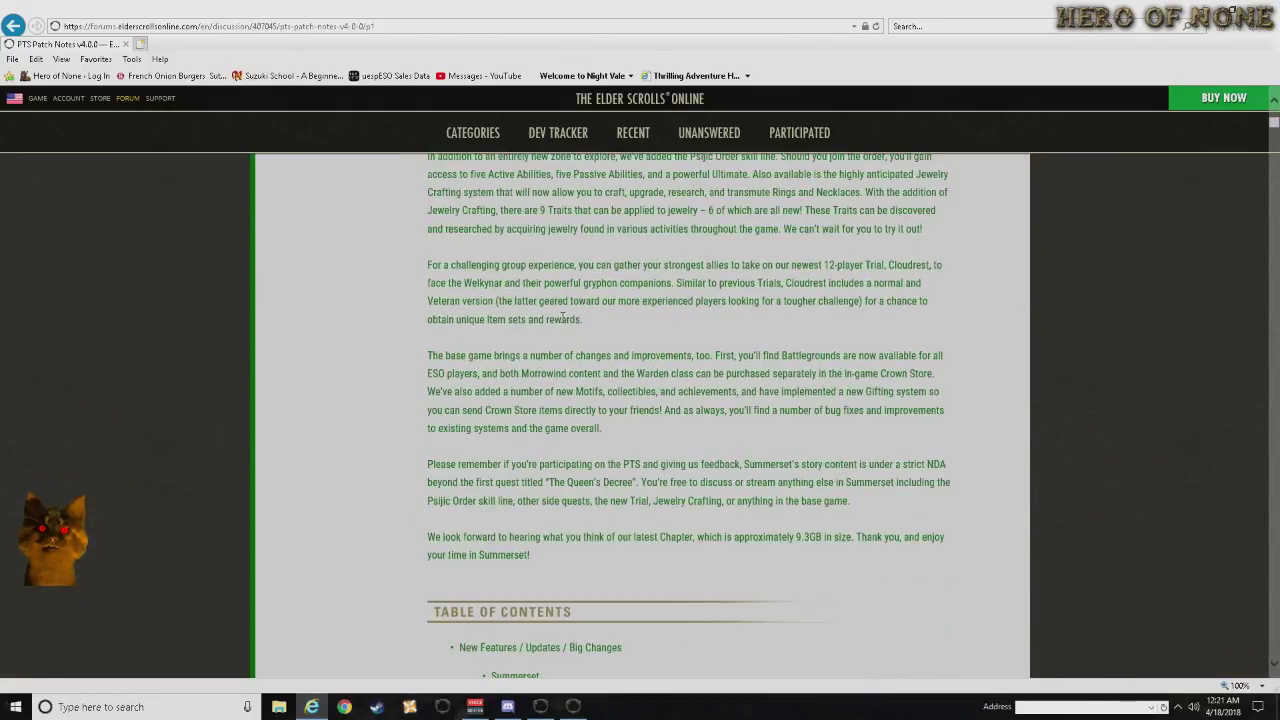
pyautogui.scroll(-3)
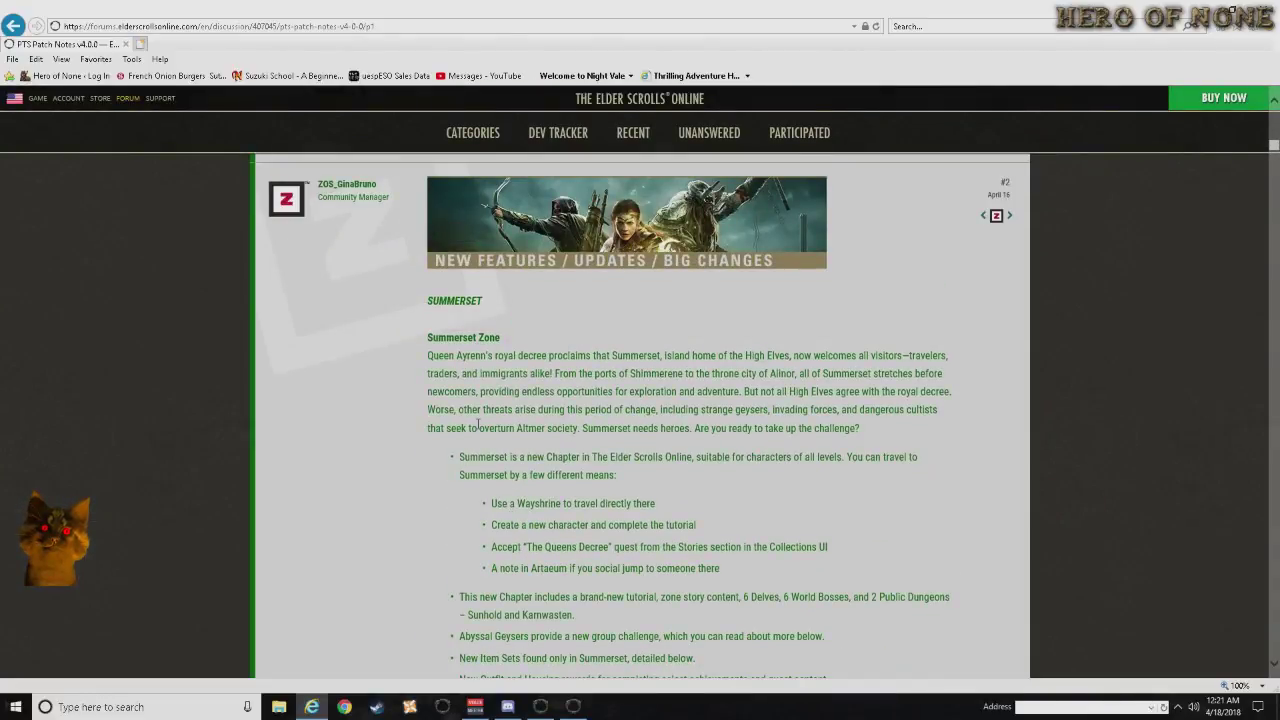
pyautogui.scroll(-3)
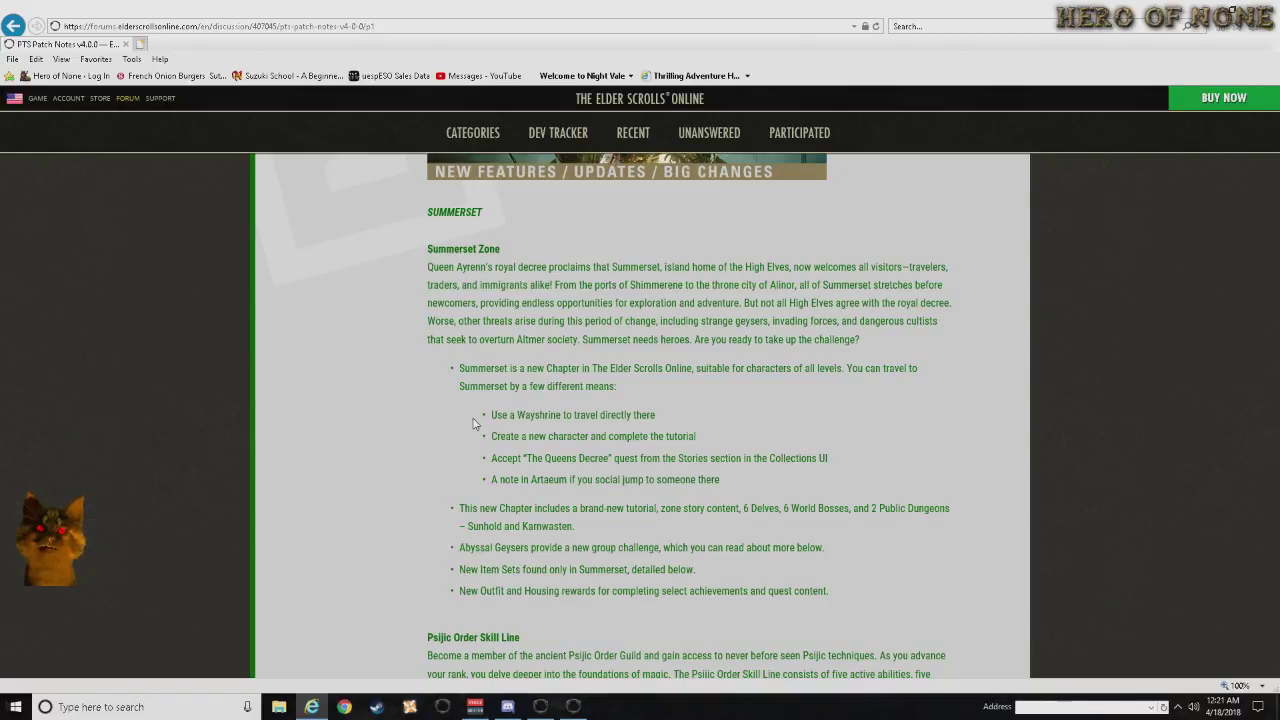
pyautogui.moveTo(482, 168)
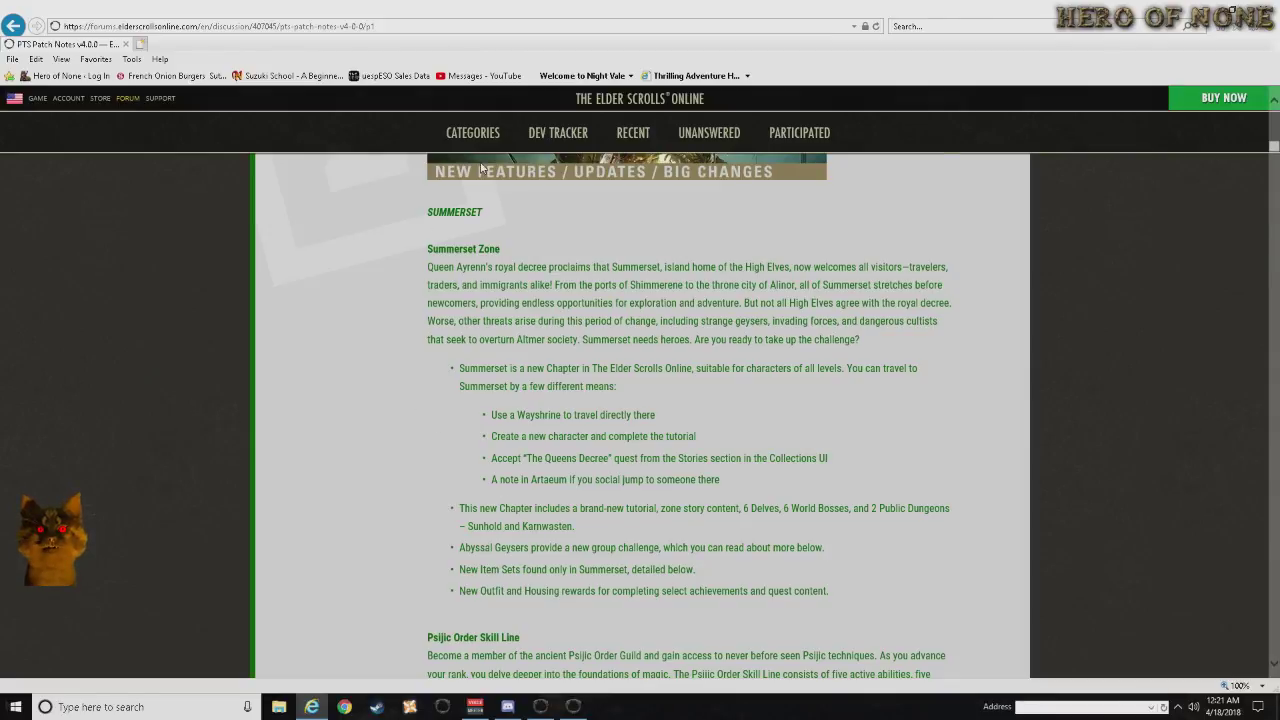
pyautogui.moveTo(654, 504)
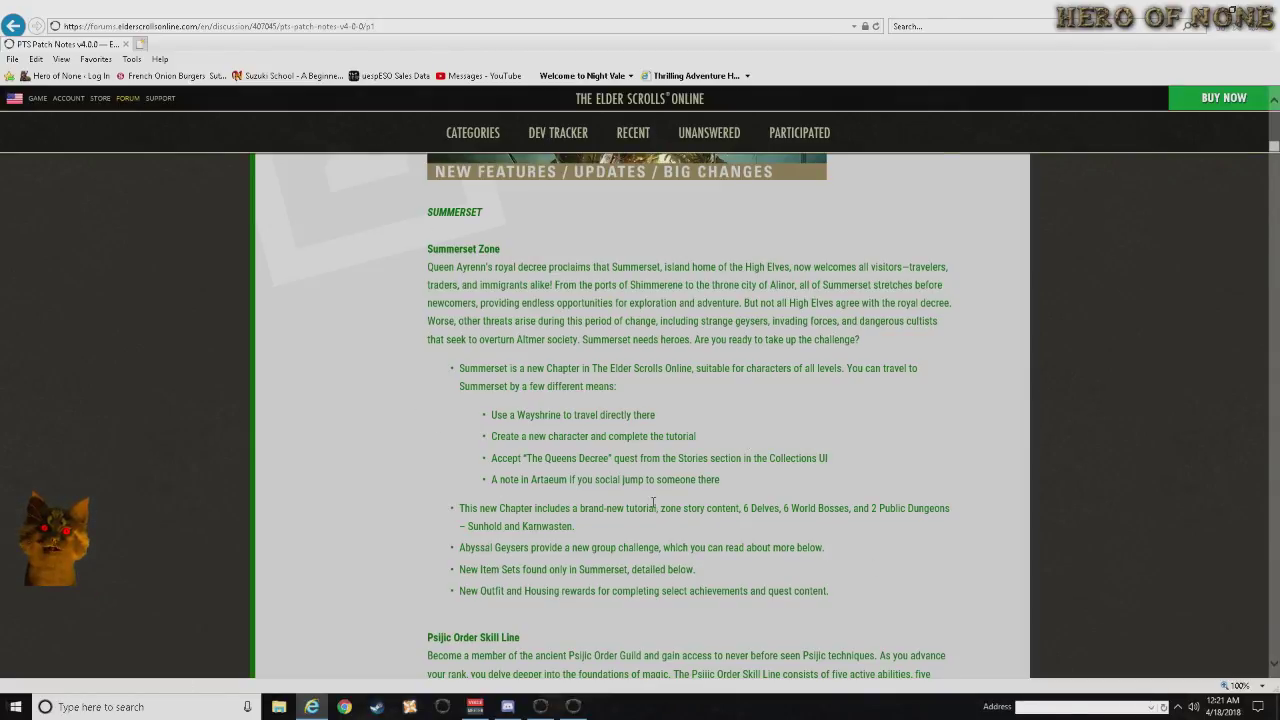
pyautogui.moveTo(476, 520)
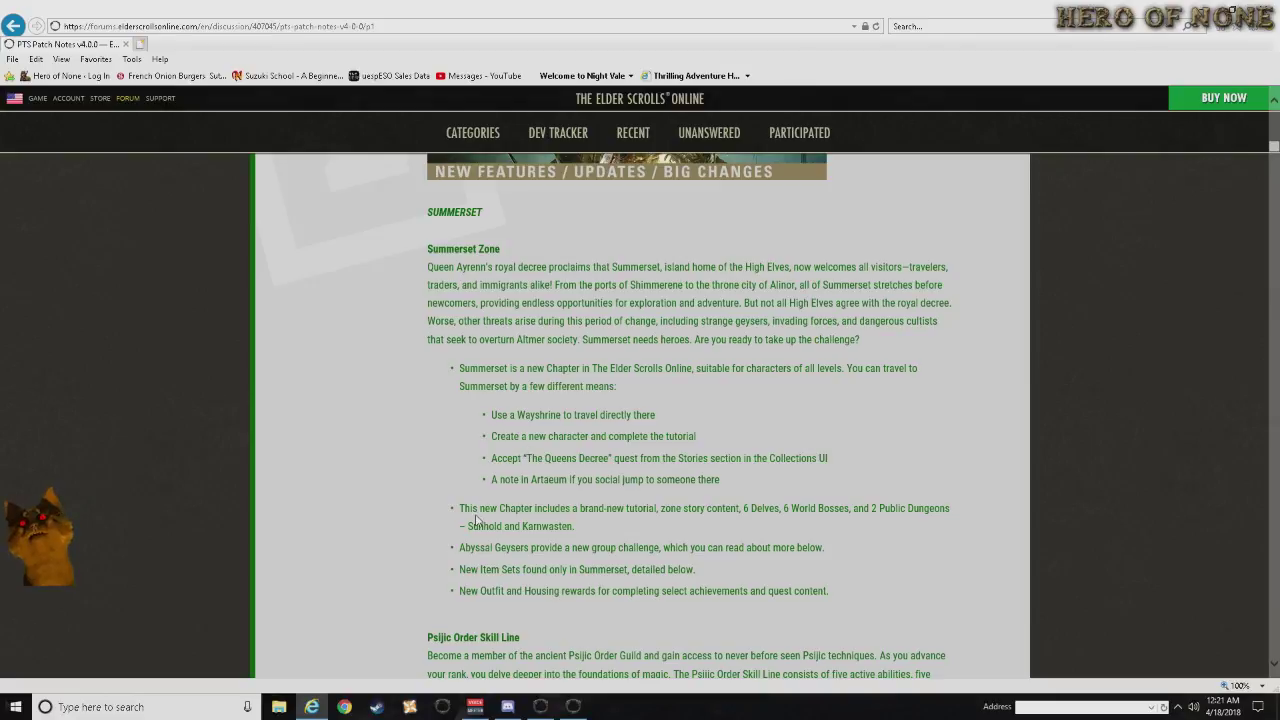
pyautogui.moveTo(856, 530)
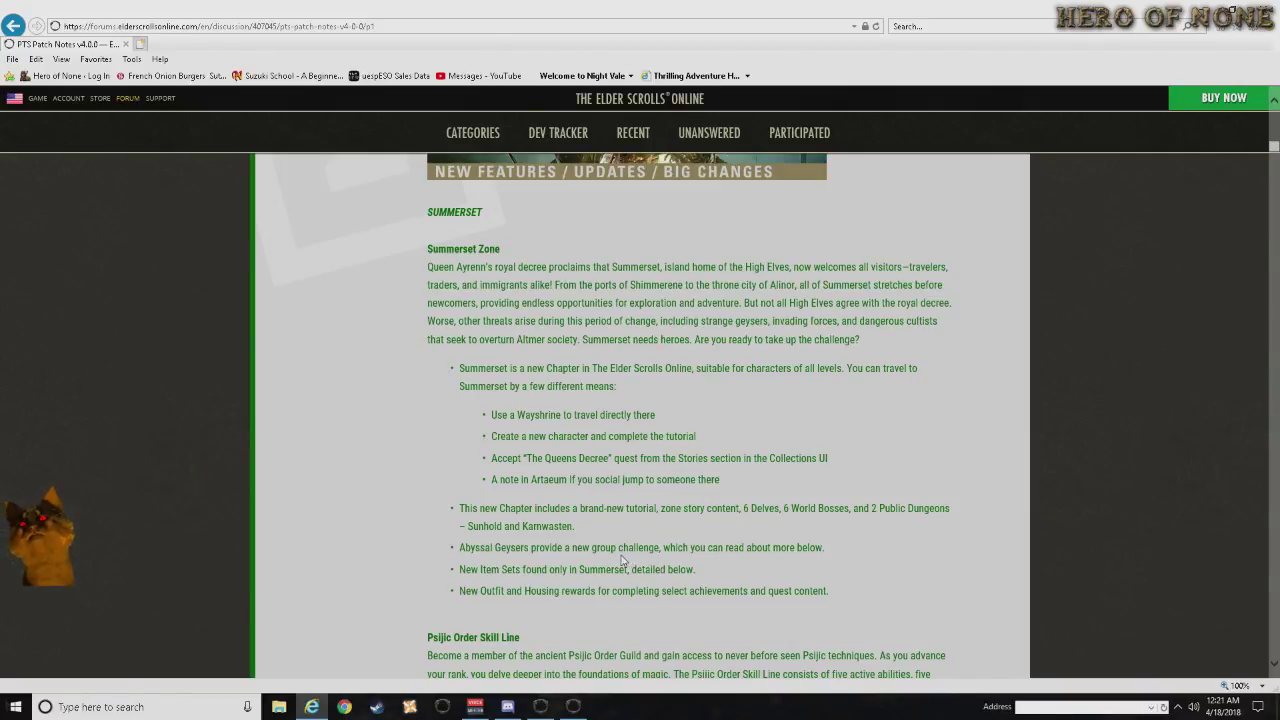
pyautogui.moveTo(754, 500)
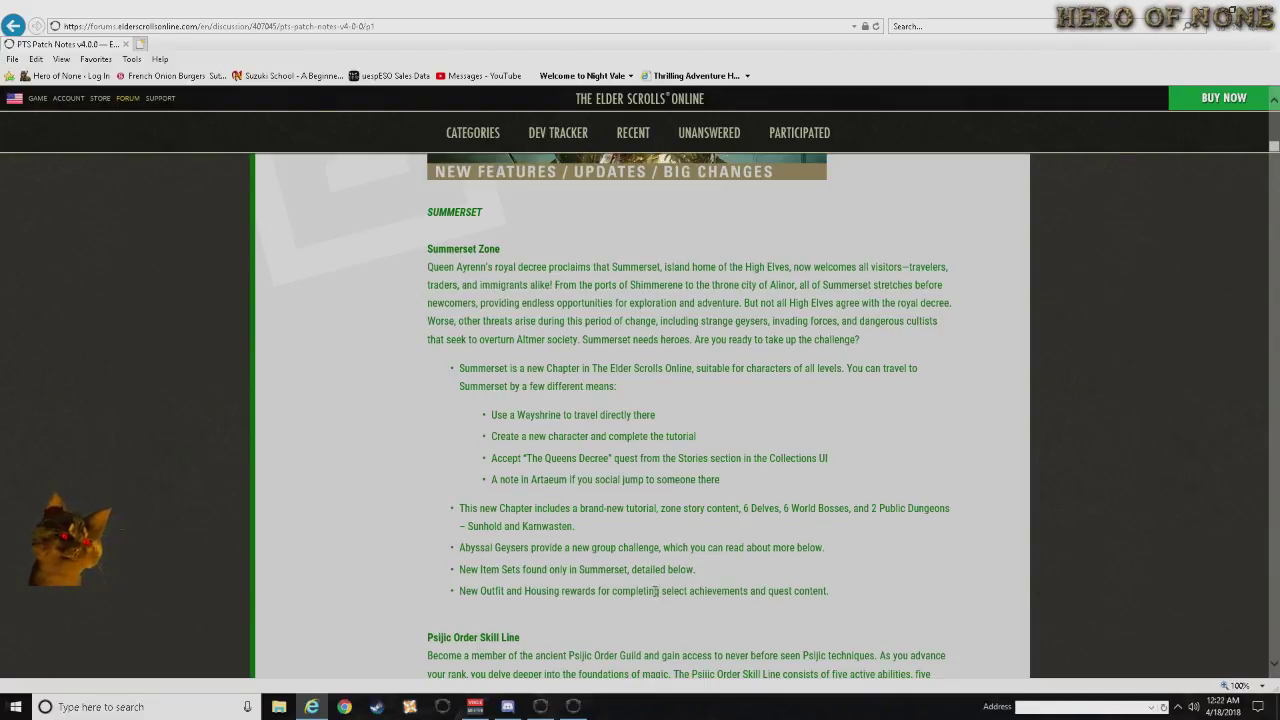
pyautogui.scroll(-3)
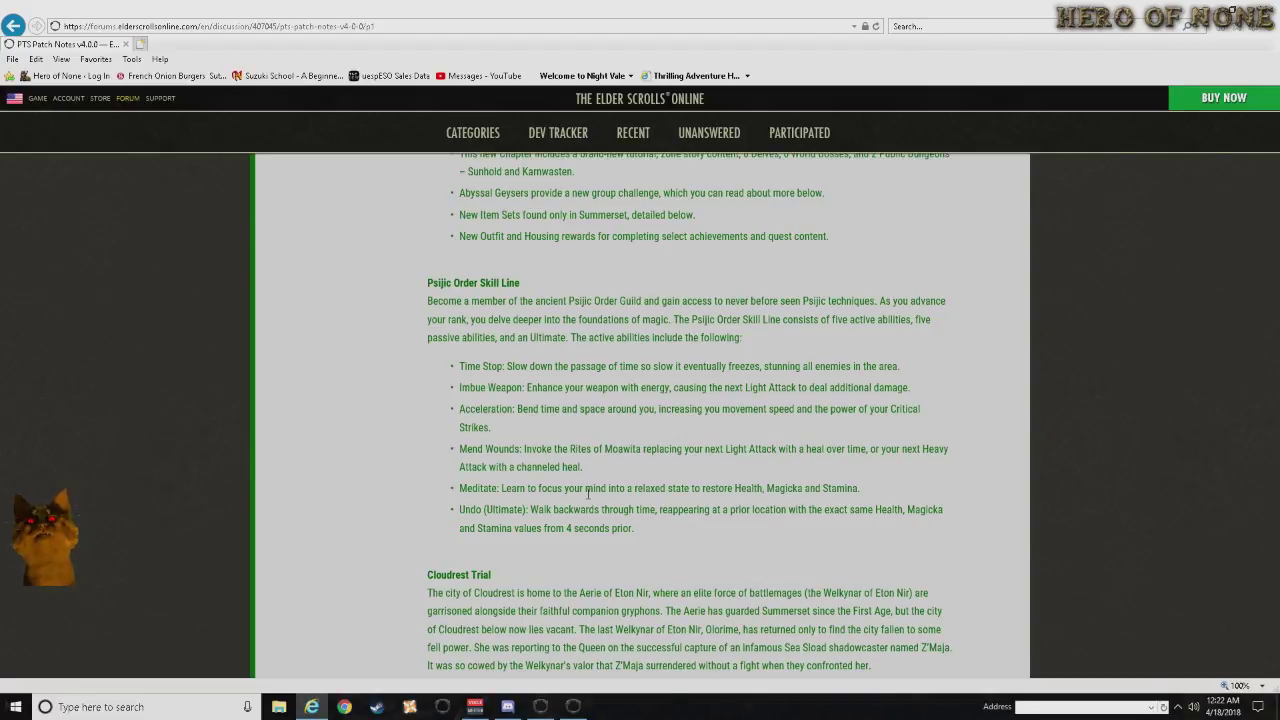
pyautogui.moveTo(642, 528)
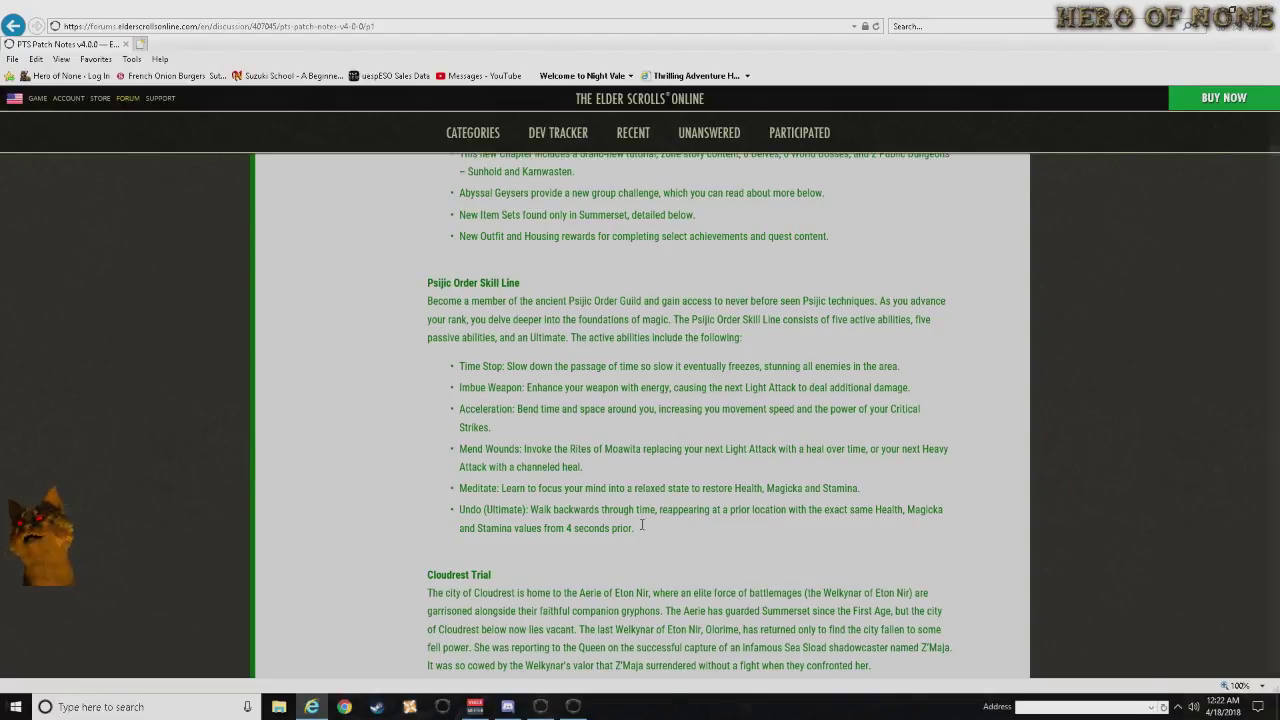
# Scroll past Cloudrest Trial and highlight the opening sentences of the Jewelry Crafting paragraph
pyautogui.scroll(-3)
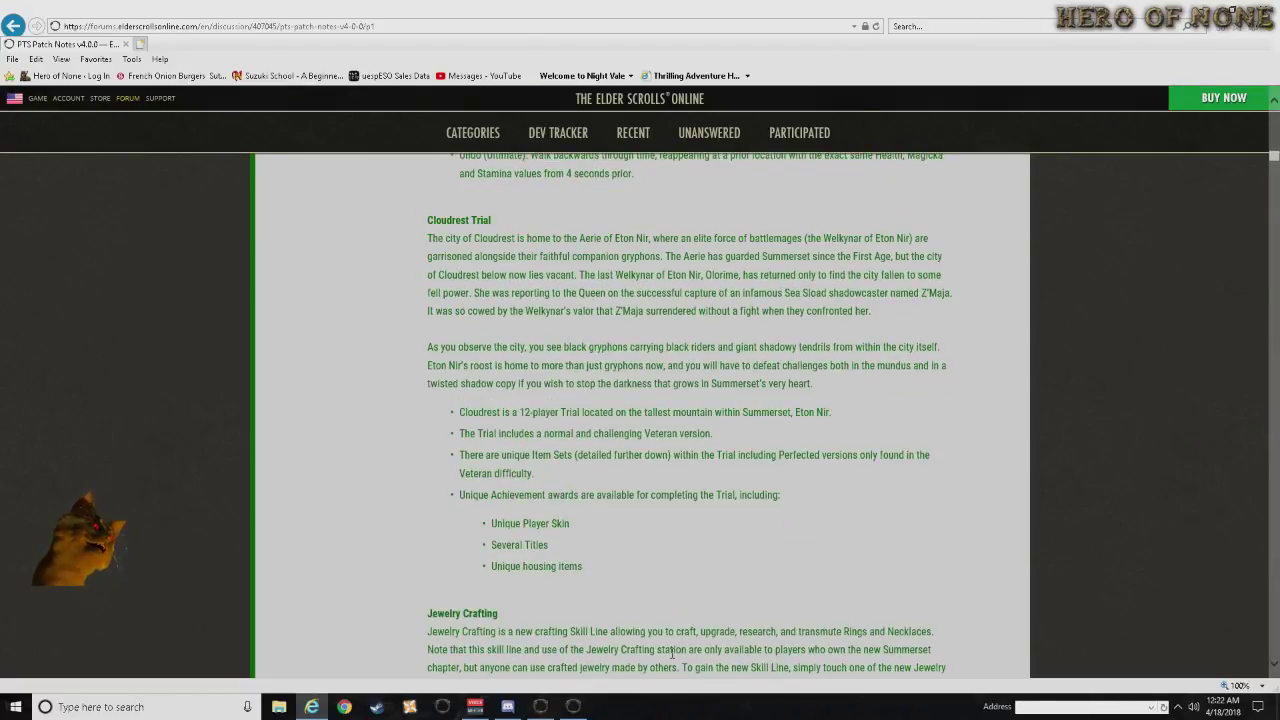
pyautogui.scroll(-3)
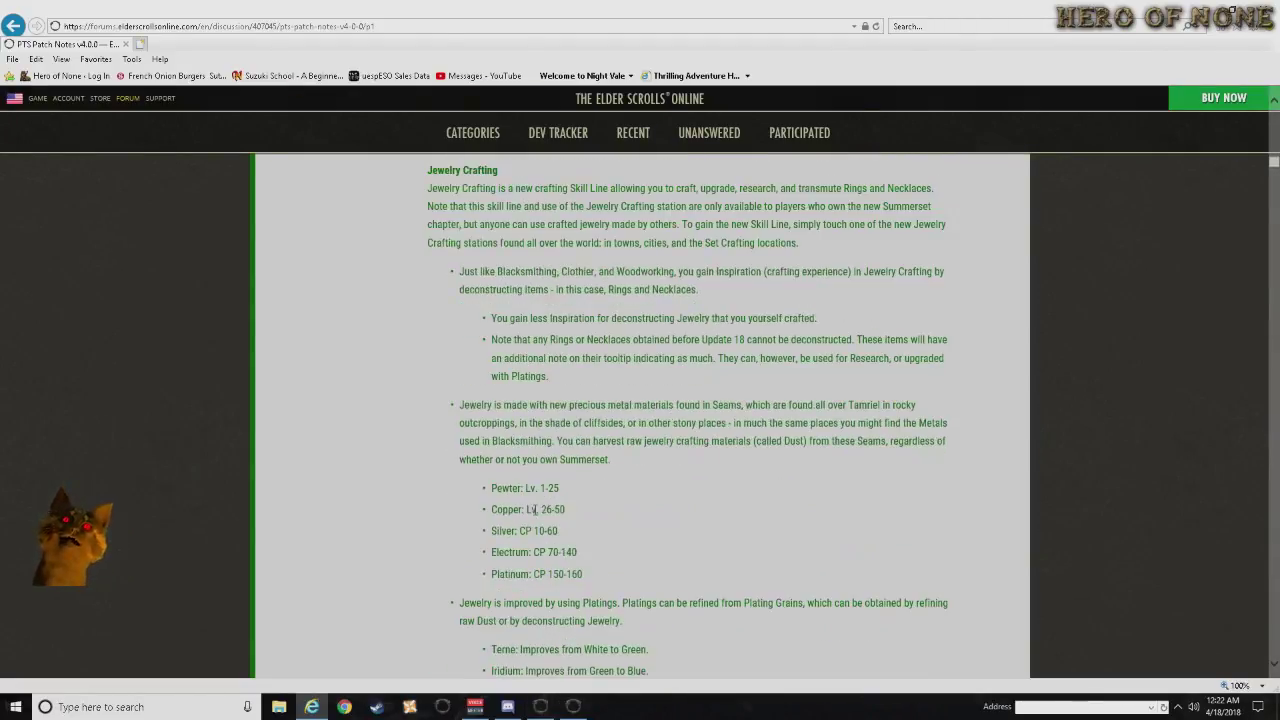
pyautogui.moveTo(508, 204)
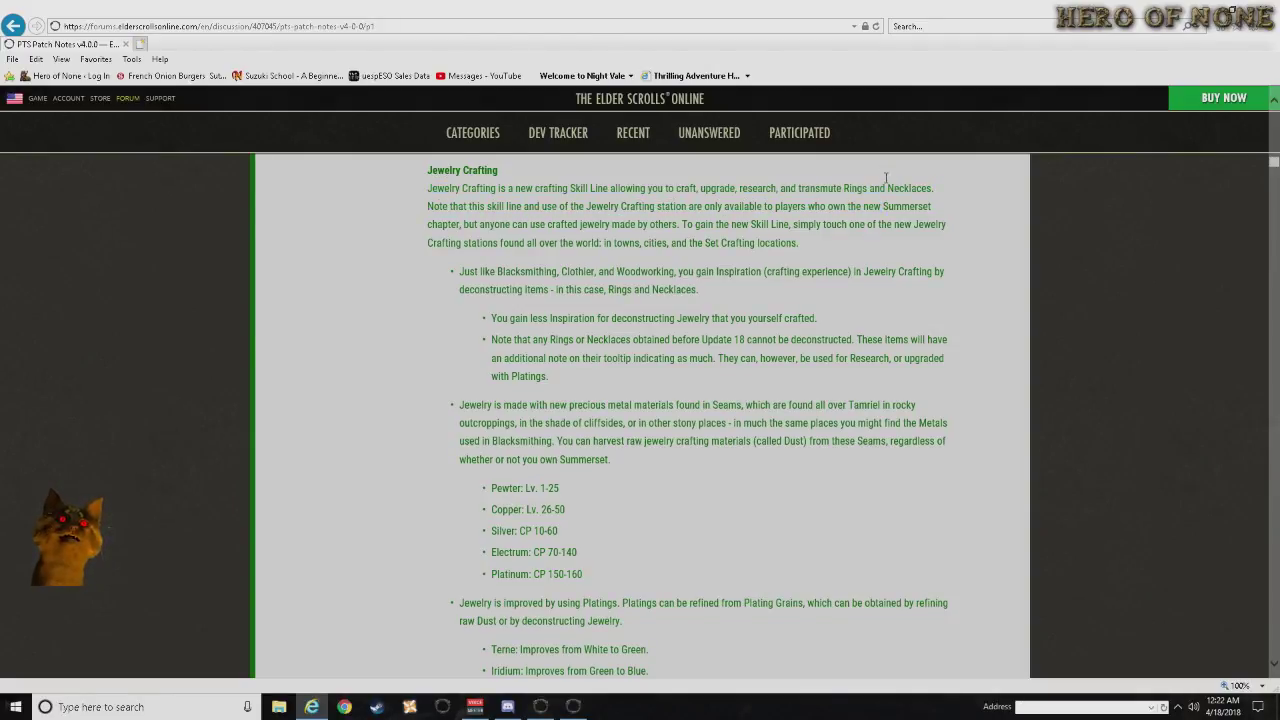
pyautogui.moveTo(428, 188); pyautogui.dragTo(860, 224)
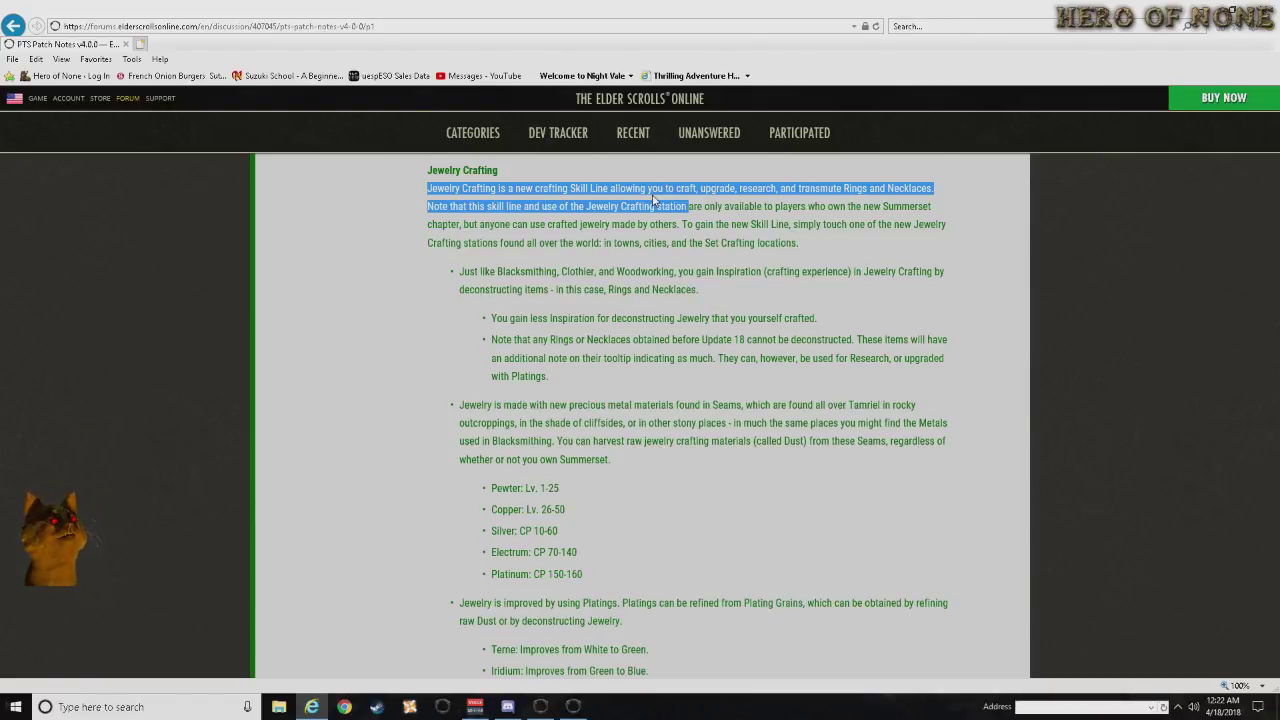
# Scroll through the Jewelry Crafting Traits list to the Infused, Protective and Bloodthirsty entries
pyautogui.scroll(-3)
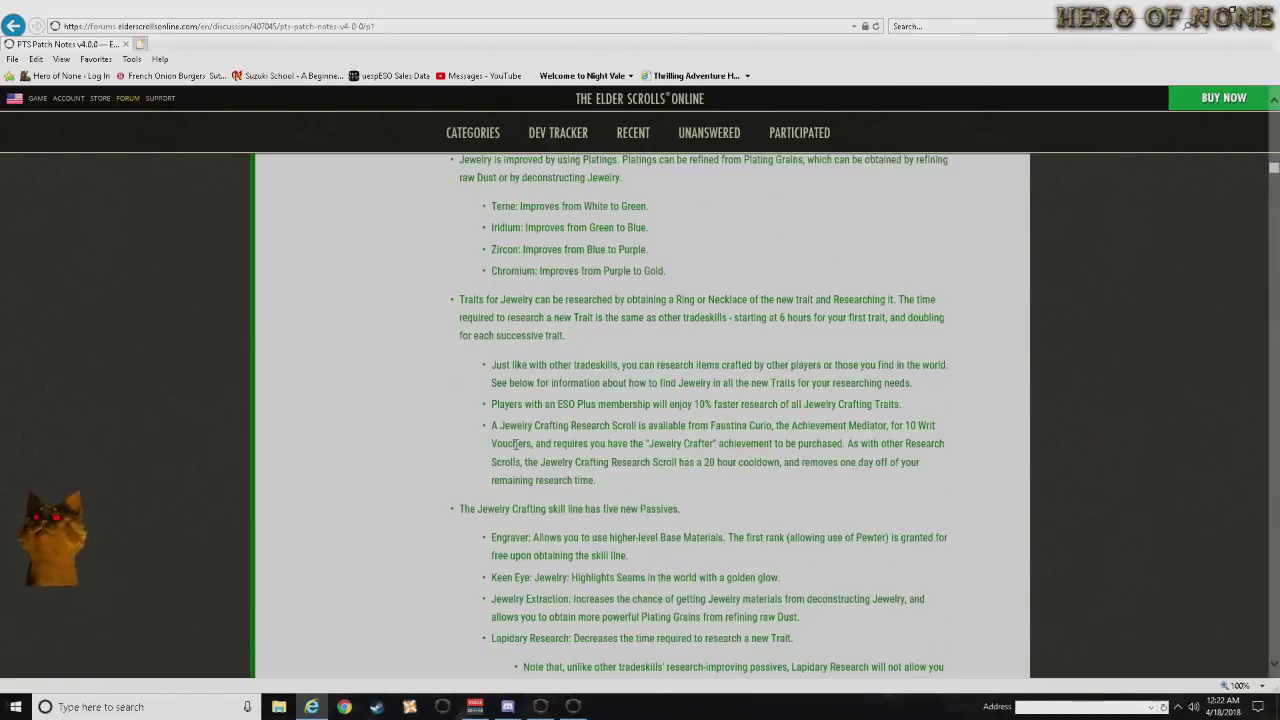
pyautogui.scroll(-3)
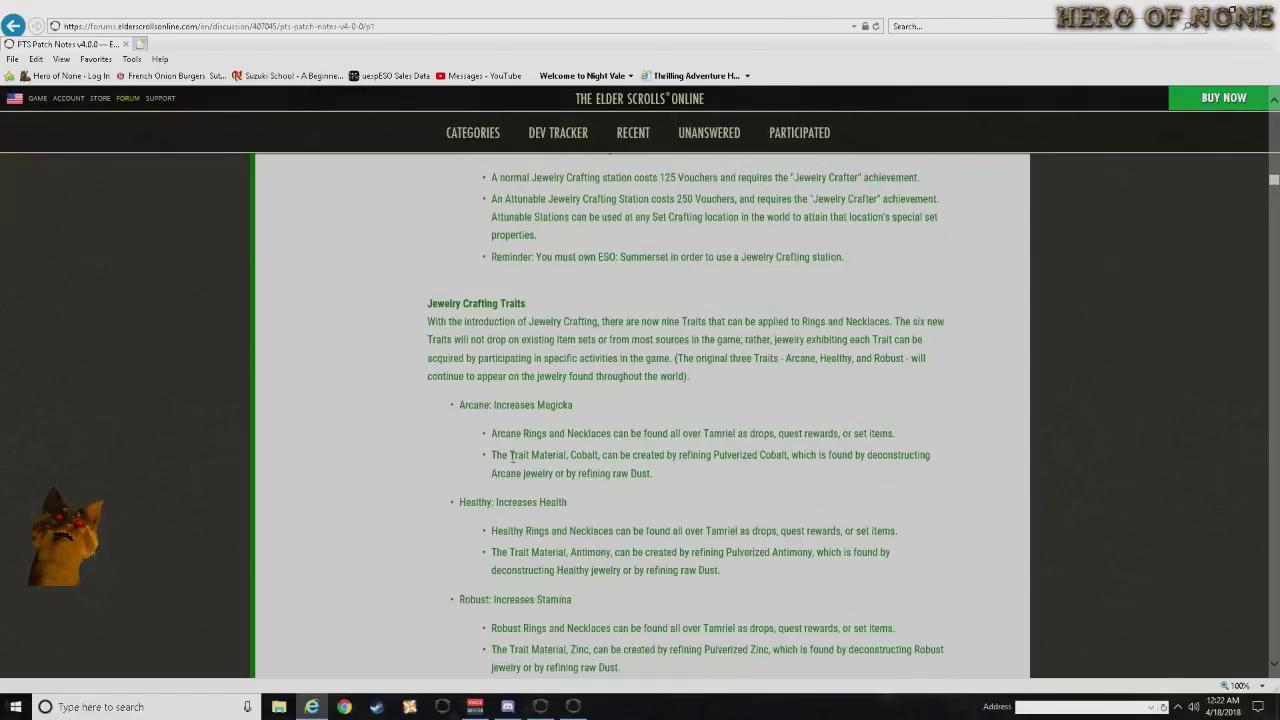
pyautogui.scroll(-3)
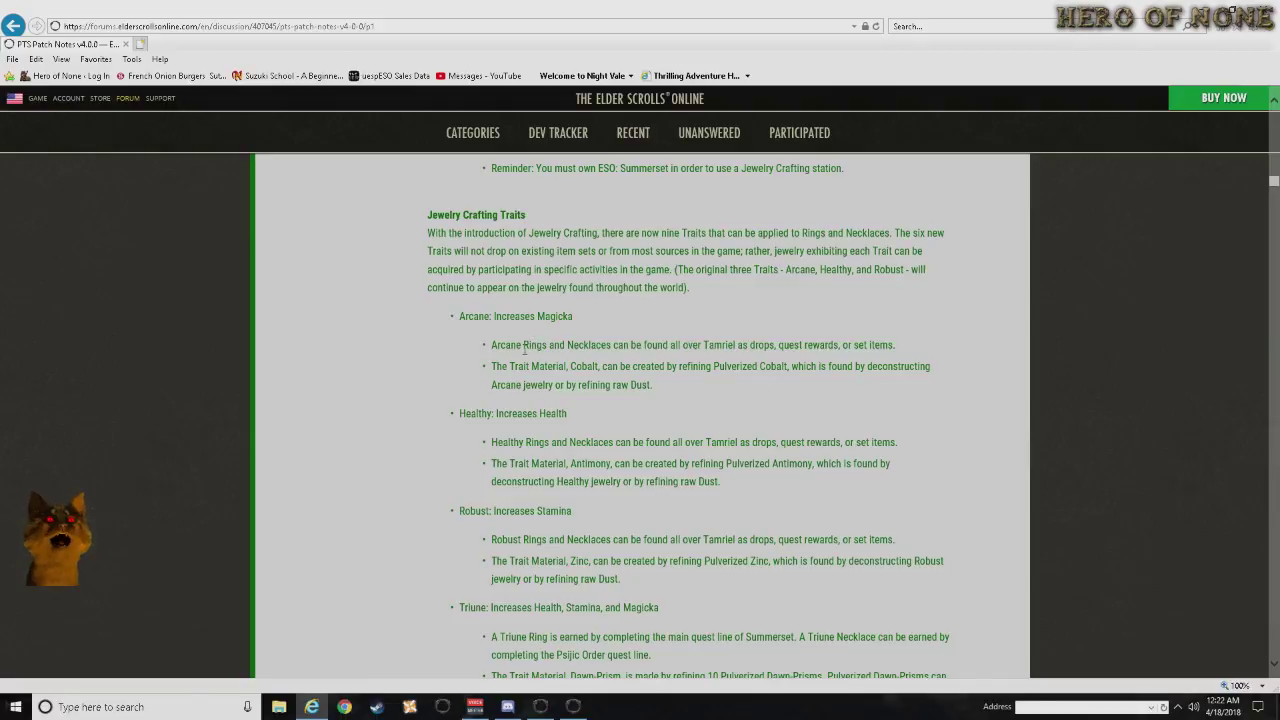
pyautogui.scroll(-3)
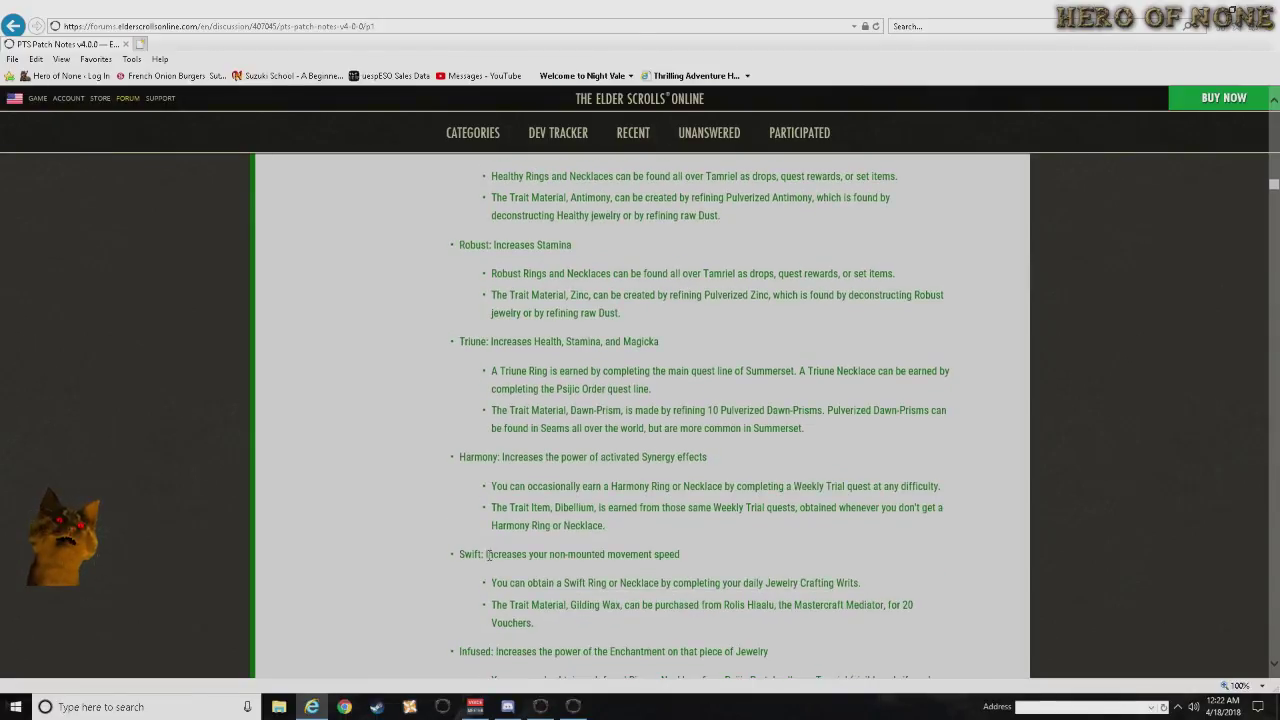
pyautogui.scroll(-3)
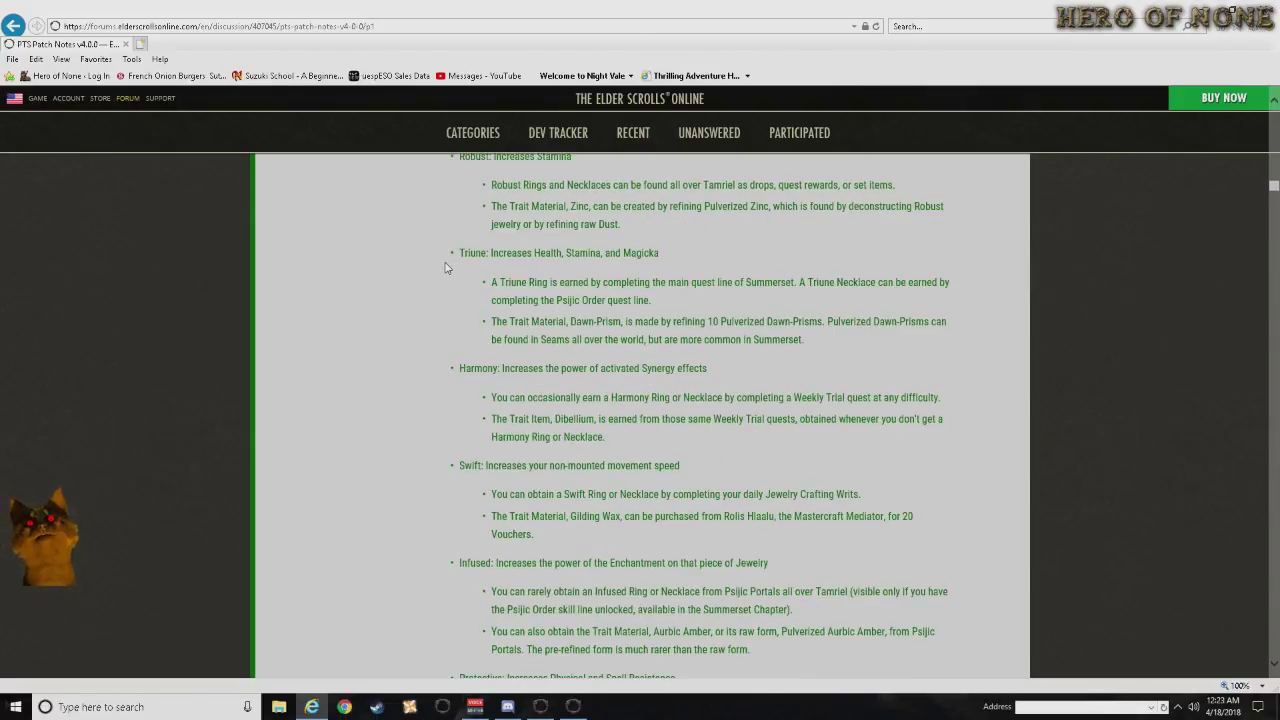
pyautogui.moveTo(604, 248)
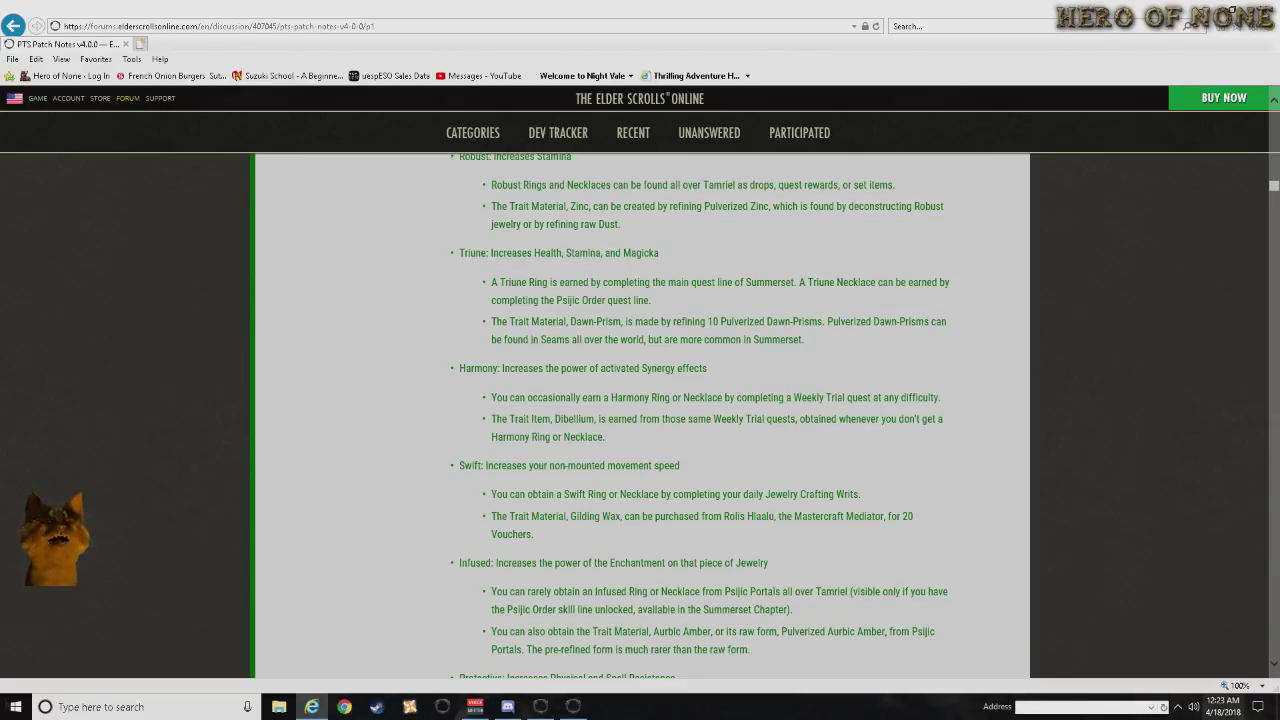
pyautogui.scroll(-3)
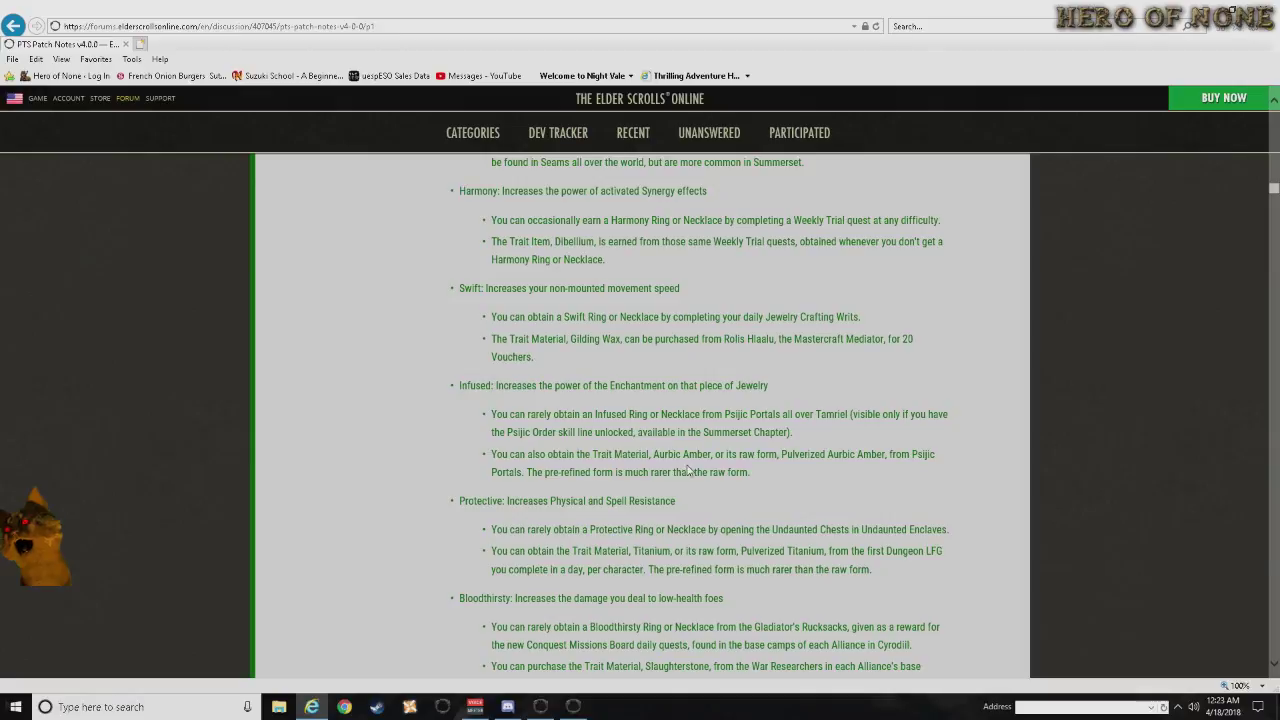
pyautogui.moveTo(550, 180)
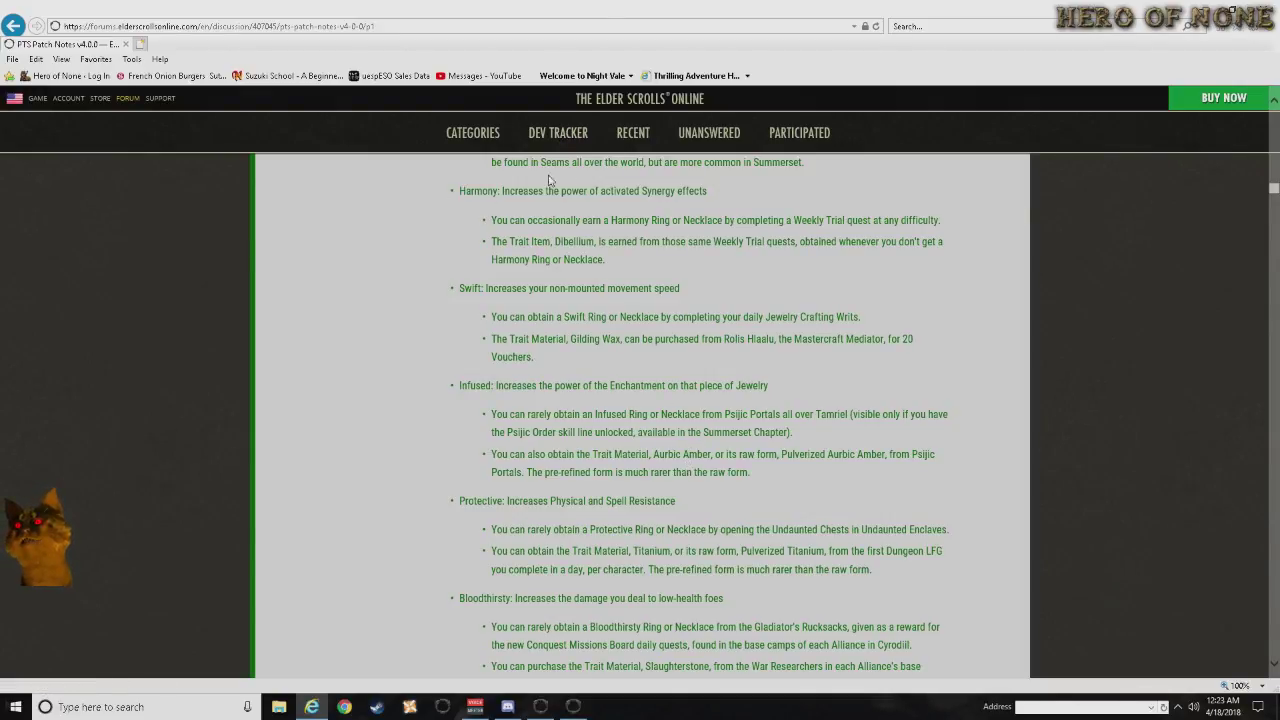
pyautogui.moveTo(522, 190)
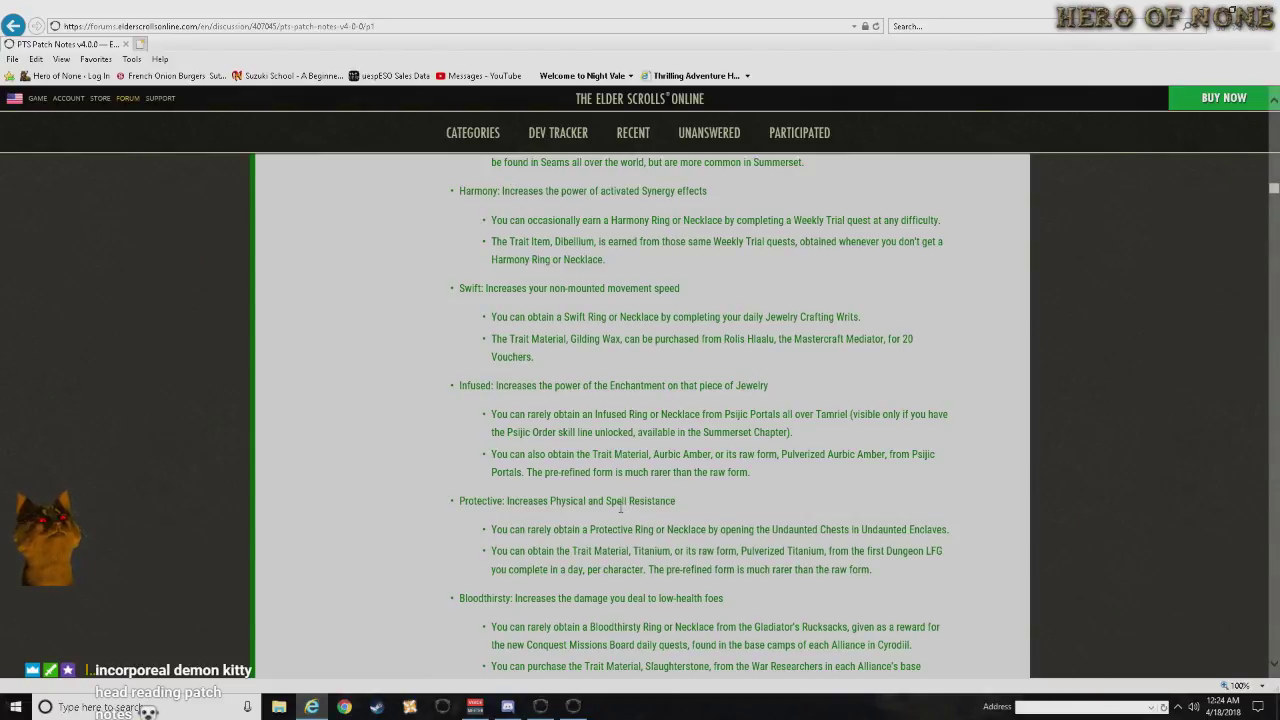
# Scroll to the New Item Sets heading and Crafted Sets list, reaching New Collectibles
pyautogui.scroll(-3)
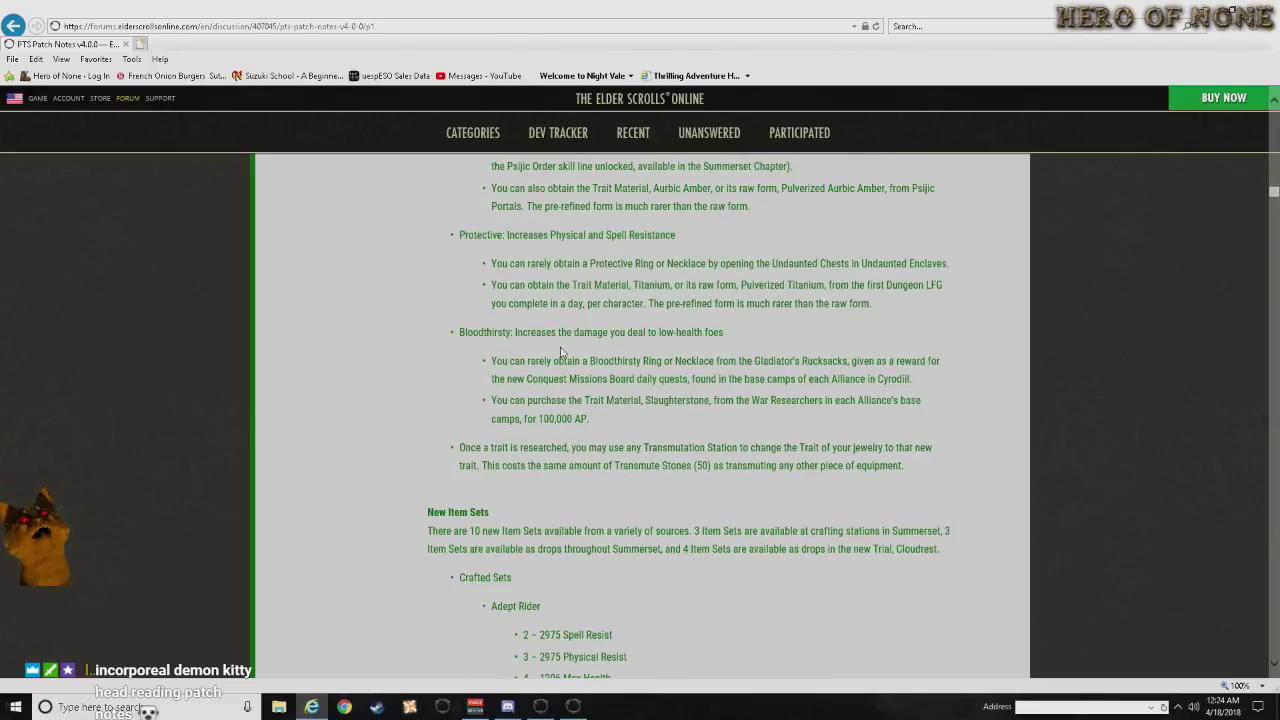
pyautogui.moveTo(422, 394)
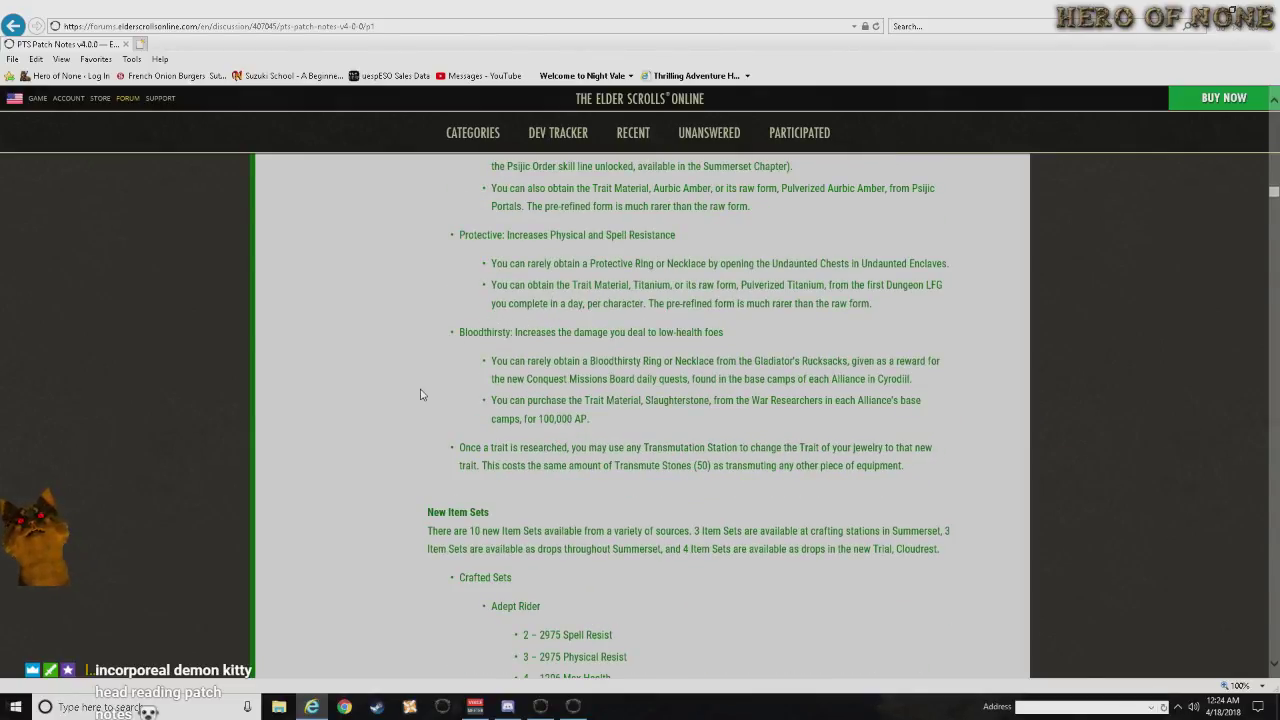
pyautogui.moveTo(384, 382)
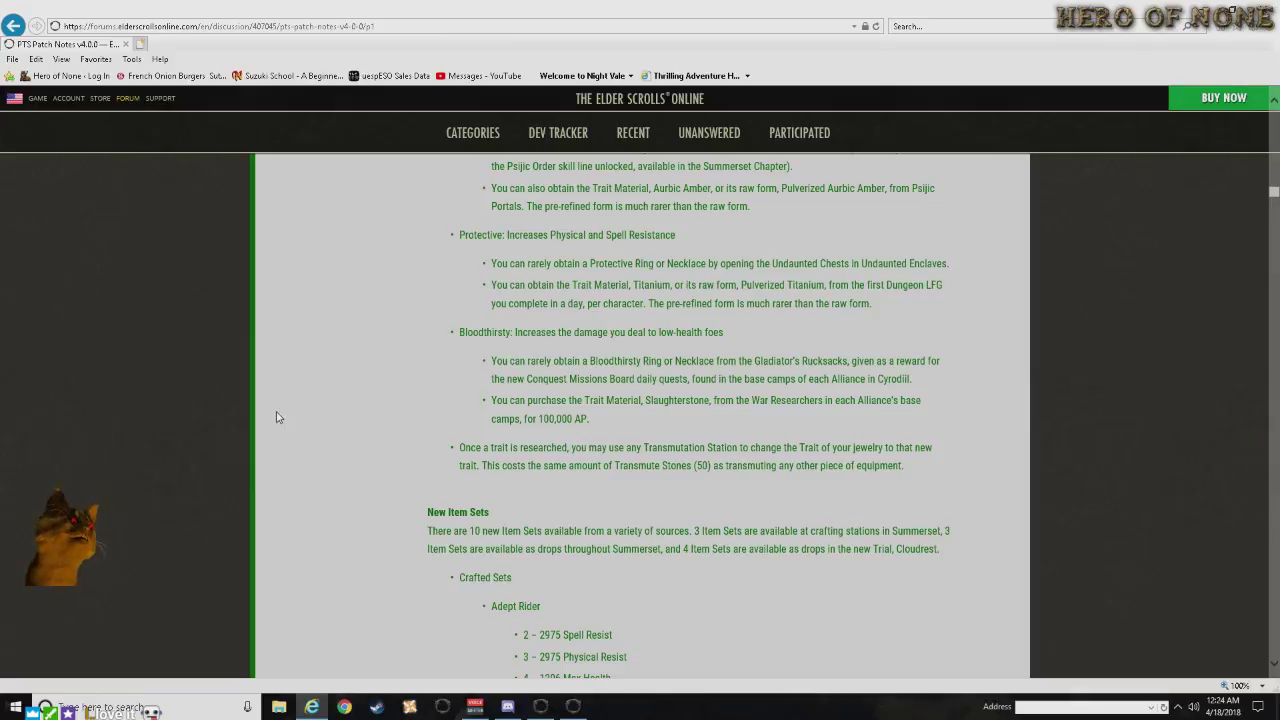
pyautogui.moveTo(264, 436)
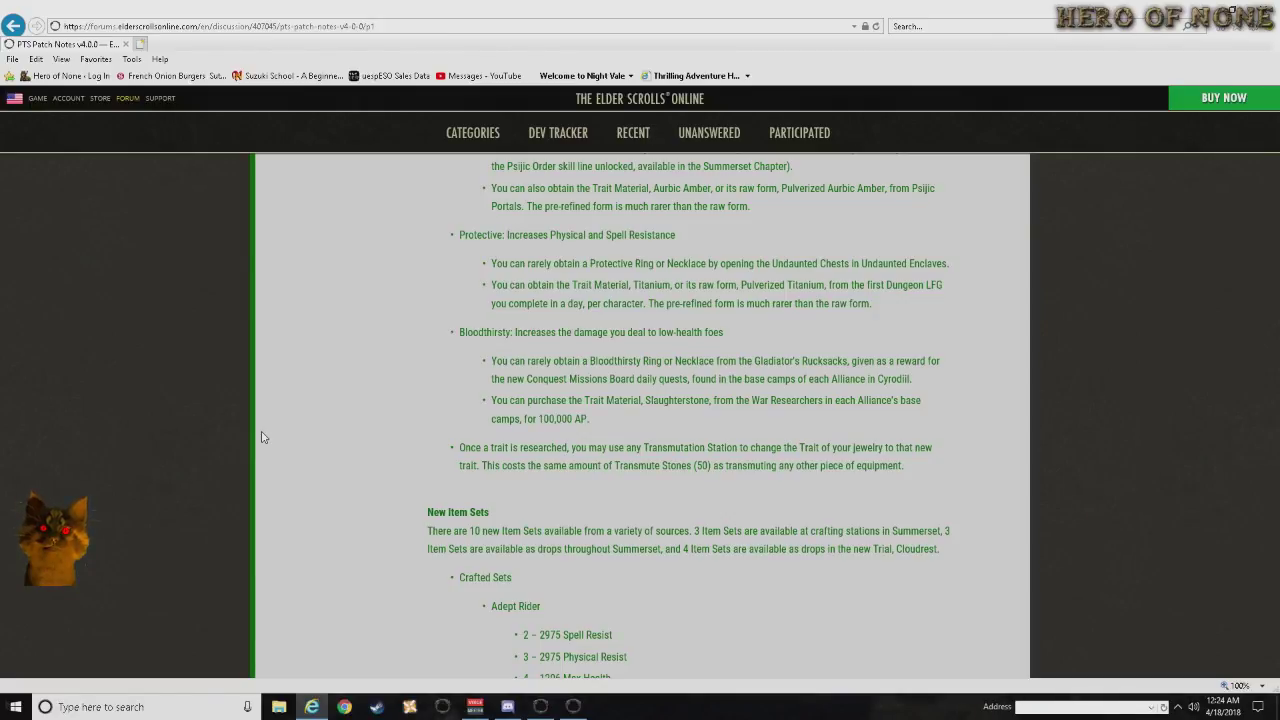
pyautogui.moveTo(444, 560)
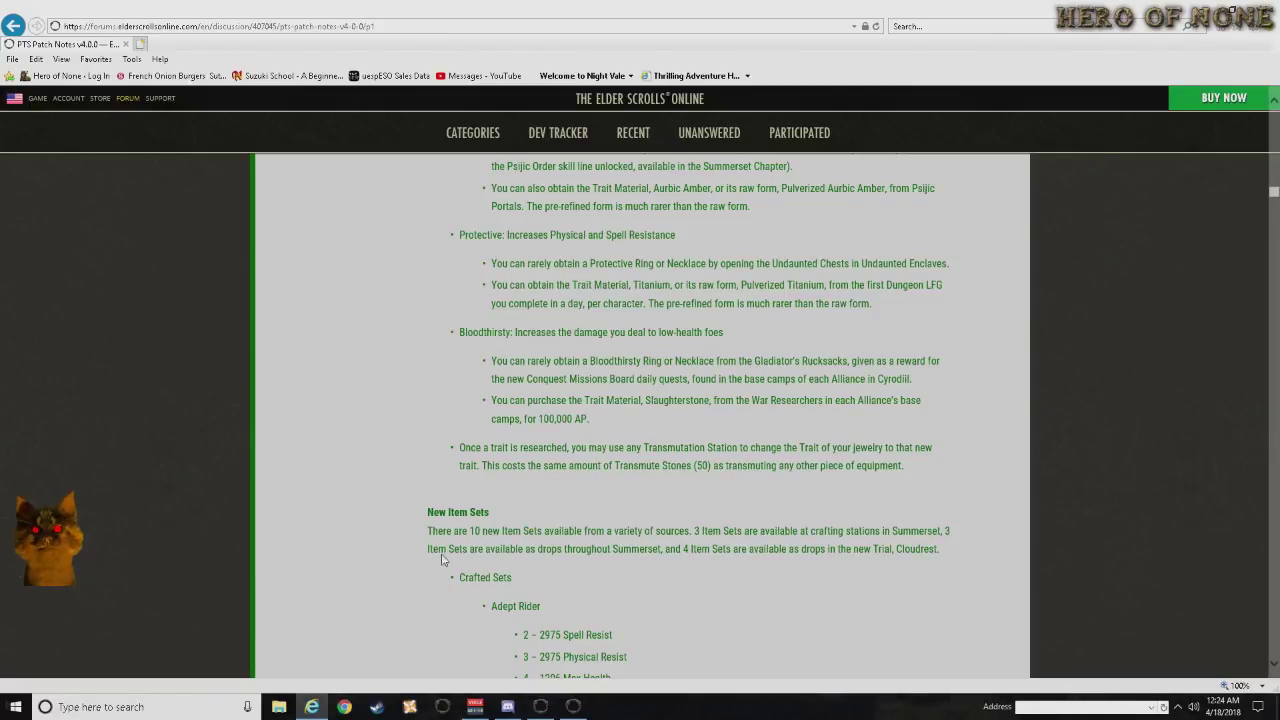
pyautogui.scroll(-3)
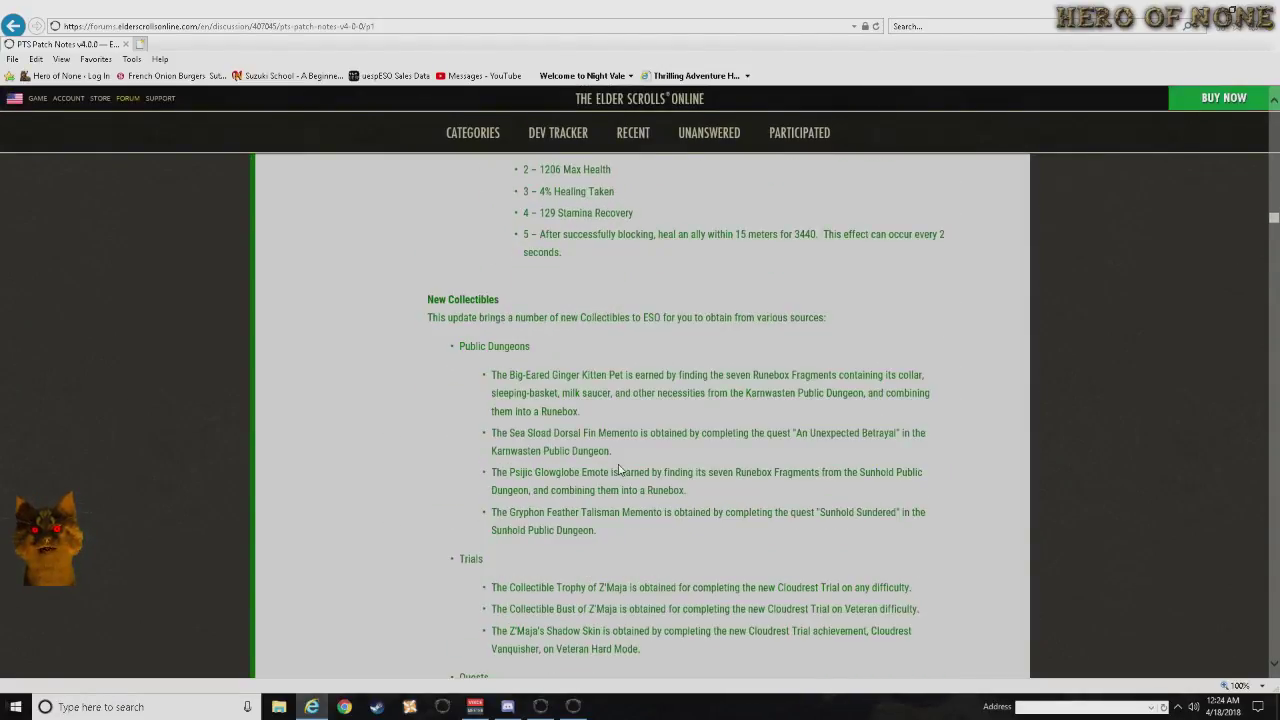
# Scroll past New Collectibles, Psijic Portals, Abyssal Geysers and New Houses to the BASE GAME post
pyautogui.scroll(-3)
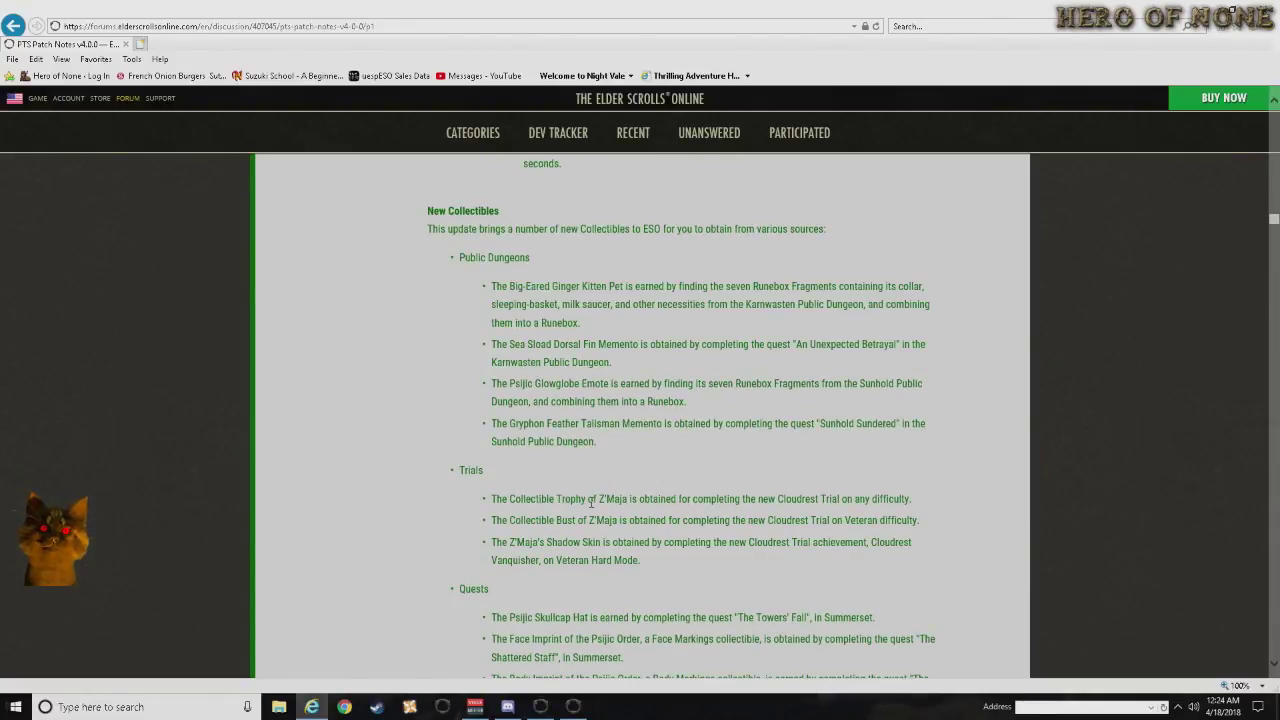
pyautogui.moveTo(1144, 248)
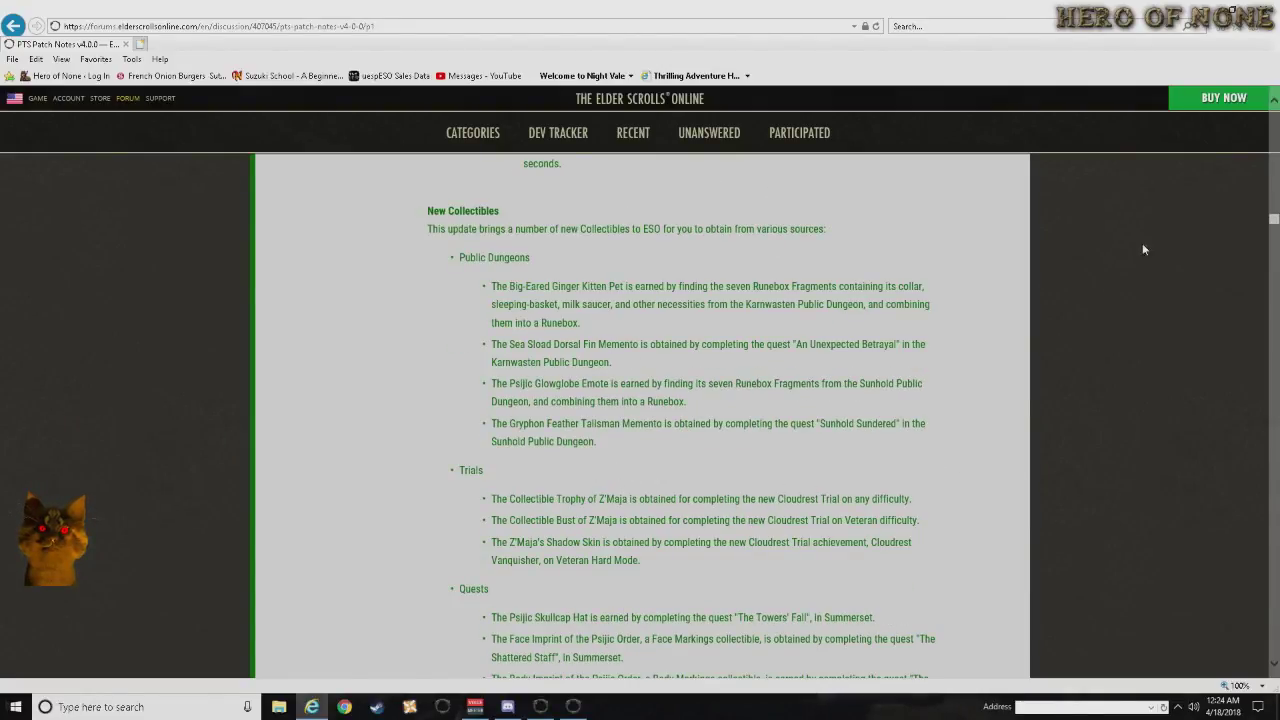
pyautogui.scroll(-3)
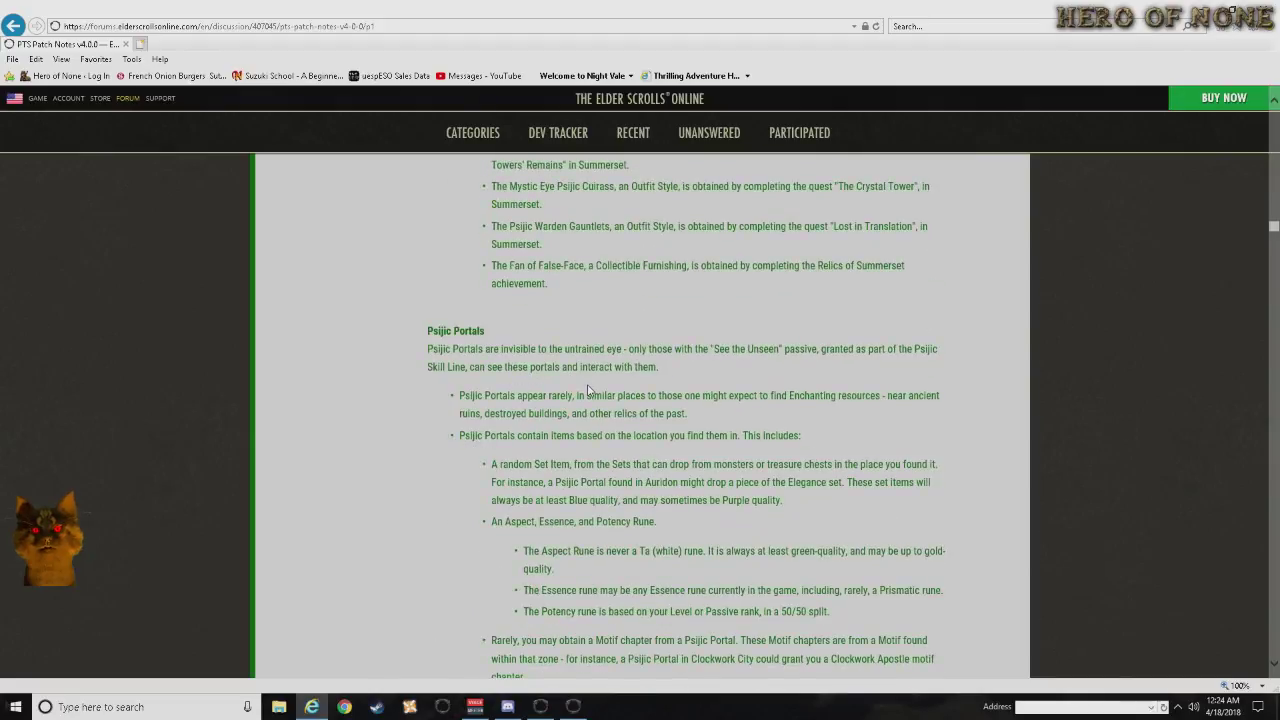
pyautogui.scroll(-3)
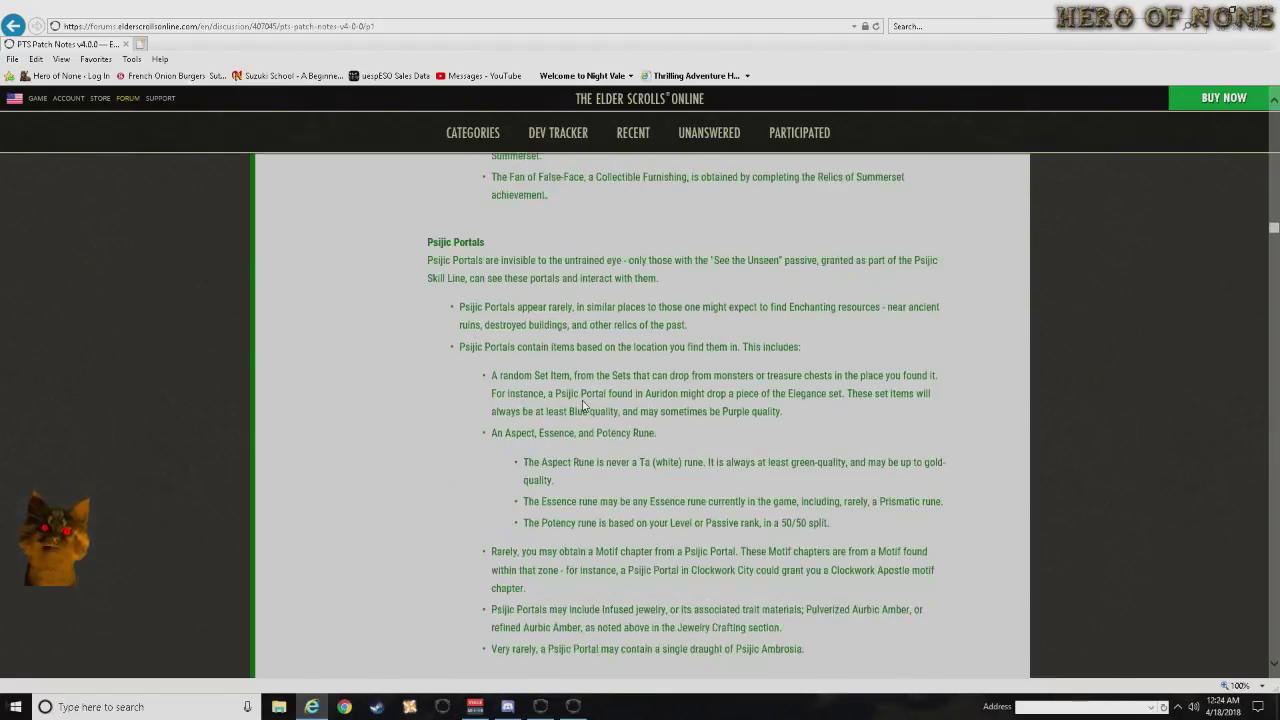
pyautogui.moveTo(512, 248)
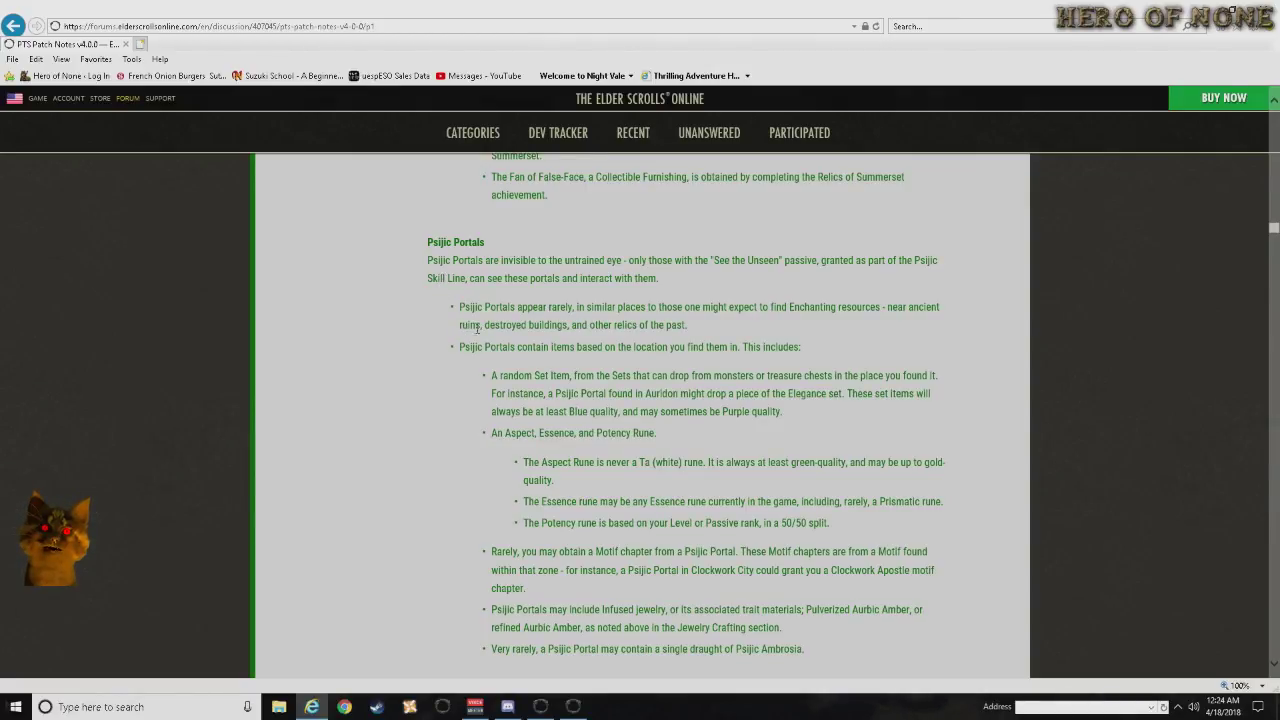
pyautogui.moveTo(900, 296)
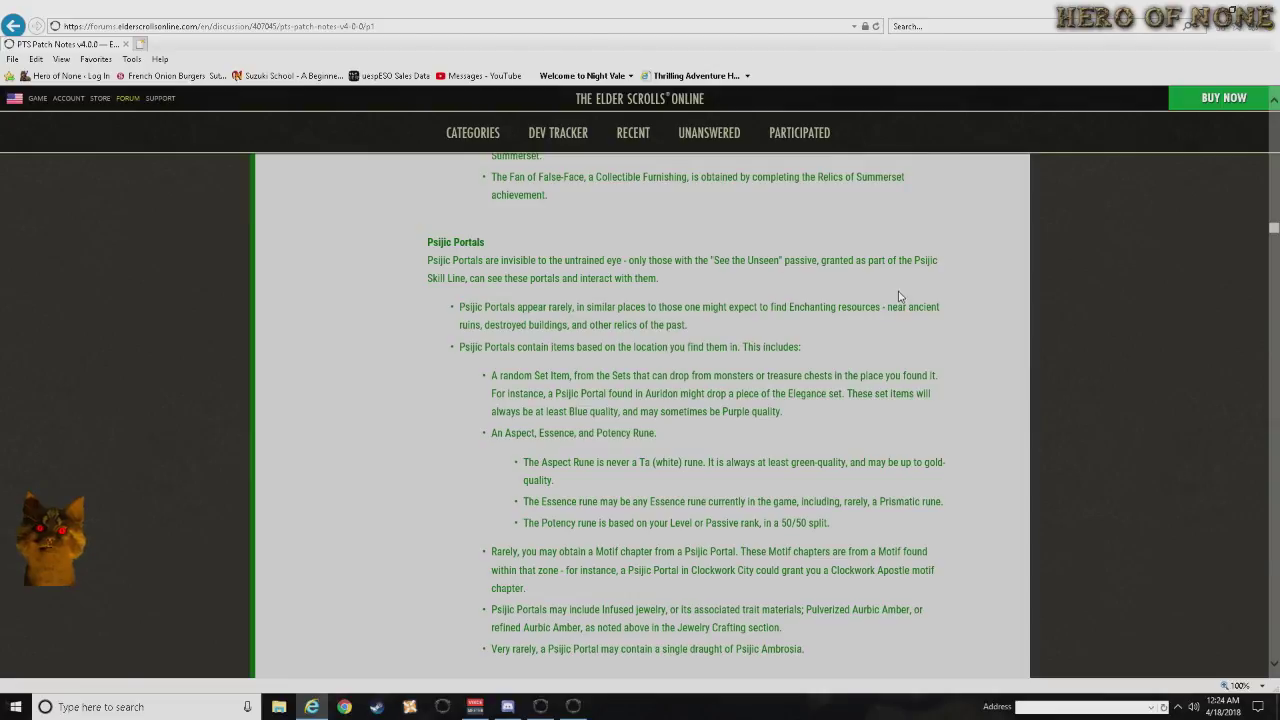
pyautogui.scroll(-3)
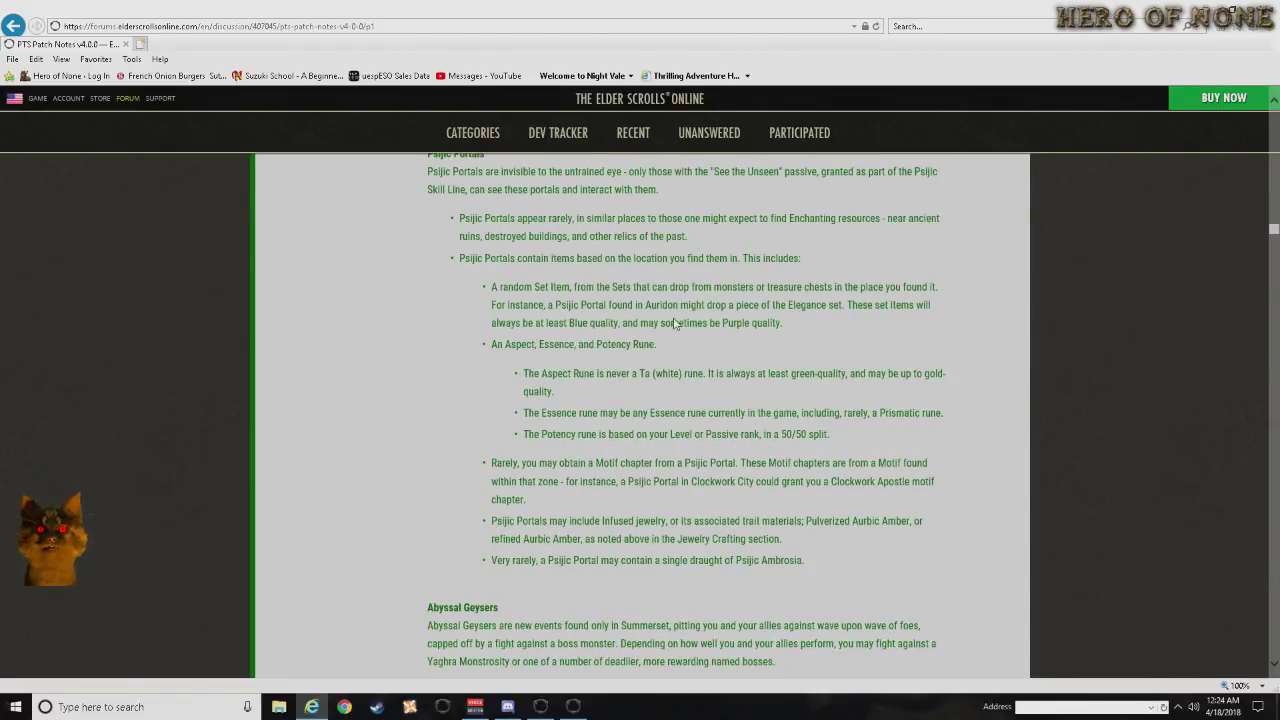
pyautogui.moveTo(644, 412)
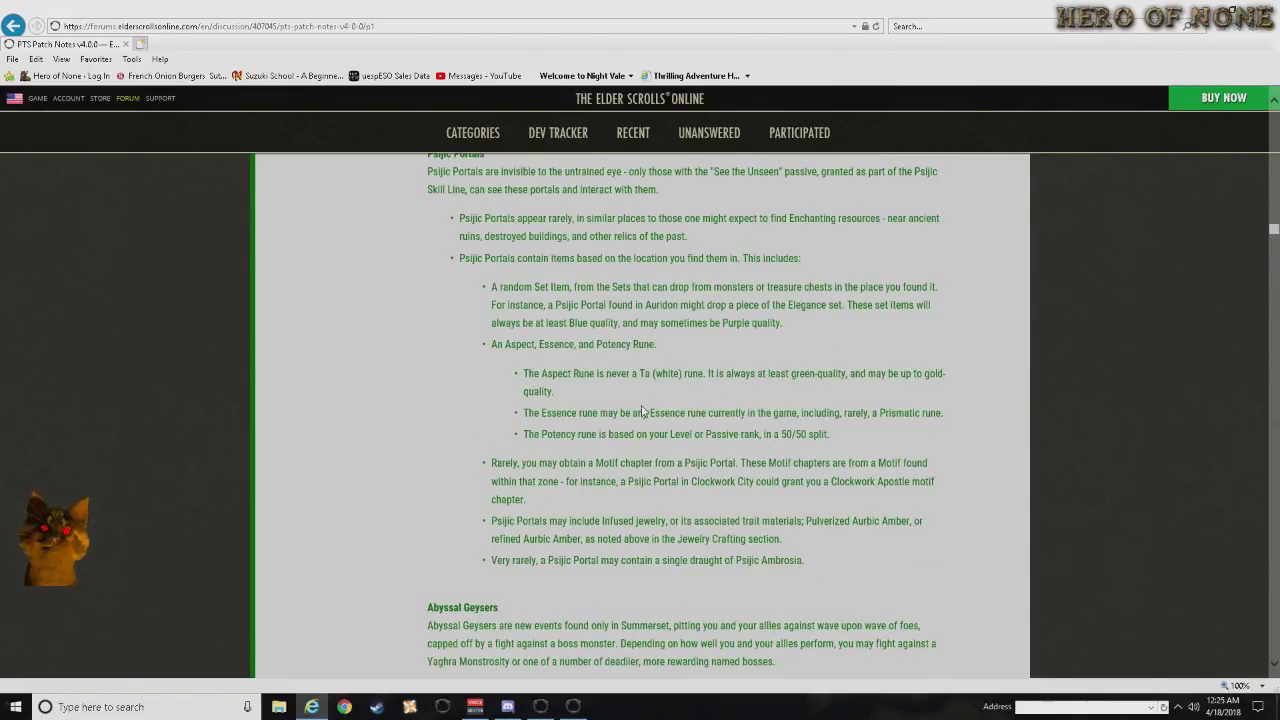
pyautogui.moveTo(548, 576)
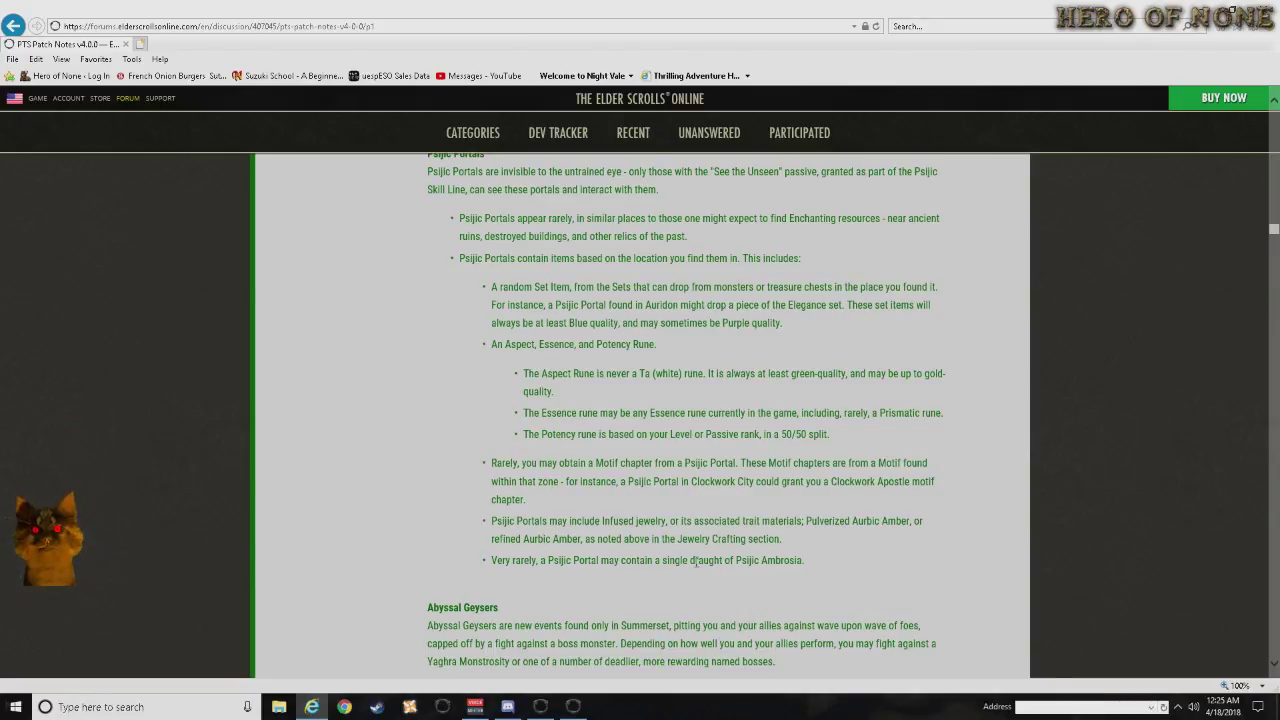
pyautogui.moveTo(1040, 608)
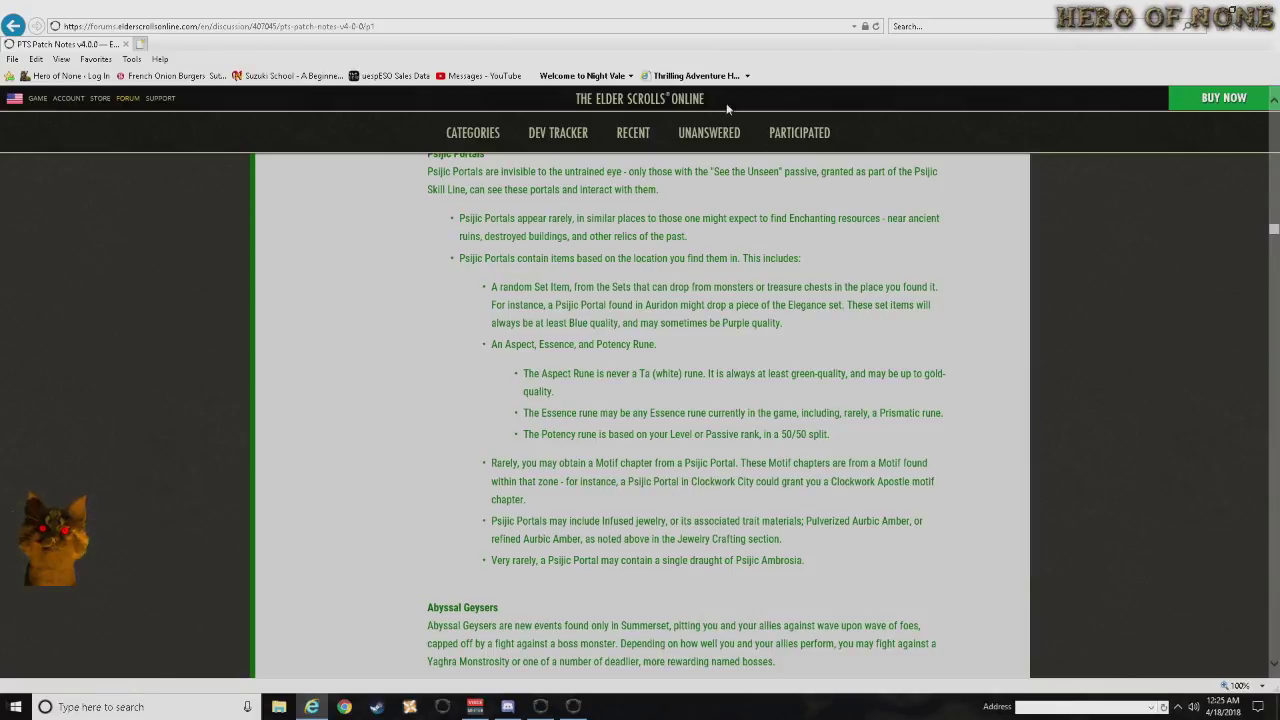
pyautogui.moveTo(576, 358)
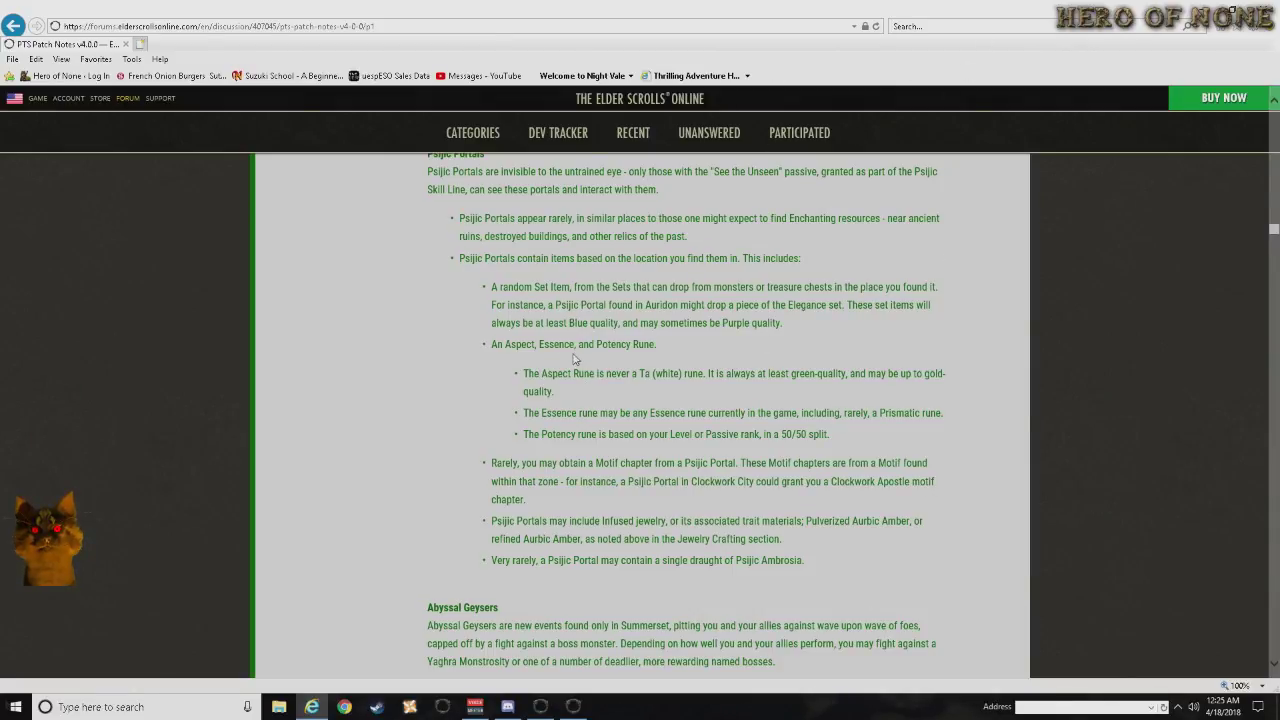
pyautogui.scroll(-3)
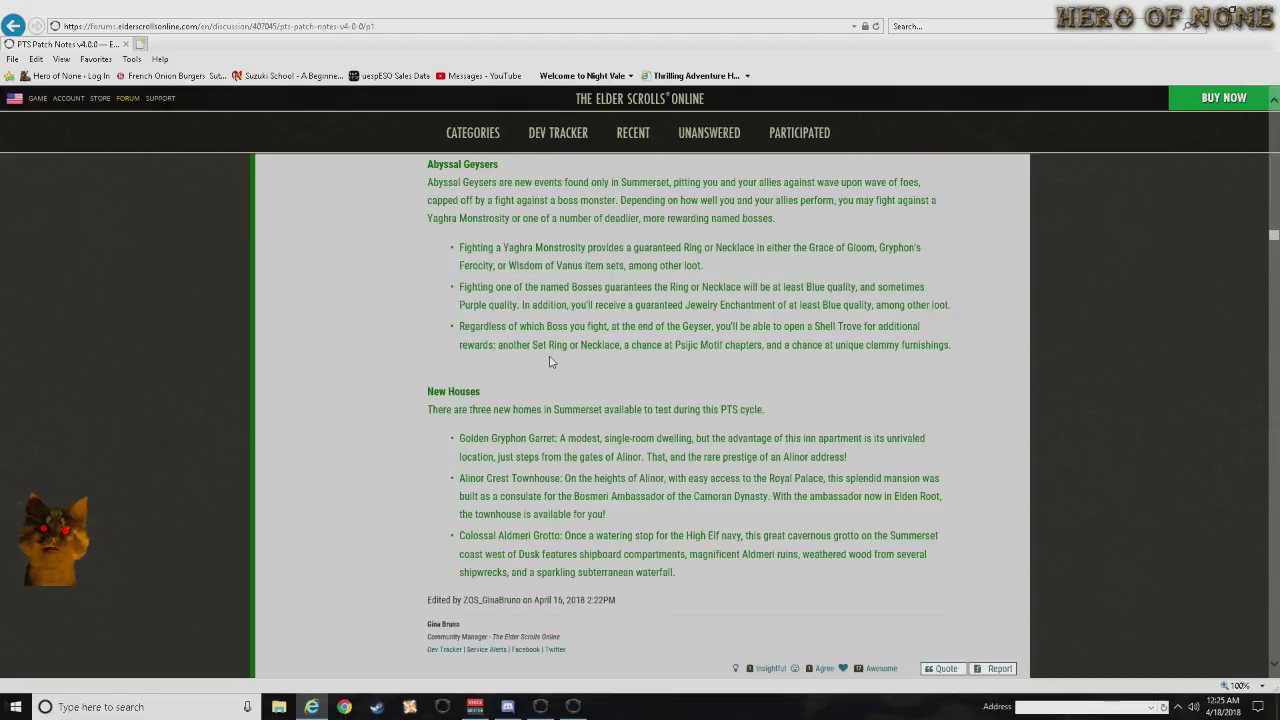
pyautogui.scroll(3)
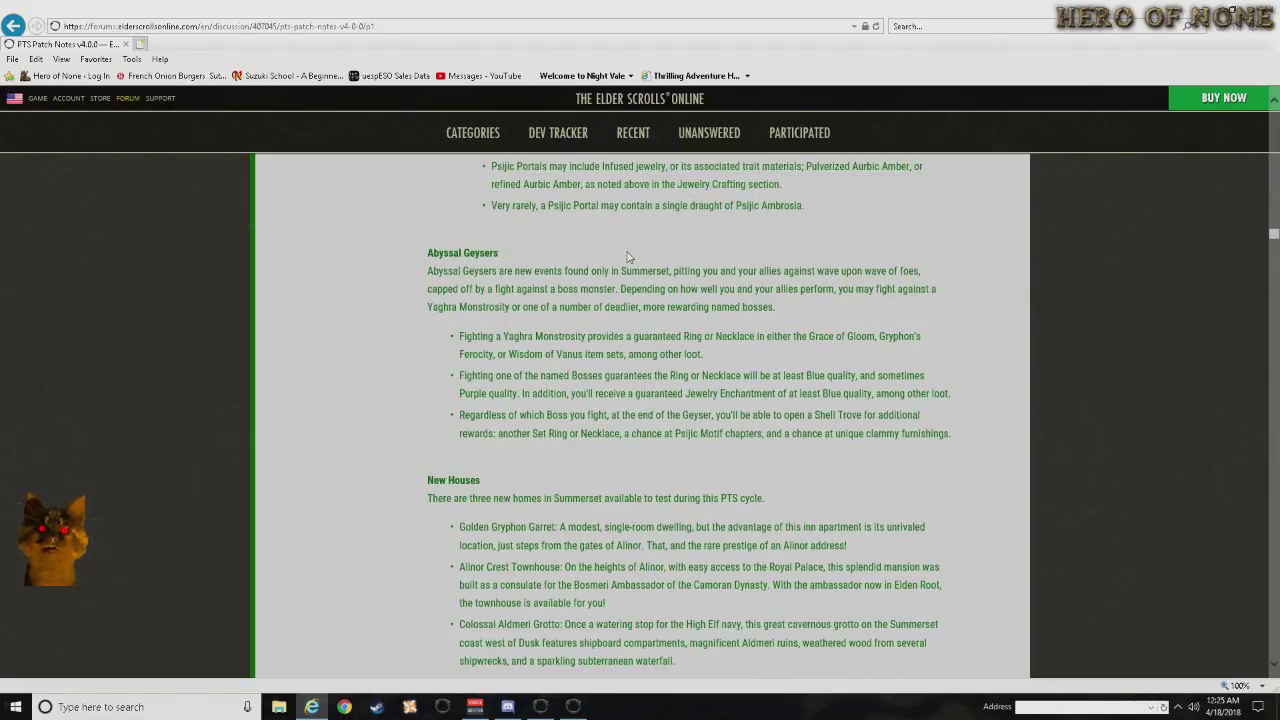
pyautogui.scroll(-3)
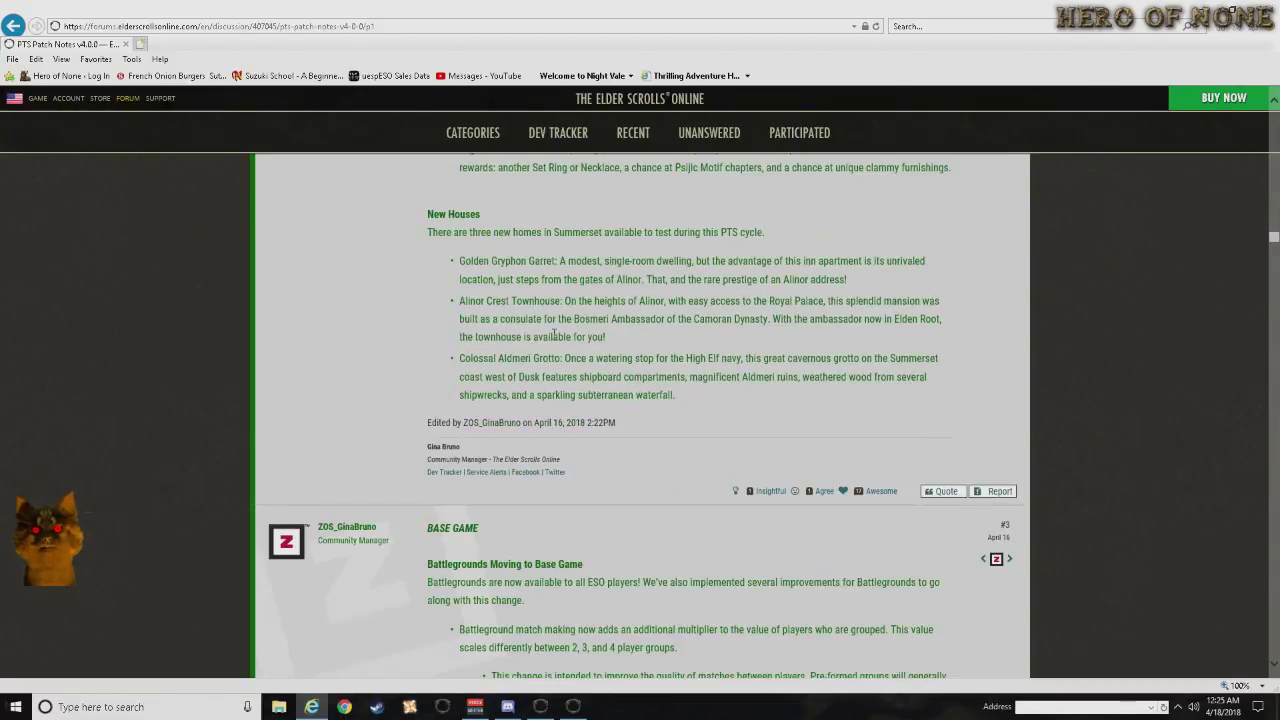
pyautogui.moveTo(628, 342)
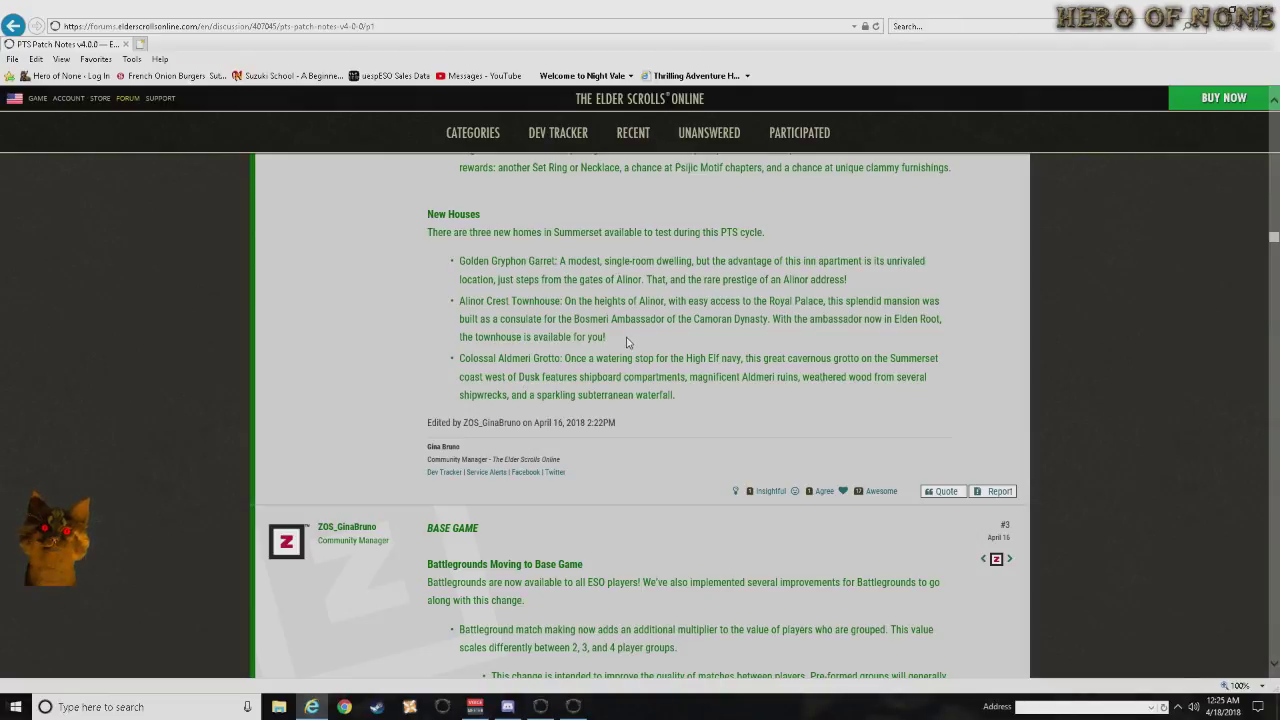
pyautogui.moveTo(604, 372)
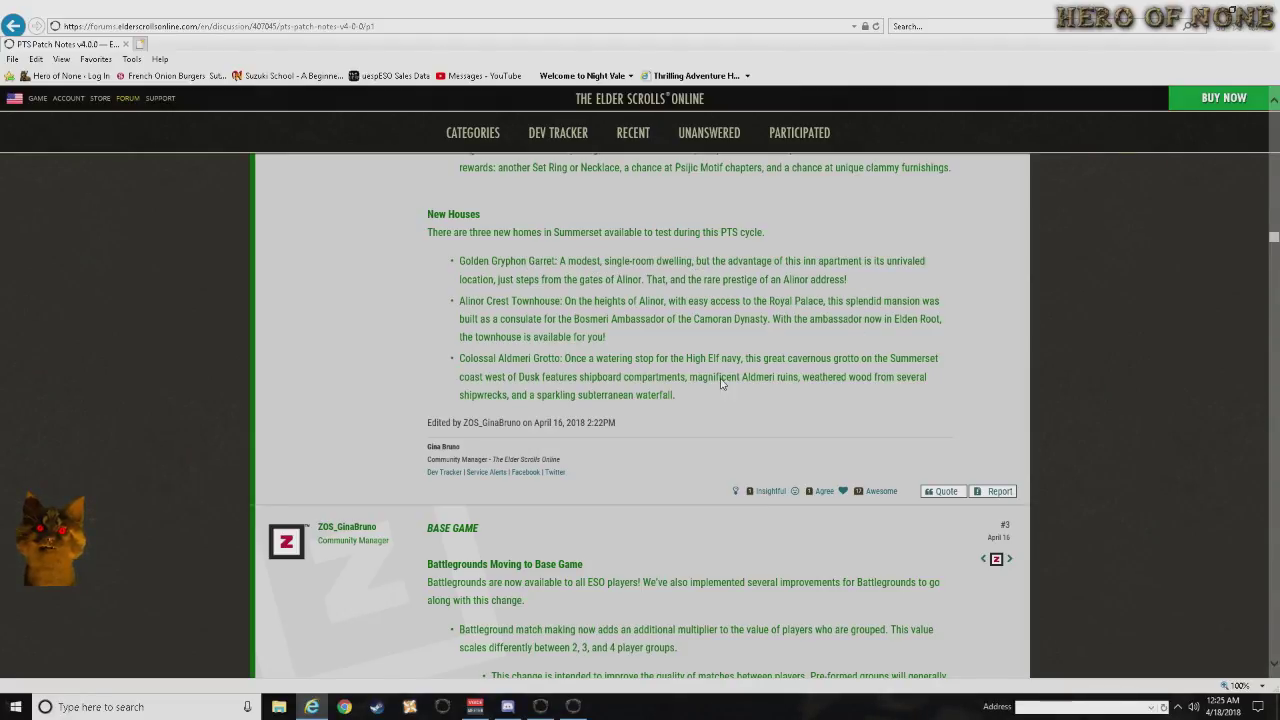
# Scroll the Battlegrounds Moving to Base Game notes fully into view for reading
pyautogui.scroll(-3)
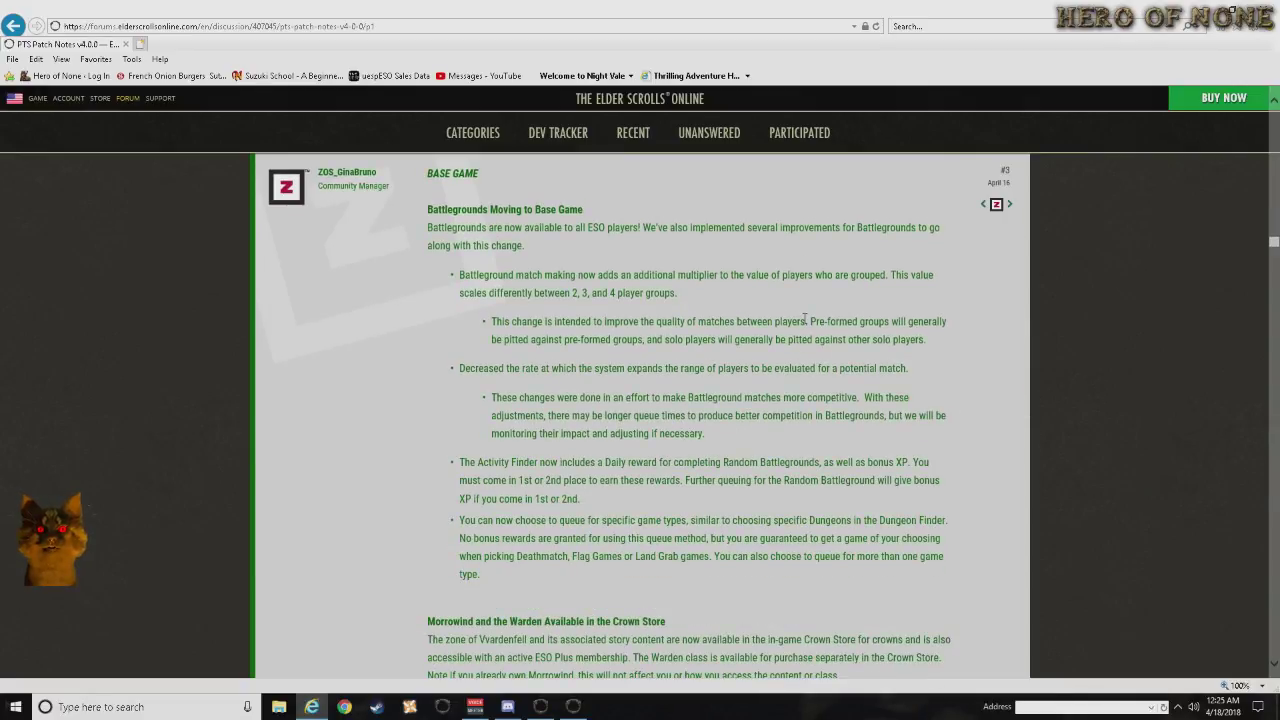
pyautogui.moveTo(616, 268)
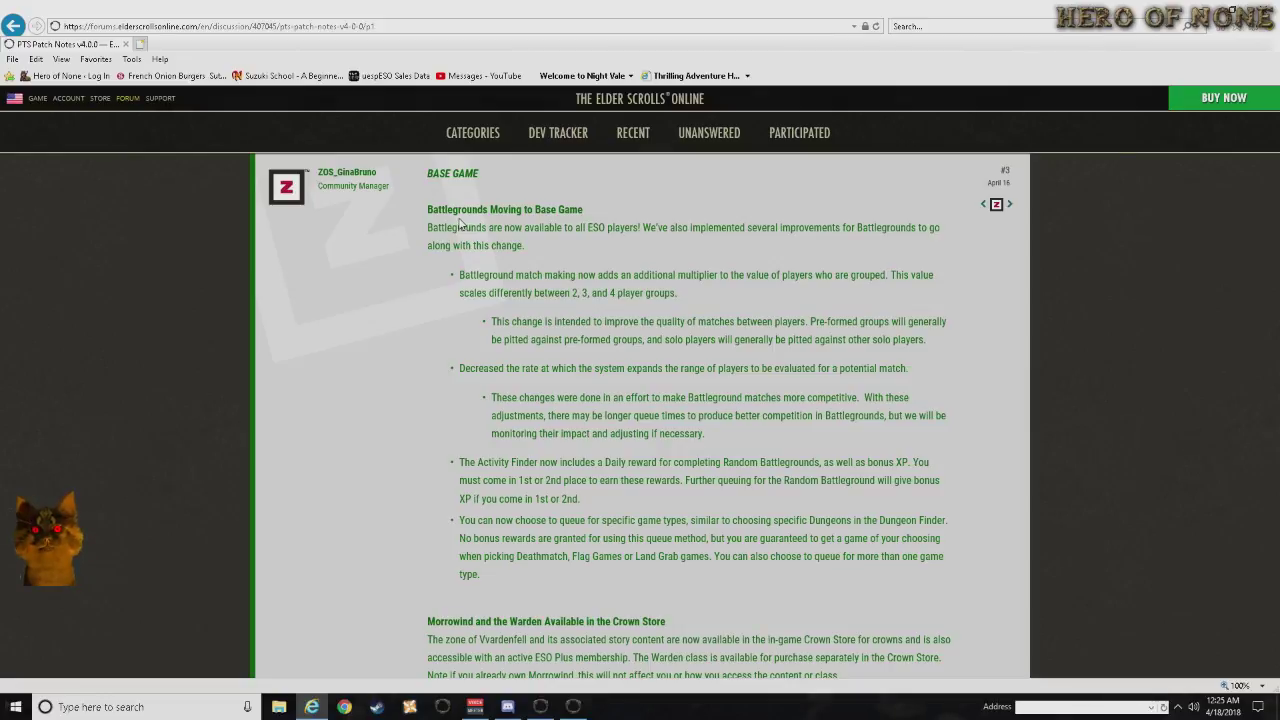
pyautogui.scroll(-3)
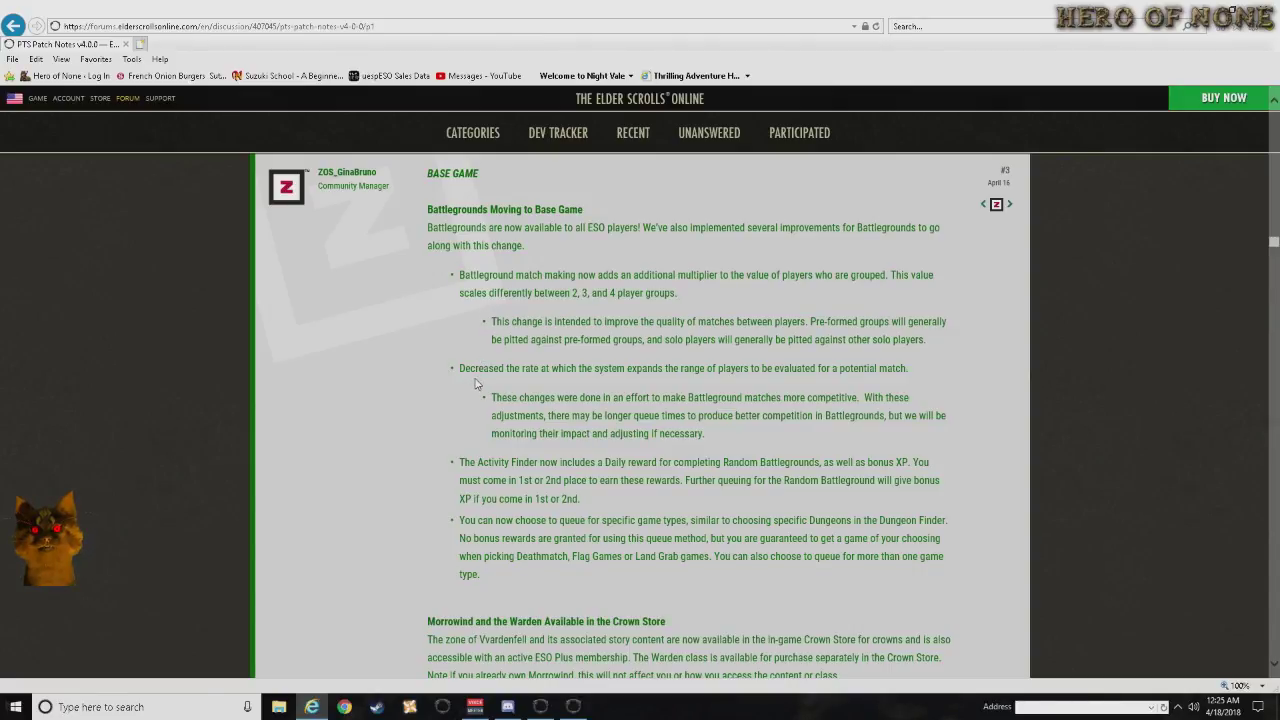
pyautogui.moveTo(456, 408)
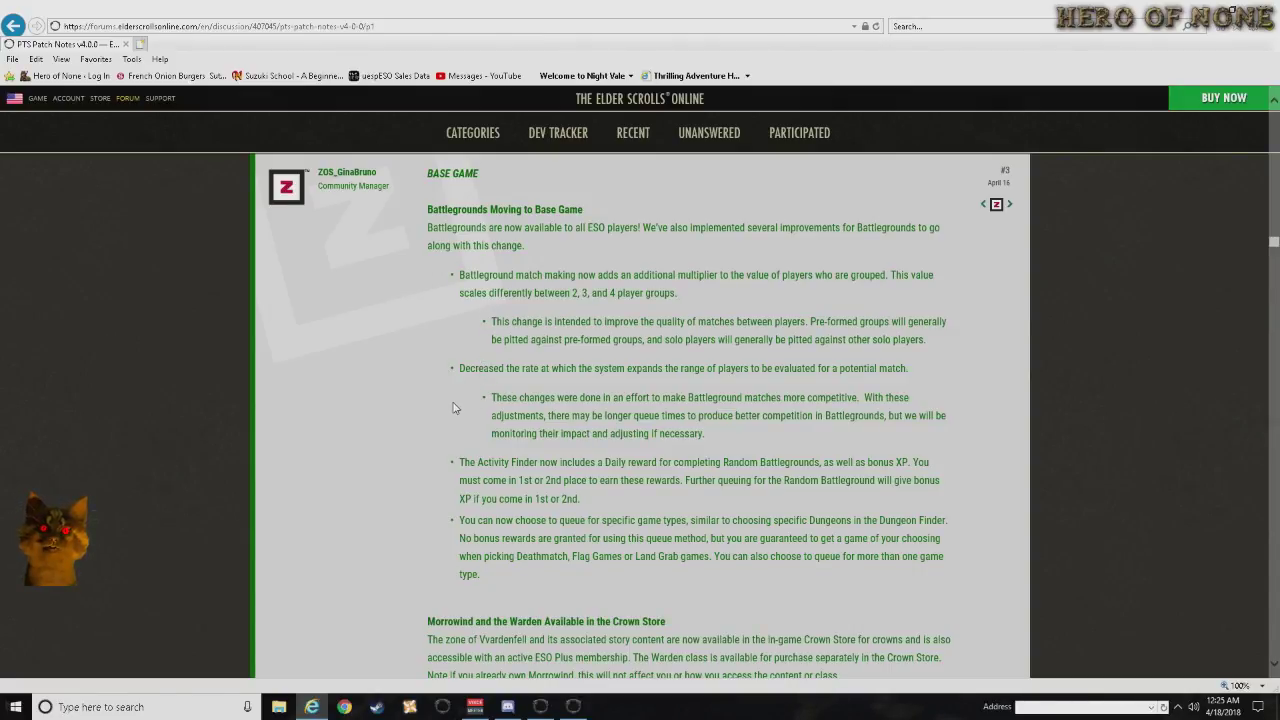
pyautogui.moveTo(416, 418)
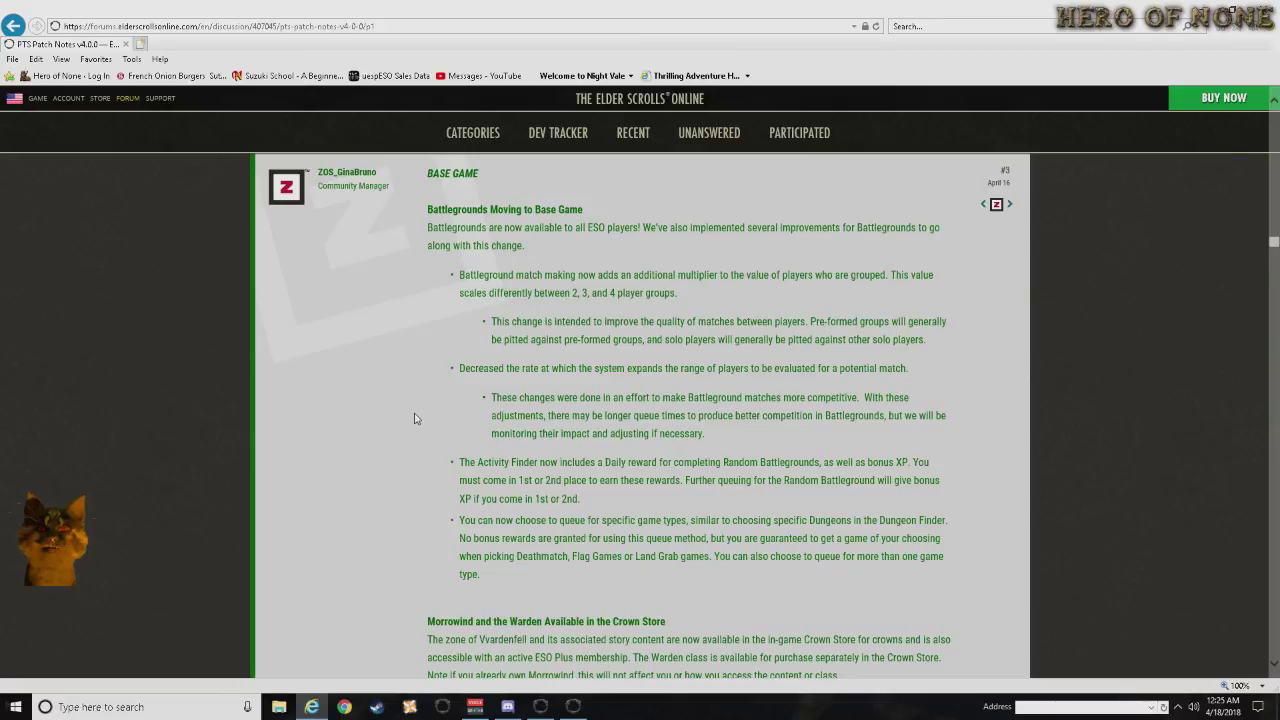
pyautogui.moveTo(460, 400)
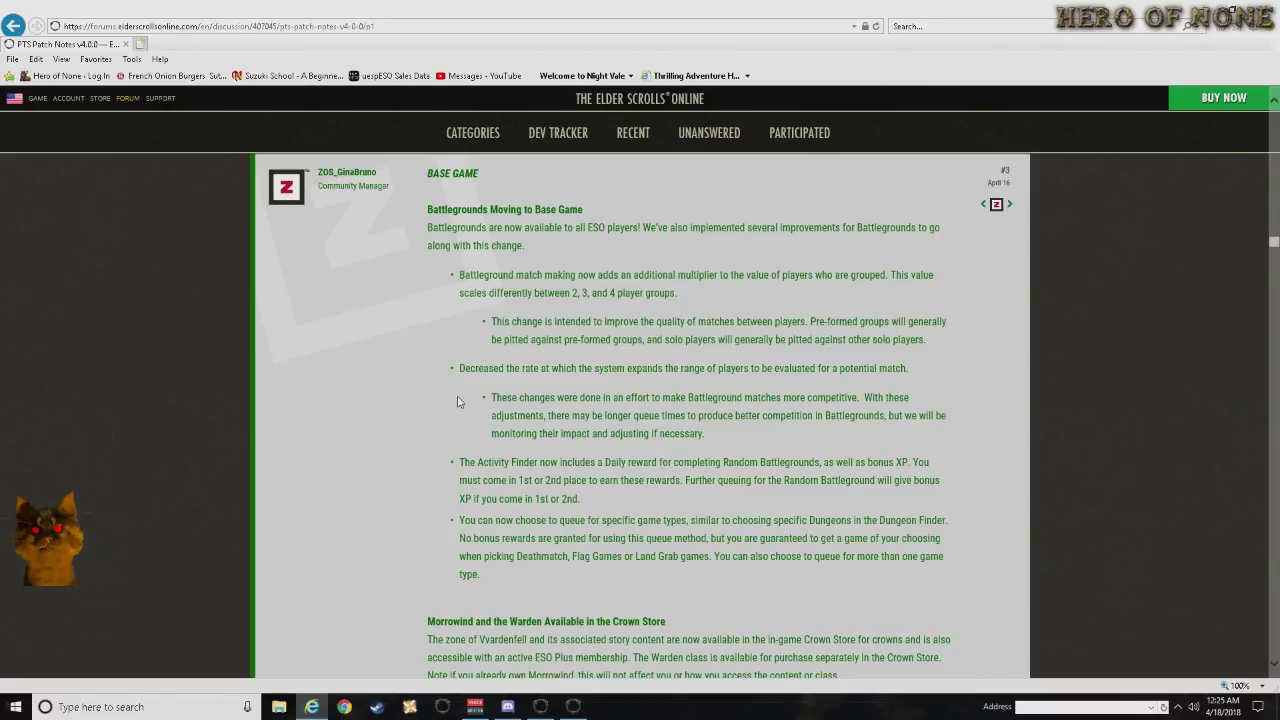
pyautogui.moveTo(478, 360)
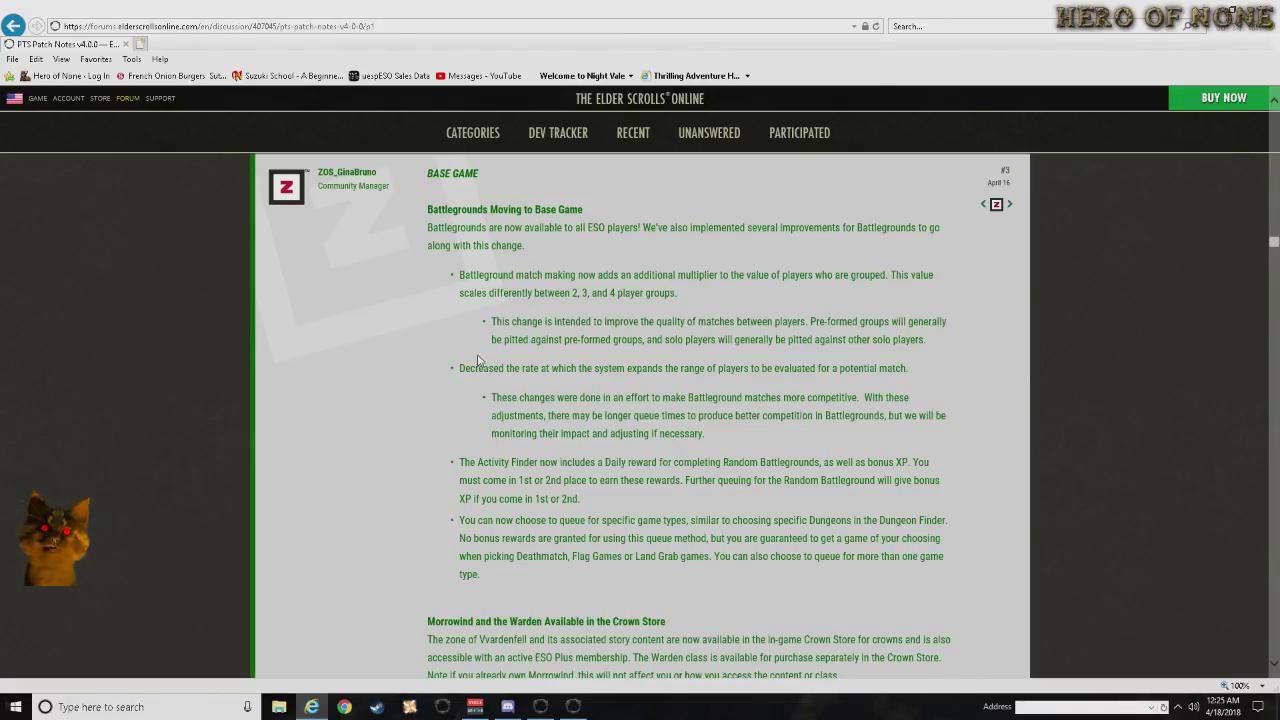
pyautogui.moveTo(436, 398)
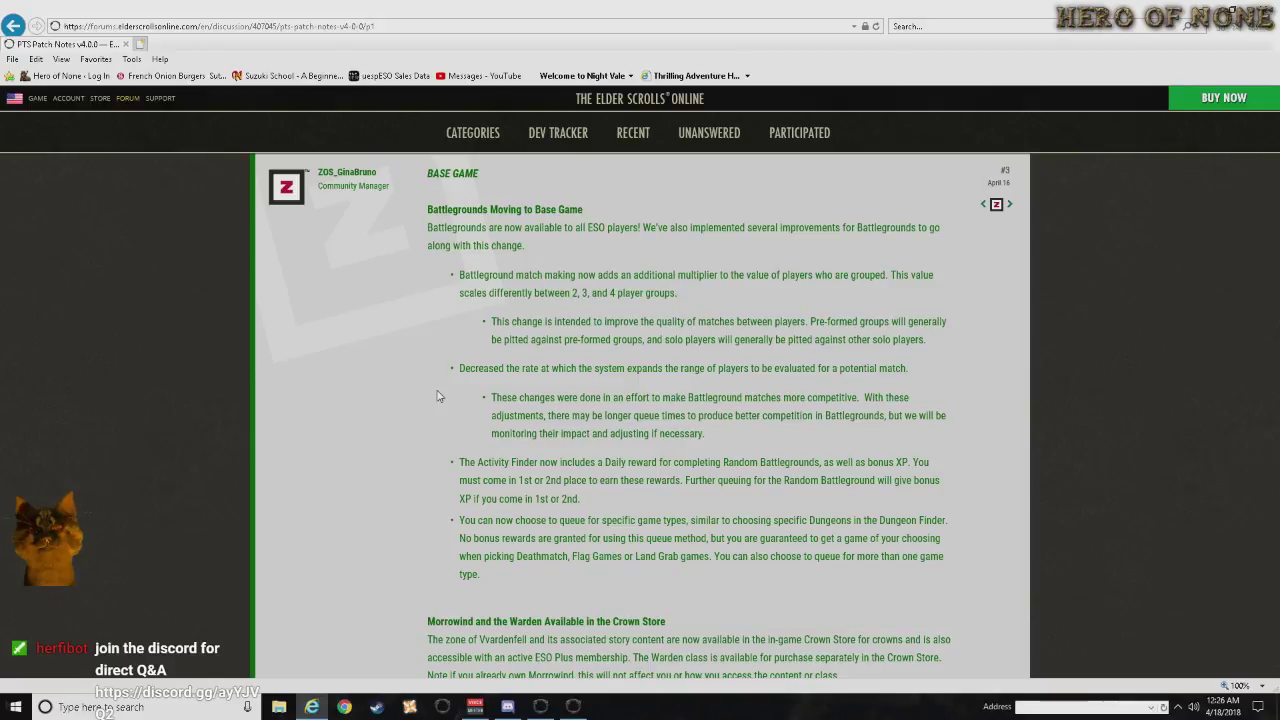
pyautogui.scroll(-3)
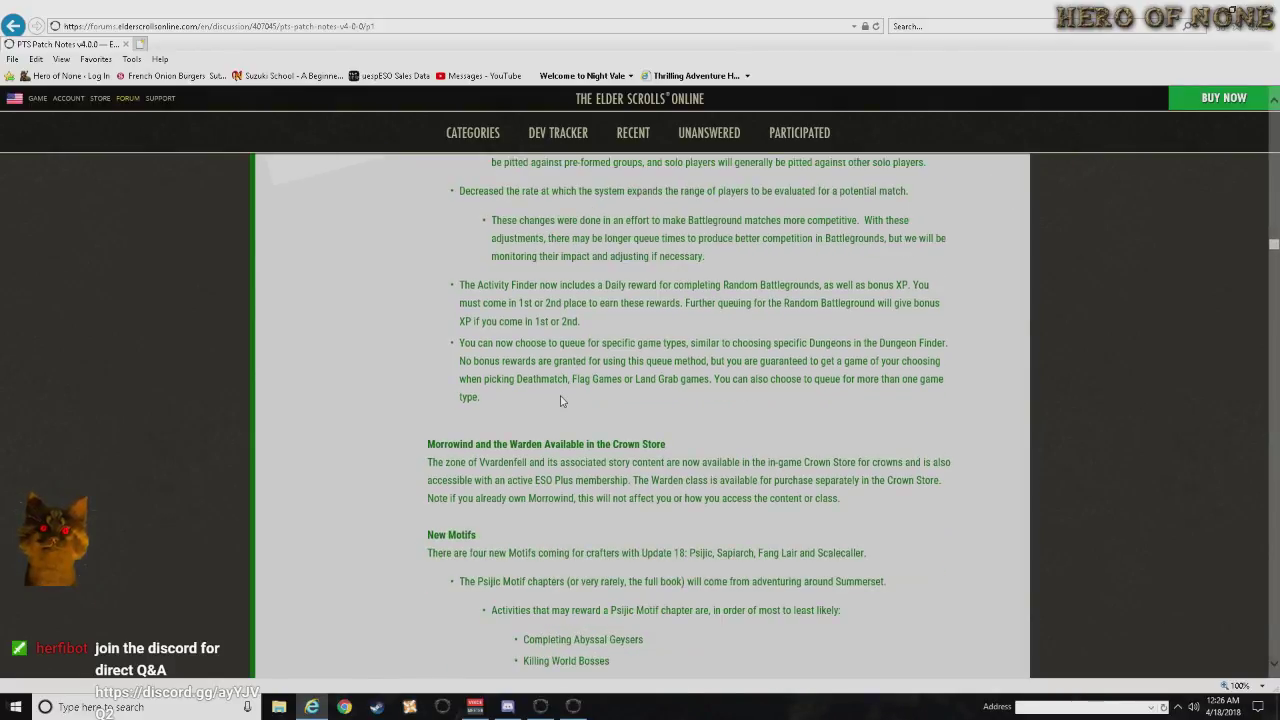
pyautogui.moveTo(536, 396)
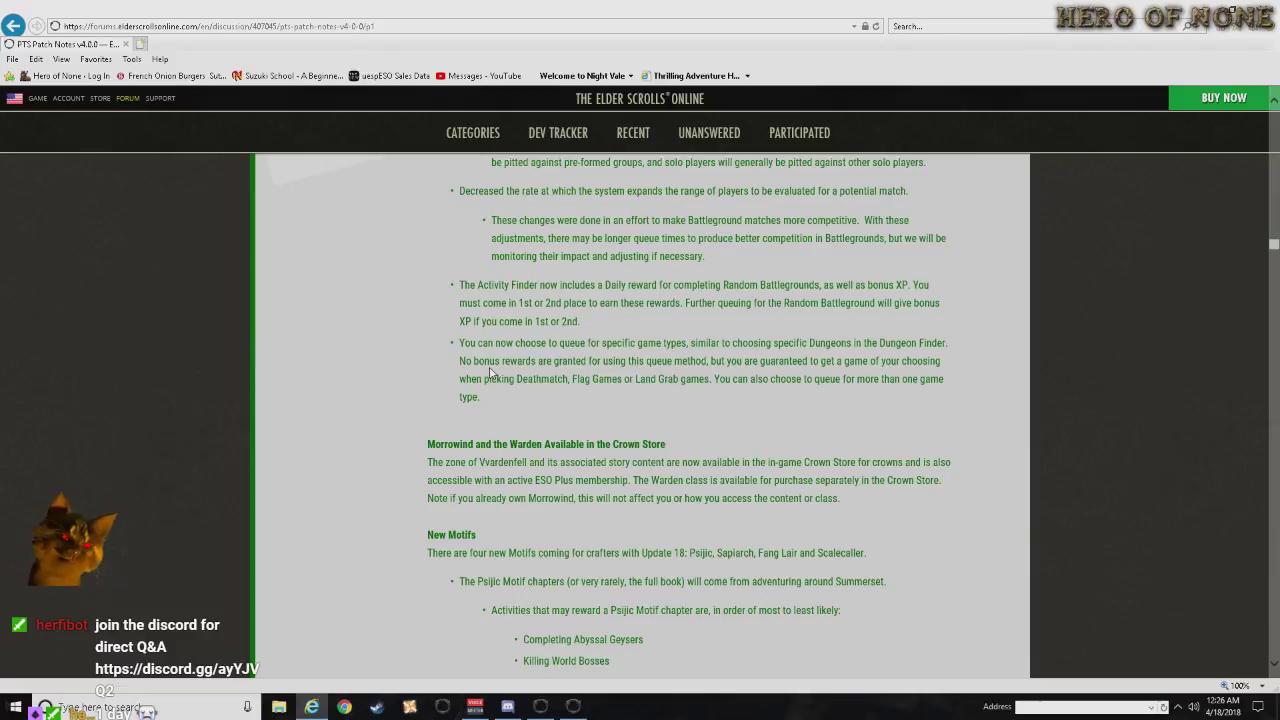
pyautogui.scroll(-3)
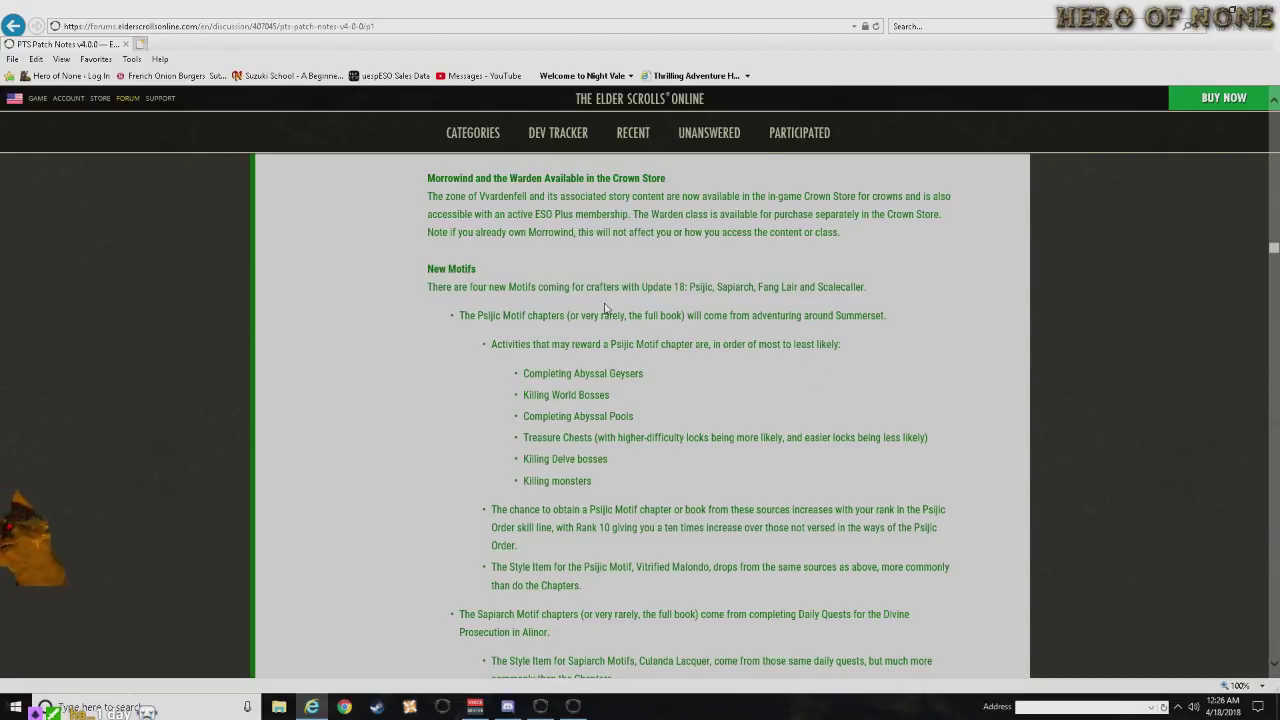
pyautogui.moveTo(590, 300)
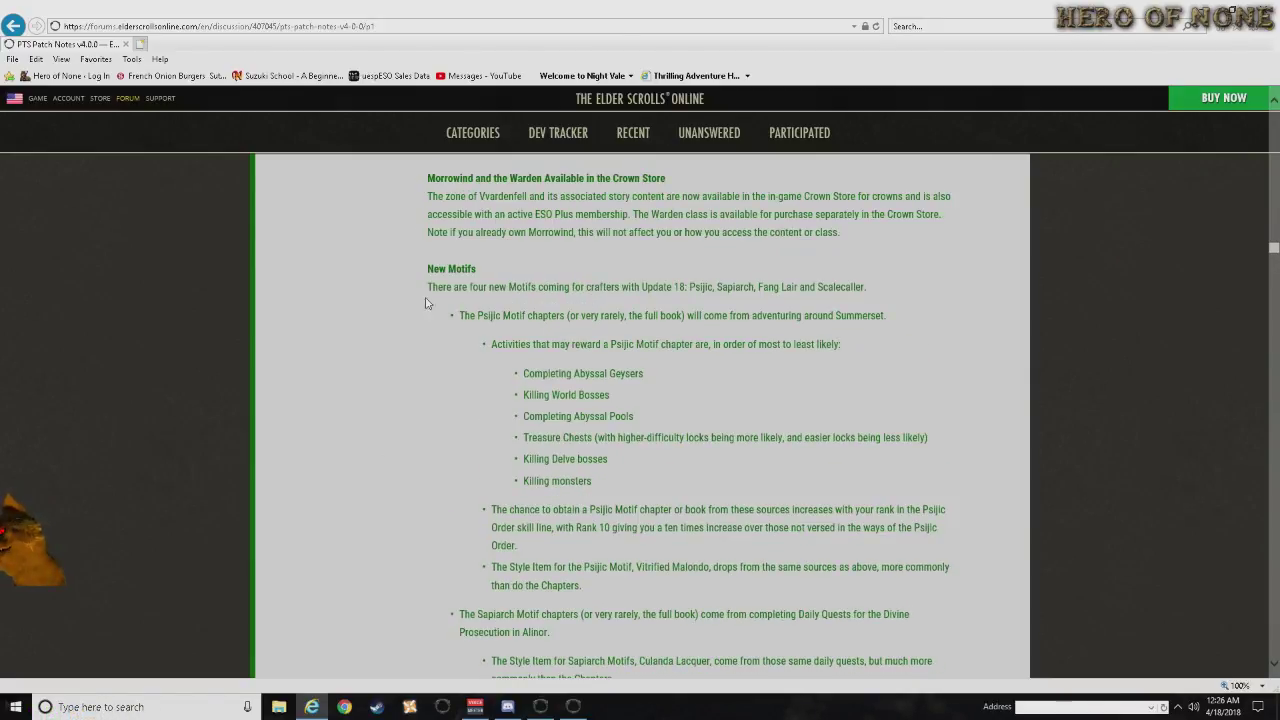
pyautogui.moveTo(682, 344)
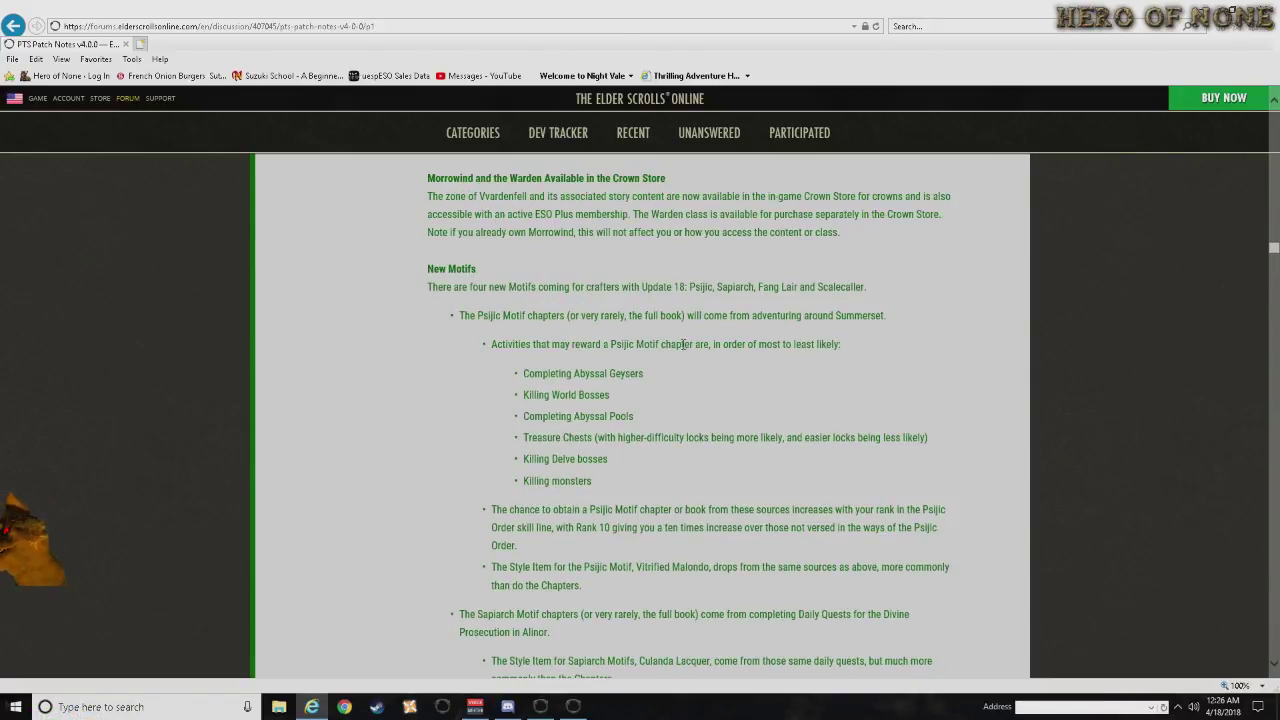
pyautogui.moveTo(668, 352)
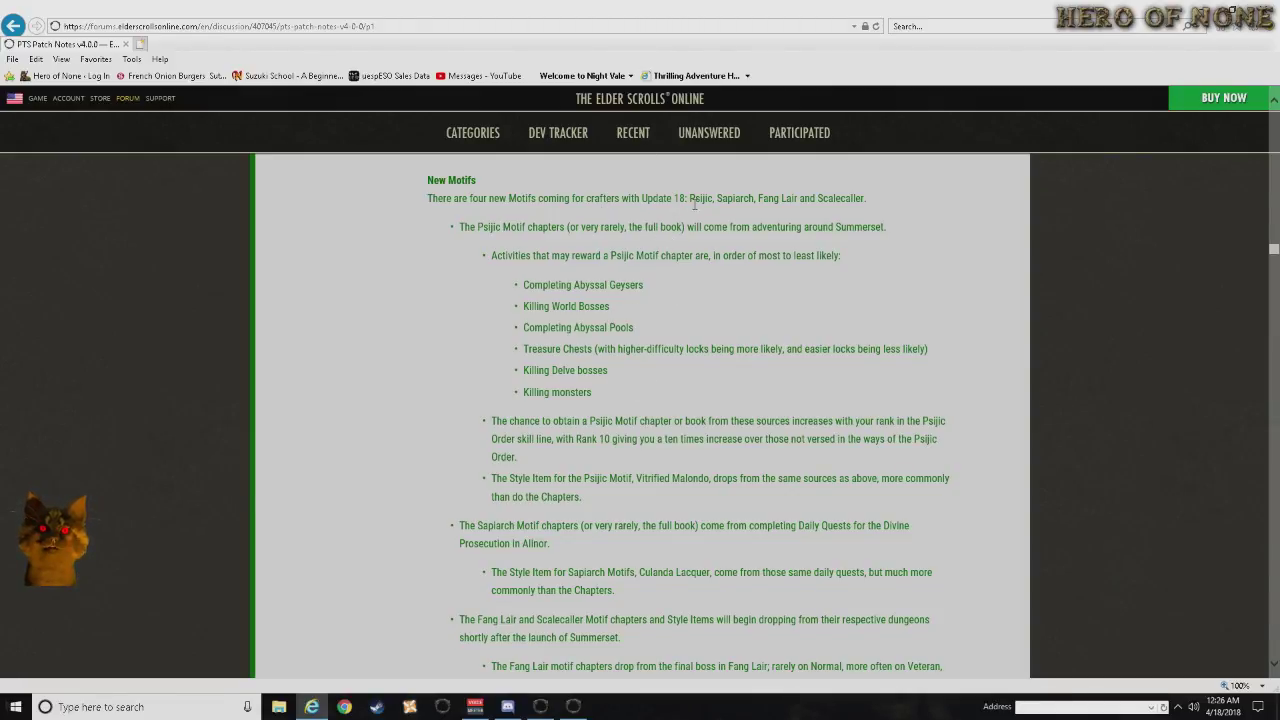
pyautogui.moveTo(806, 218)
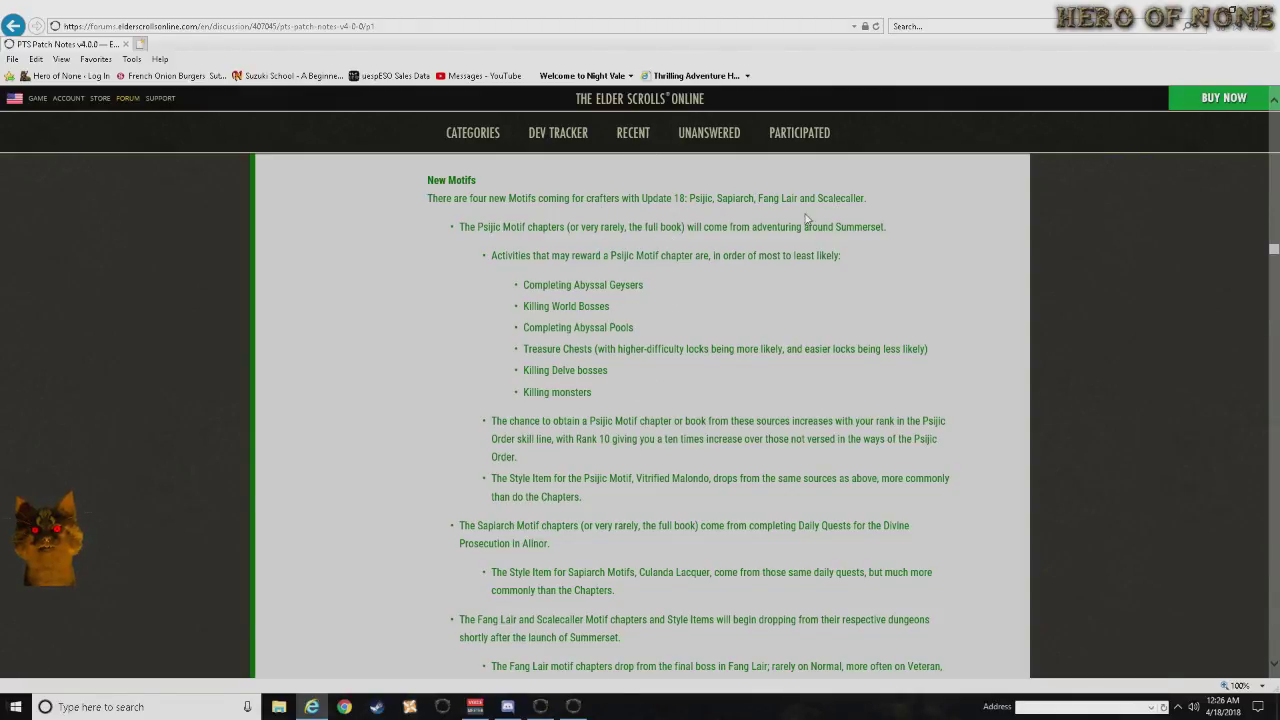
pyautogui.scroll(-3)
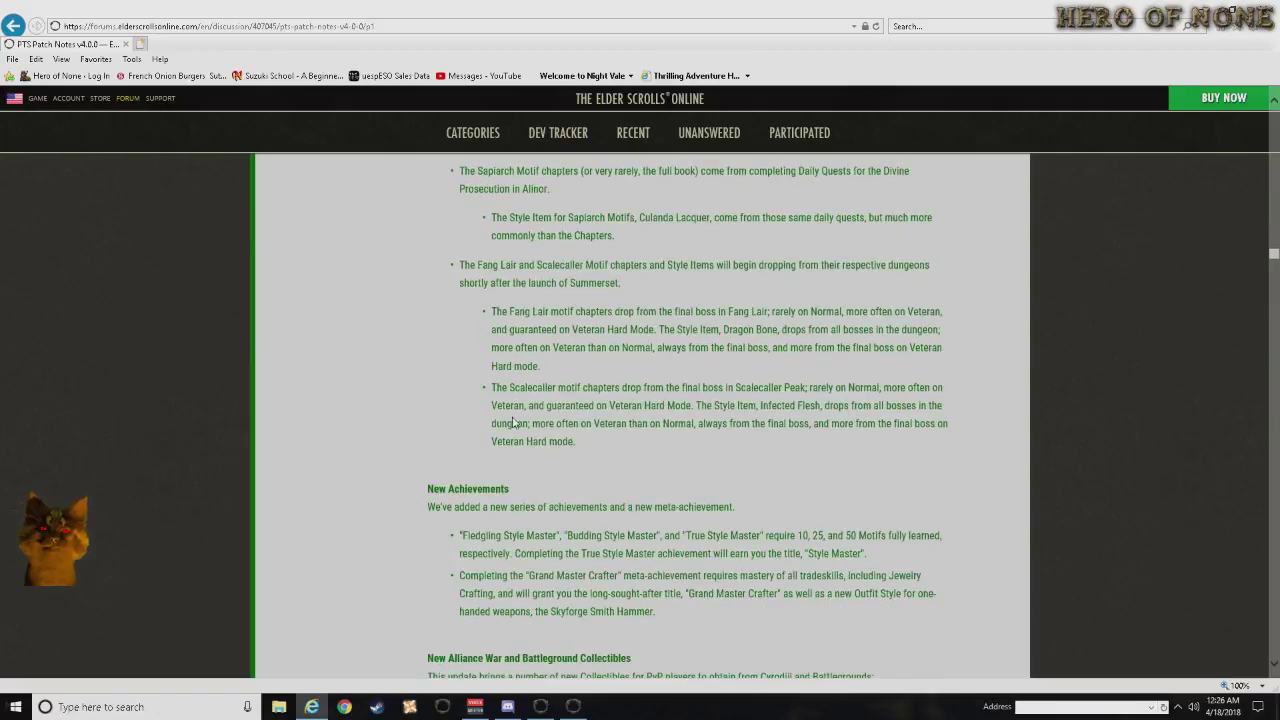
pyautogui.scroll(3)
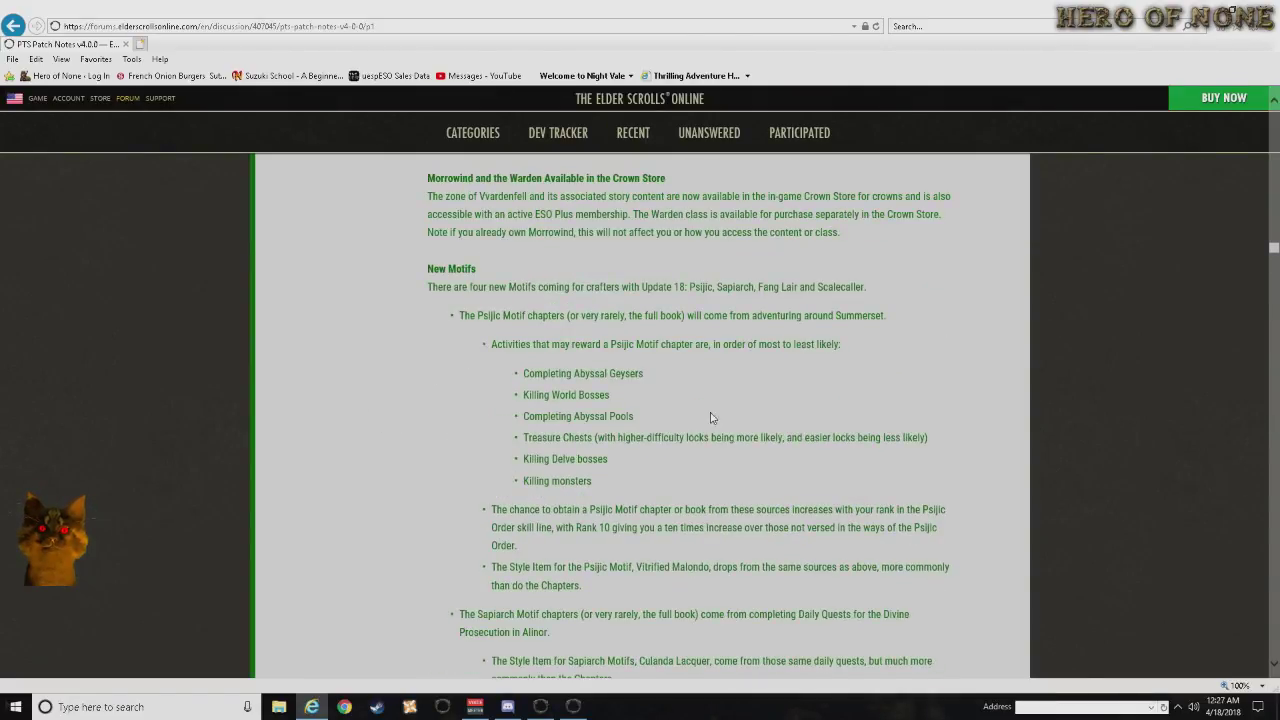
pyautogui.scroll(-3)
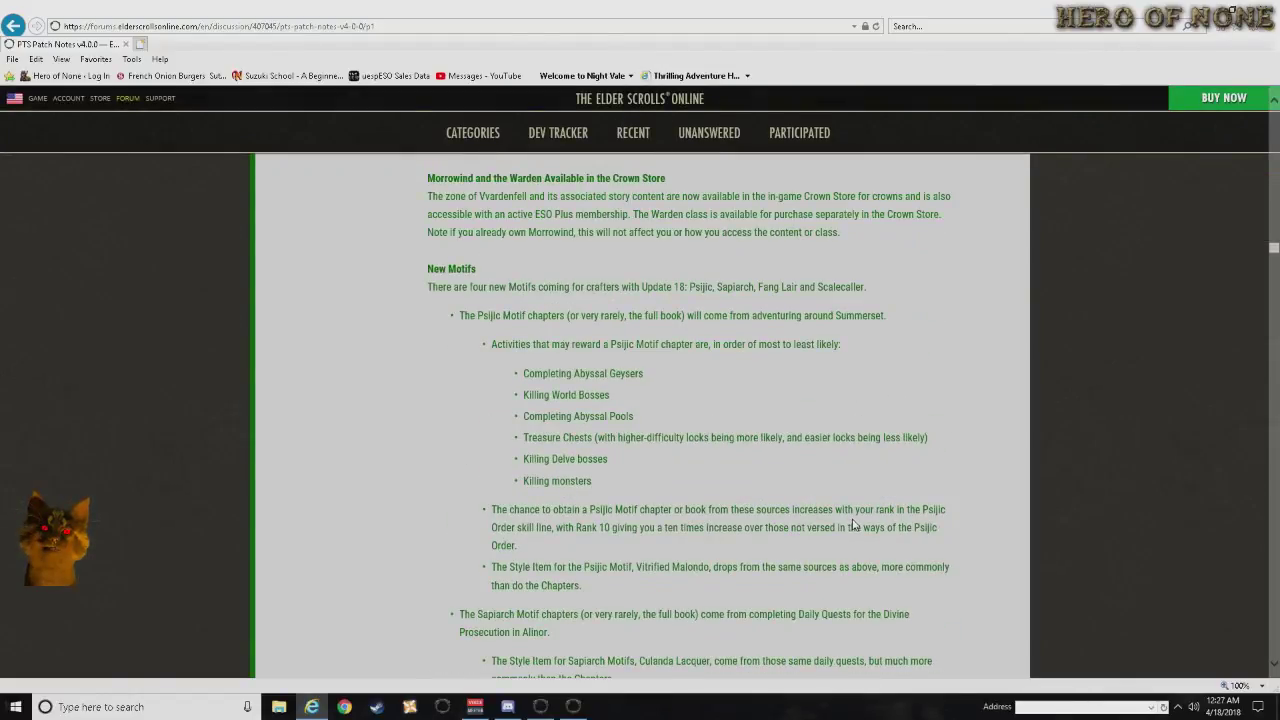
pyautogui.scroll(-3)
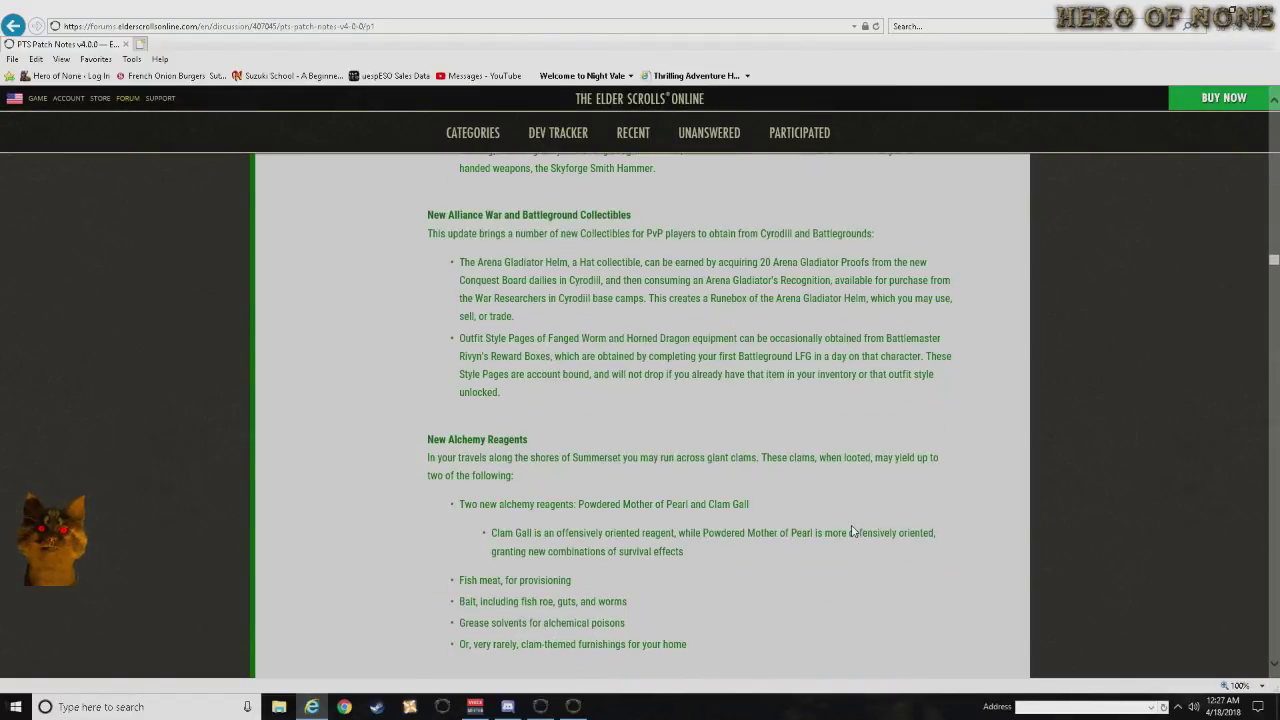
pyautogui.moveTo(864, 488)
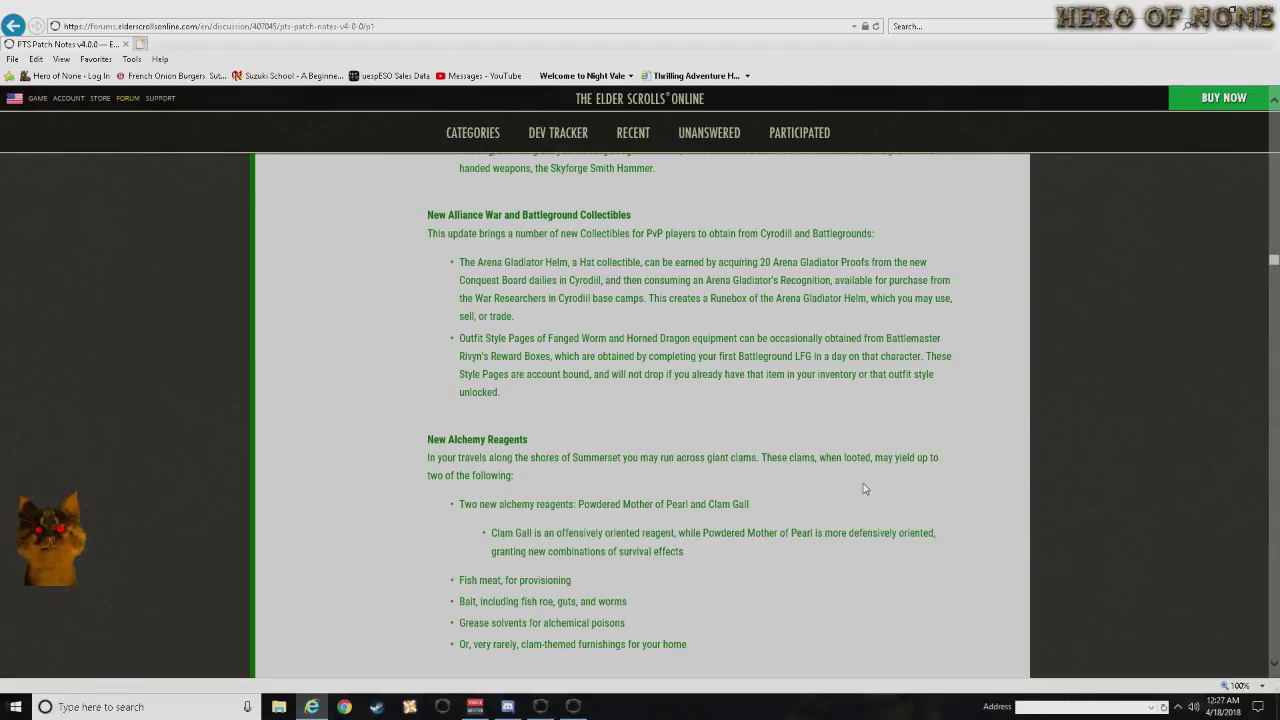
pyautogui.moveTo(816, 492)
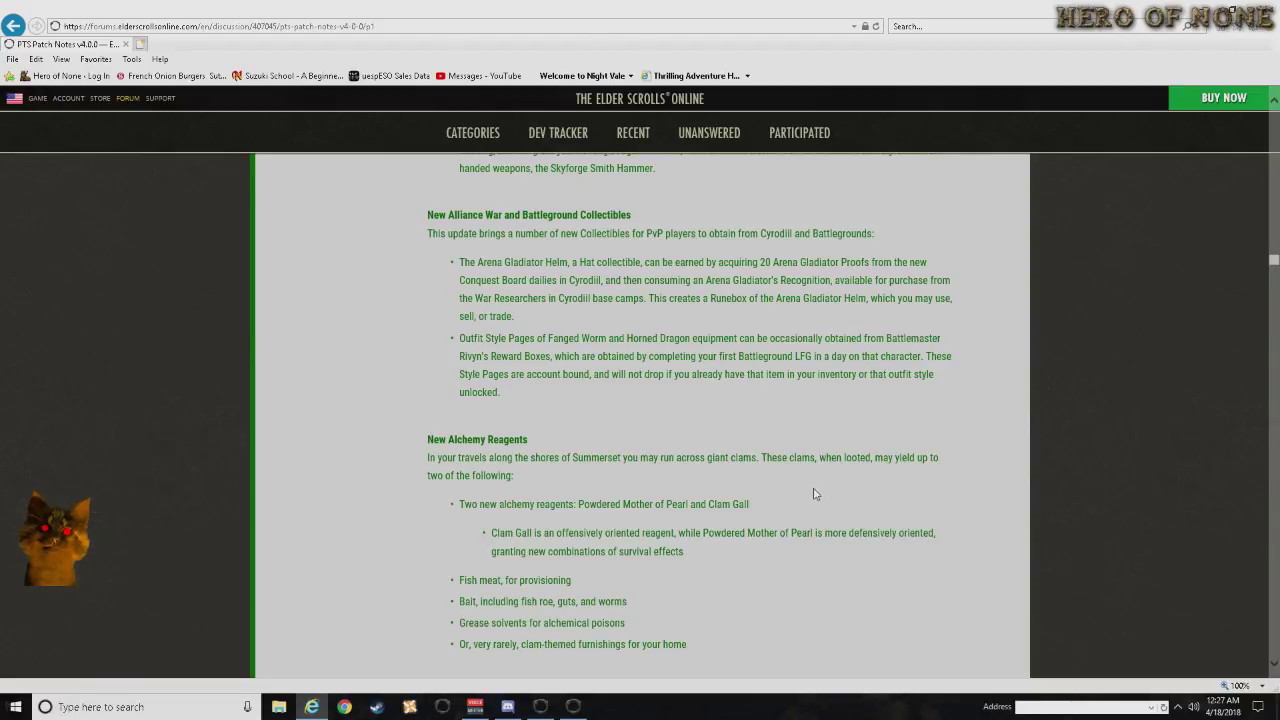
pyautogui.moveTo(506, 262)
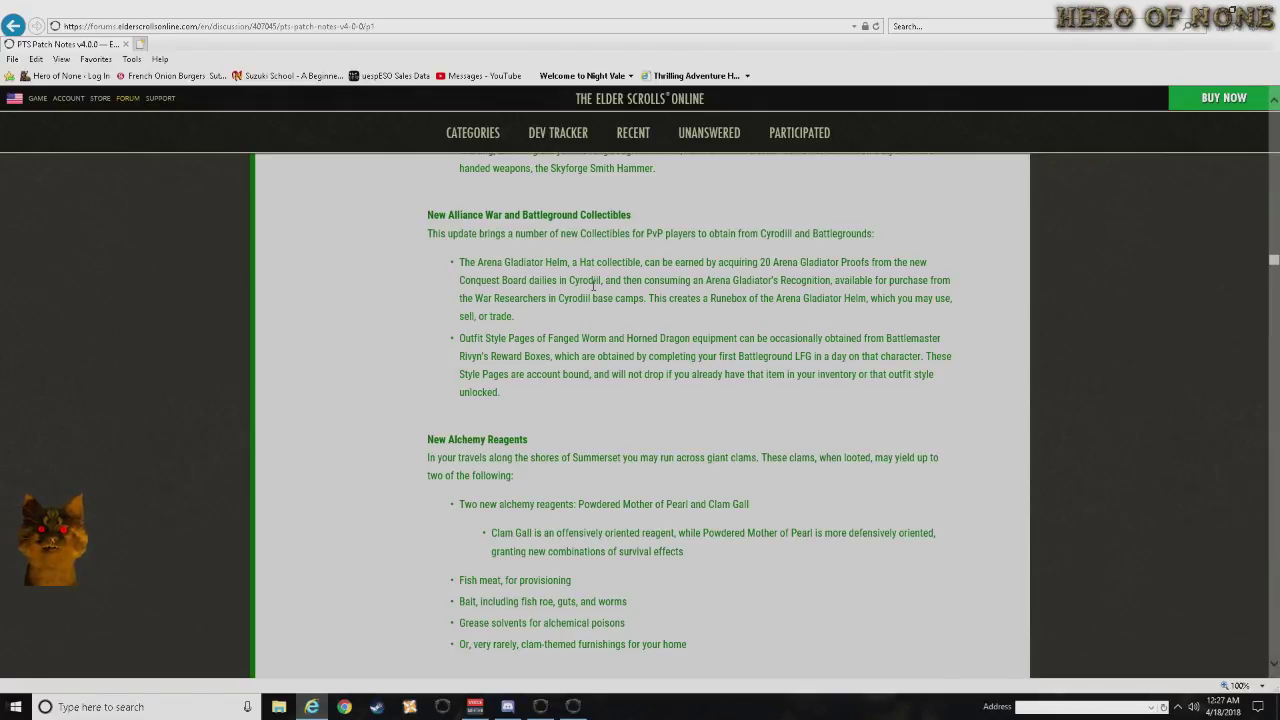
pyautogui.moveTo(808, 166)
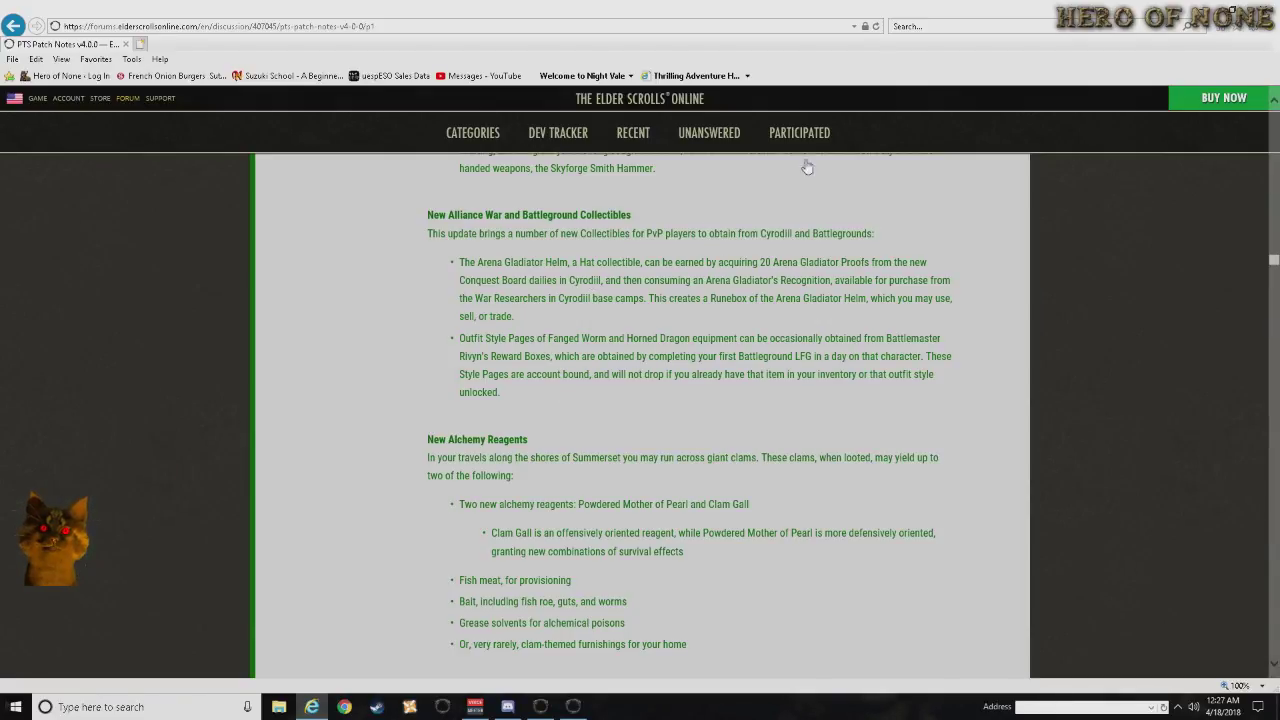
# Highlight the Powdered Mother of Pearl and Clam Gall reagent descriptions
pyautogui.scroll(-3)
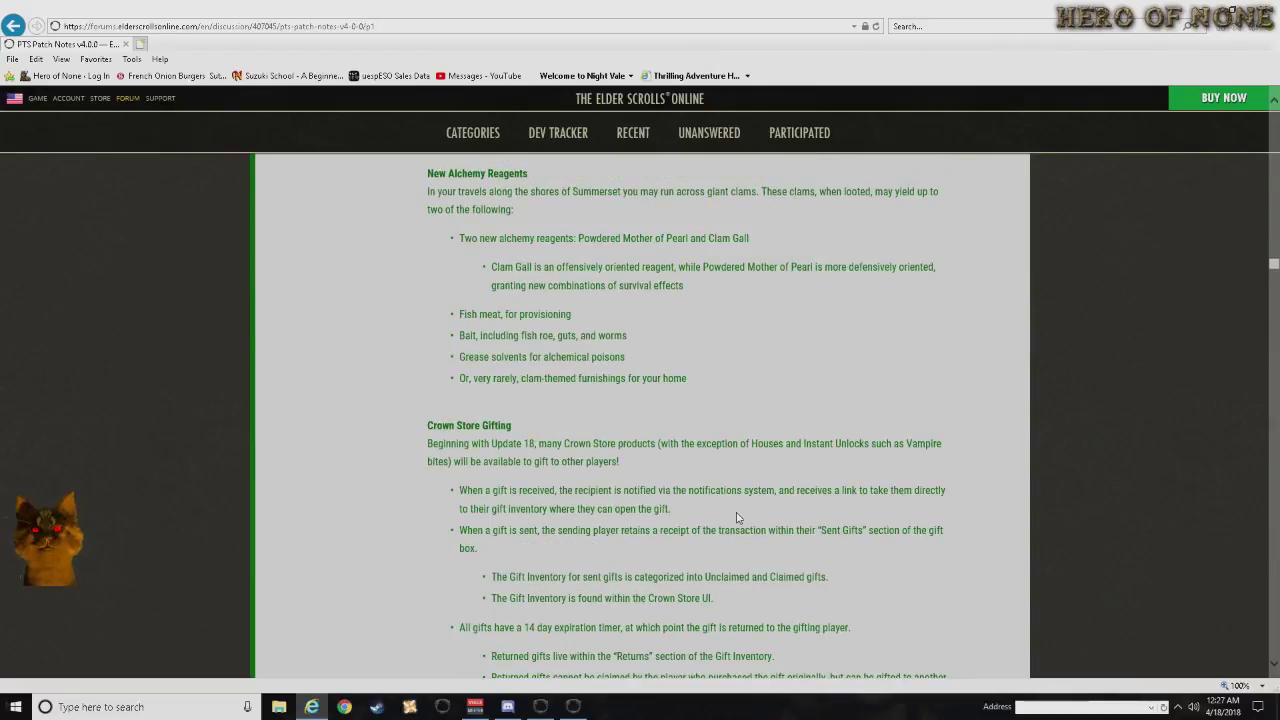
pyautogui.moveTo(634, 612)
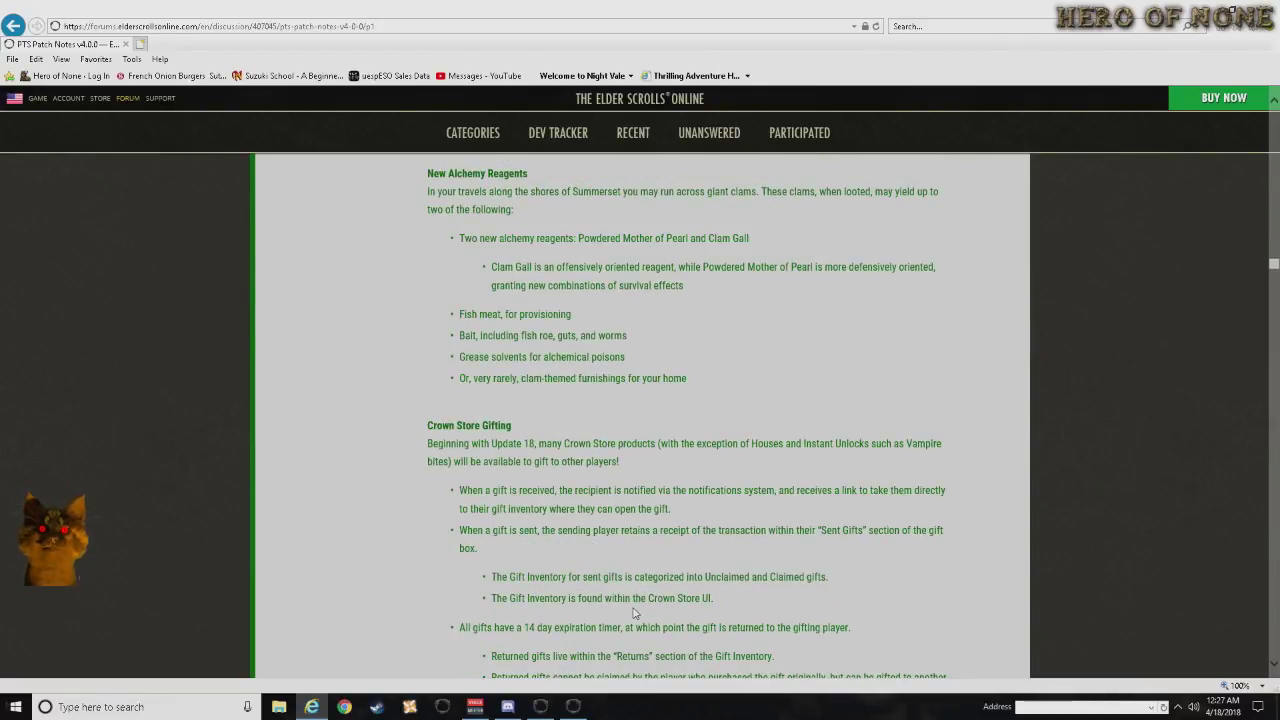
pyautogui.moveTo(556, 662)
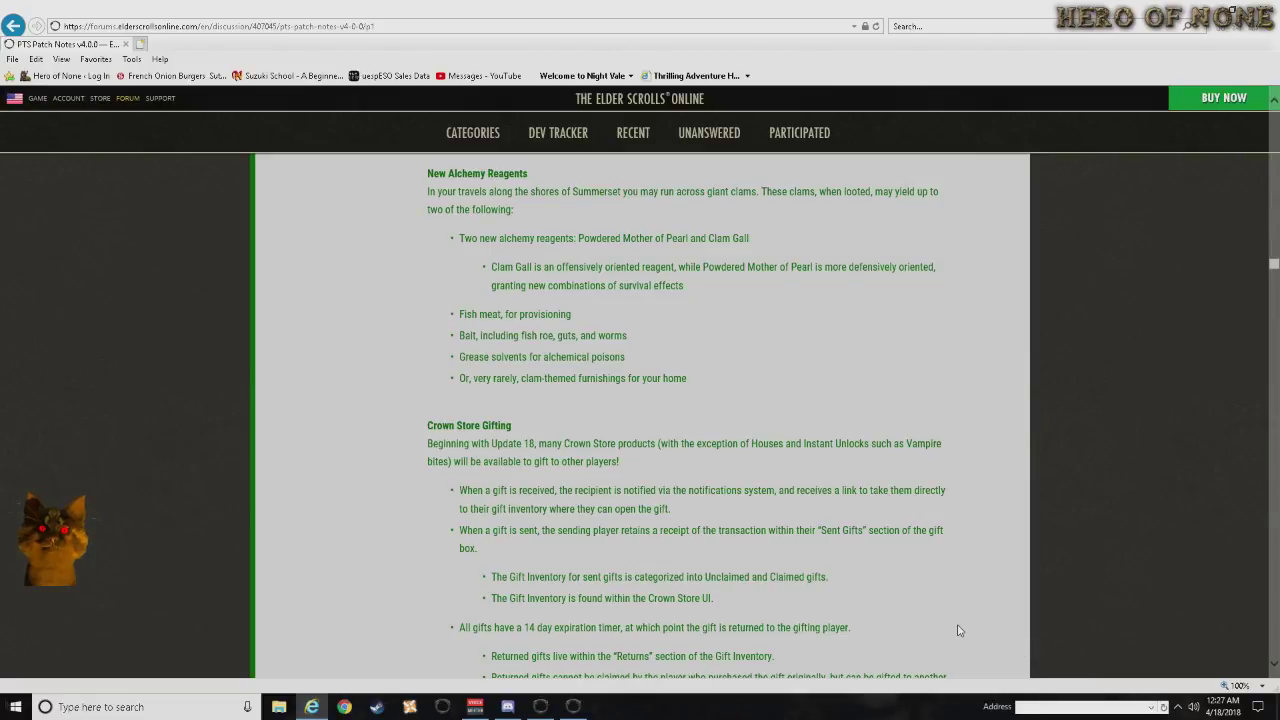
pyautogui.moveTo(952, 632)
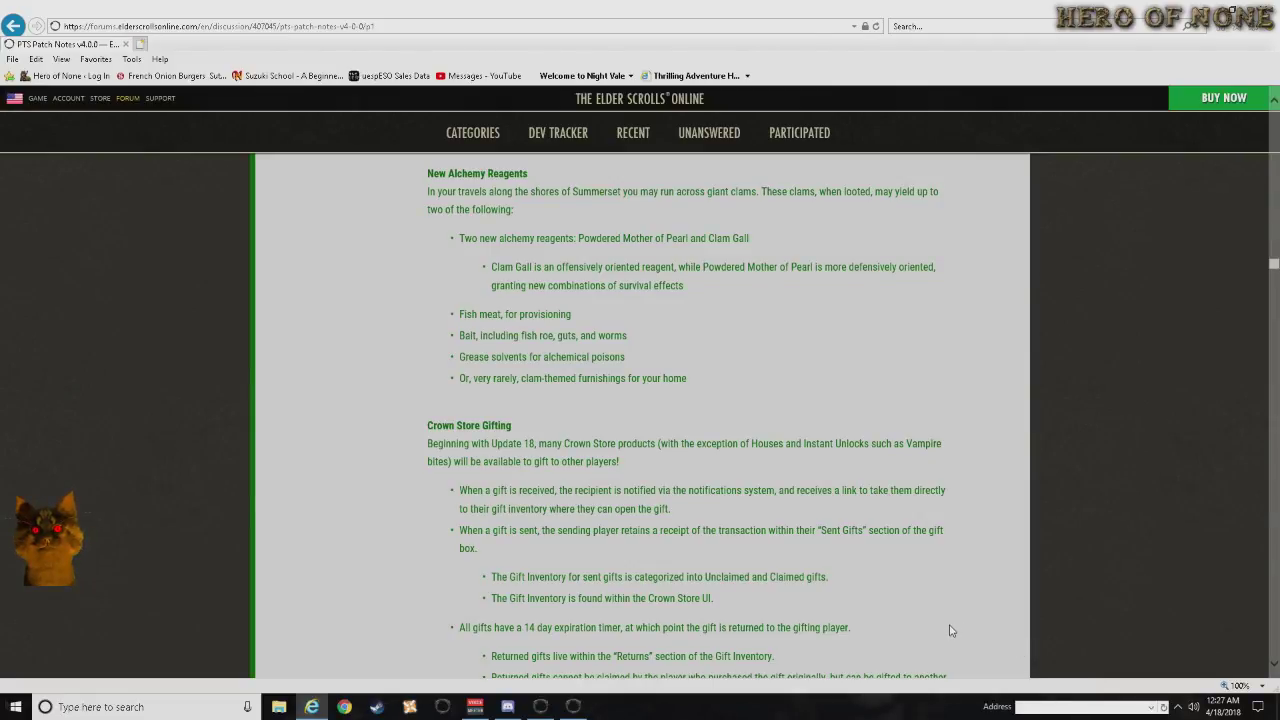
pyautogui.moveTo(500, 262)
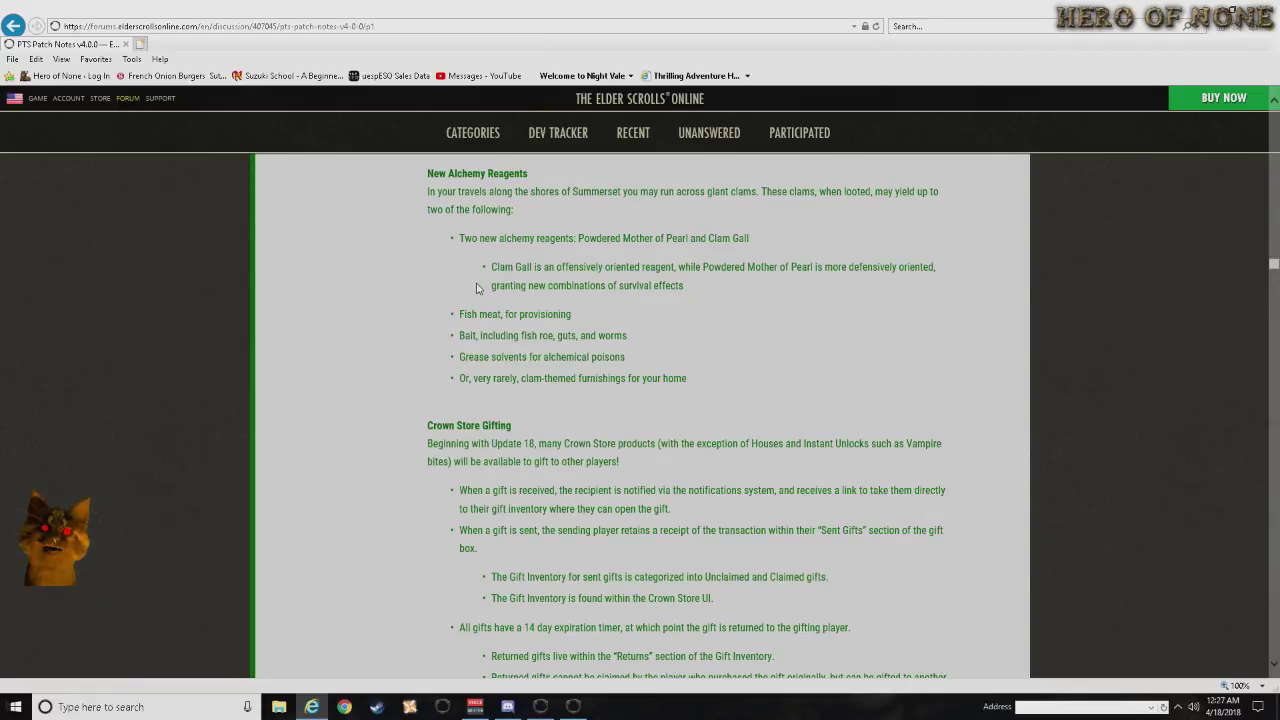
pyautogui.moveTo(492, 336)
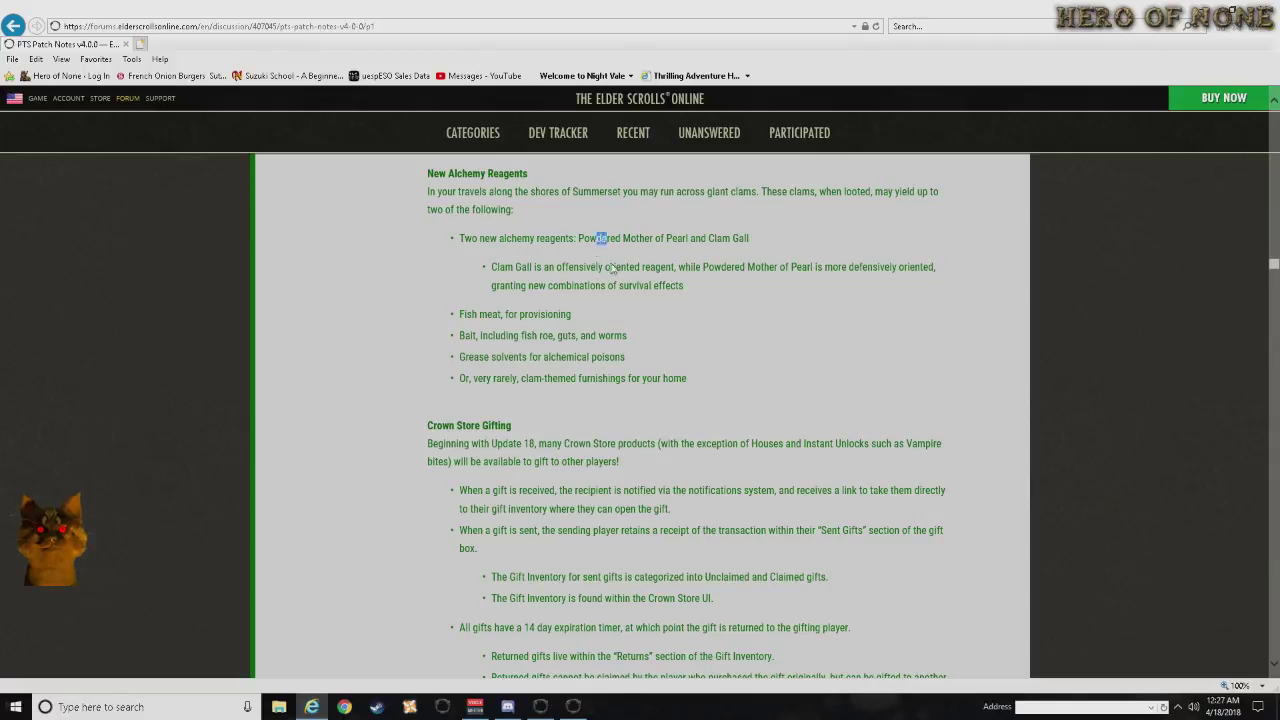
pyautogui.moveTo(578, 238); pyautogui.dragTo(684, 284)
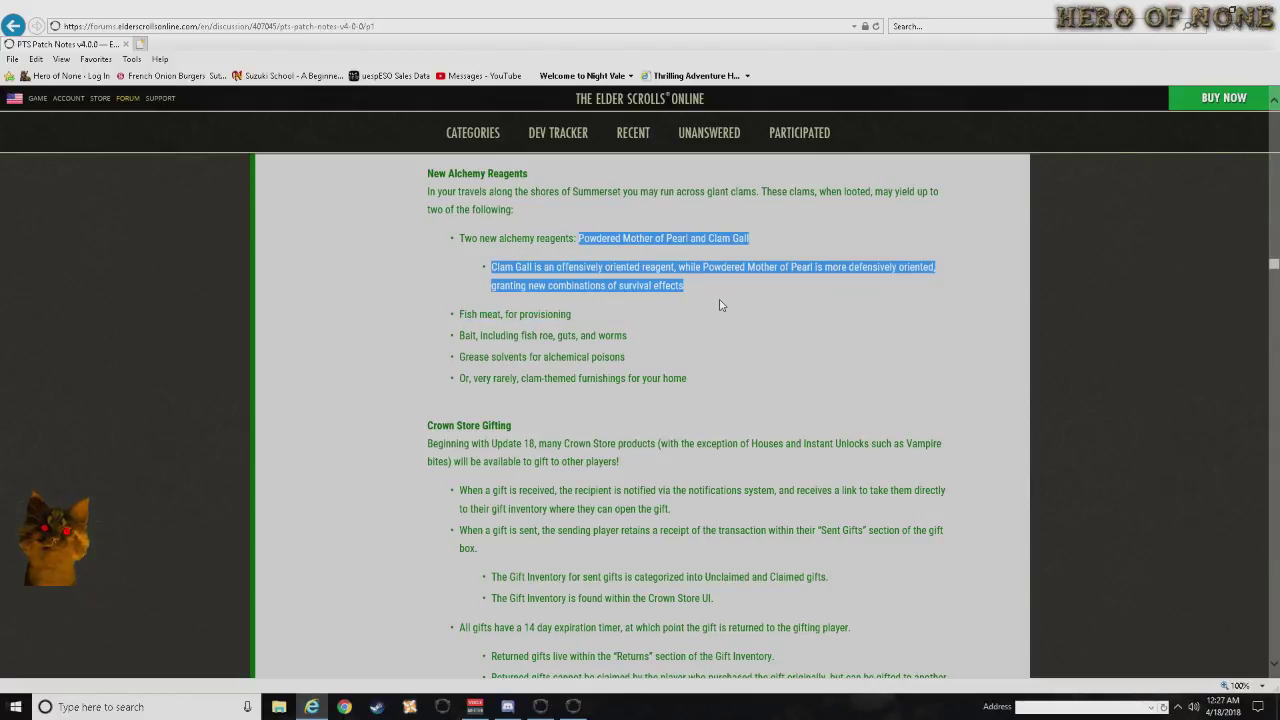
pyautogui.moveTo(680, 312)
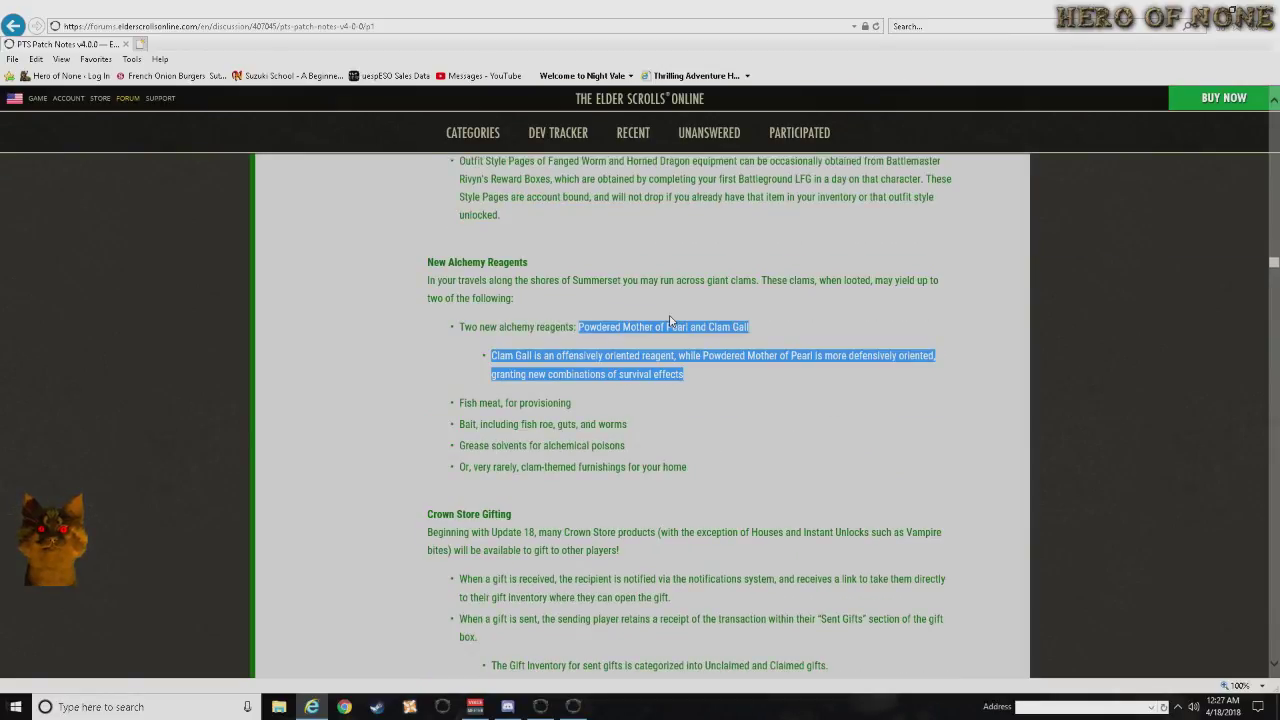
pyautogui.moveTo(600, 396)
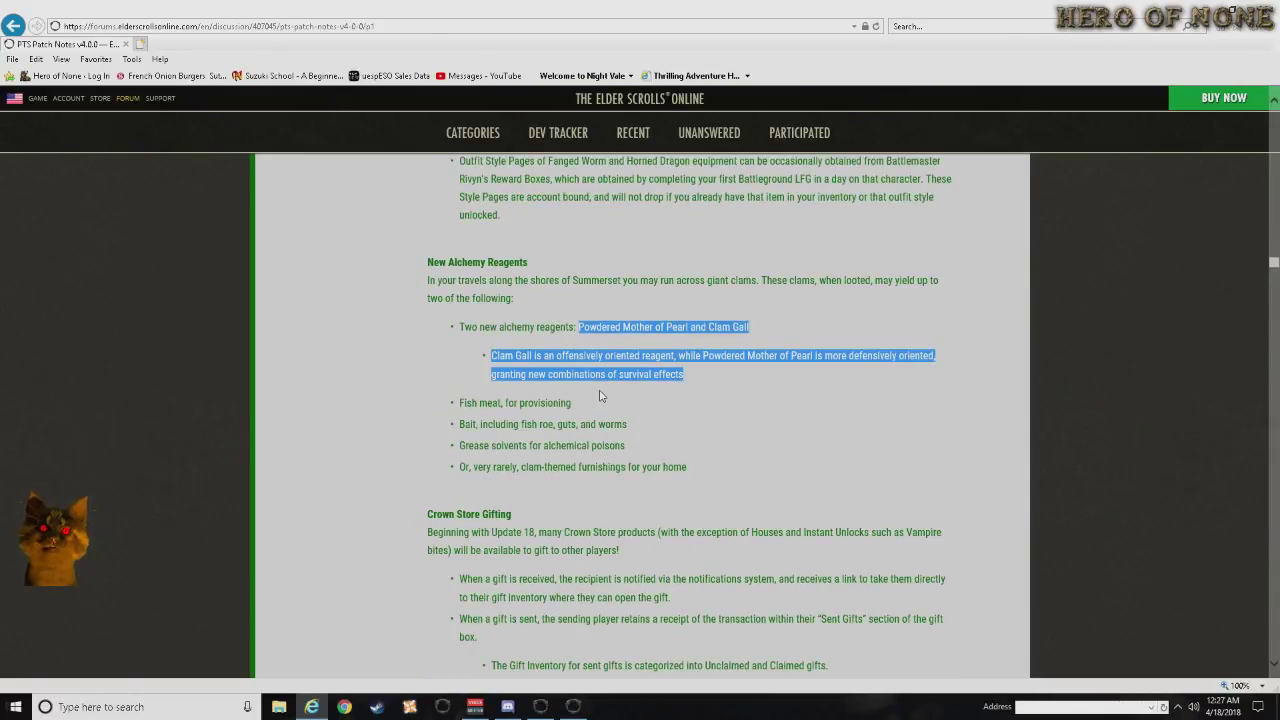
# Scroll past the Heists fix and DLC posts (Dragon Bones, Imperial City, Orsinium, Thieves Guild) to Combat Balance
pyautogui.scroll(-3)
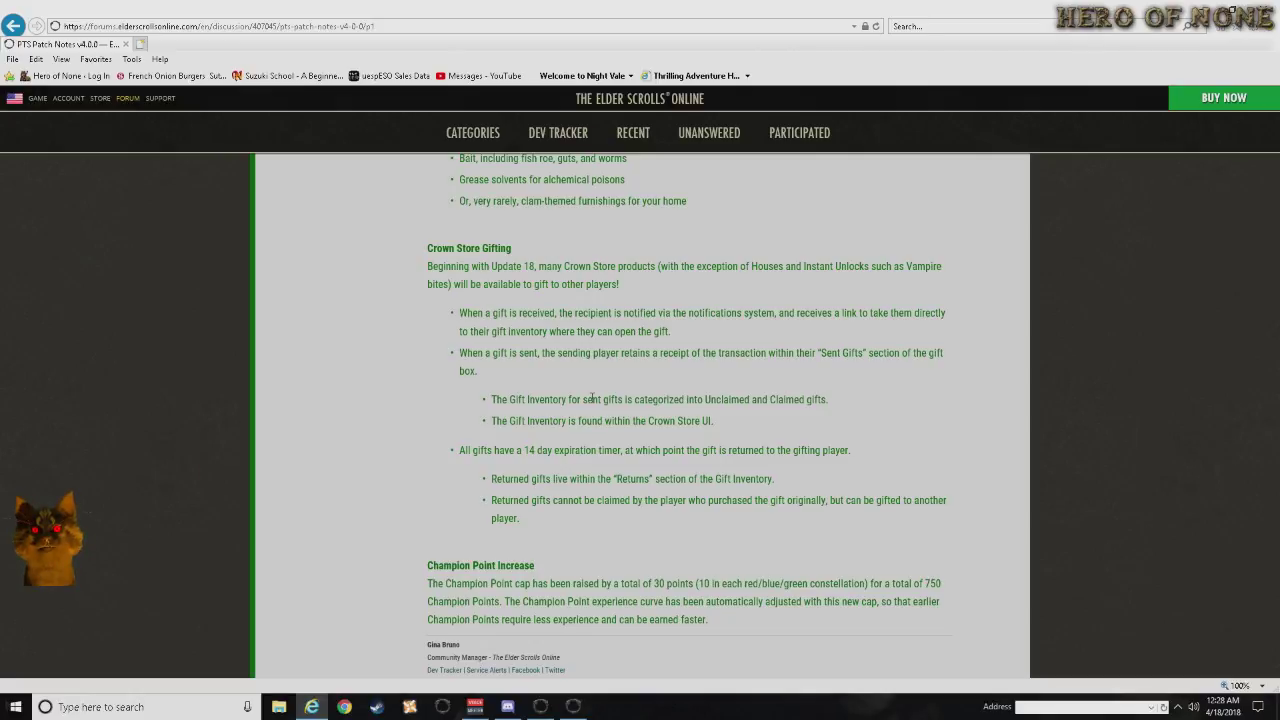
pyautogui.scroll(-3)
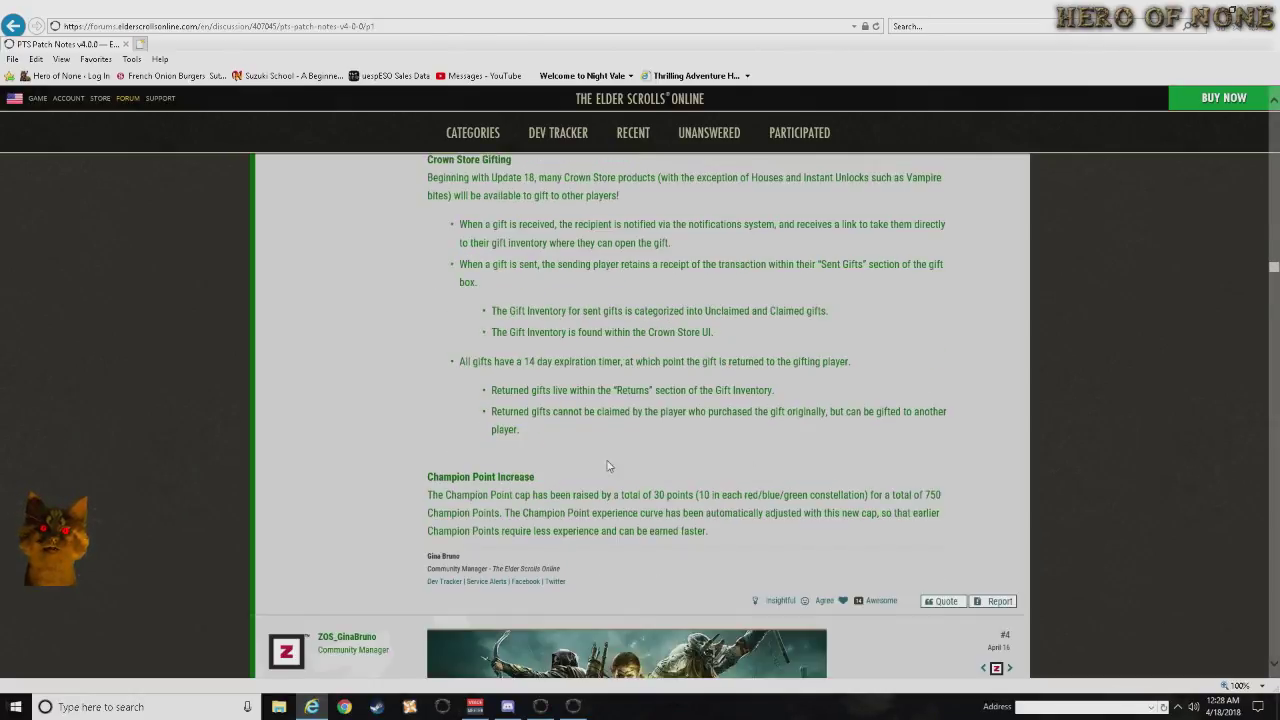
pyautogui.scroll(-3)
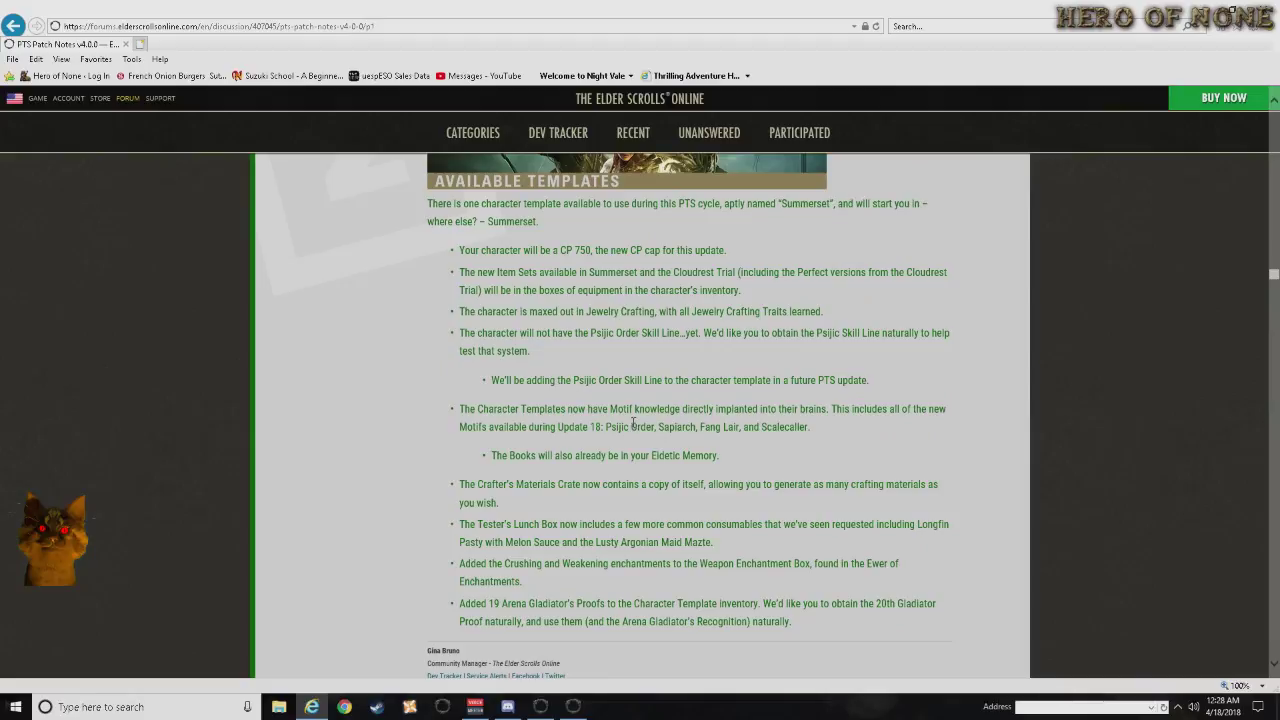
pyautogui.scroll(-3)
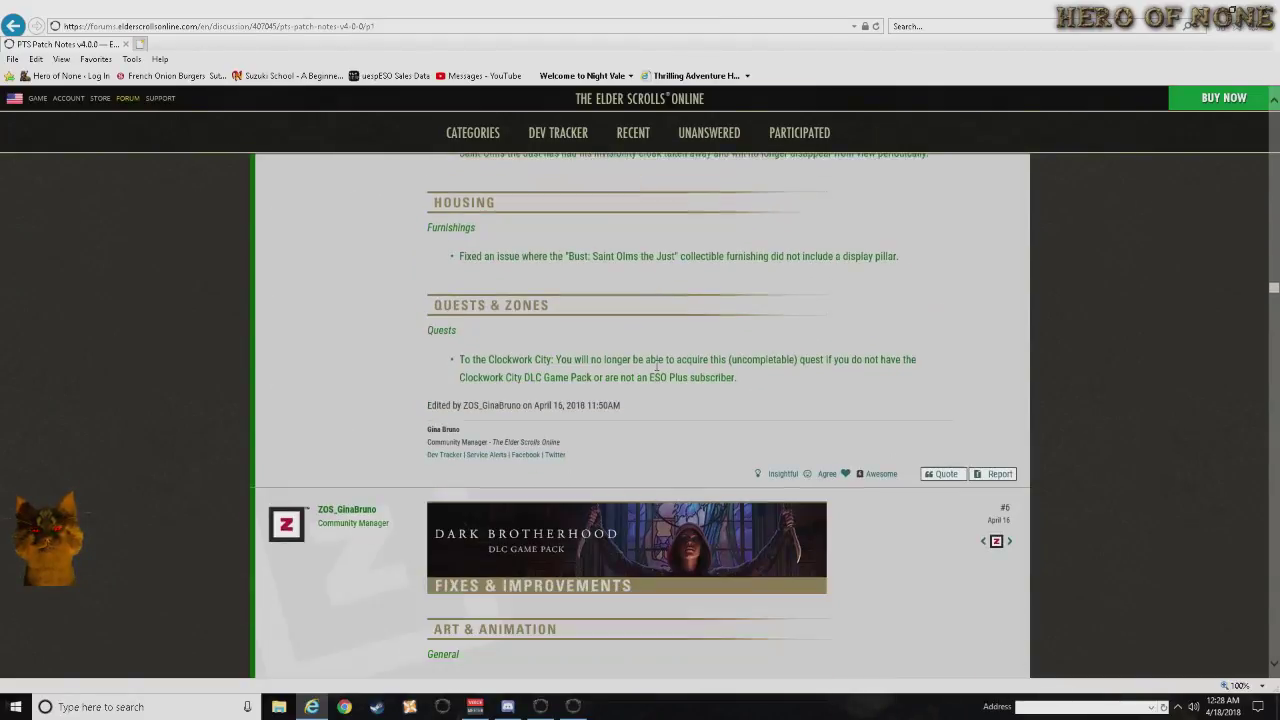
pyautogui.scroll(-3)
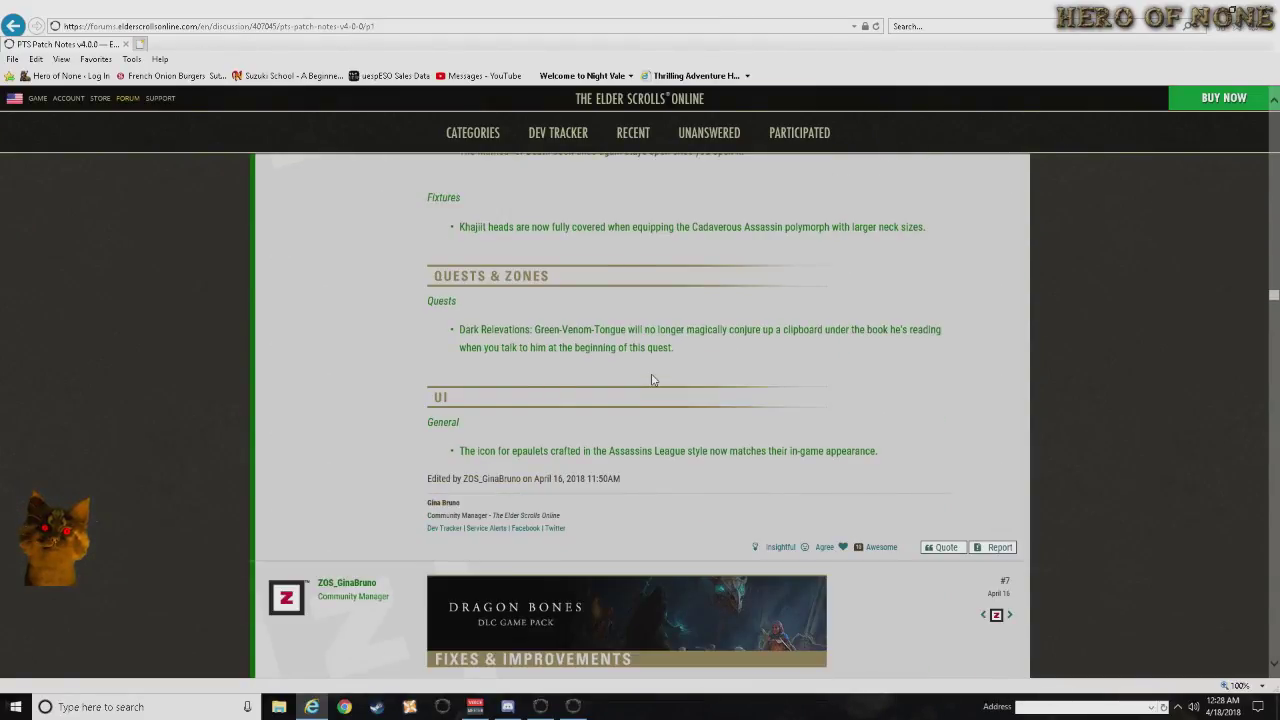
pyautogui.scroll(-3)
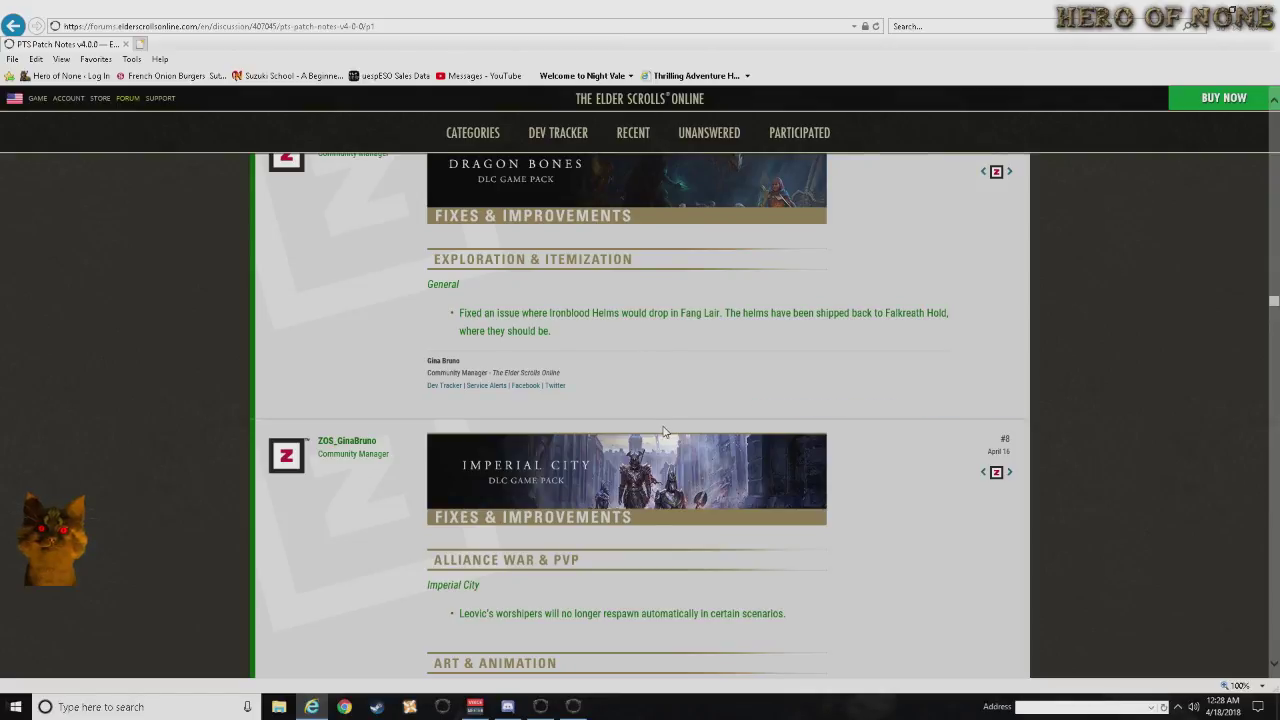
pyautogui.scroll(-3)
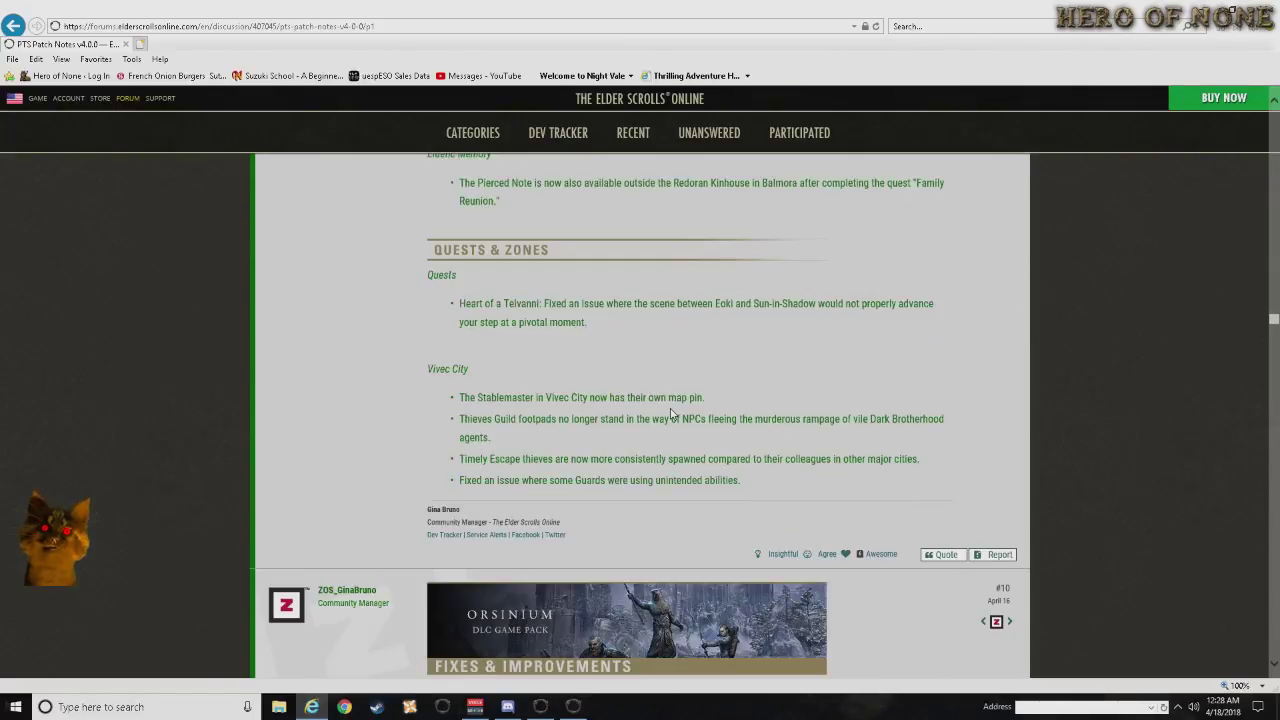
pyautogui.scroll(-3)
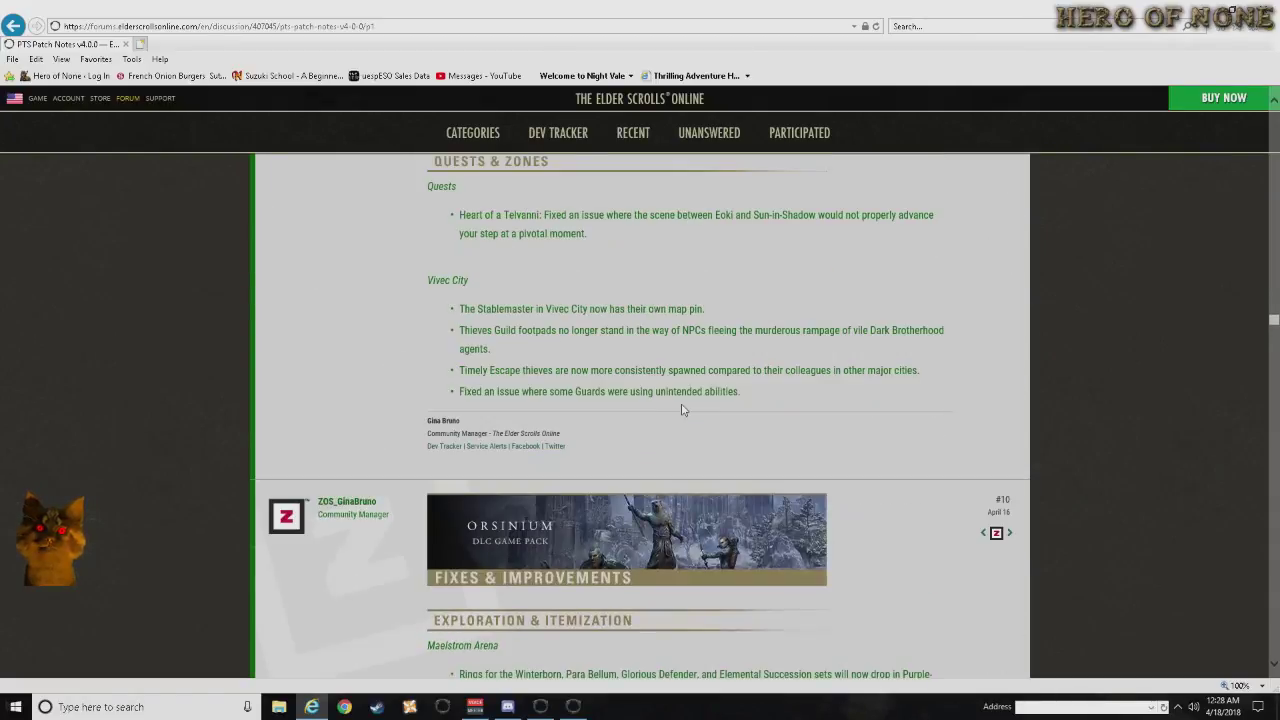
pyautogui.scroll(-3)
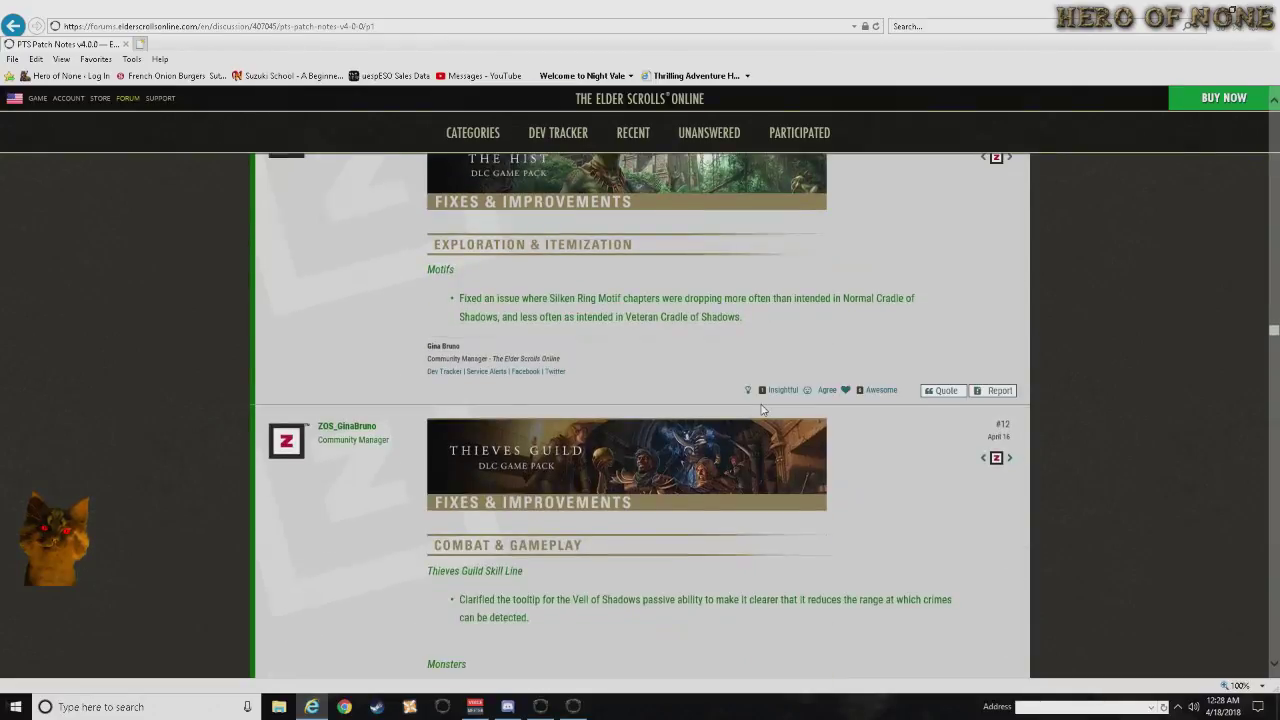
pyautogui.scroll(-3)
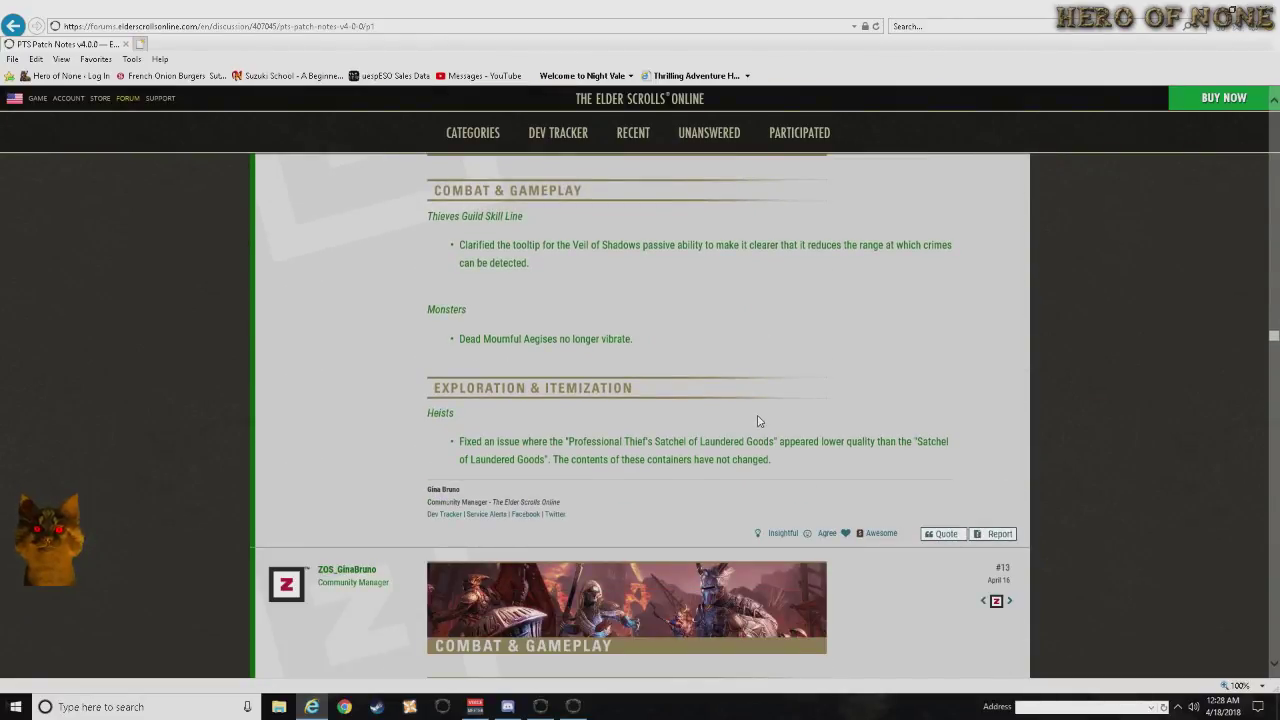
pyautogui.scroll(-3)
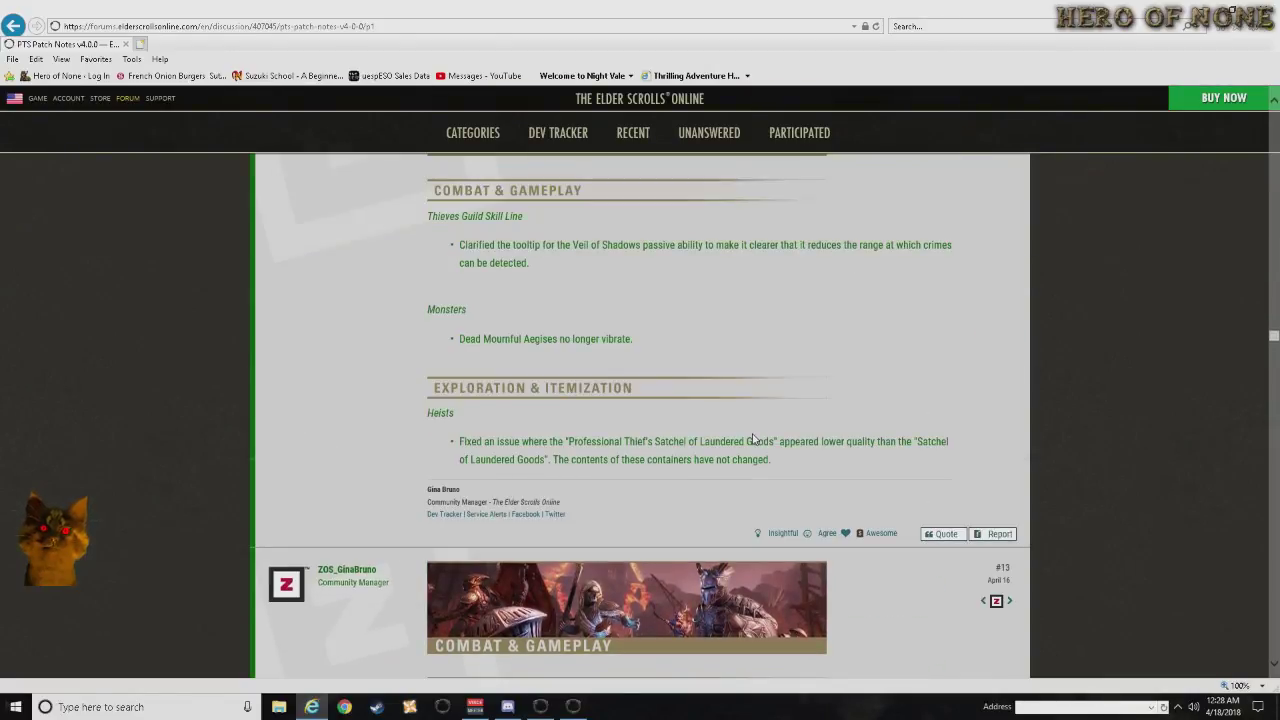
pyautogui.moveTo(548, 456)
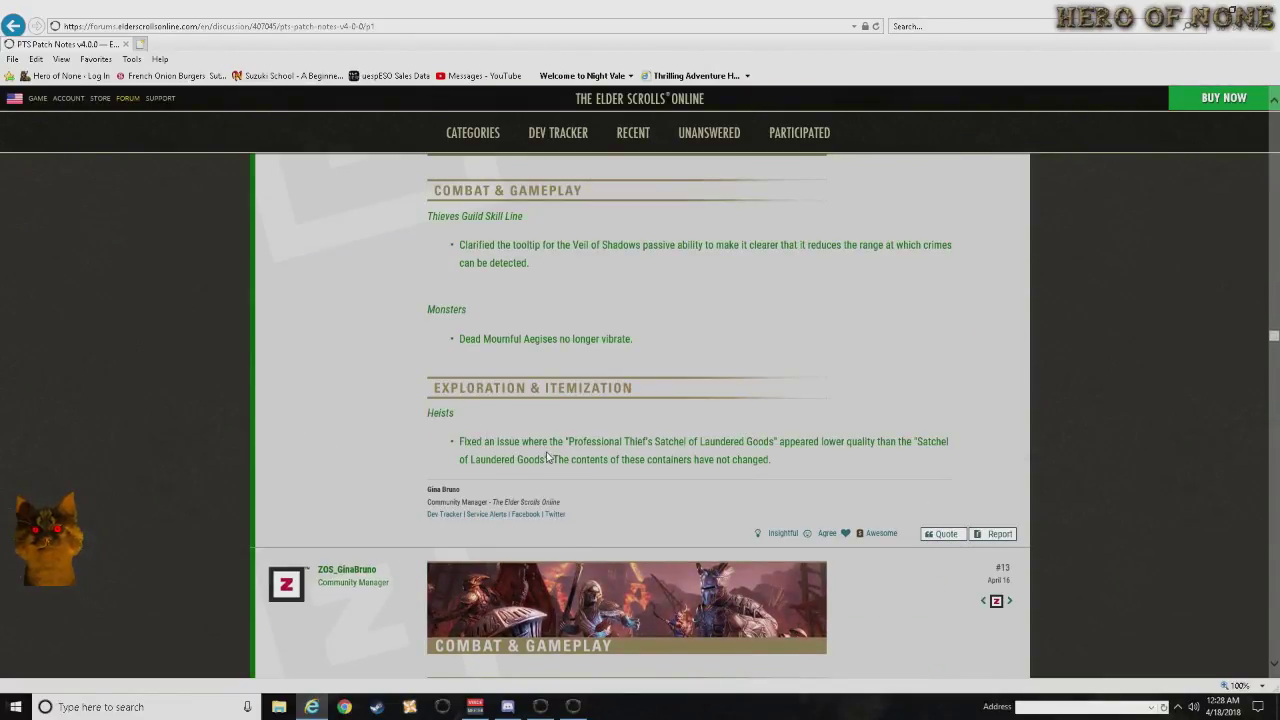
pyautogui.scroll(-3)
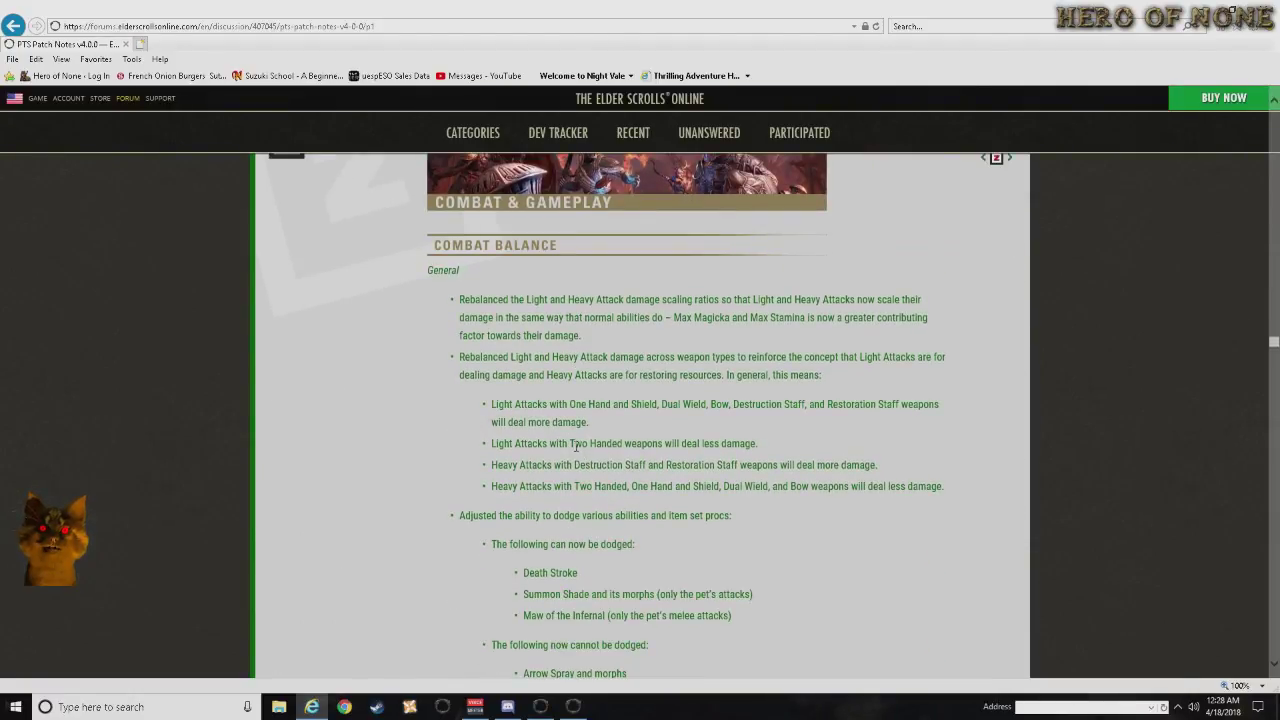
# Scroll through Combat Balance General notes to the dodgeable and non-dodgeable ability lists
pyautogui.scroll(-3)
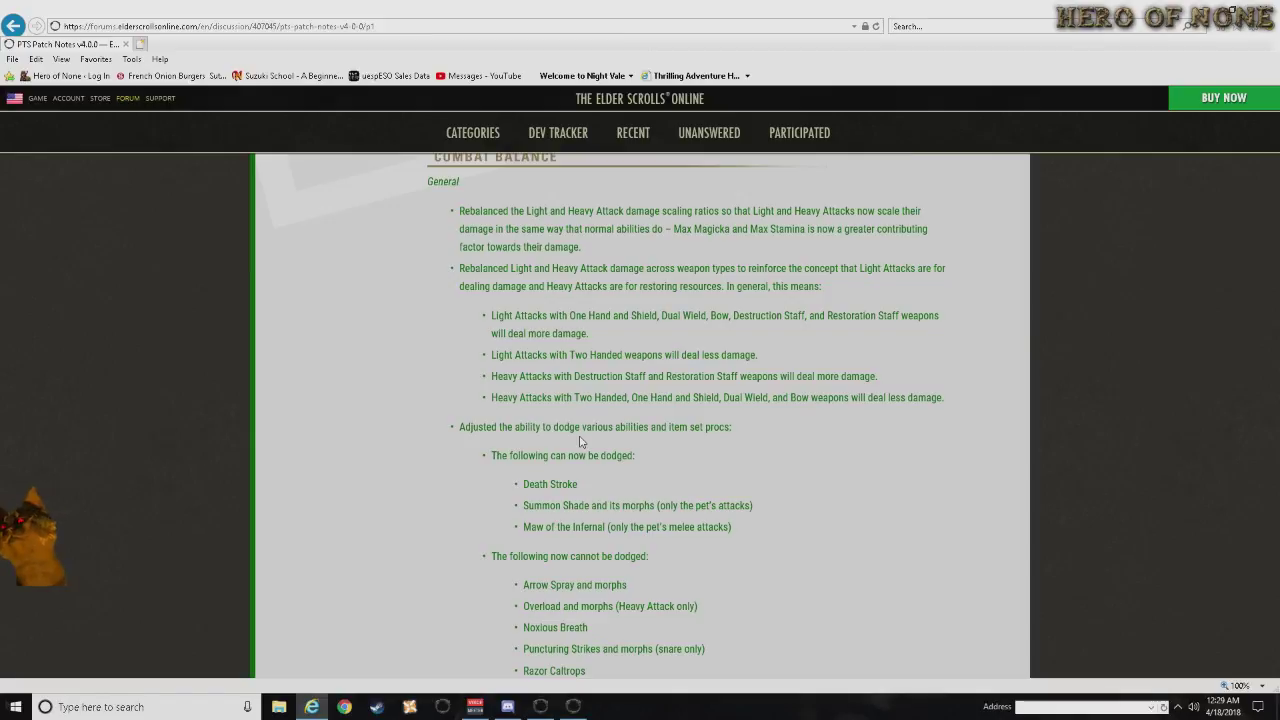
pyautogui.moveTo(584, 486)
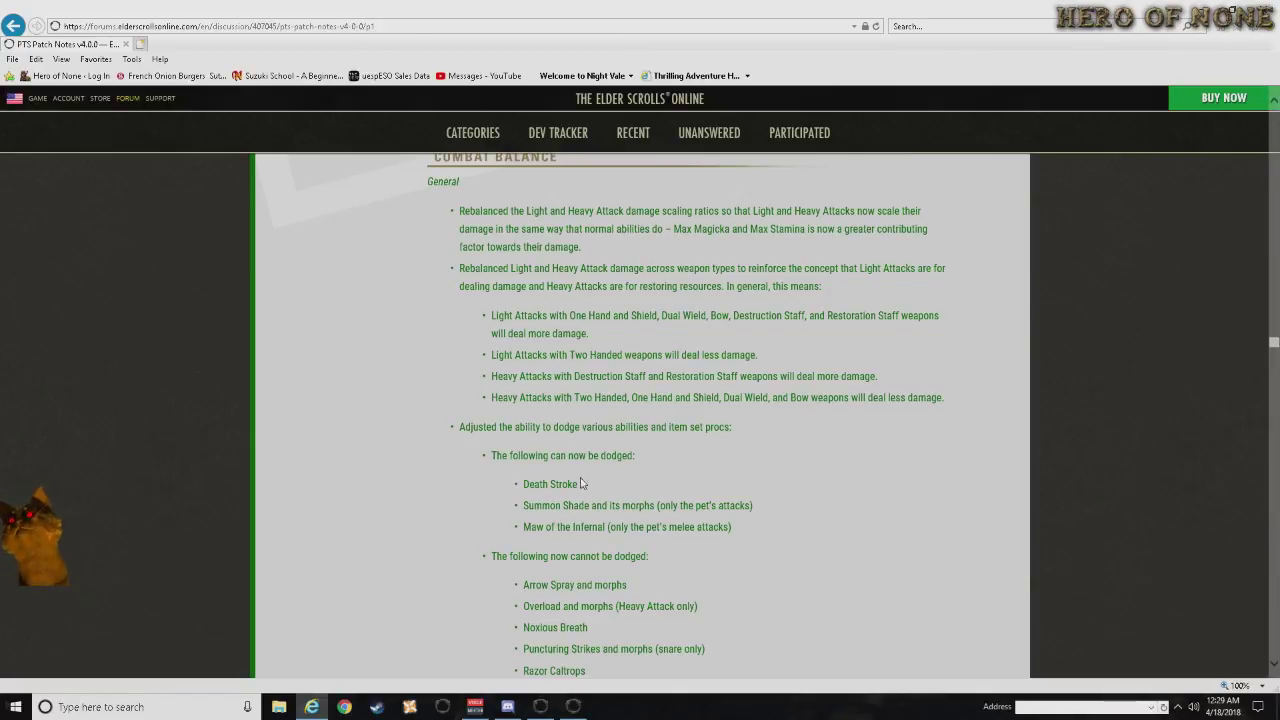
pyautogui.scroll(-3)
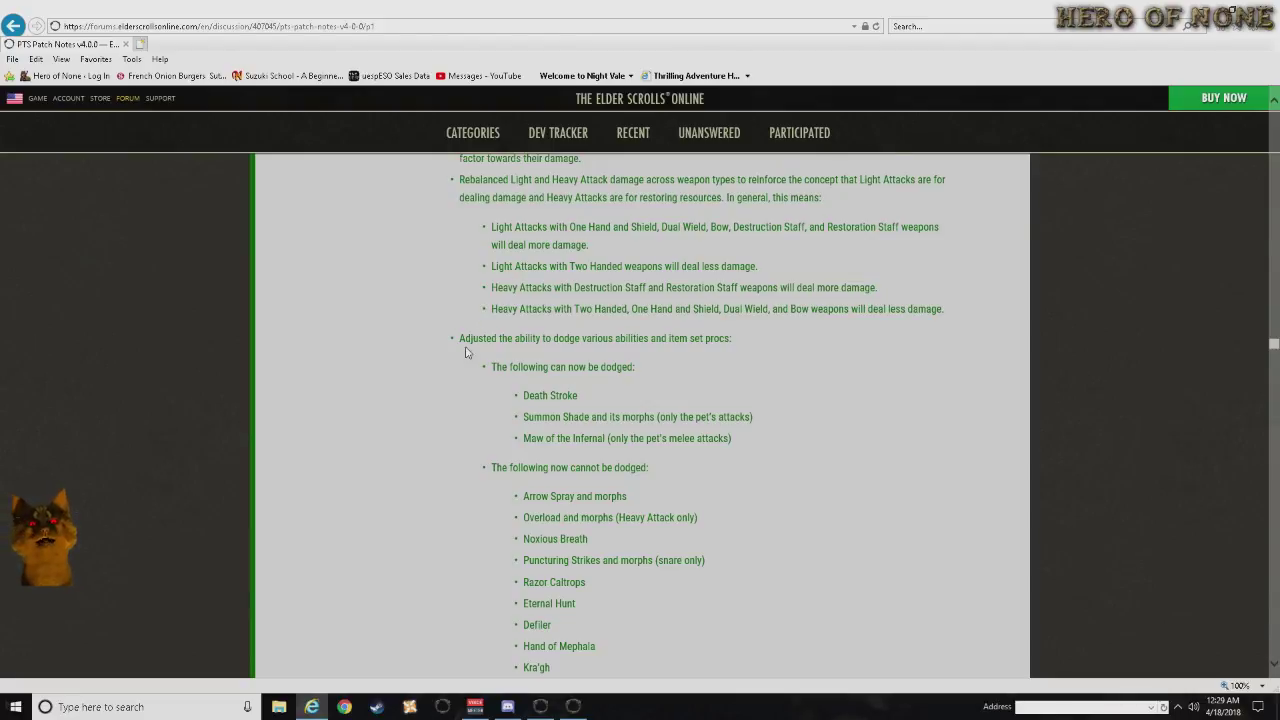
pyautogui.moveTo(480, 324)
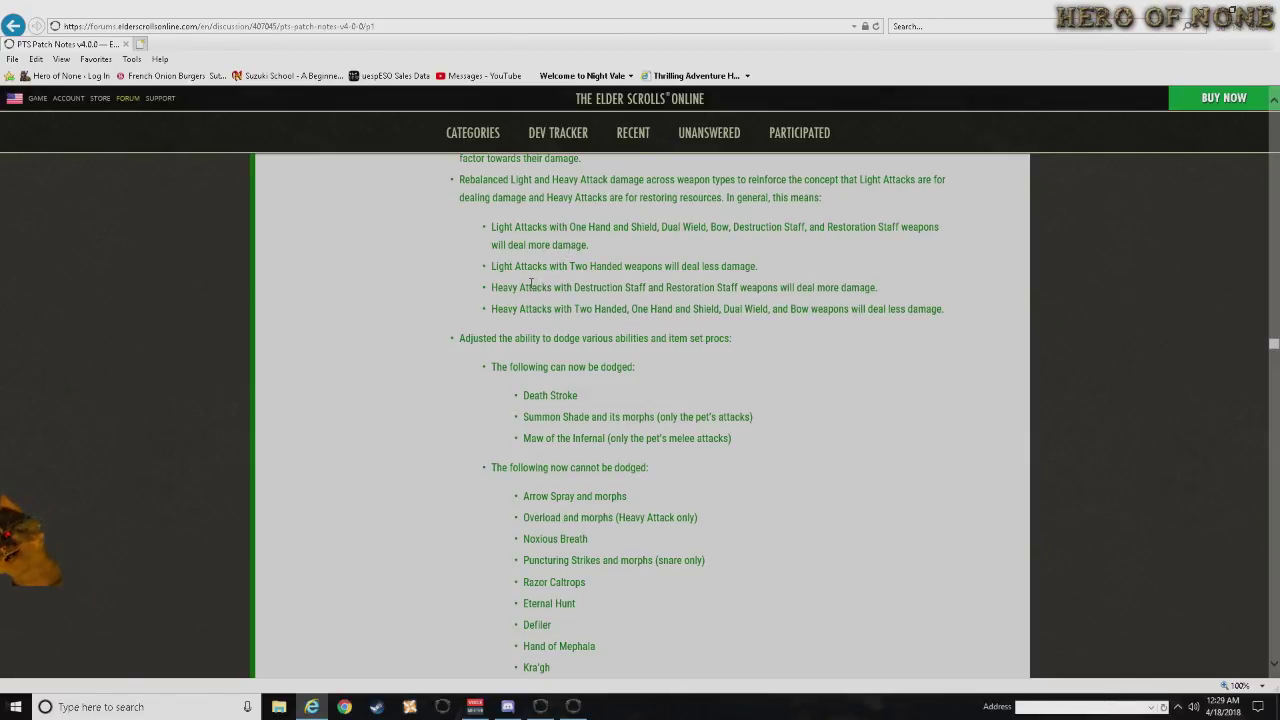
pyautogui.moveTo(752, 272)
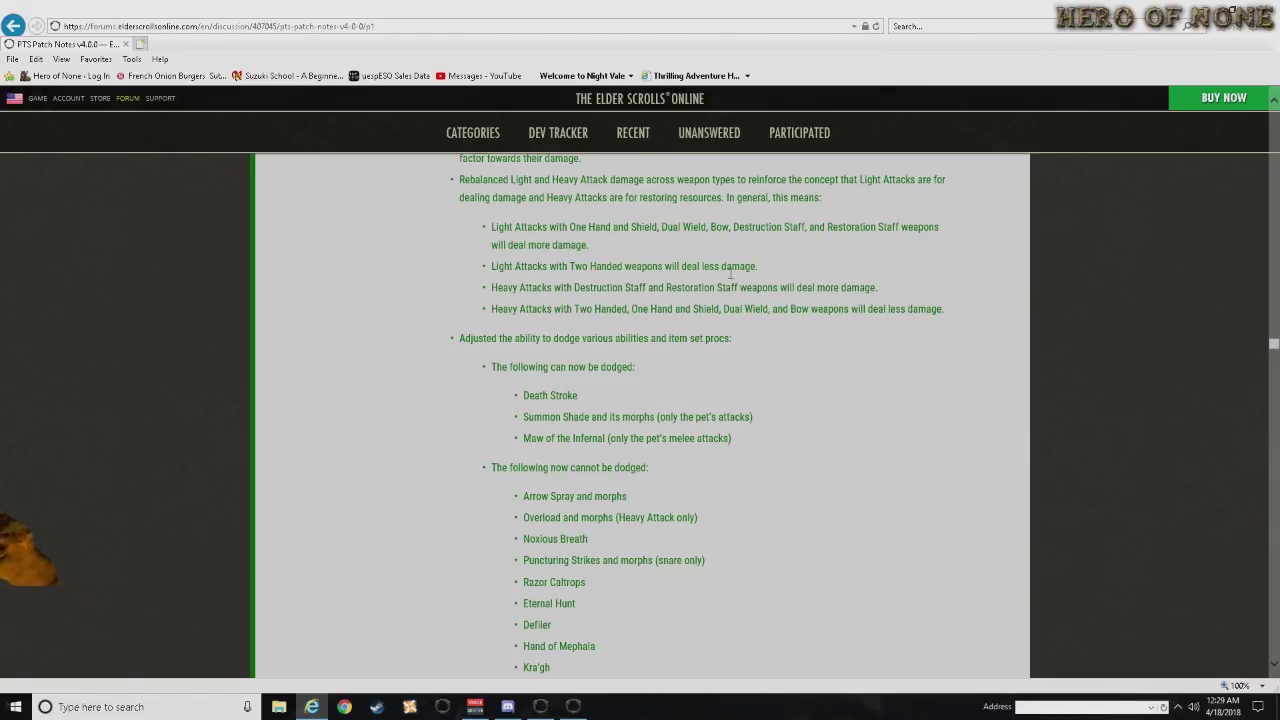
pyautogui.moveTo(948, 294)
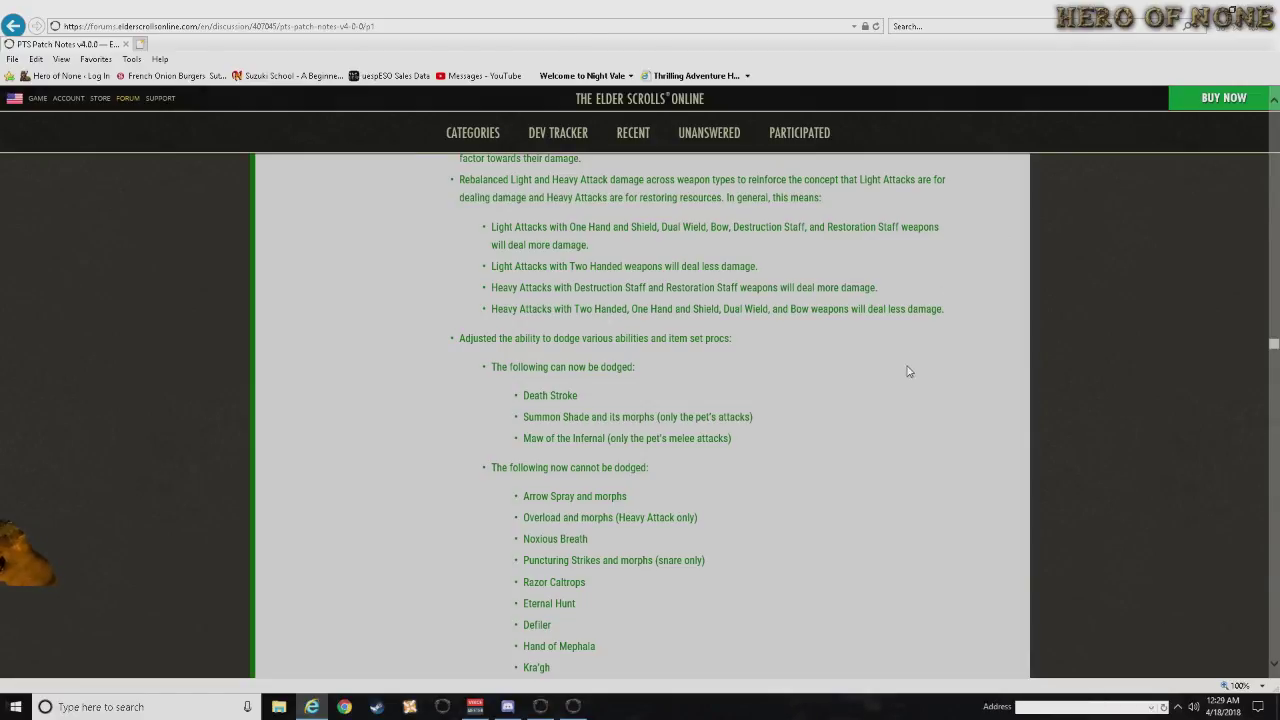
pyautogui.moveTo(904, 400)
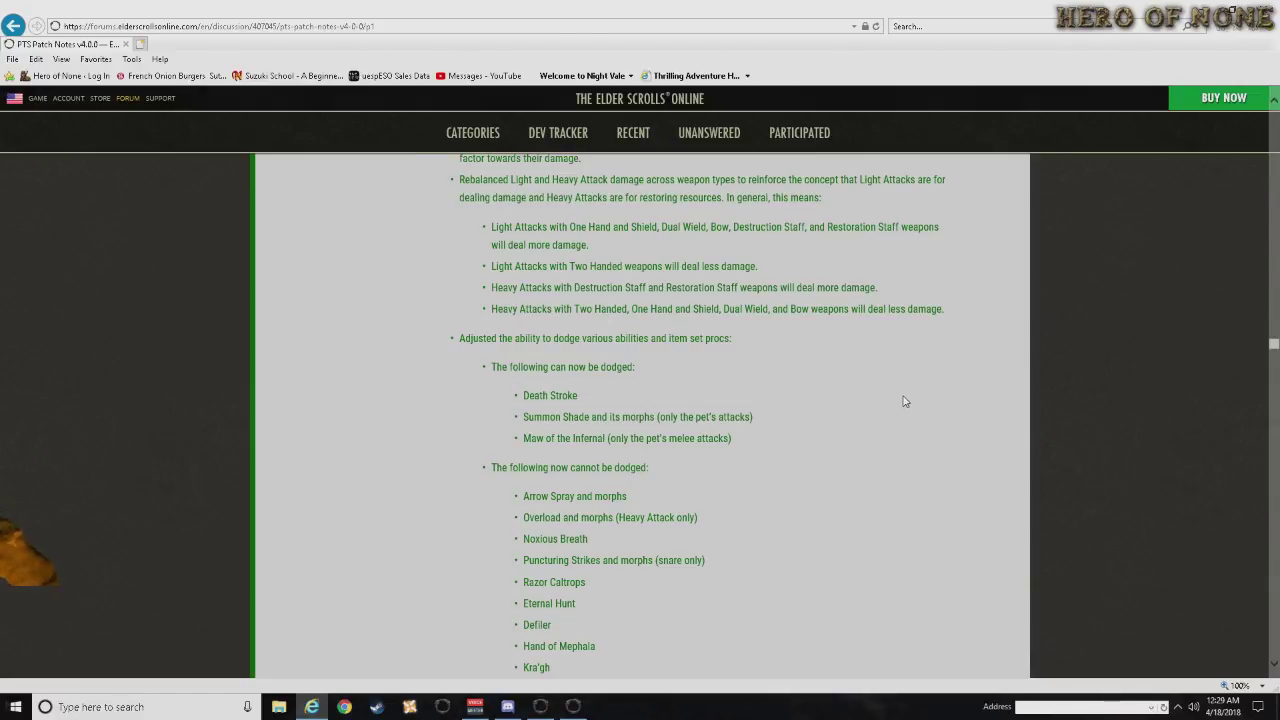
pyautogui.moveTo(962, 374)
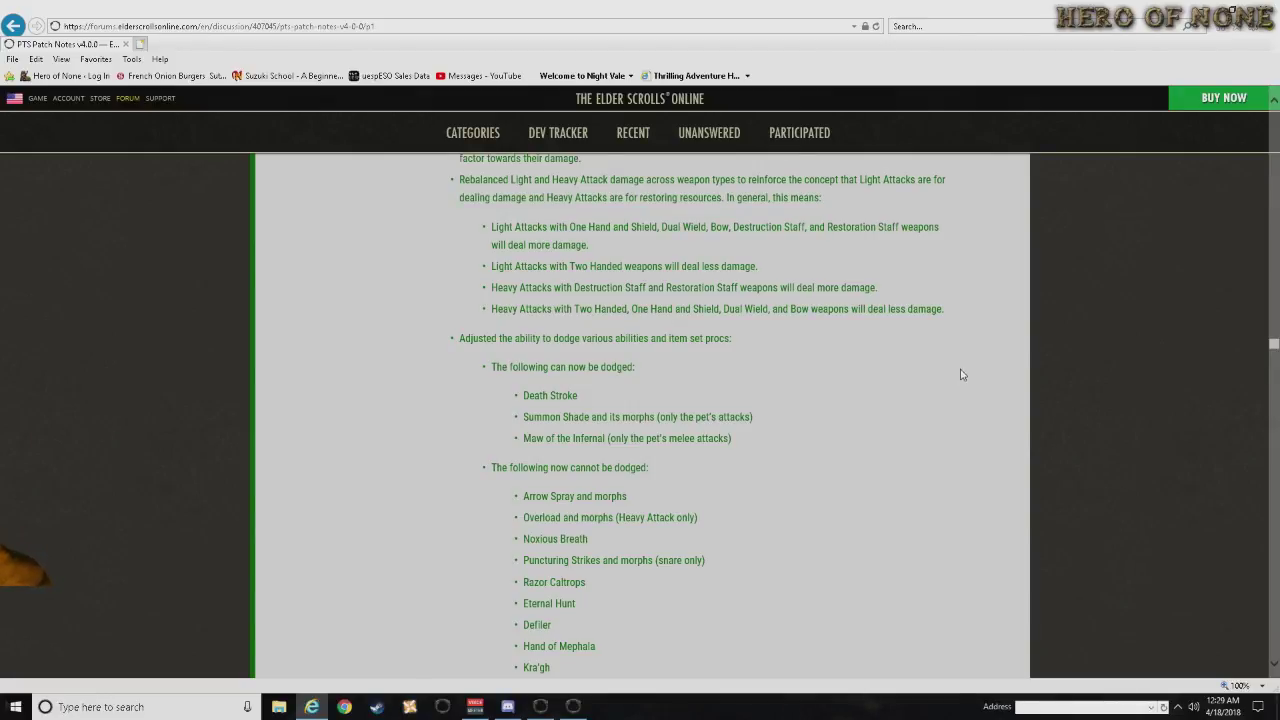
pyautogui.moveTo(940, 400)
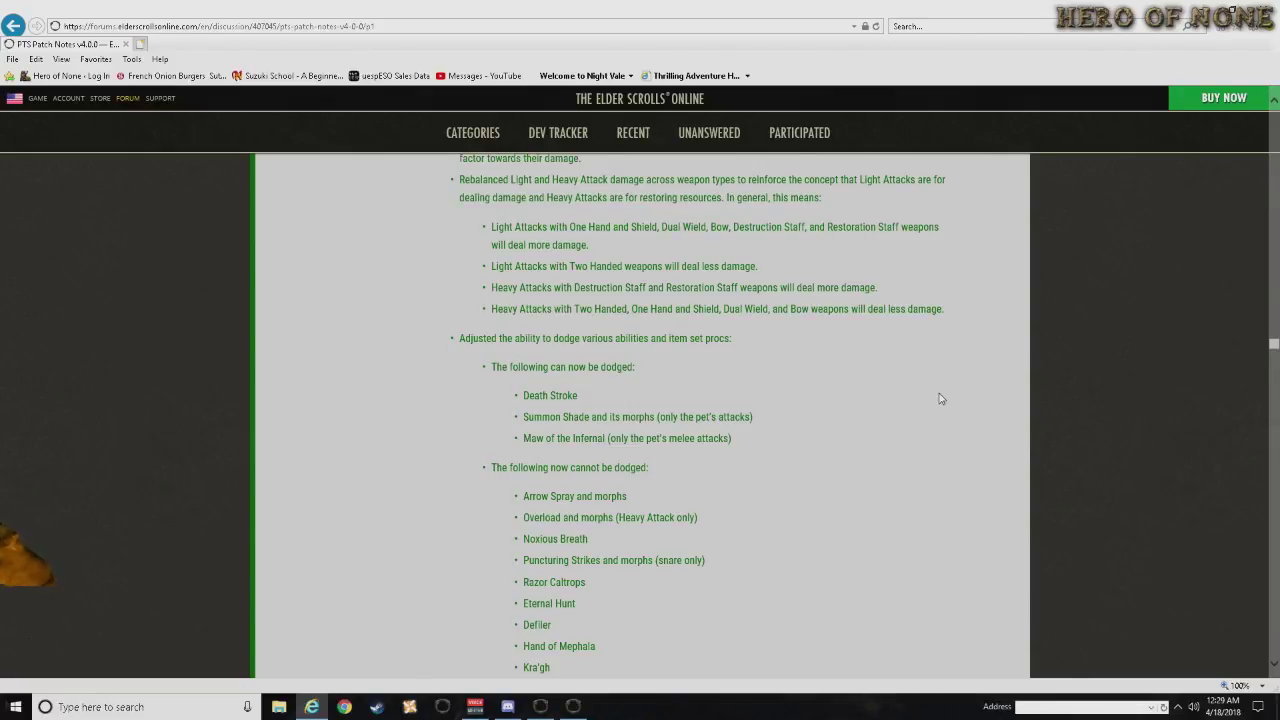
# Scroll through the cannot-be-dodged list past Widowmaker to the Shadow Mundus Stone note
pyautogui.scroll(-3)
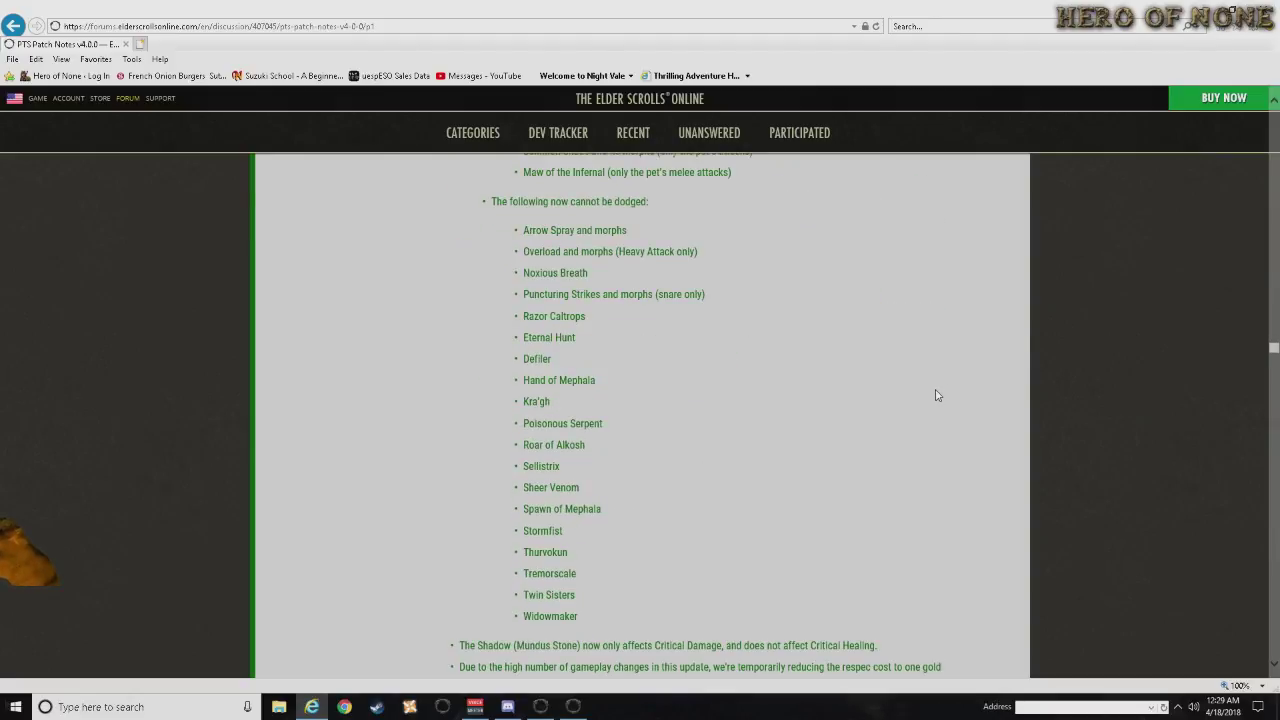
pyautogui.moveTo(904, 410)
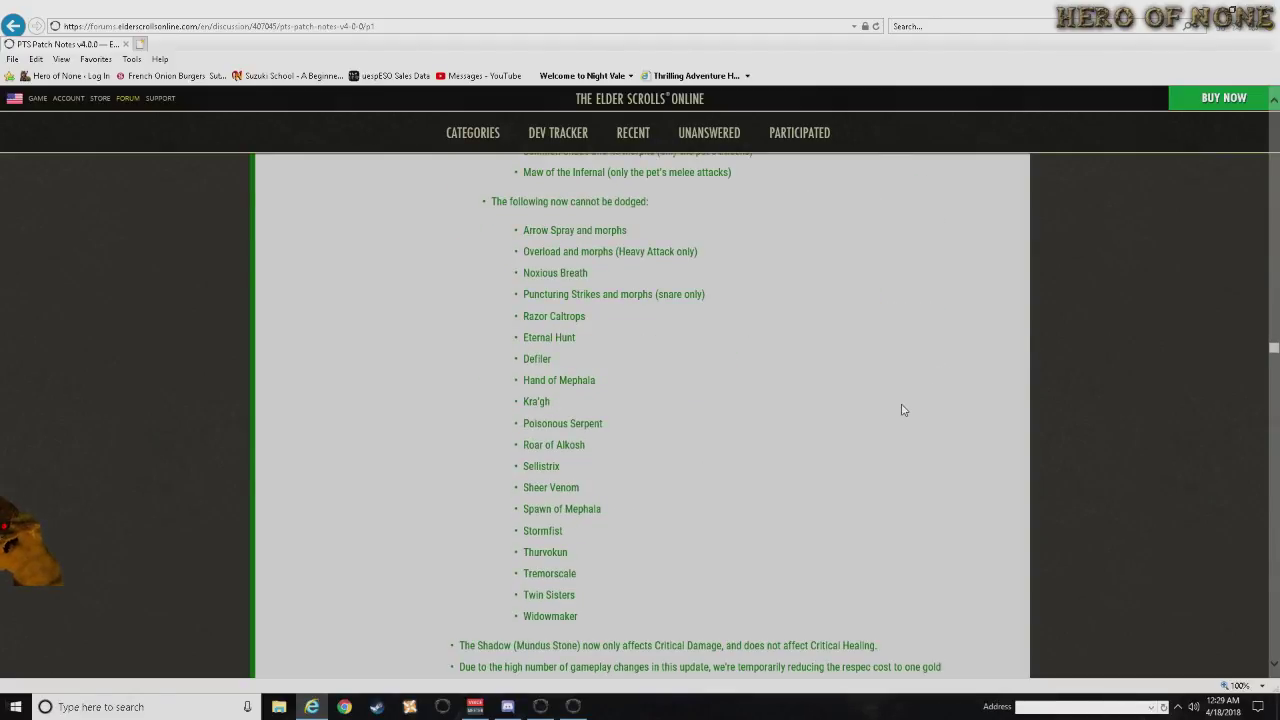
pyautogui.moveTo(632, 516)
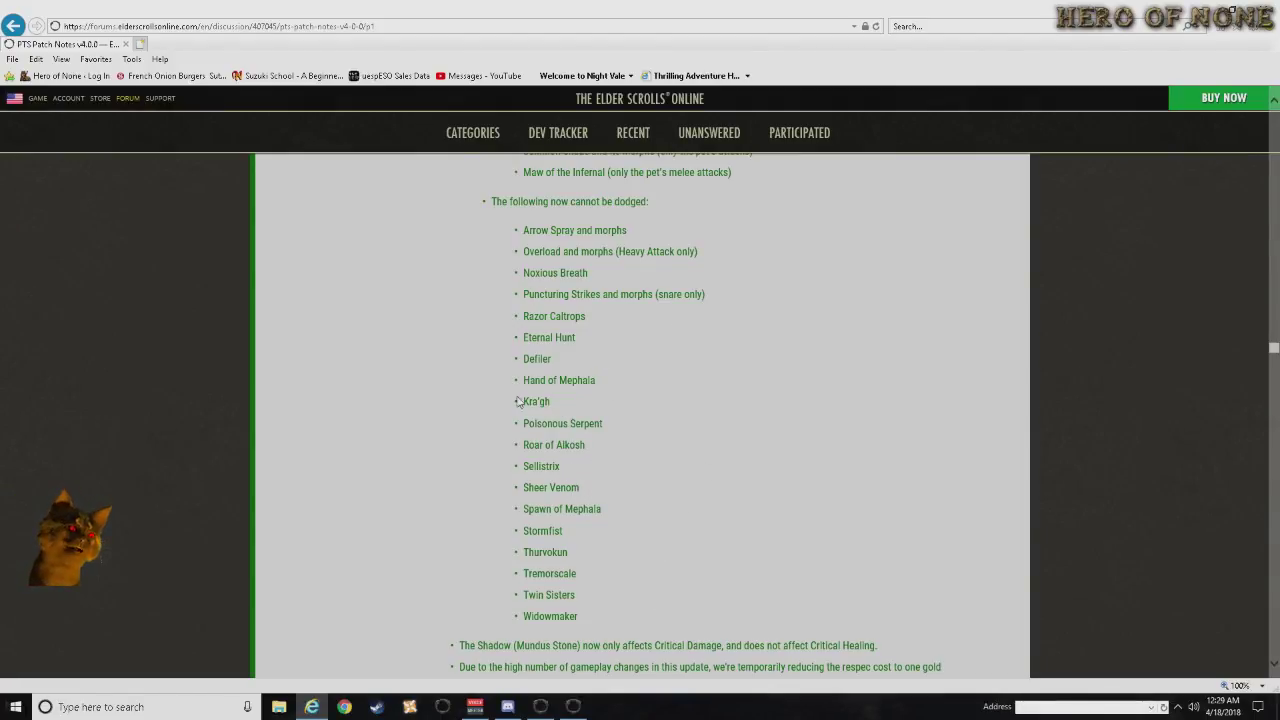
pyautogui.moveTo(468, 480)
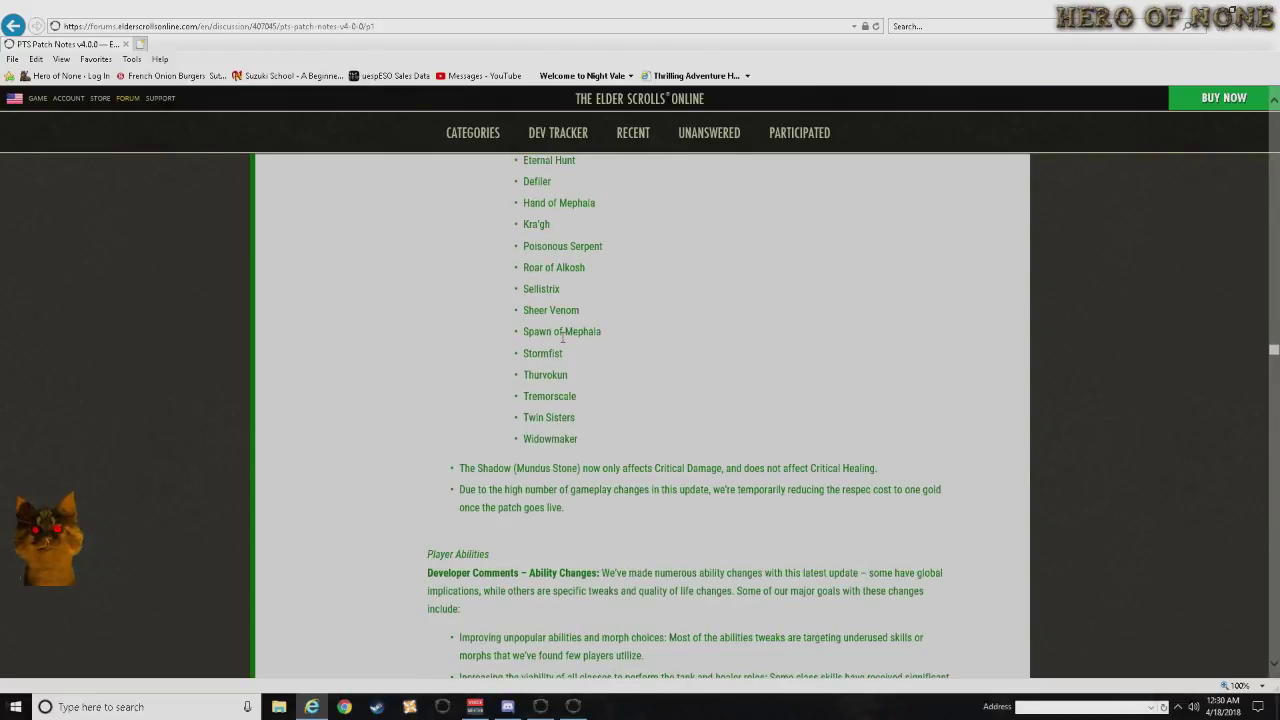
# Scroll the patch notes down to the Player Abilities developer comments and Buffs and Debuffs
pyautogui.scroll(-3)
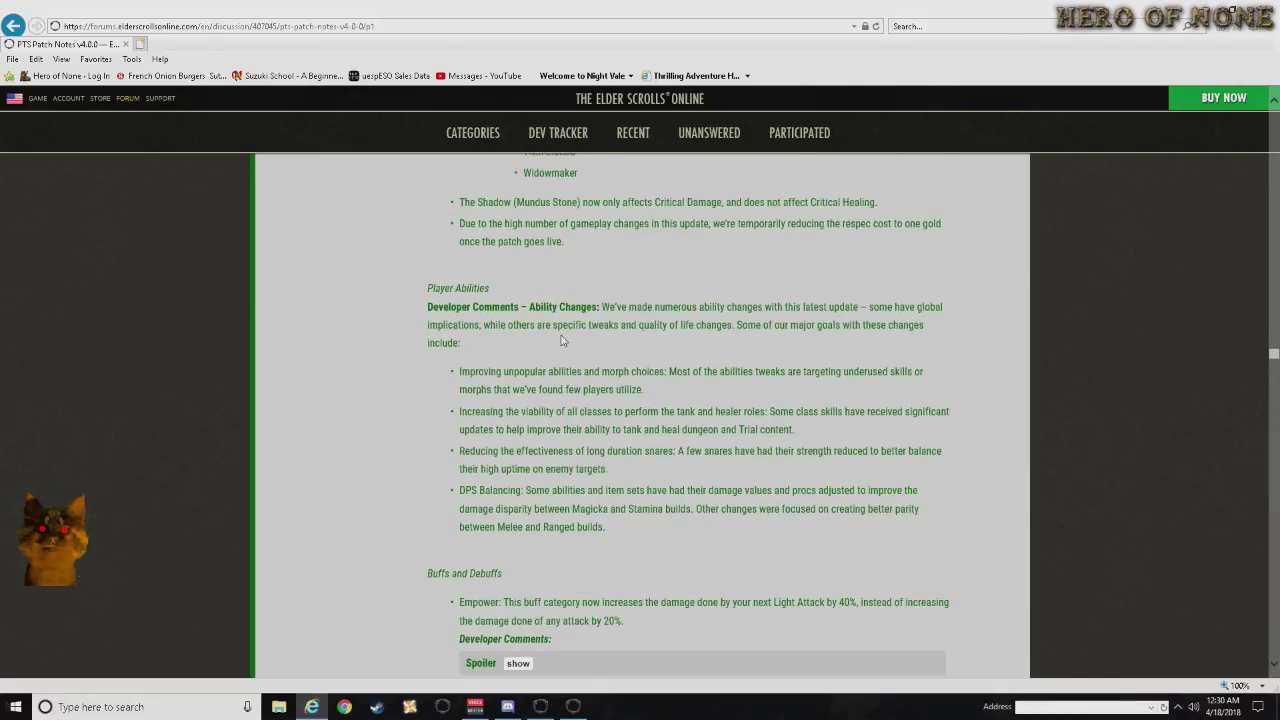
pyautogui.moveTo(568, 328)
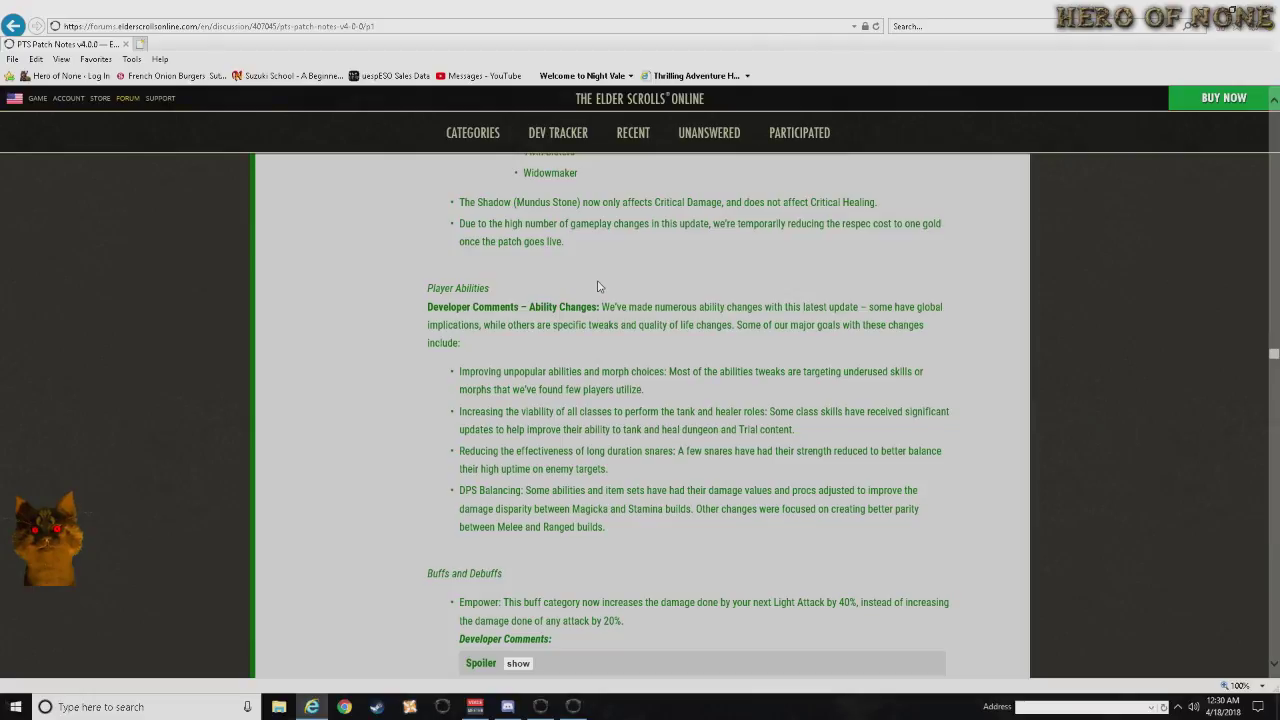
pyautogui.moveTo(598, 266)
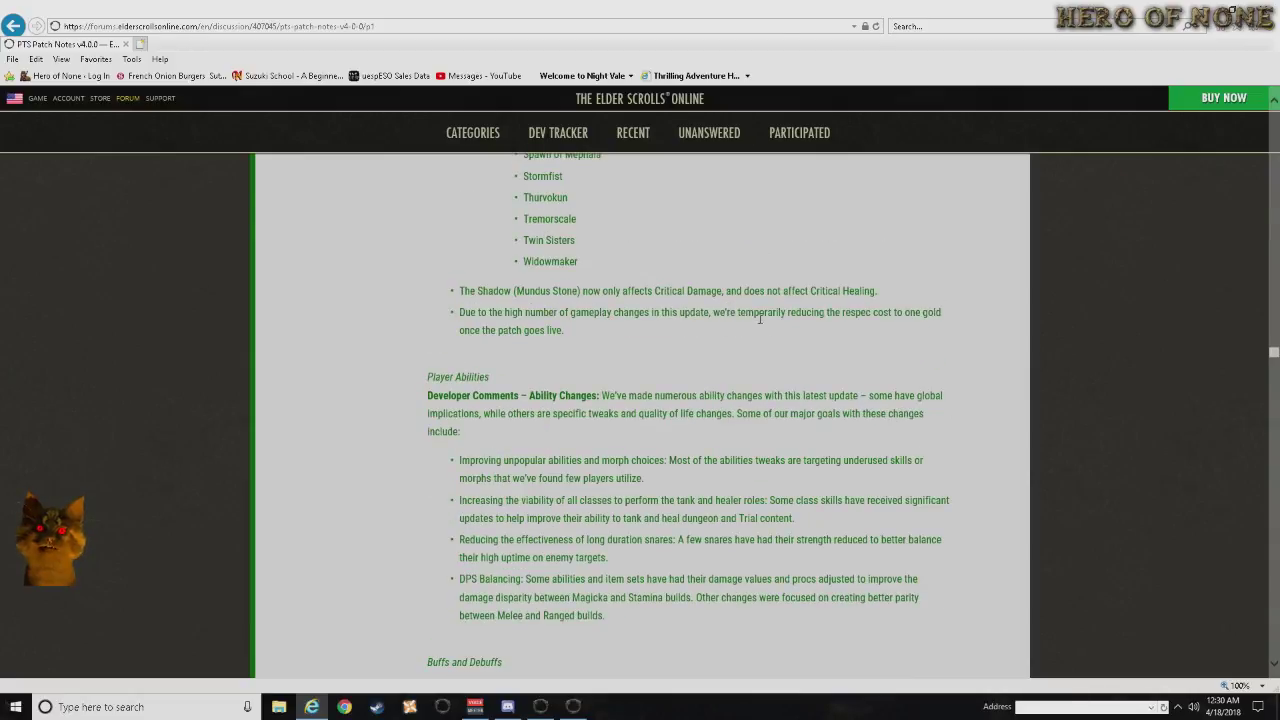
pyautogui.scroll(-3)
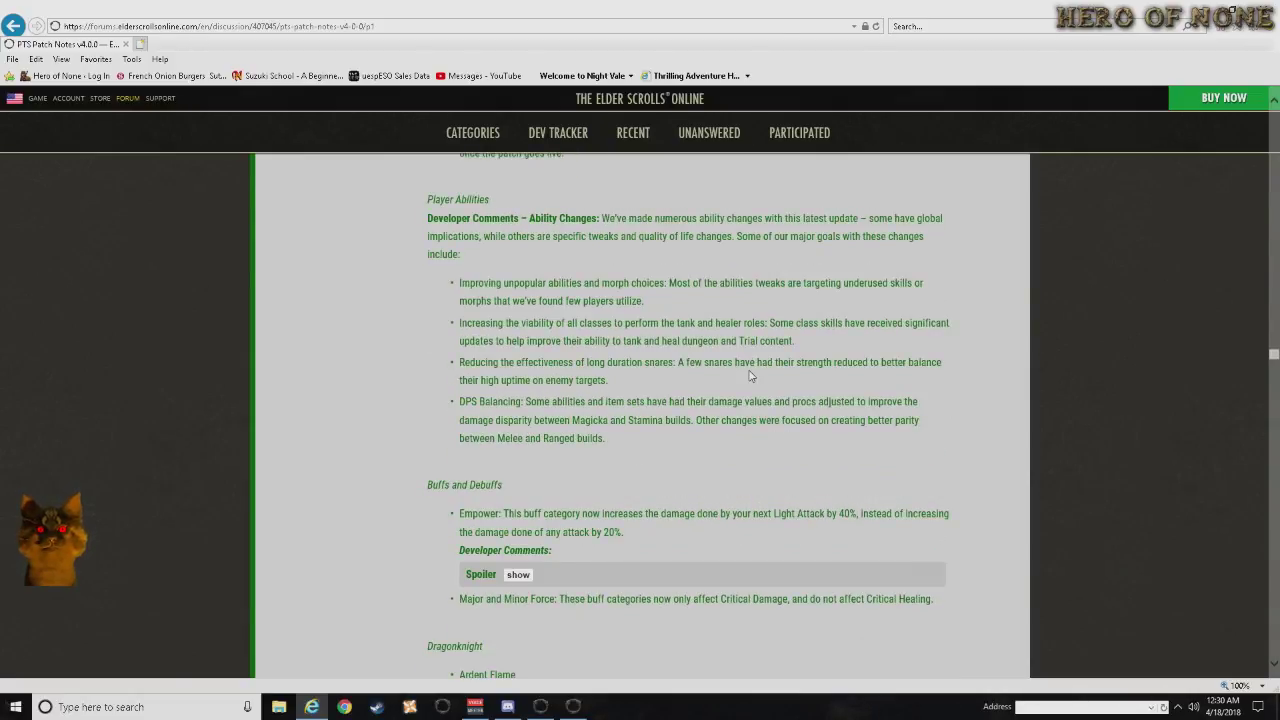
pyautogui.moveTo(740, 402)
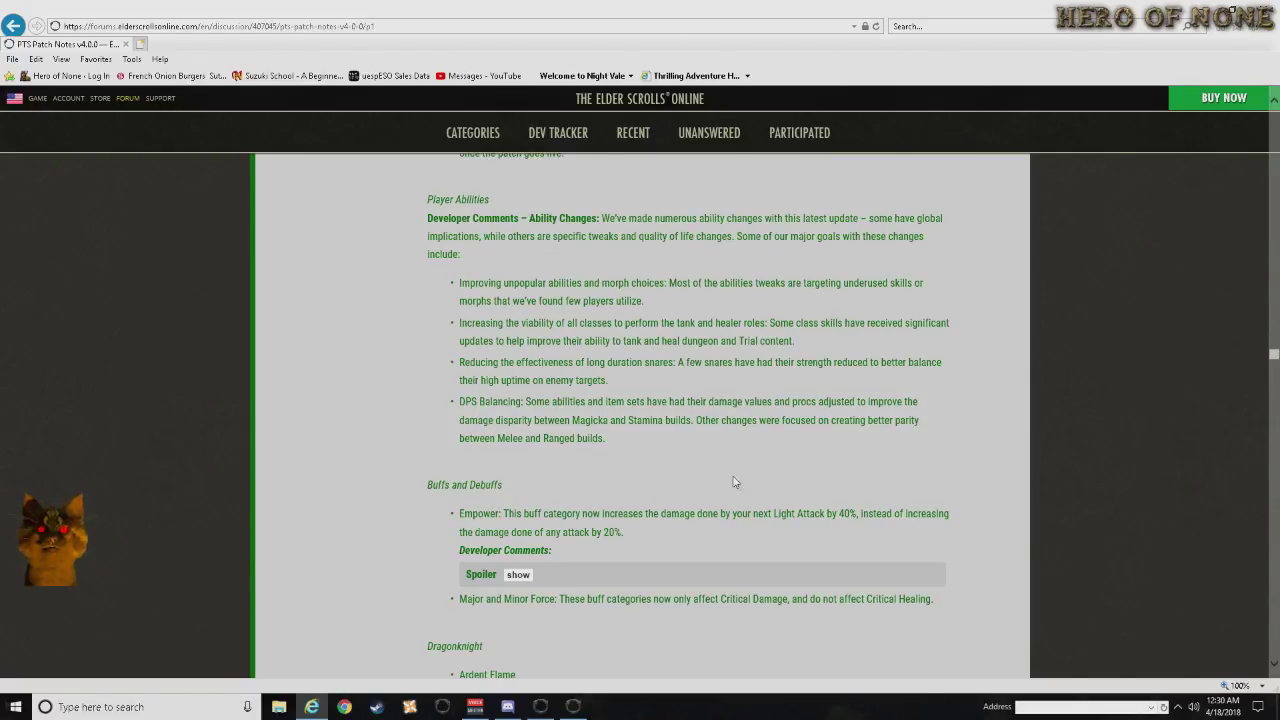
pyautogui.moveTo(776, 306)
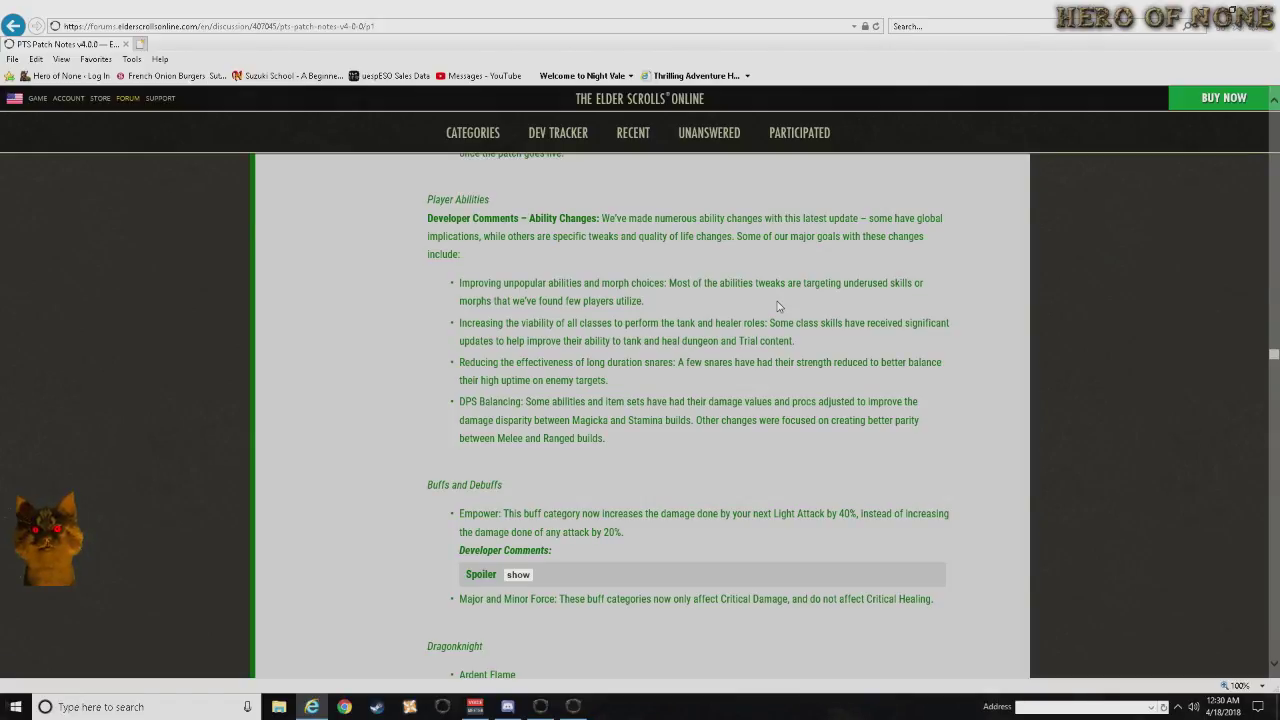
# Scroll down to the Dragonknight Ardent Flame, Draconic Power and Earthen Heart changes
pyautogui.scroll(-3)
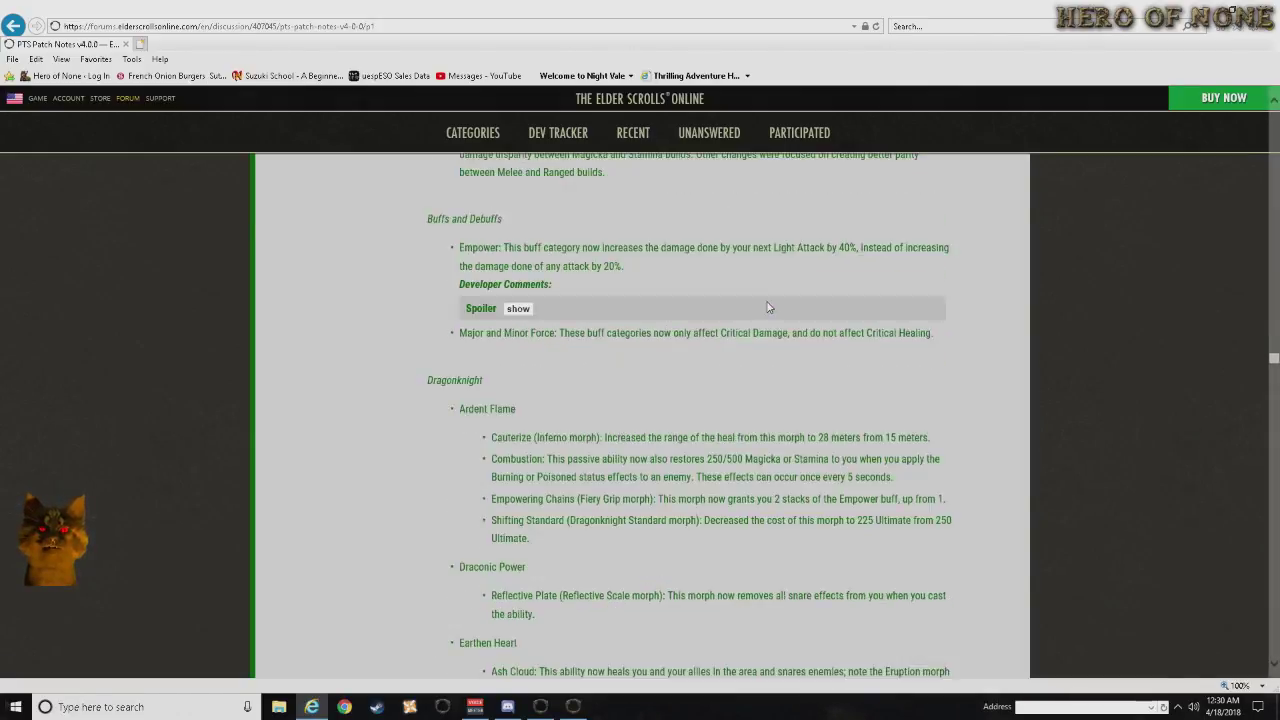
pyautogui.moveTo(760, 290)
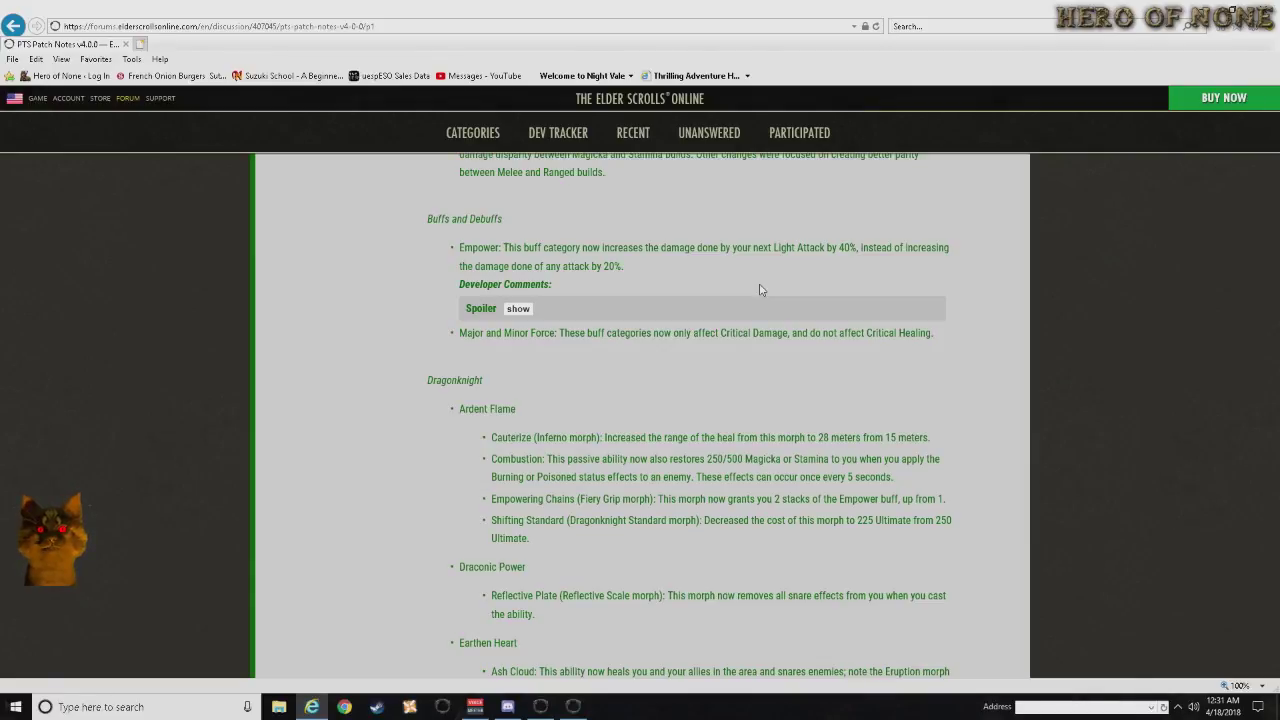
pyautogui.moveTo(740, 312)
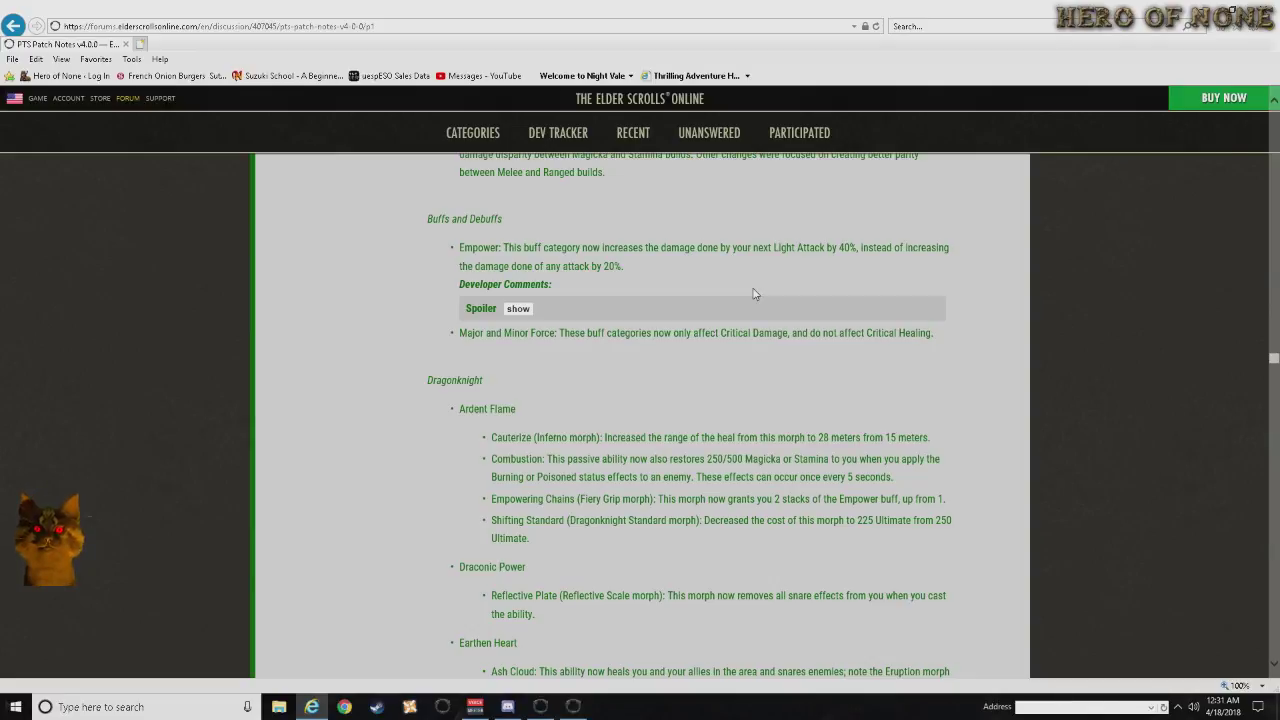
pyautogui.moveTo(640, 276)
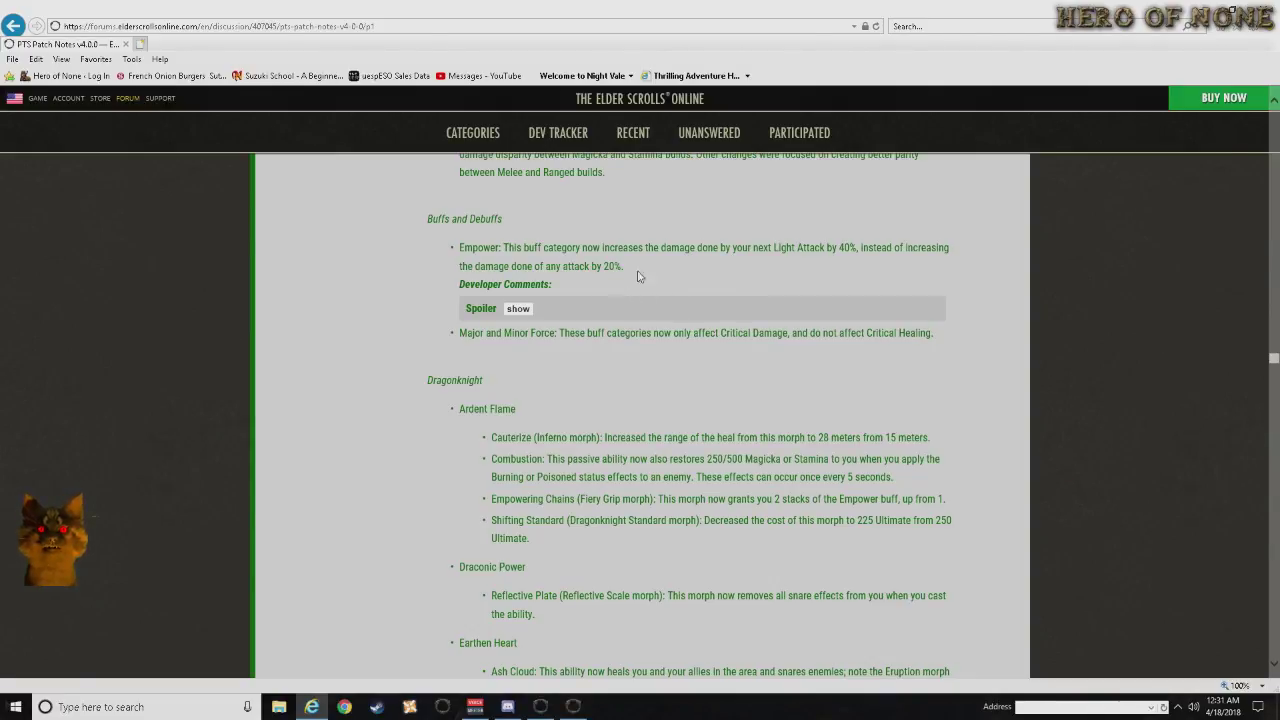
pyautogui.moveTo(622, 280)
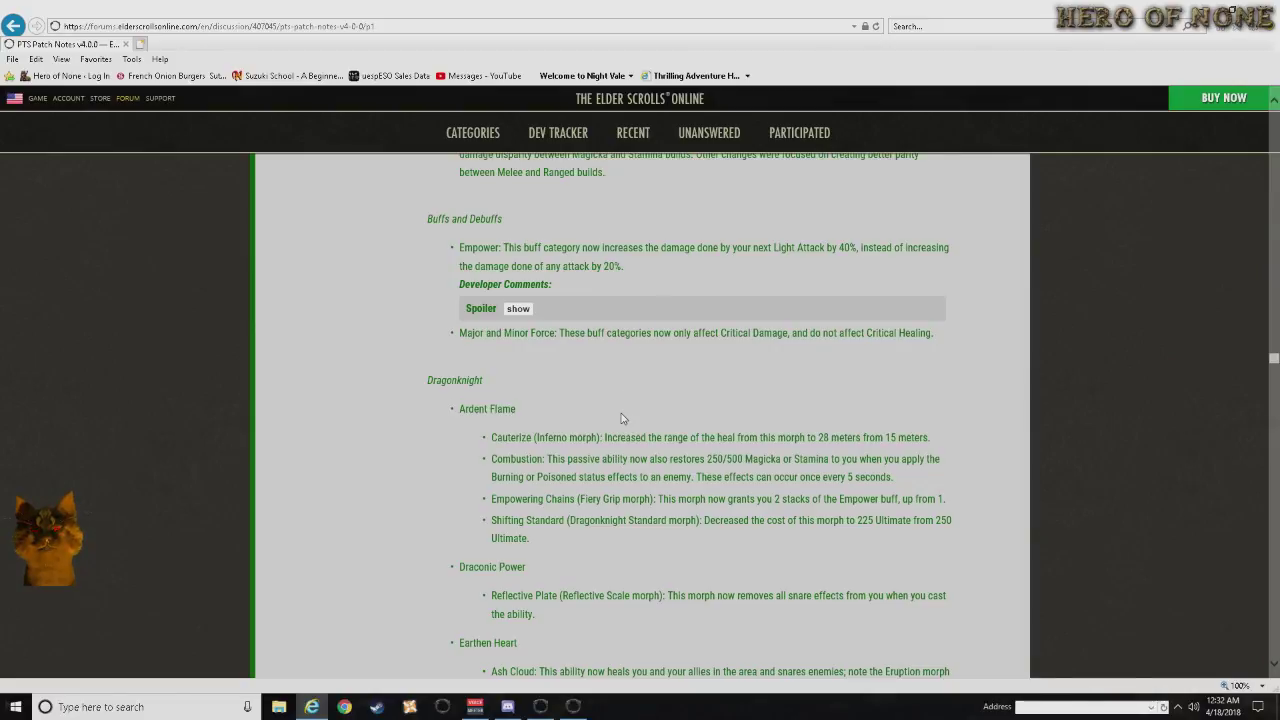
pyautogui.moveTo(644, 192)
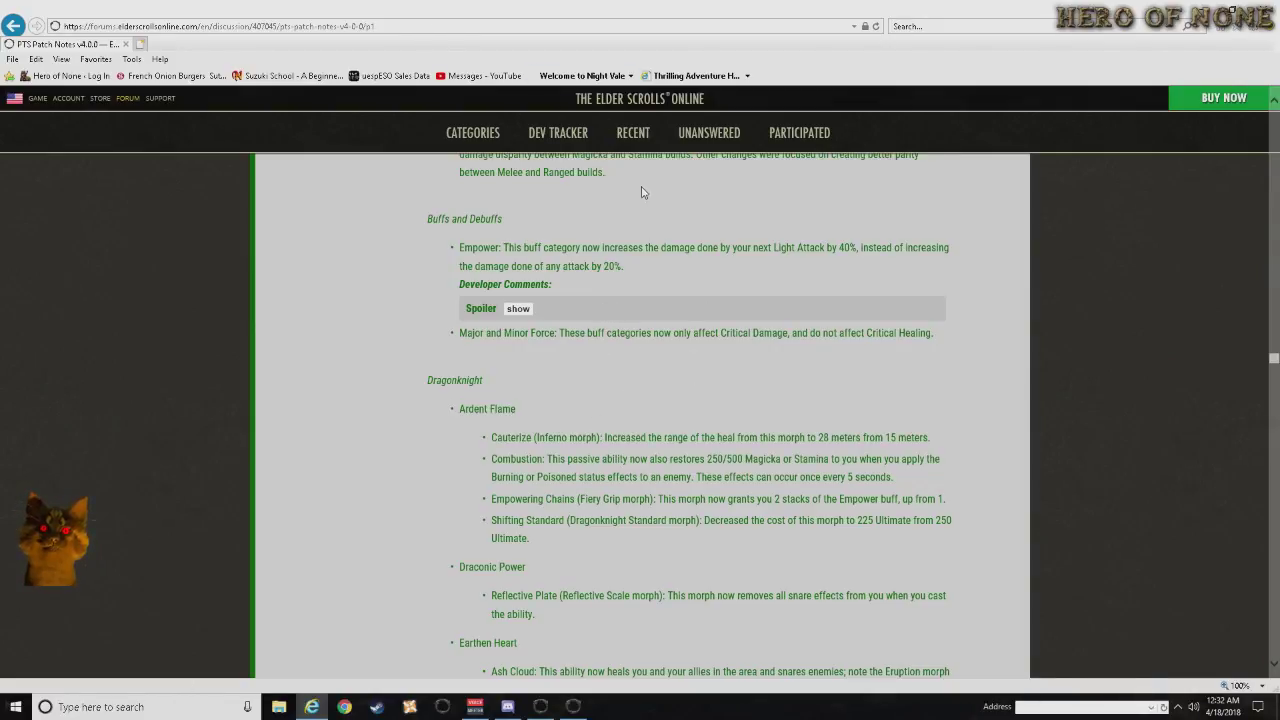
pyautogui.moveTo(430, 308)
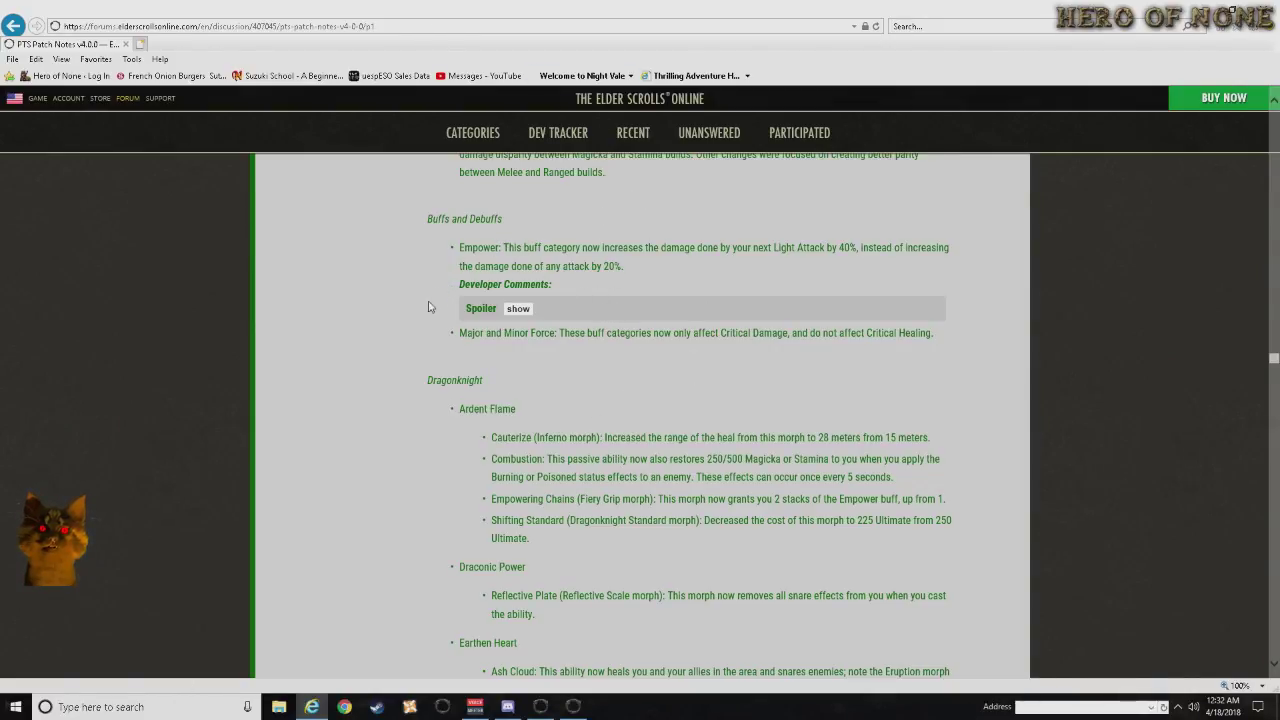
pyautogui.moveTo(312, 290)
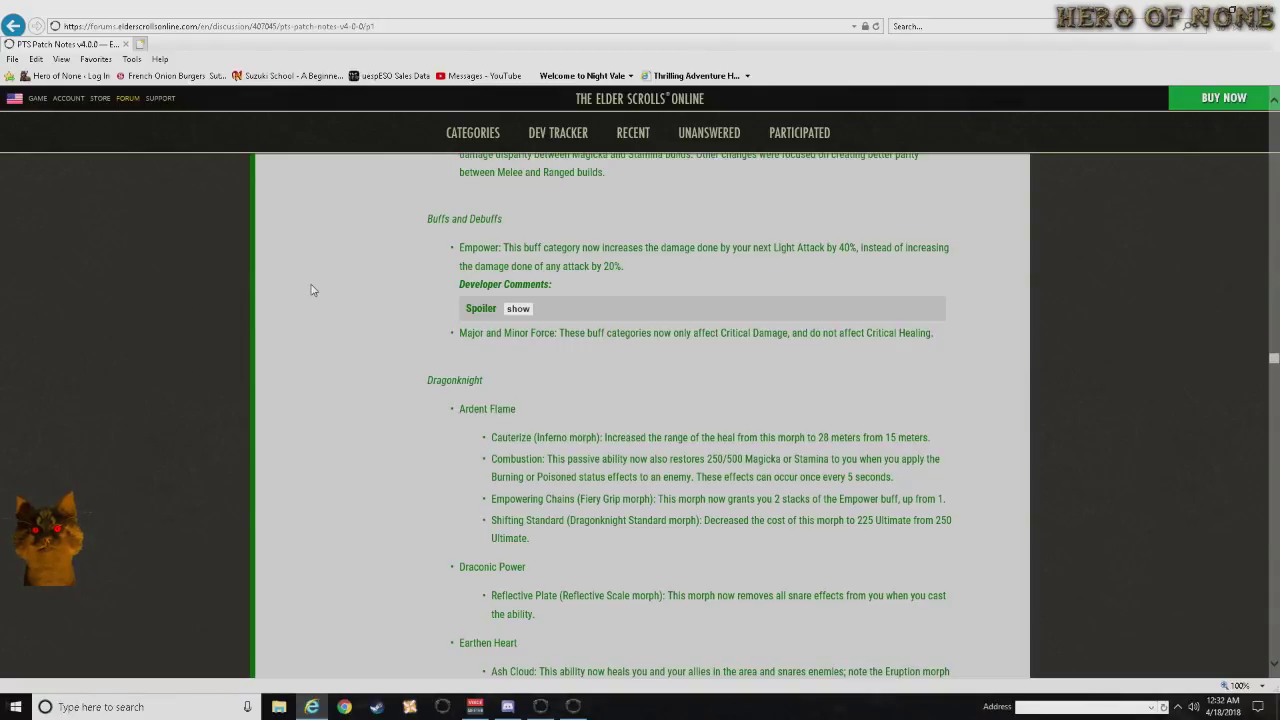
# Highlight the Empowering Chains note that Empower stacks rise to two, up from one
pyautogui.scroll(-3)
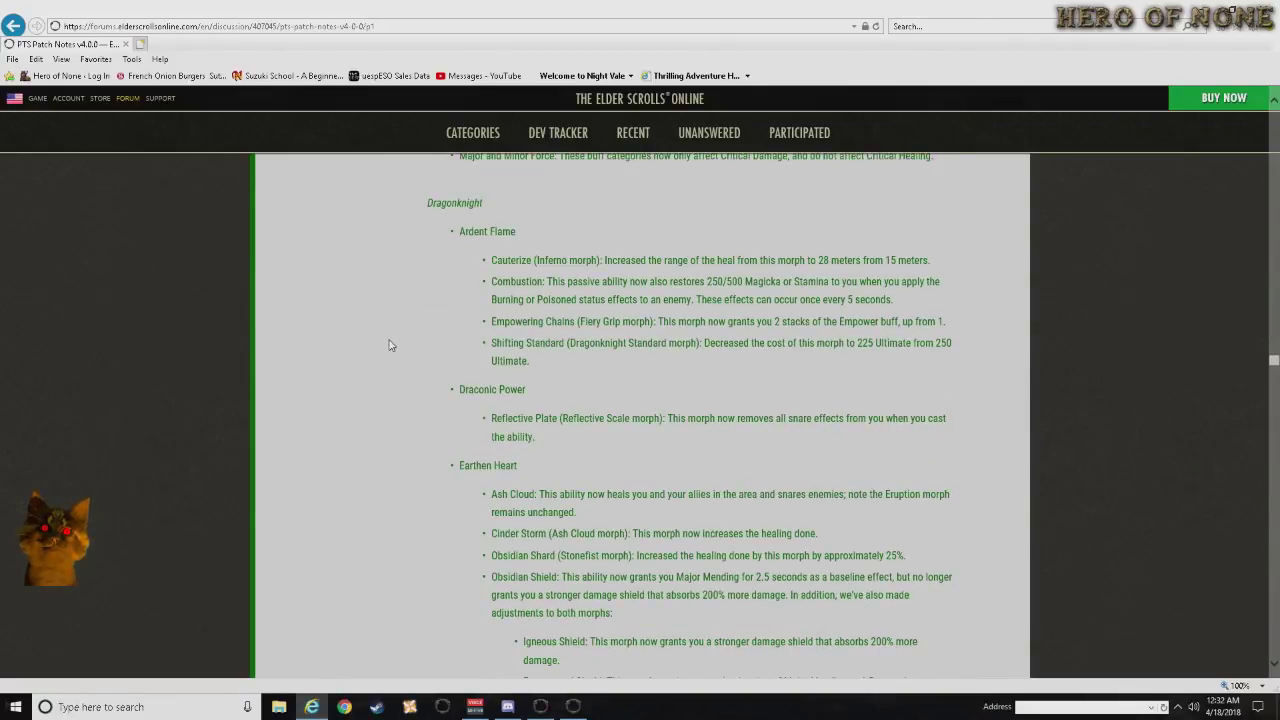
pyautogui.moveTo(414, 296)
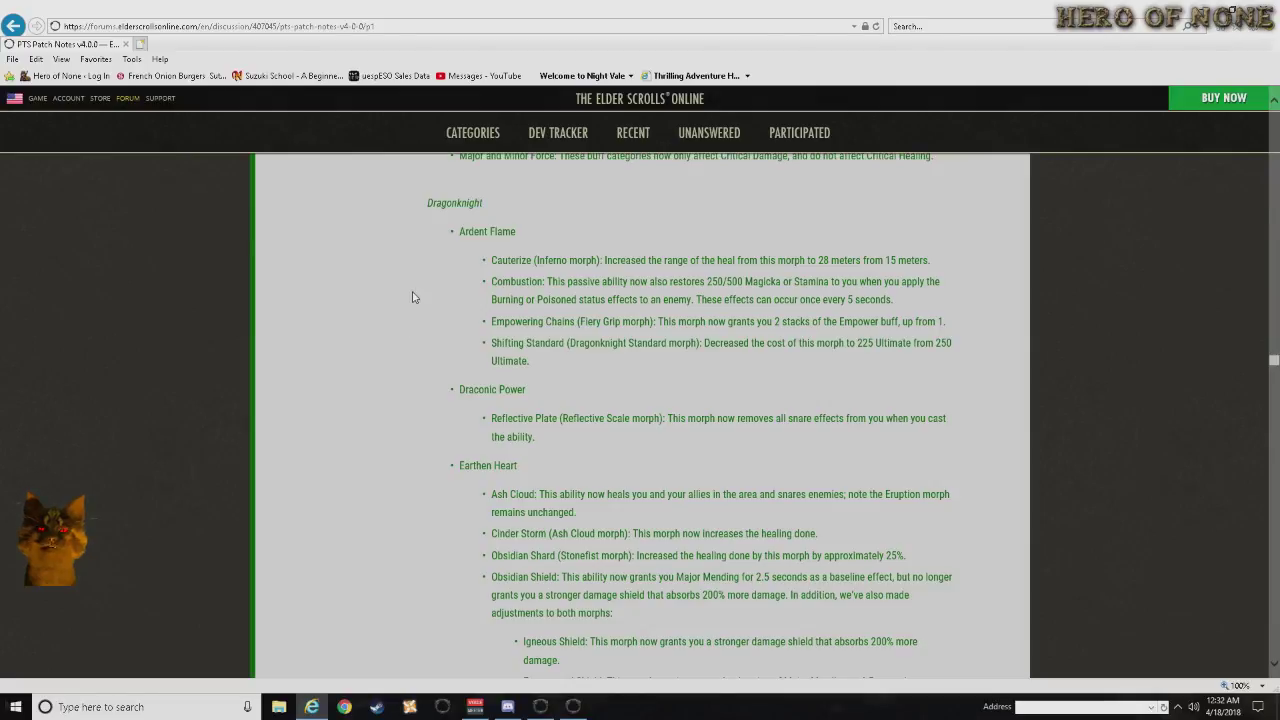
pyautogui.moveTo(434, 336)
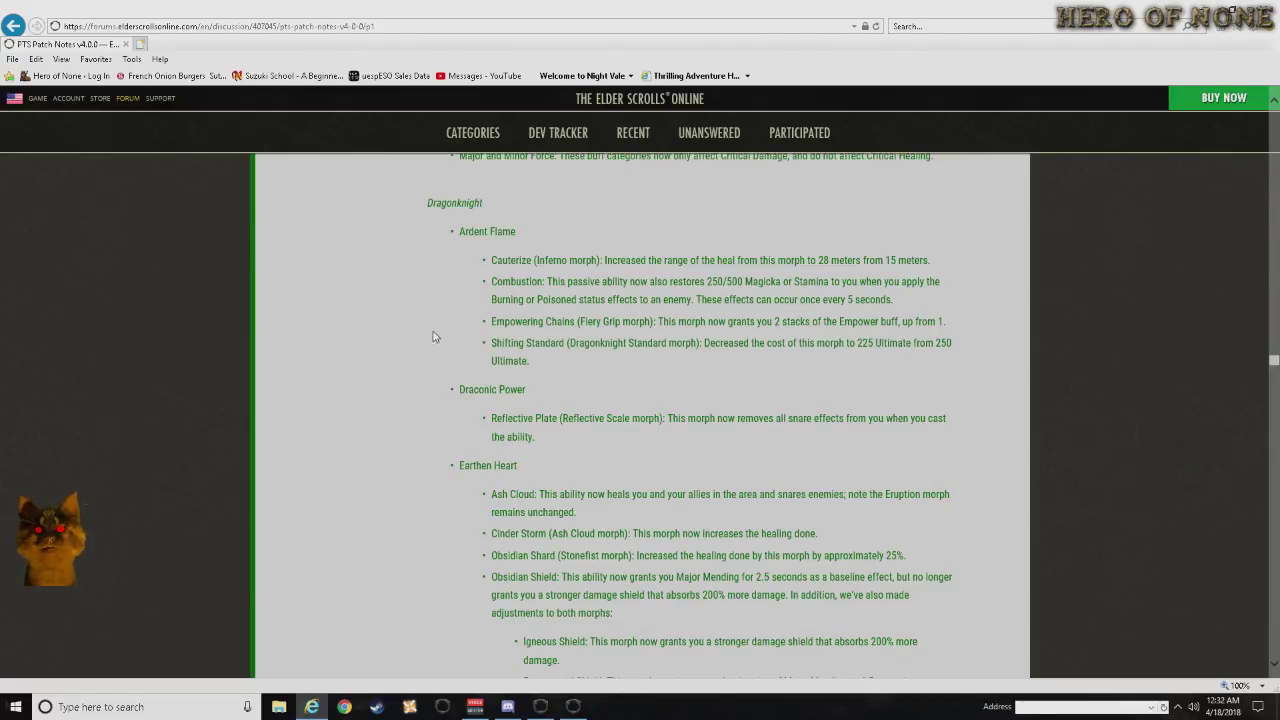
pyautogui.moveTo(332, 610)
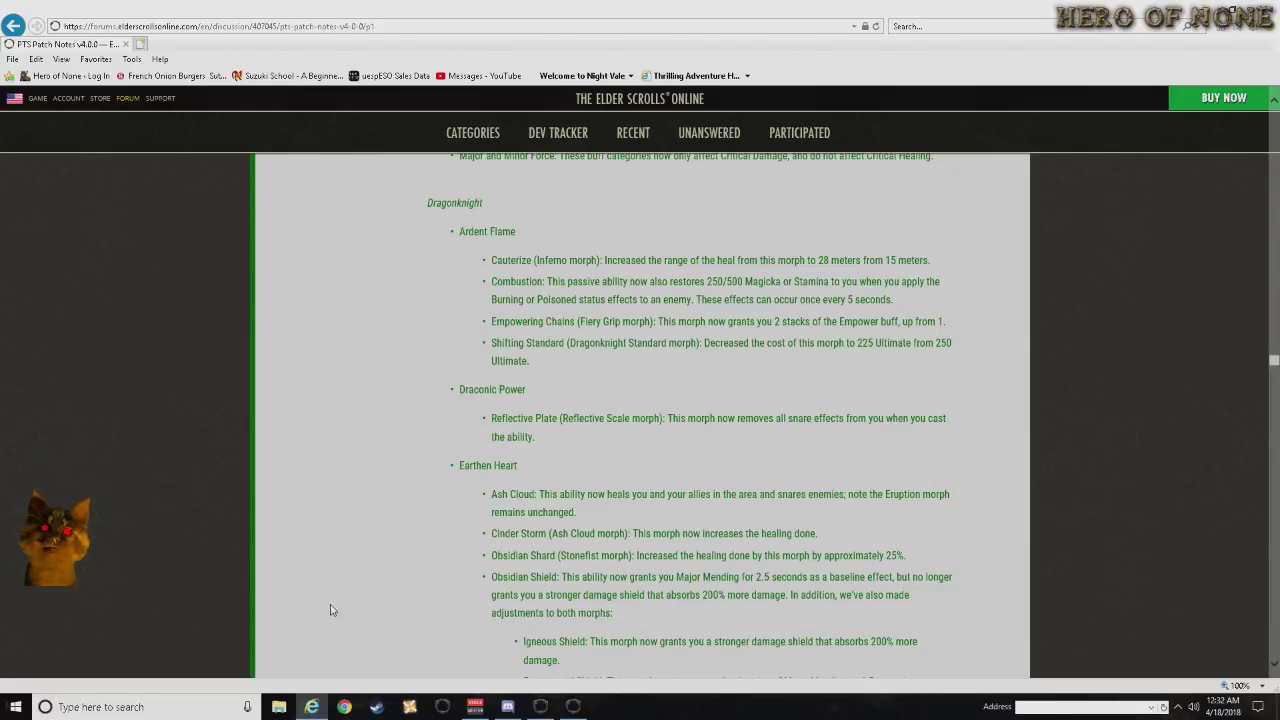
pyautogui.moveTo(258, 468)
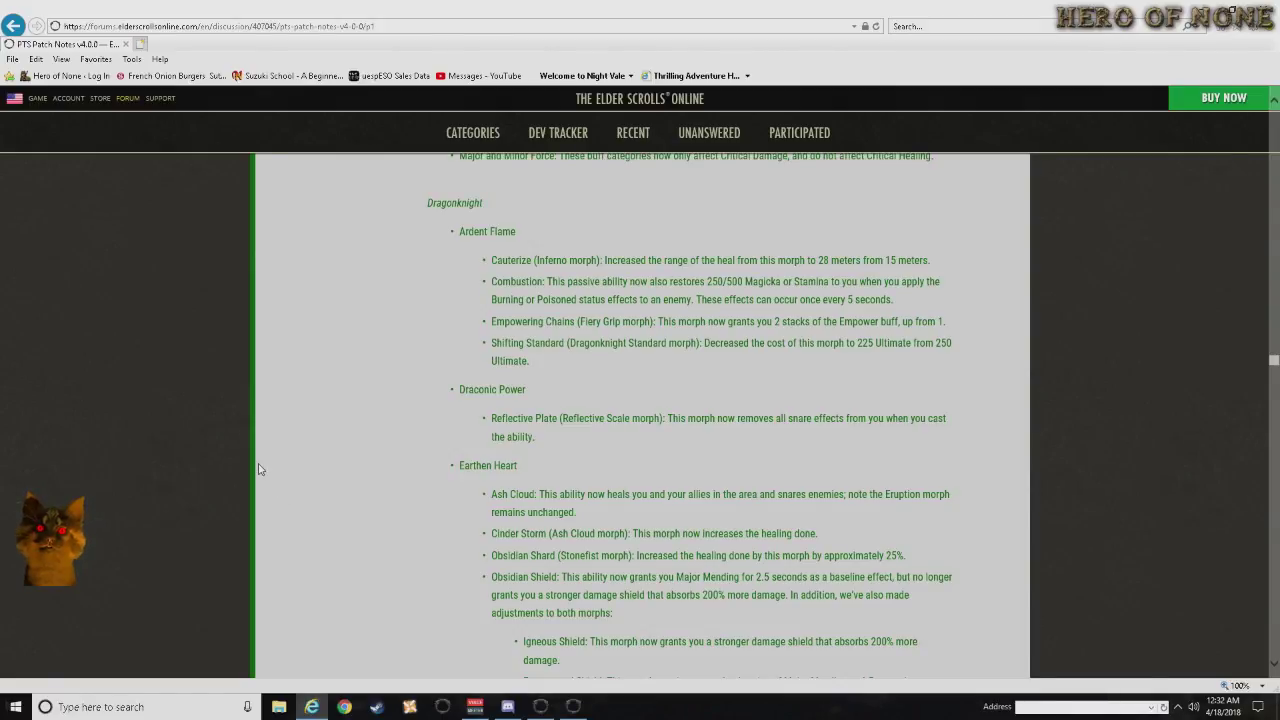
pyautogui.moveTo(250, 460)
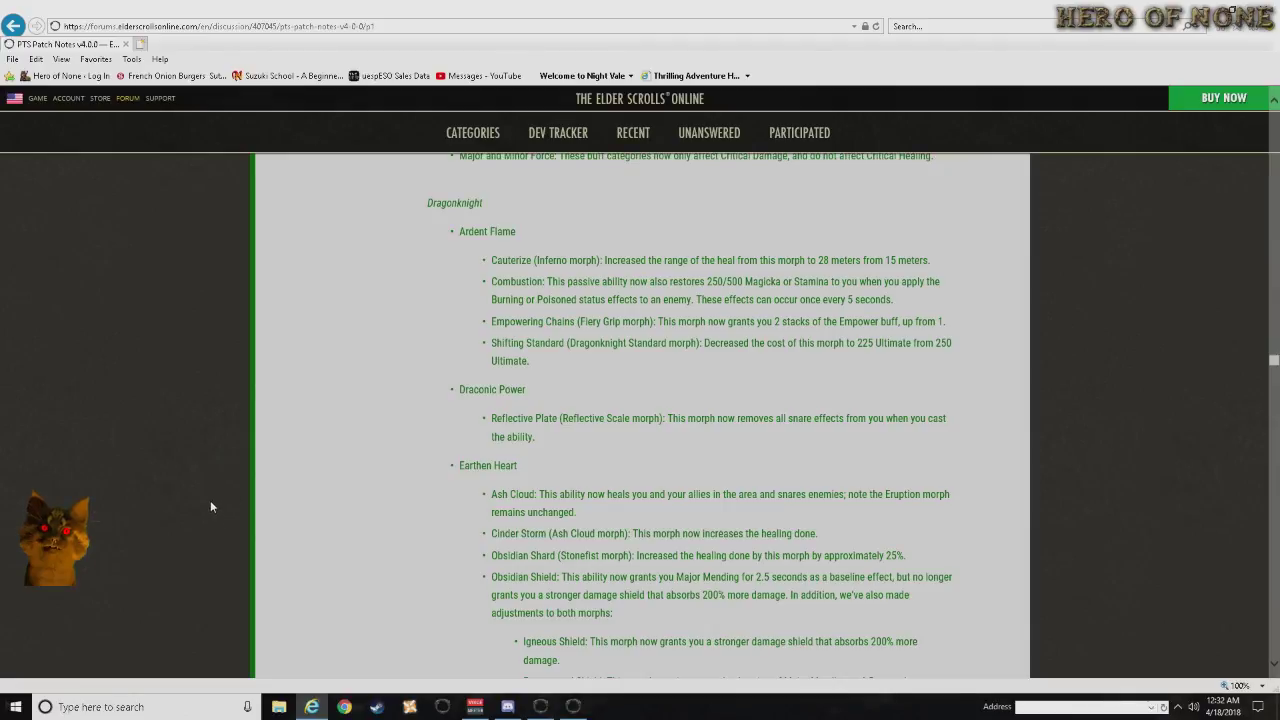
pyautogui.moveTo(380, 600)
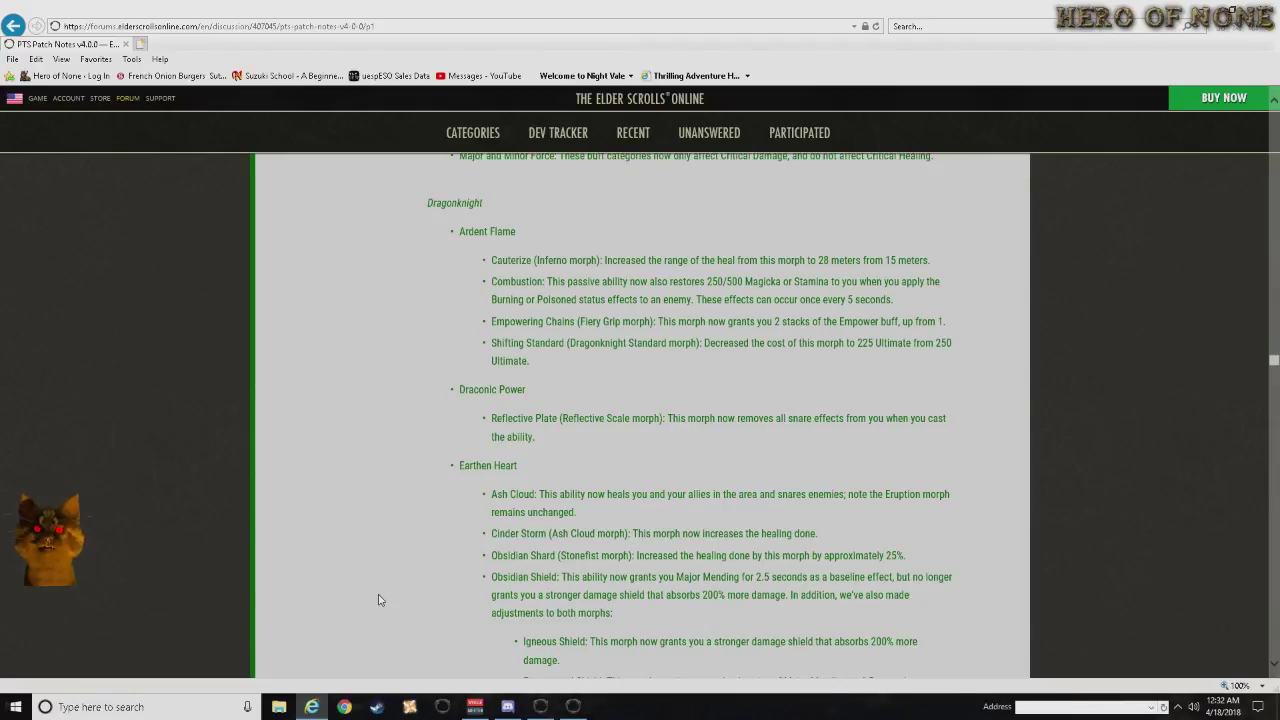
pyautogui.moveTo(372, 608)
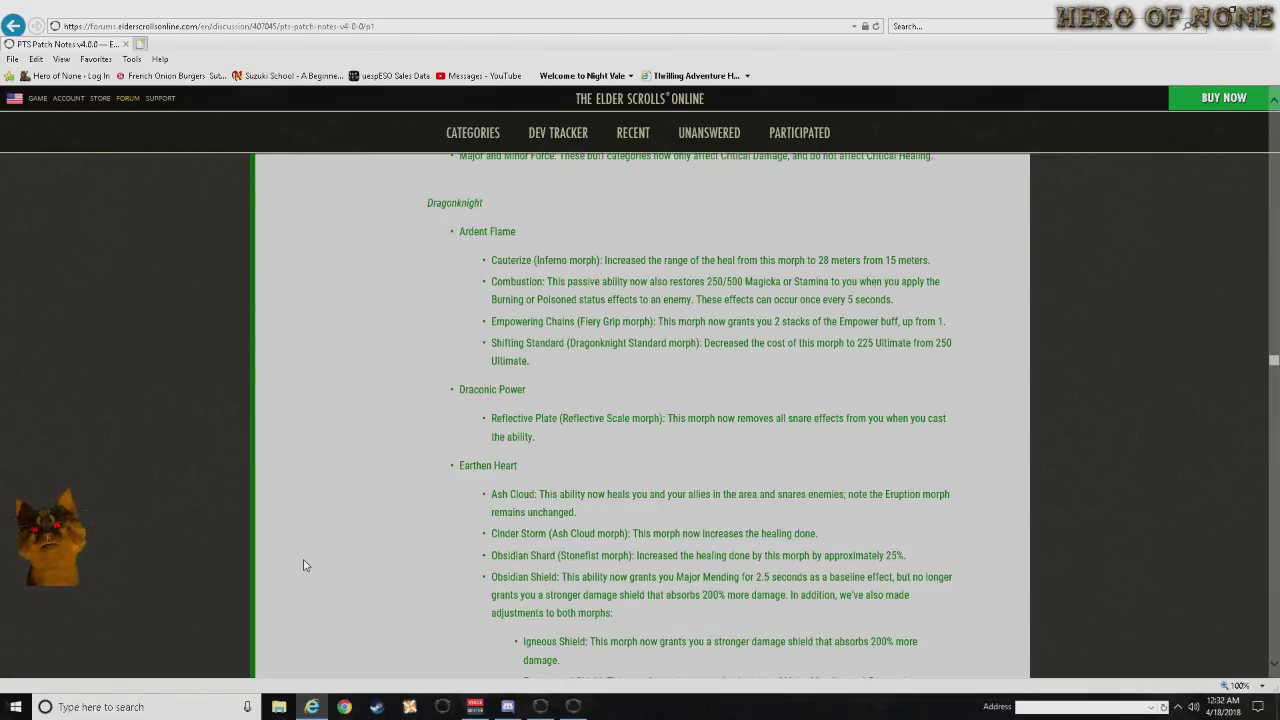
pyautogui.moveTo(344, 656)
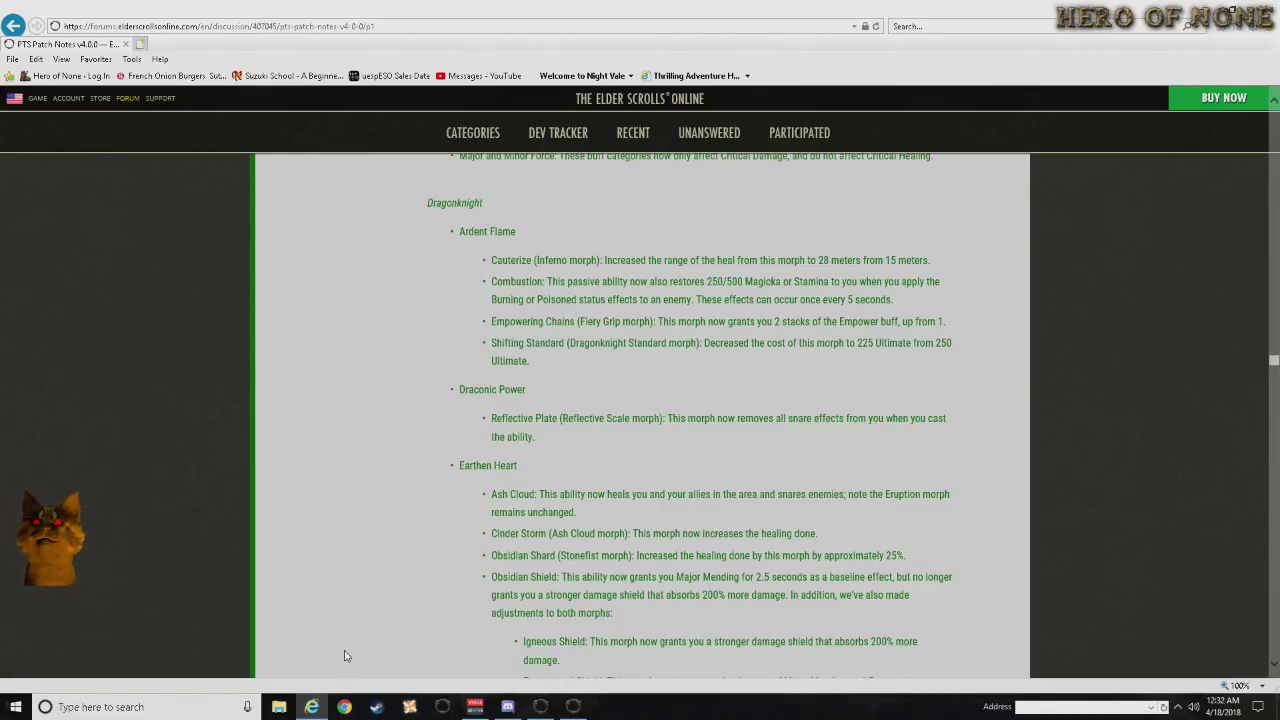
pyautogui.moveTo(298, 664)
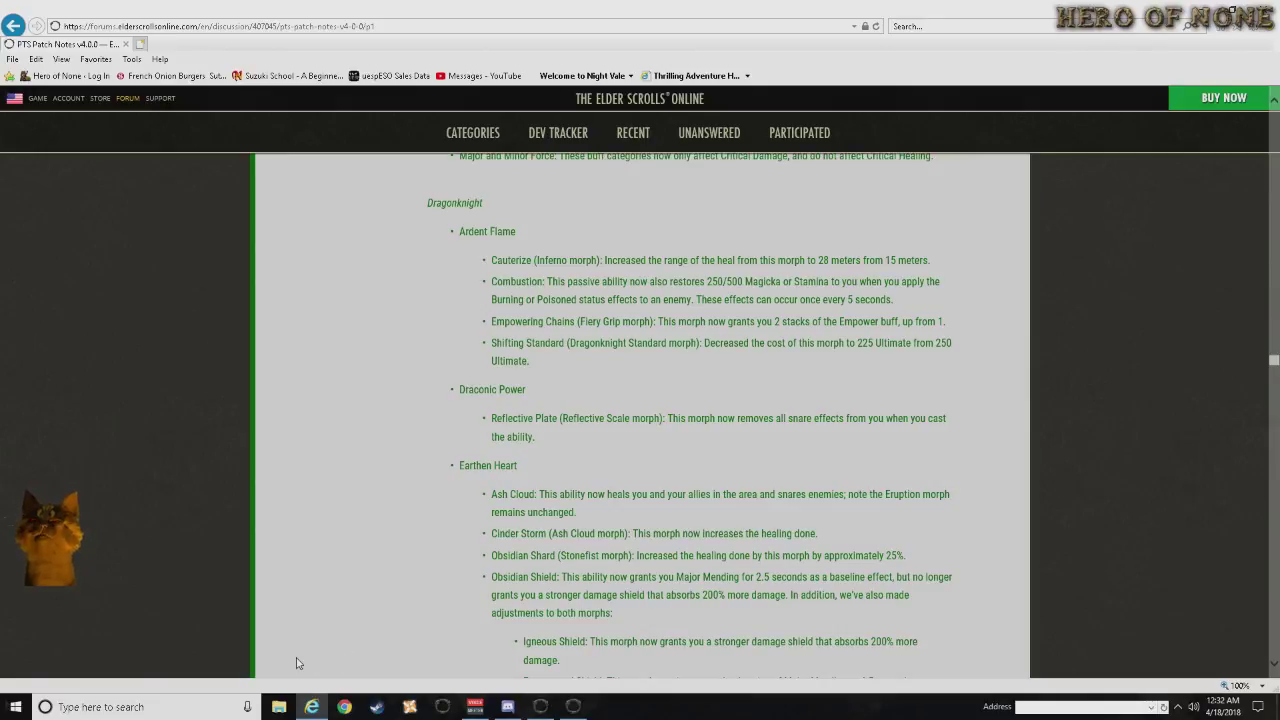
pyautogui.moveTo(284, 648)
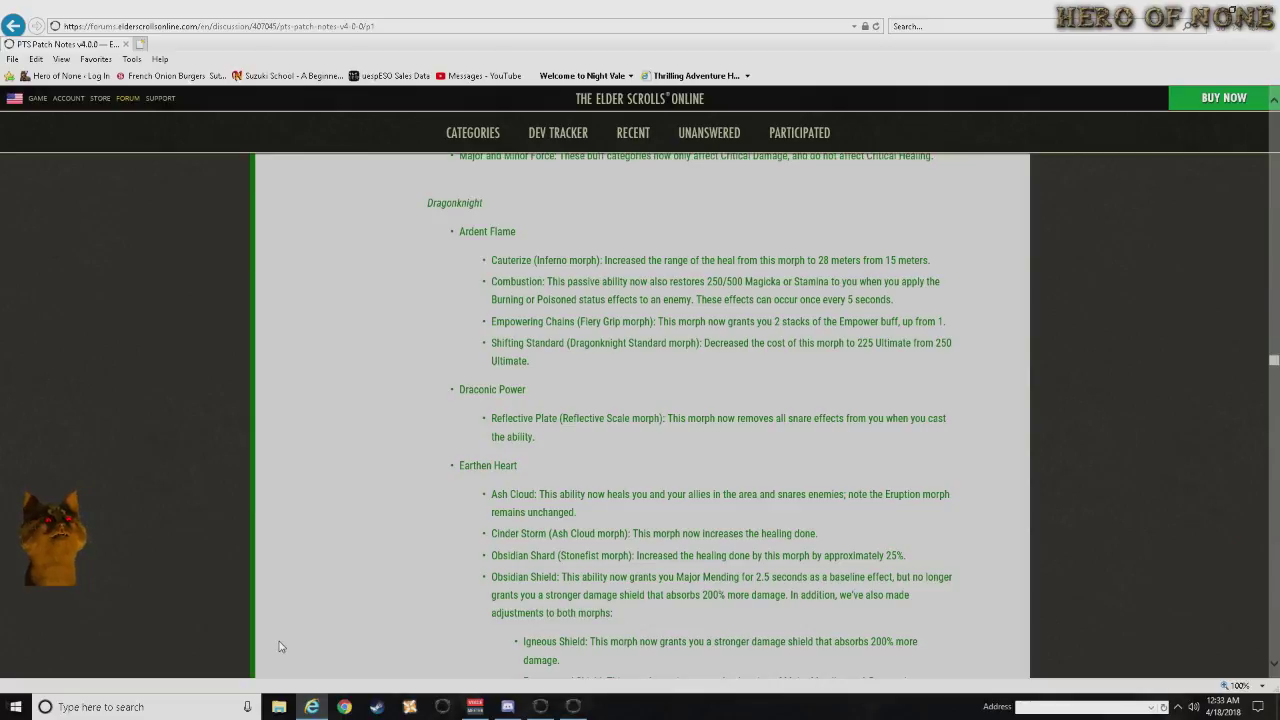
pyautogui.moveTo(268, 656)
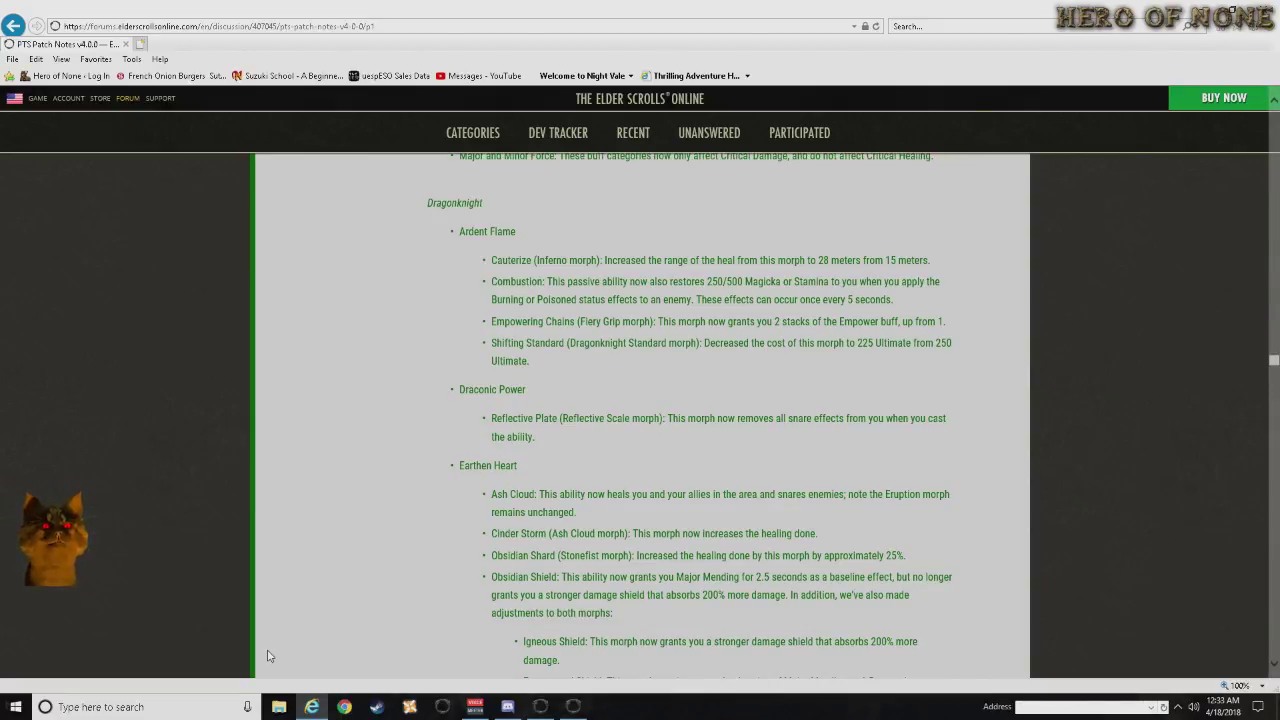
pyautogui.moveTo(840, 320); pyautogui.dragTo(944, 320)
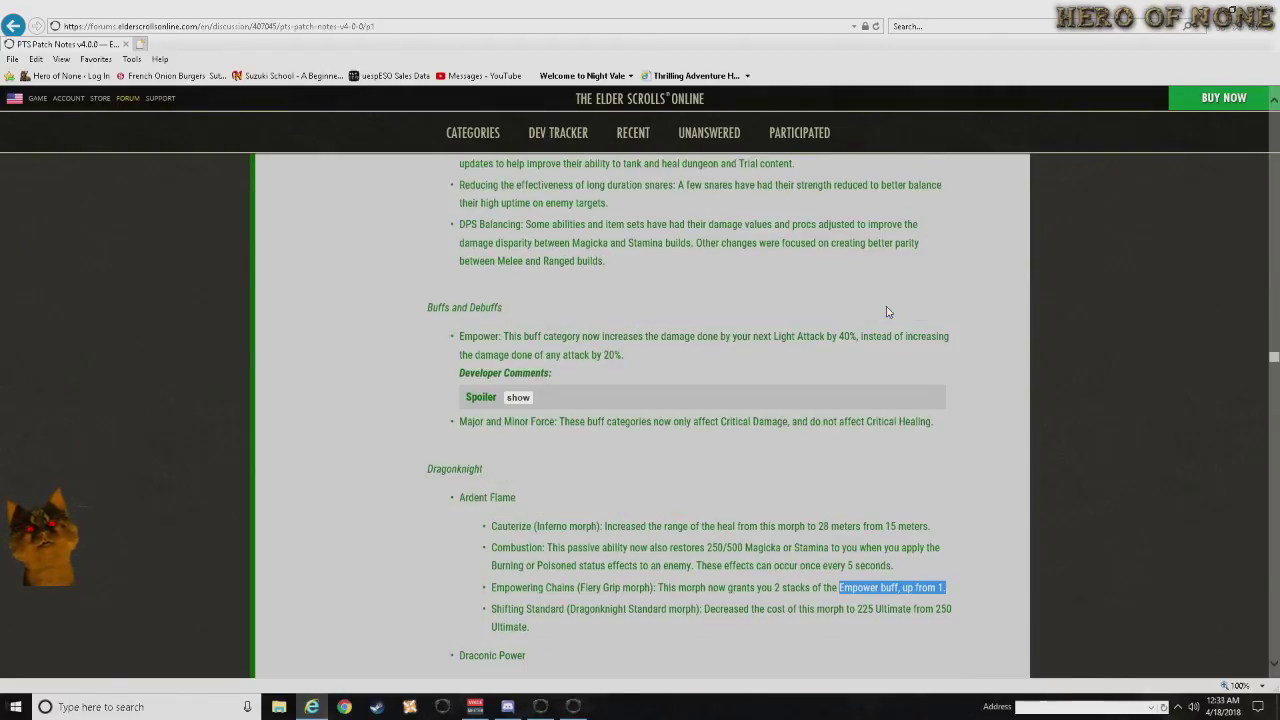
# Scroll on through the Dragonknight notes to the Earthen Heart entries
pyautogui.scroll(-3)
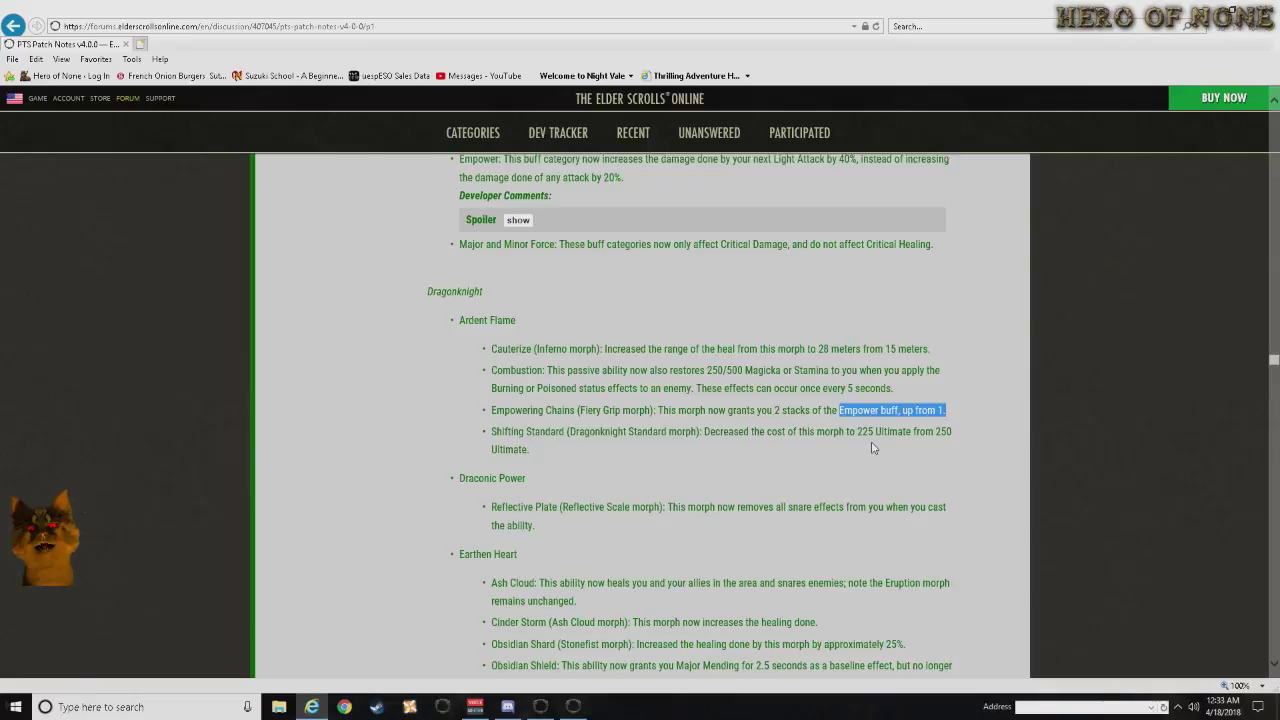
pyautogui.scroll(3)
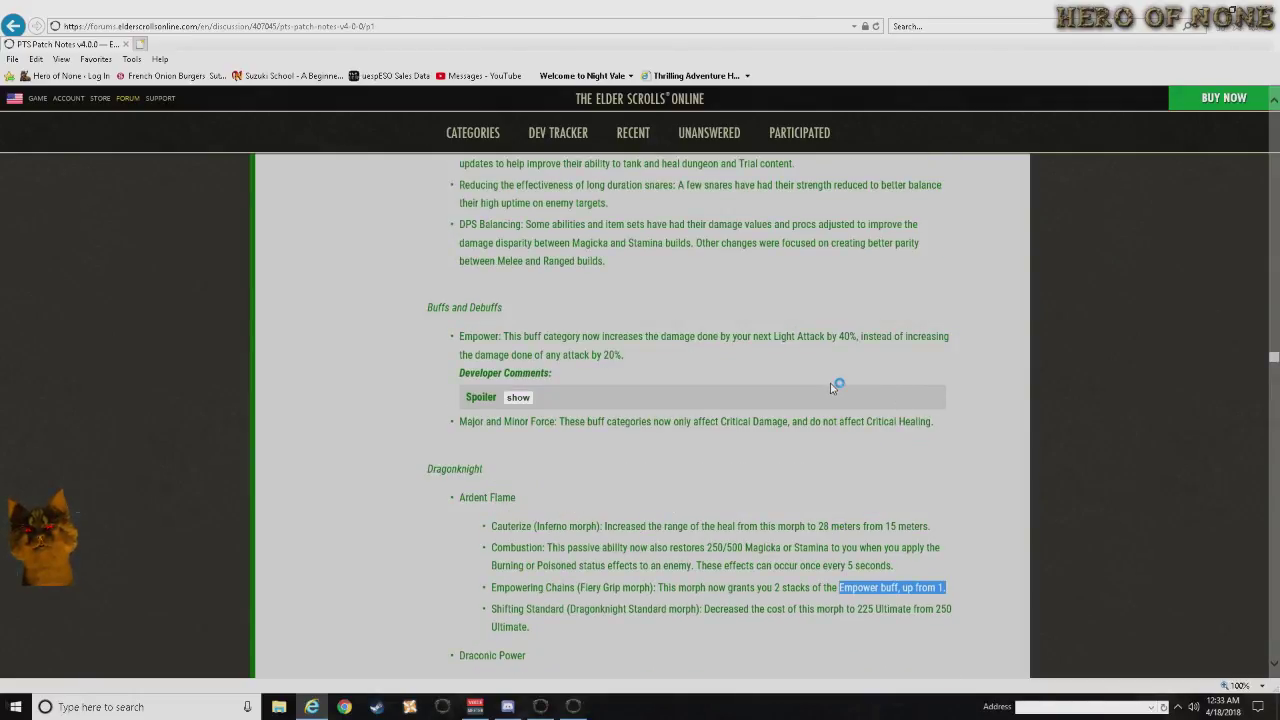
pyautogui.scroll(-3)
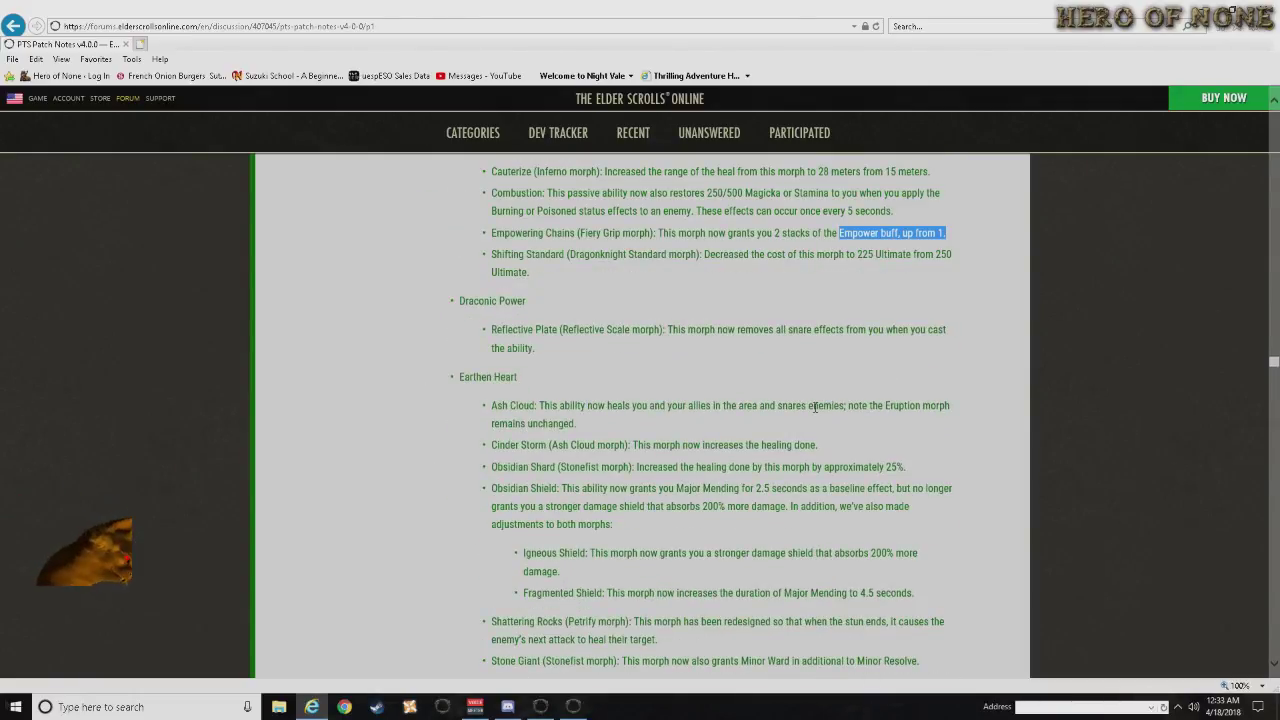
pyautogui.moveTo(536, 270)
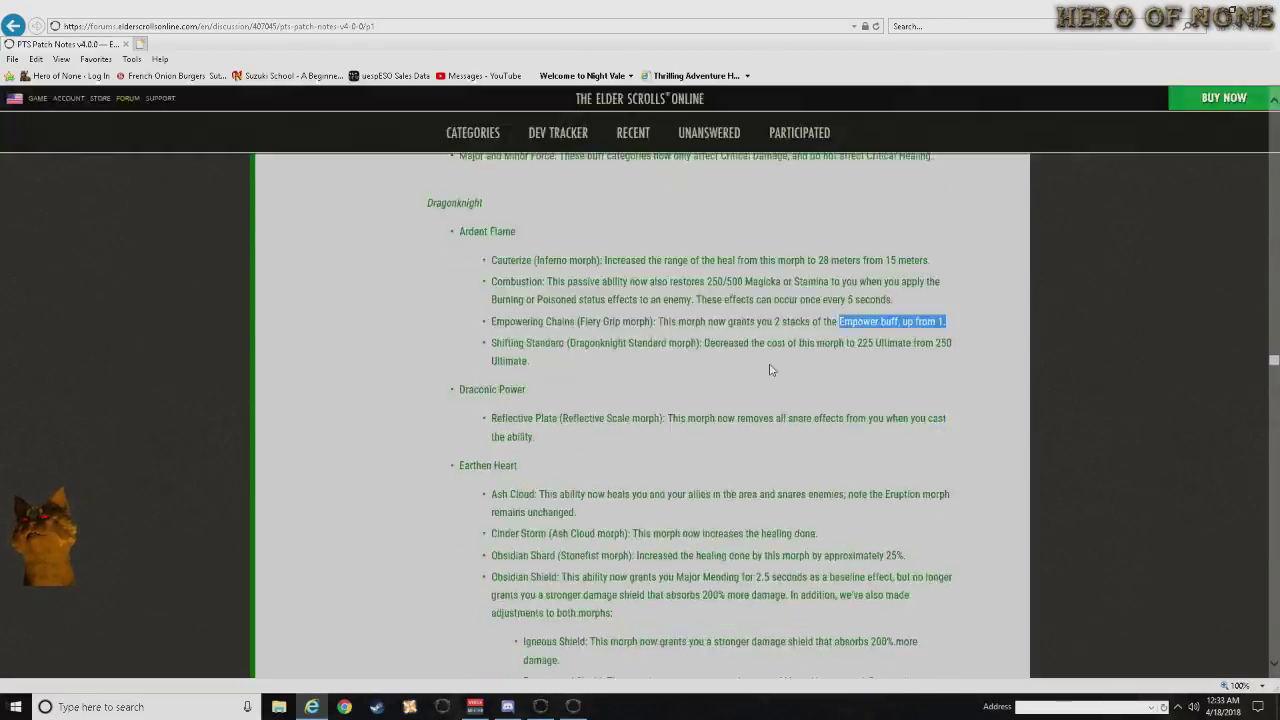
pyautogui.scroll(-3)
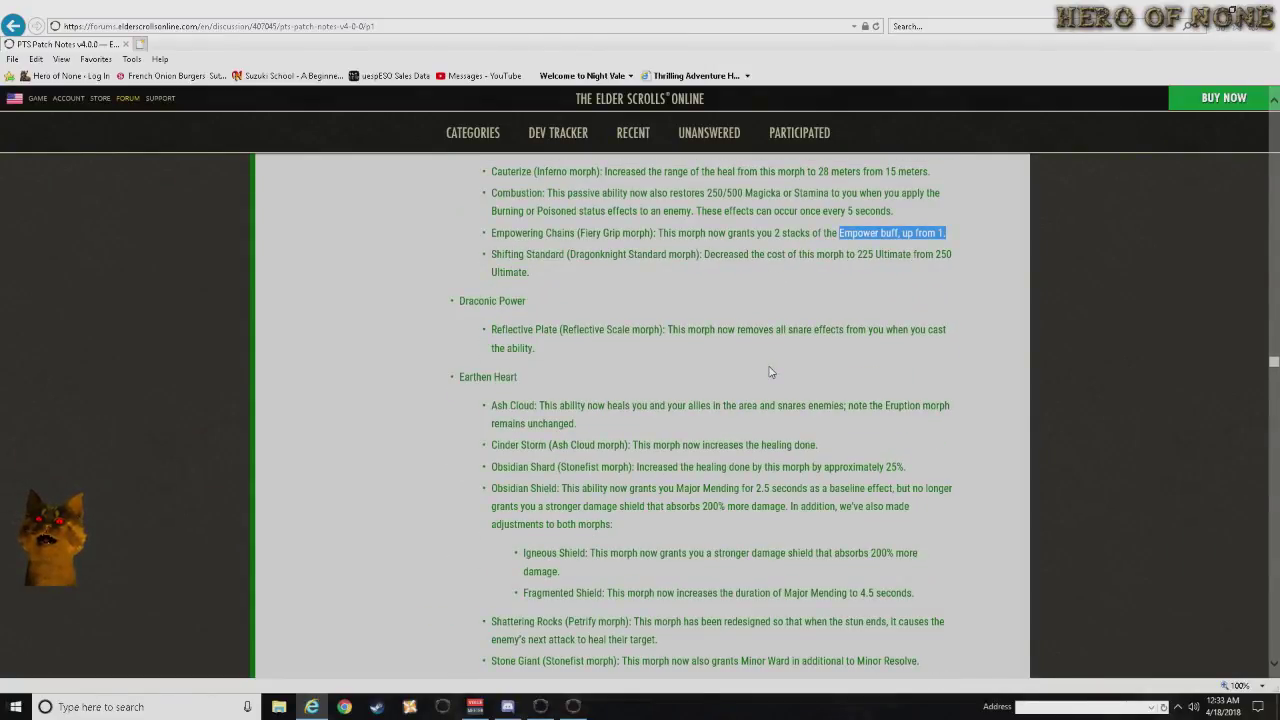
pyautogui.moveTo(720, 362)
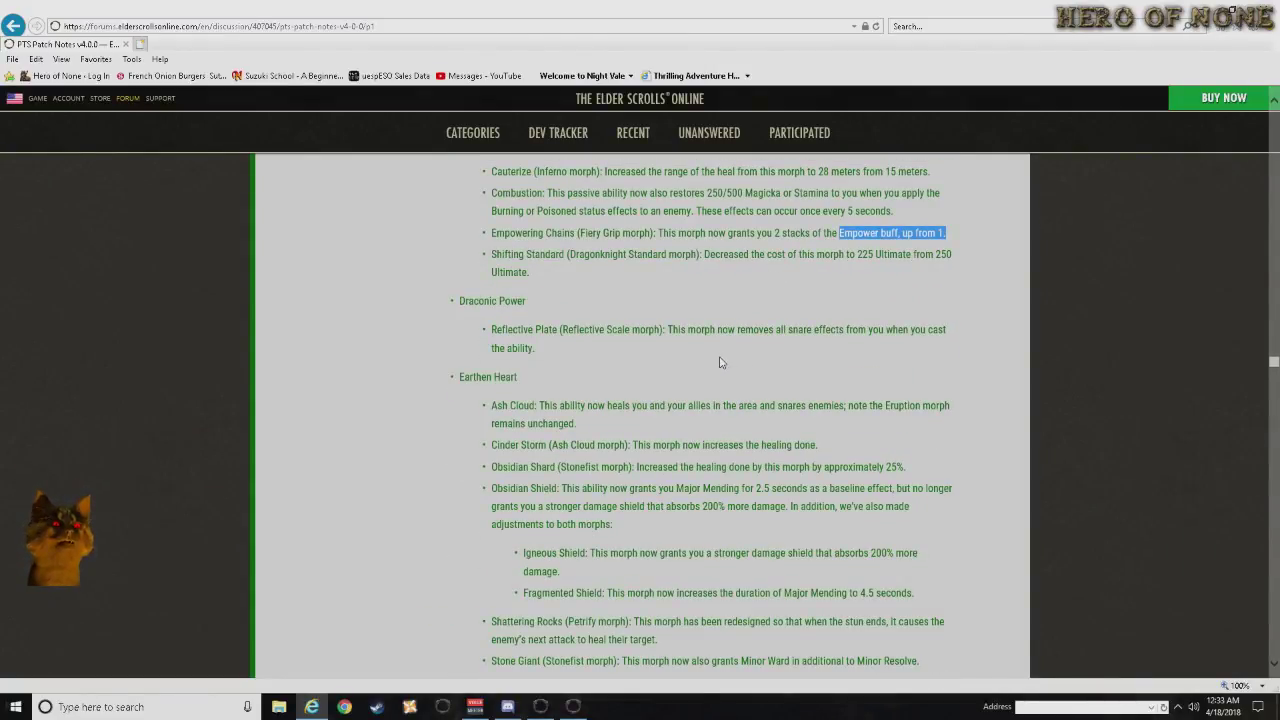
pyautogui.moveTo(716, 362)
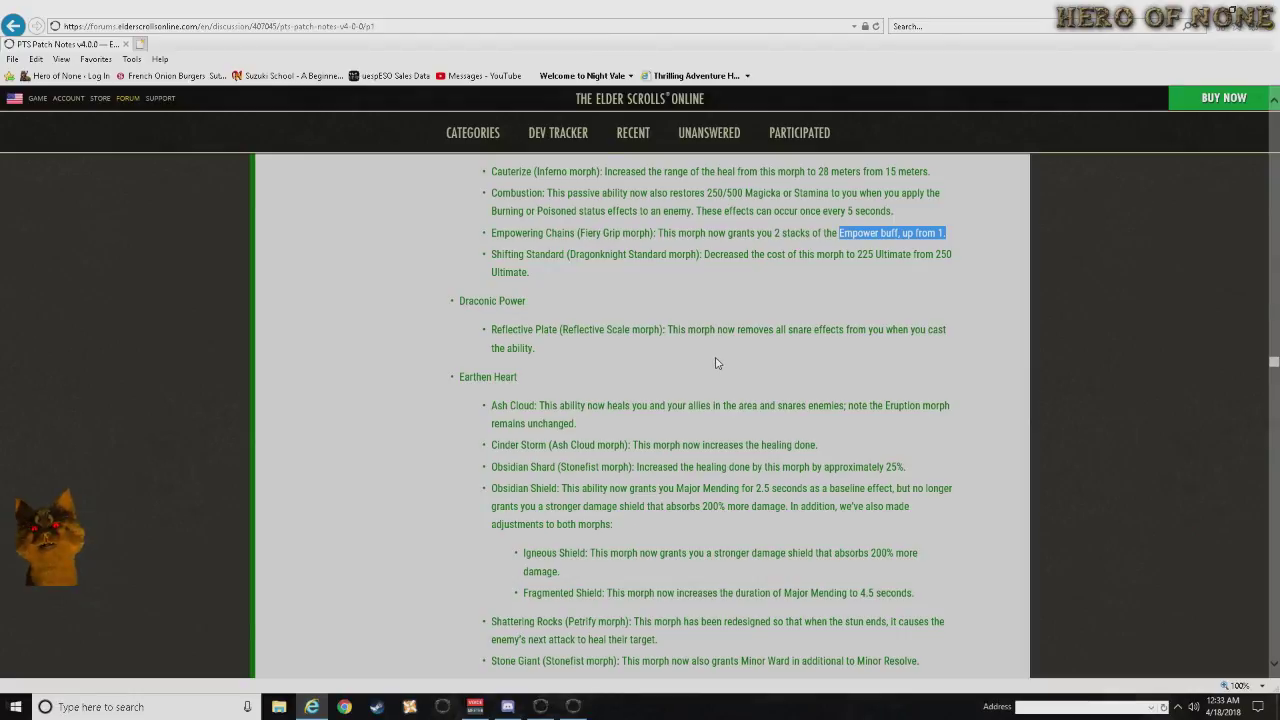
pyautogui.moveTo(482, 444)
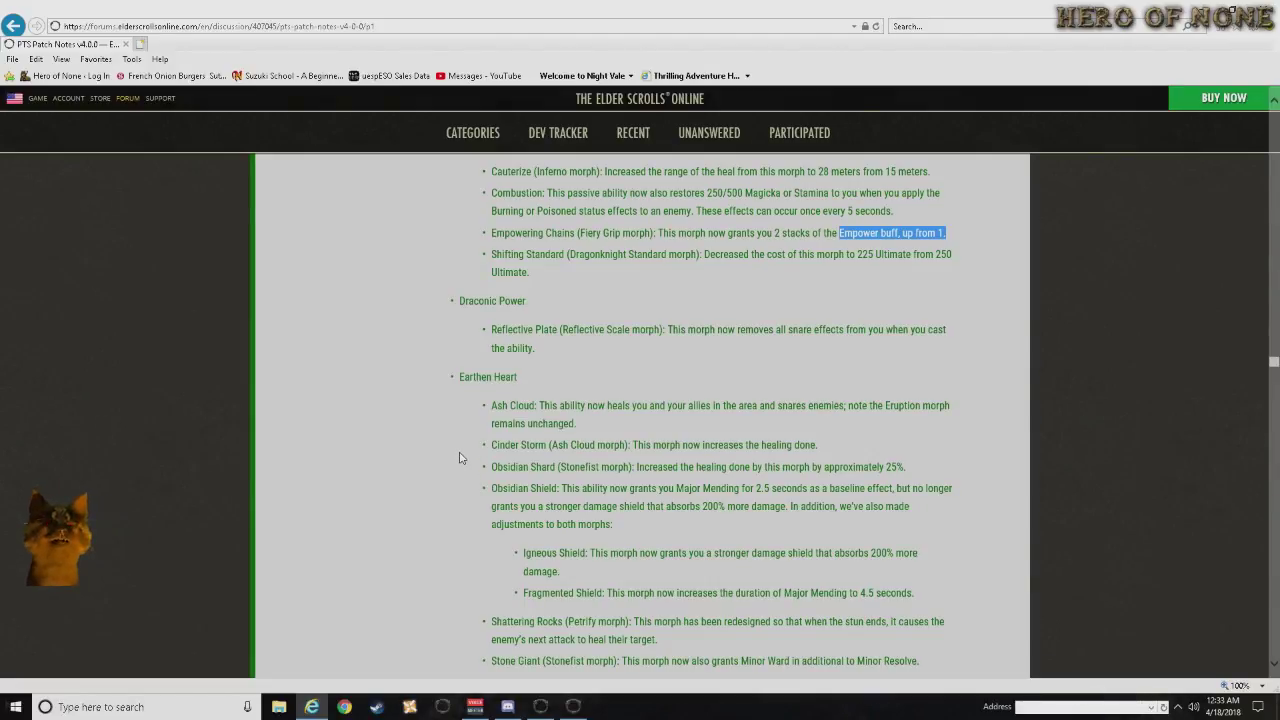
pyautogui.moveTo(636, 314)
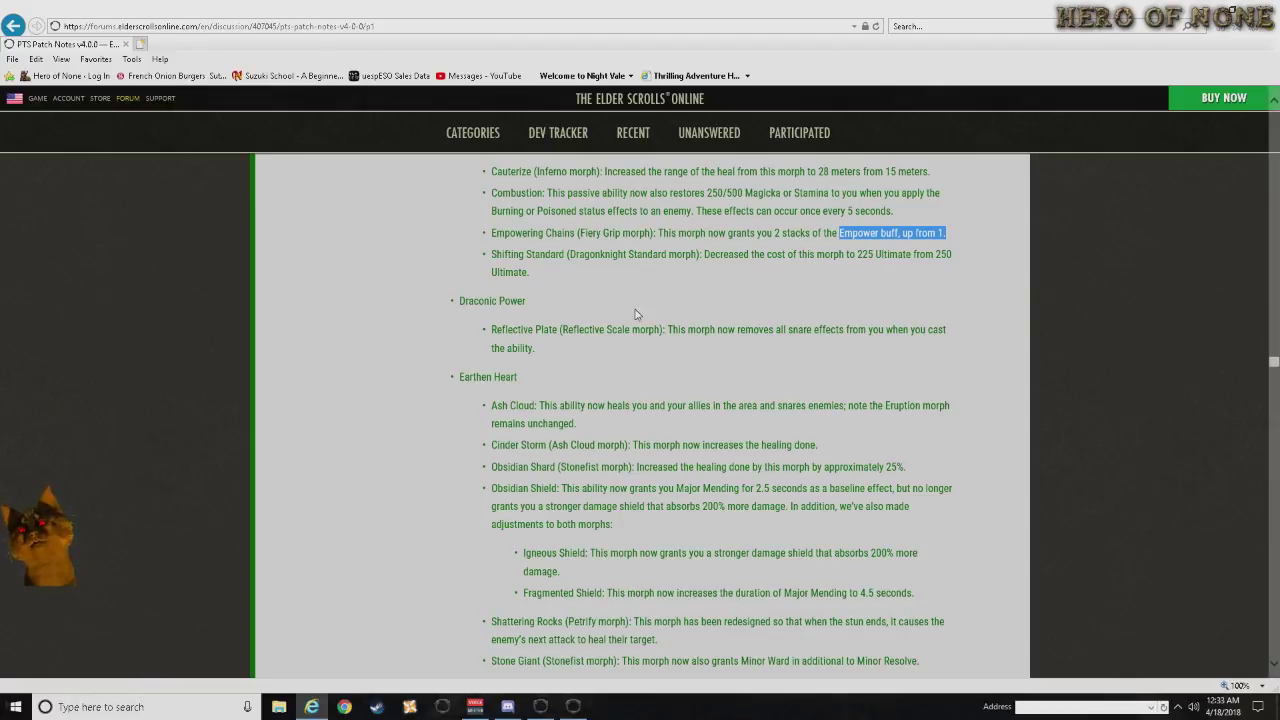
# Highlight the Reflective Plate snare removal note and read the rest of Earthen Heart
pyautogui.moveTo(490, 328); pyautogui.dragTo(516, 376)
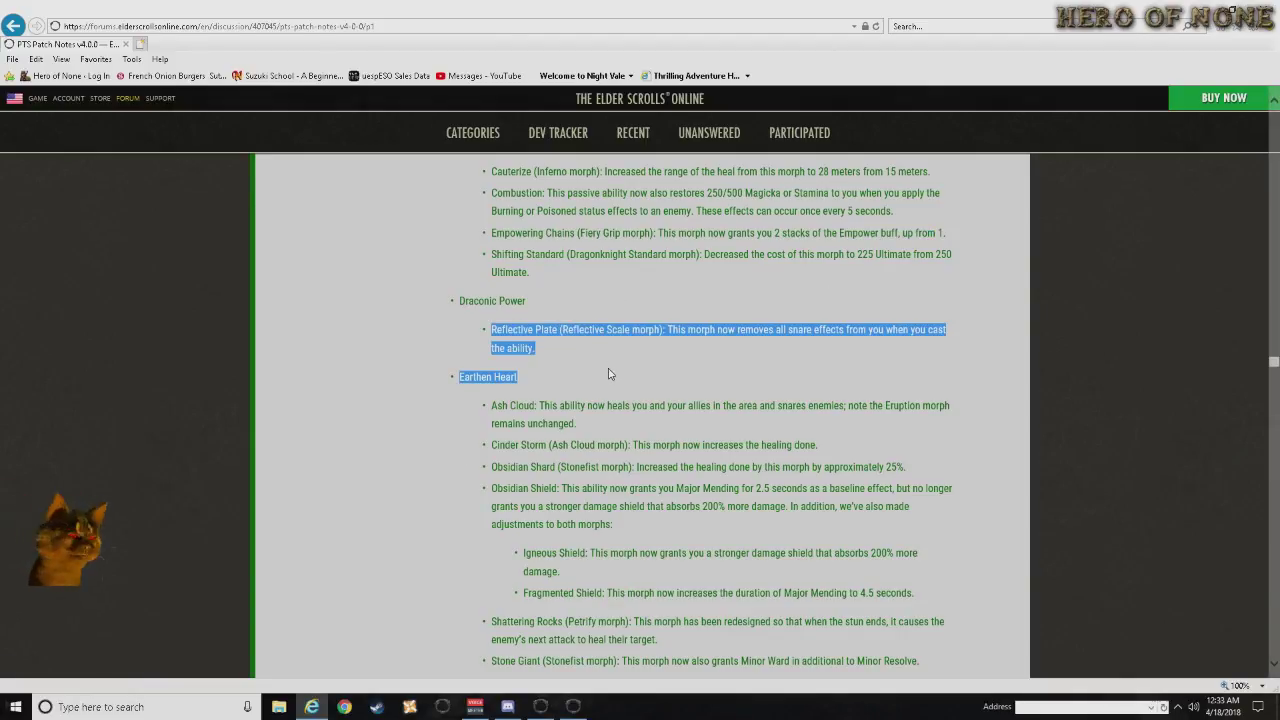
pyautogui.scroll(-3)
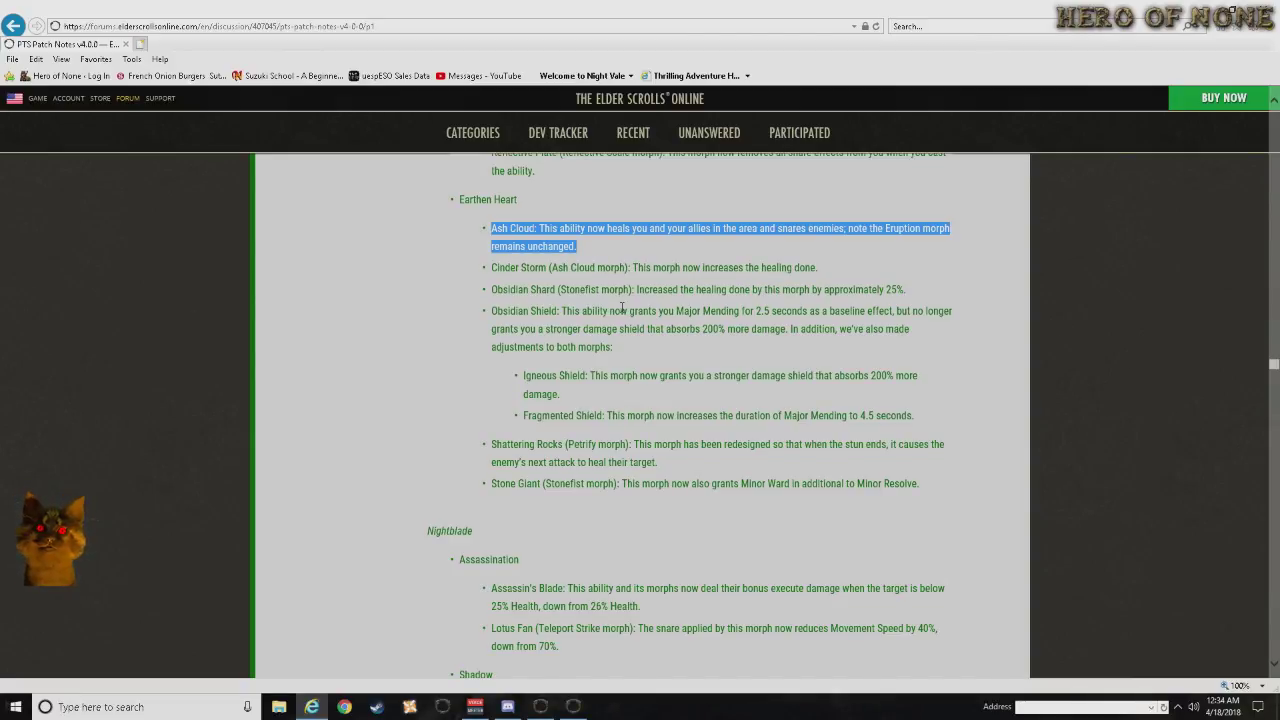
pyautogui.moveTo(622, 312)
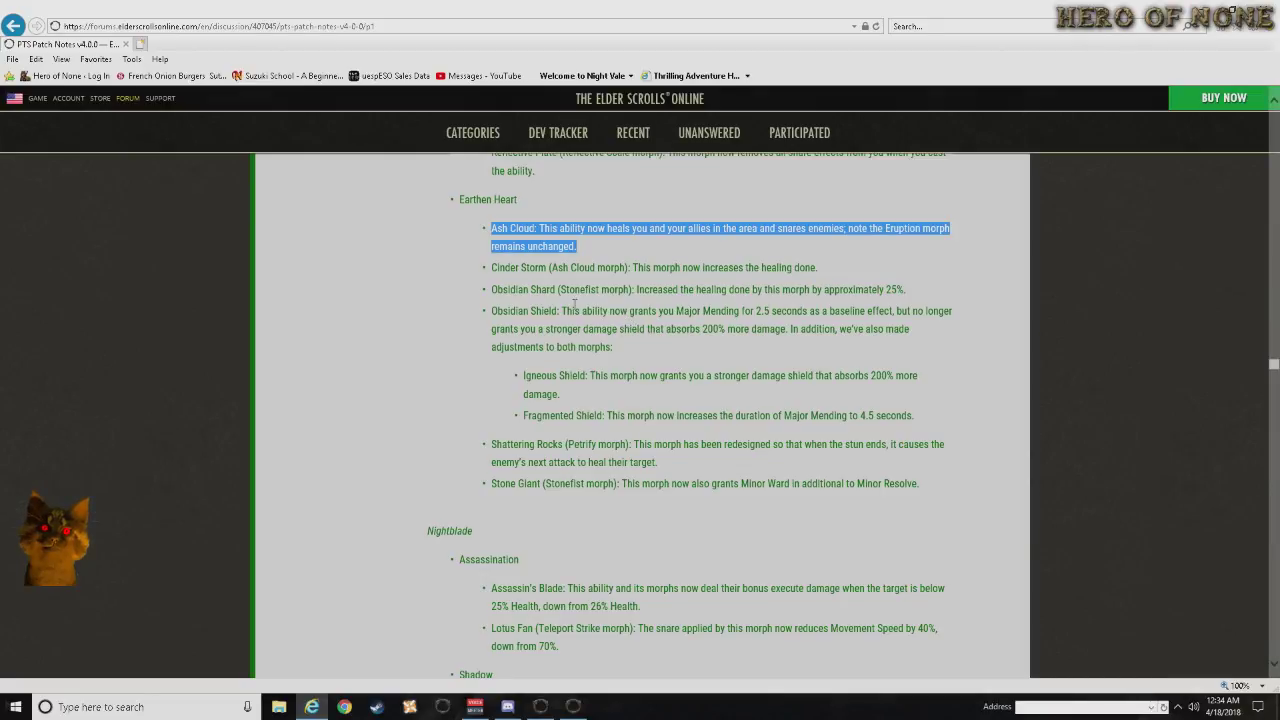
pyautogui.moveTo(584, 284)
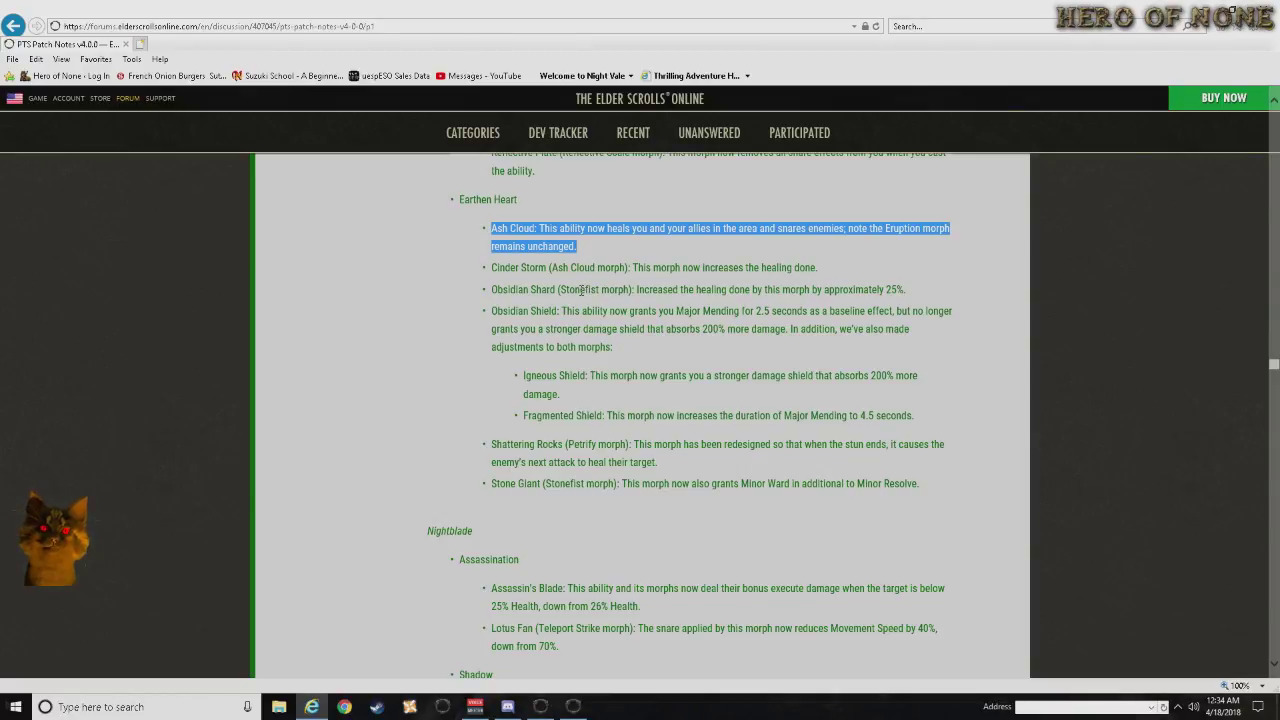
pyautogui.moveTo(584, 292)
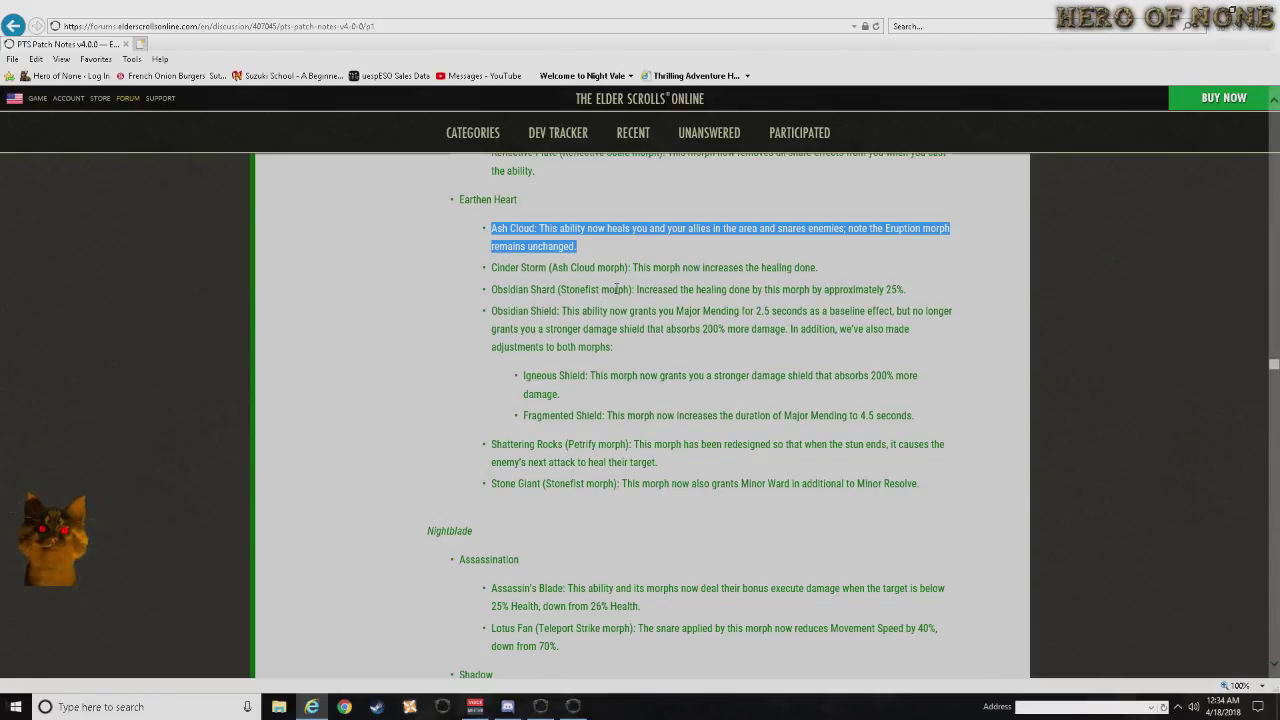
pyautogui.moveTo(700, 422)
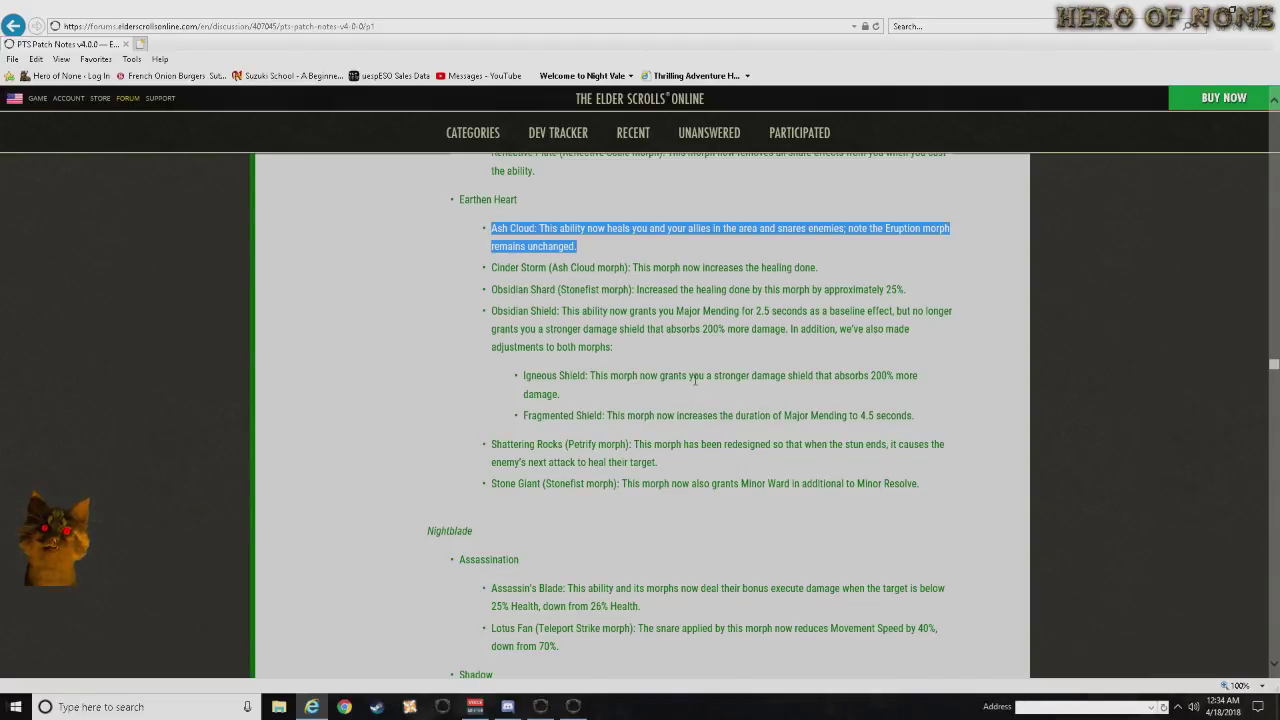
pyautogui.moveTo(686, 430)
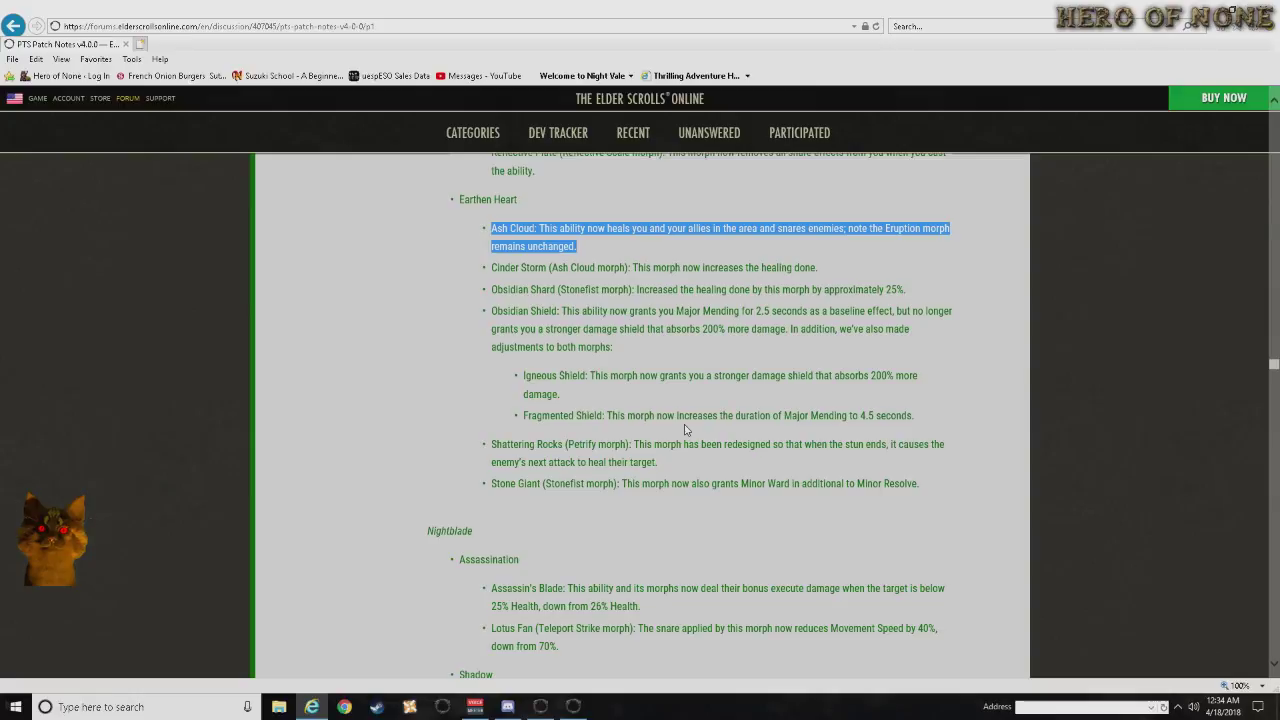
pyautogui.moveTo(610, 436)
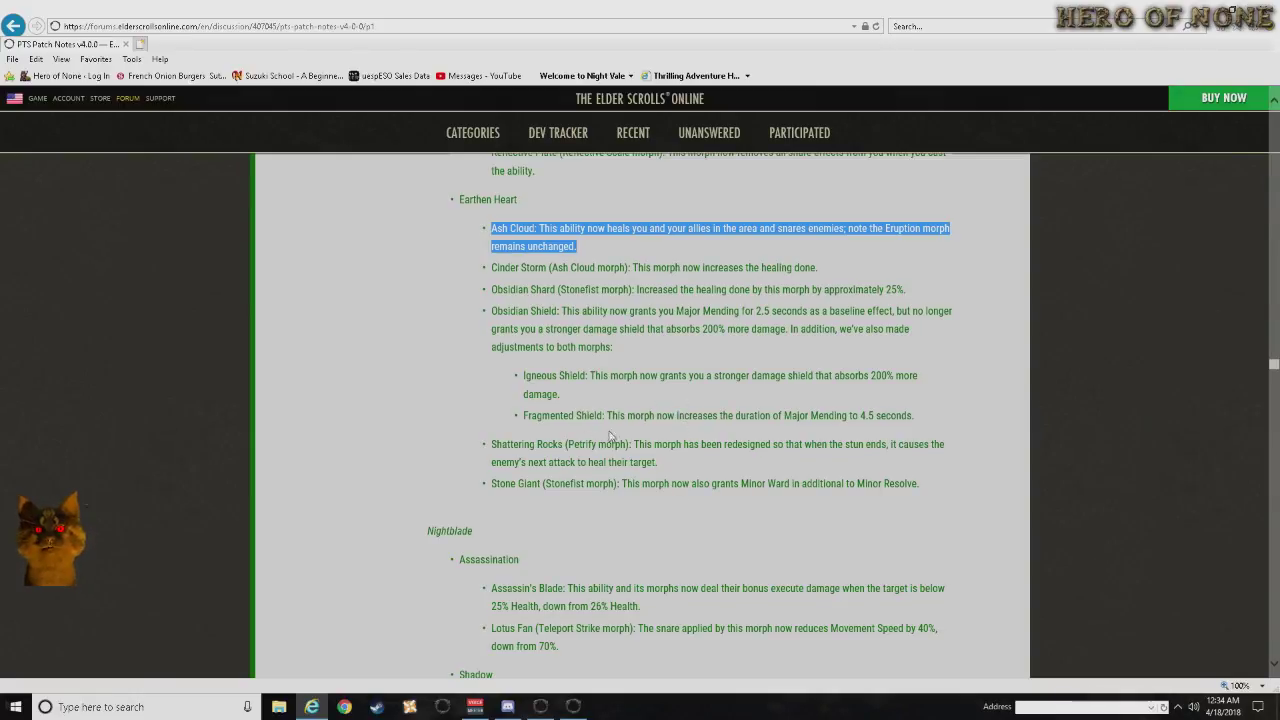
# Scroll down to the Nightblade Assassination and Shadow ability changes
pyautogui.scroll(-3)
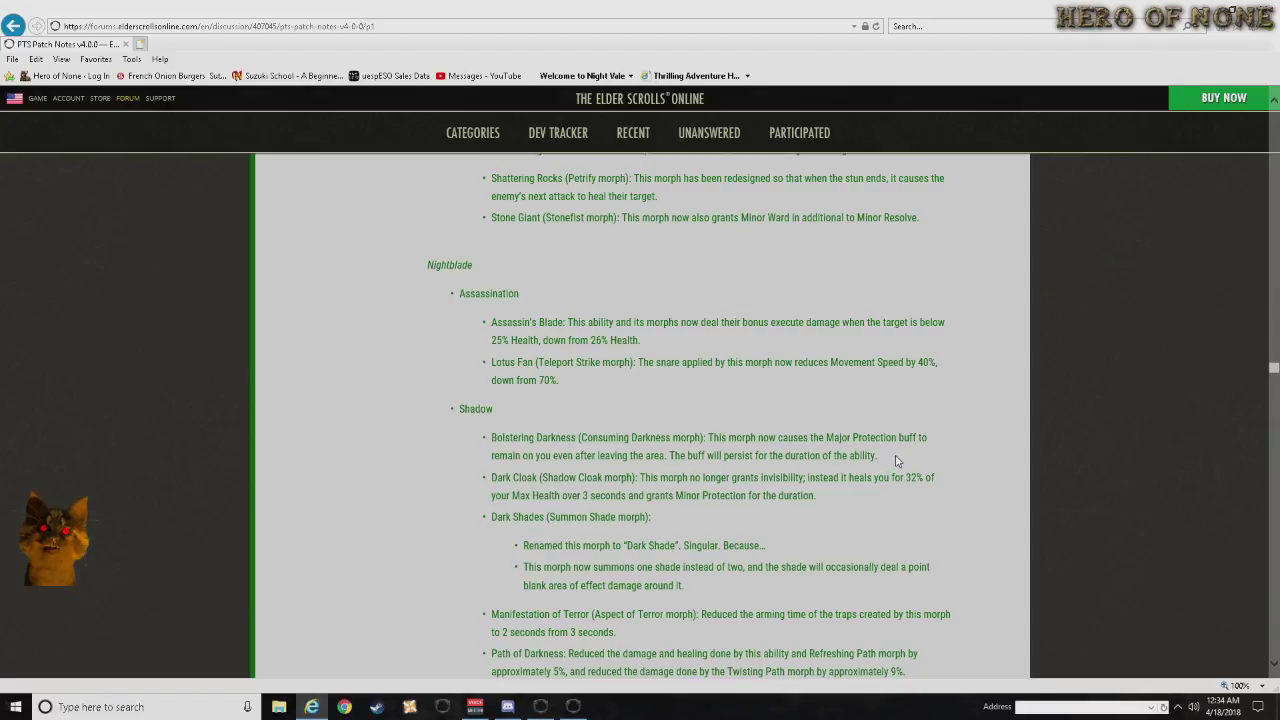
pyautogui.moveTo(892, 456)
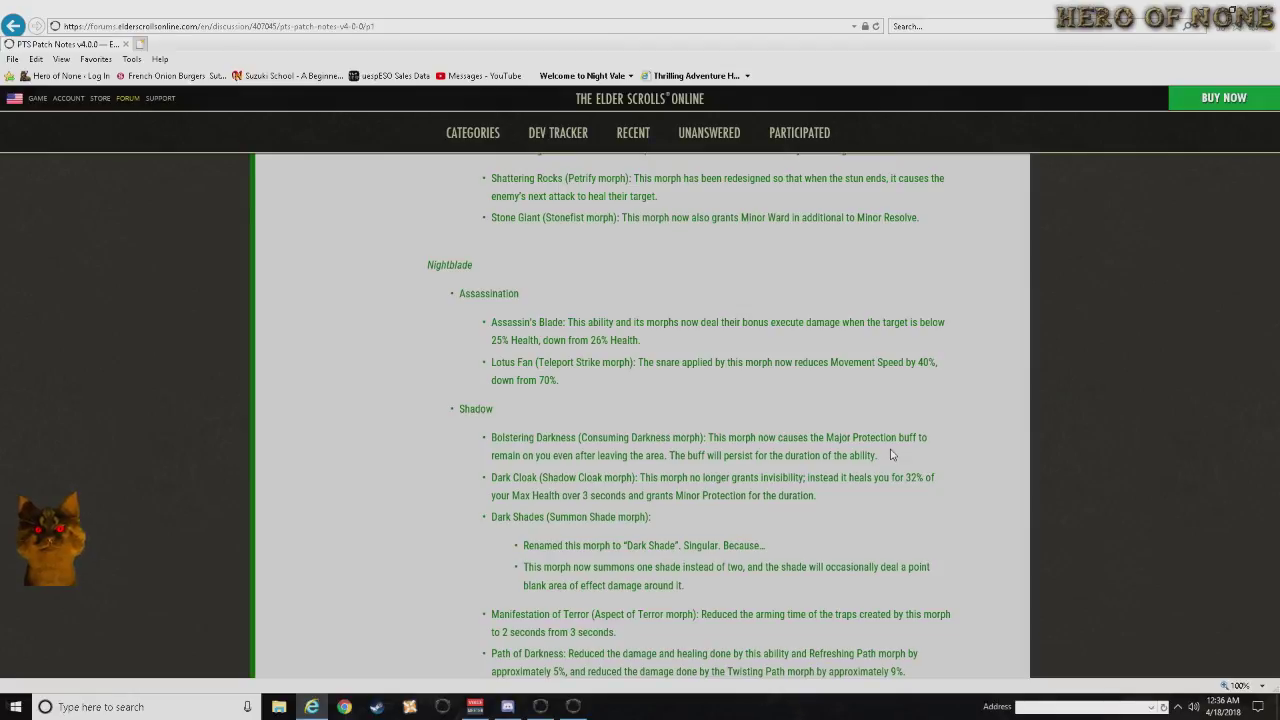
pyautogui.moveTo(832, 448)
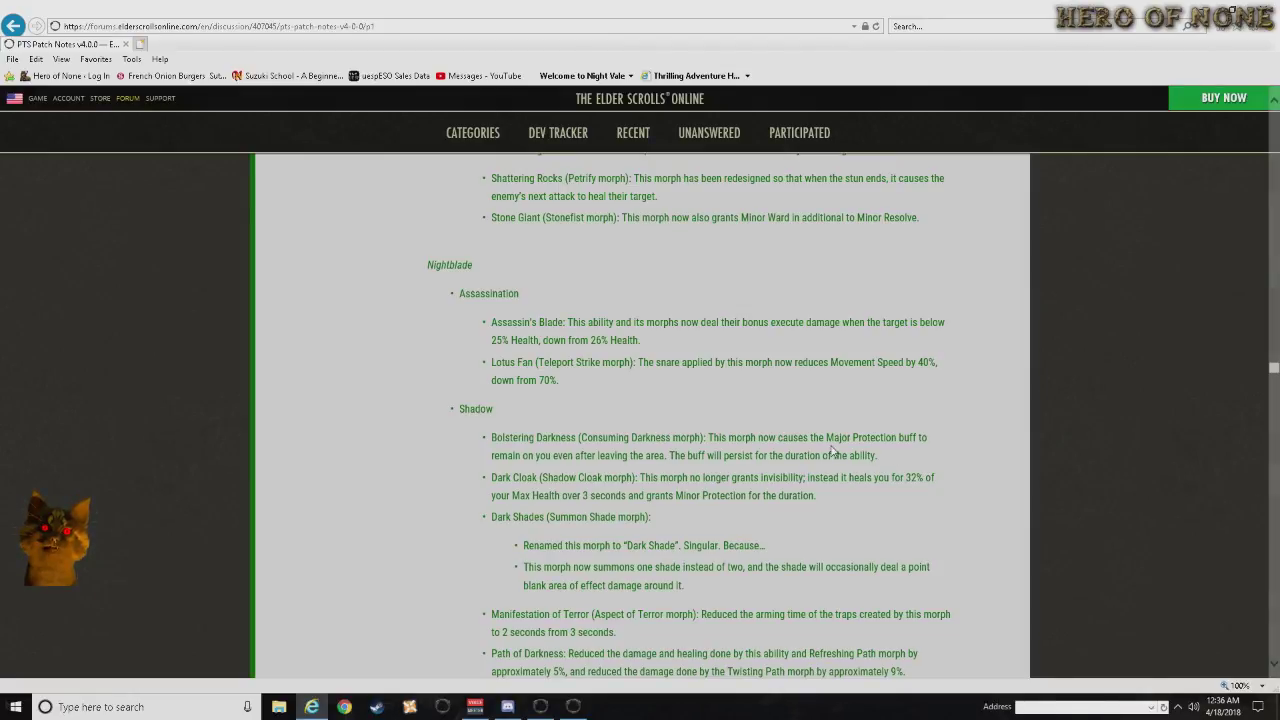
pyautogui.moveTo(892, 500)
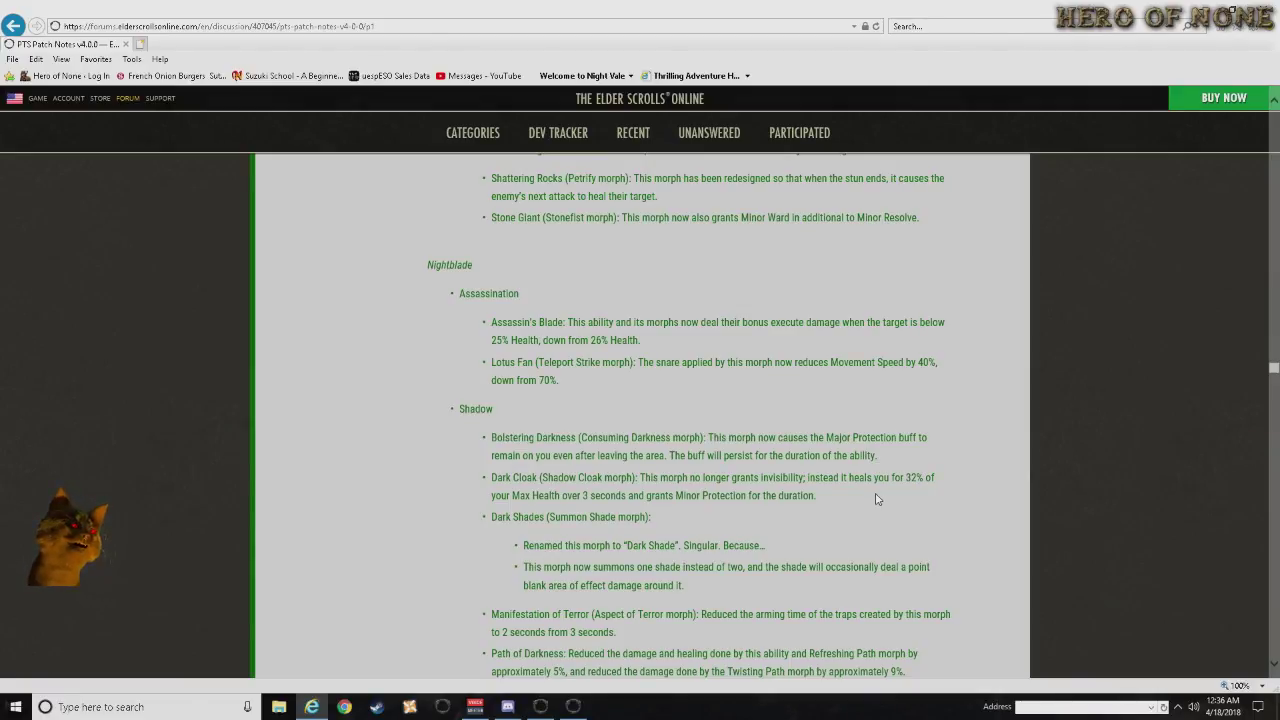
# Scroll through Nightblade Siphoning to the start of the Sorcerer Dark Magic notes
pyautogui.scroll(-3)
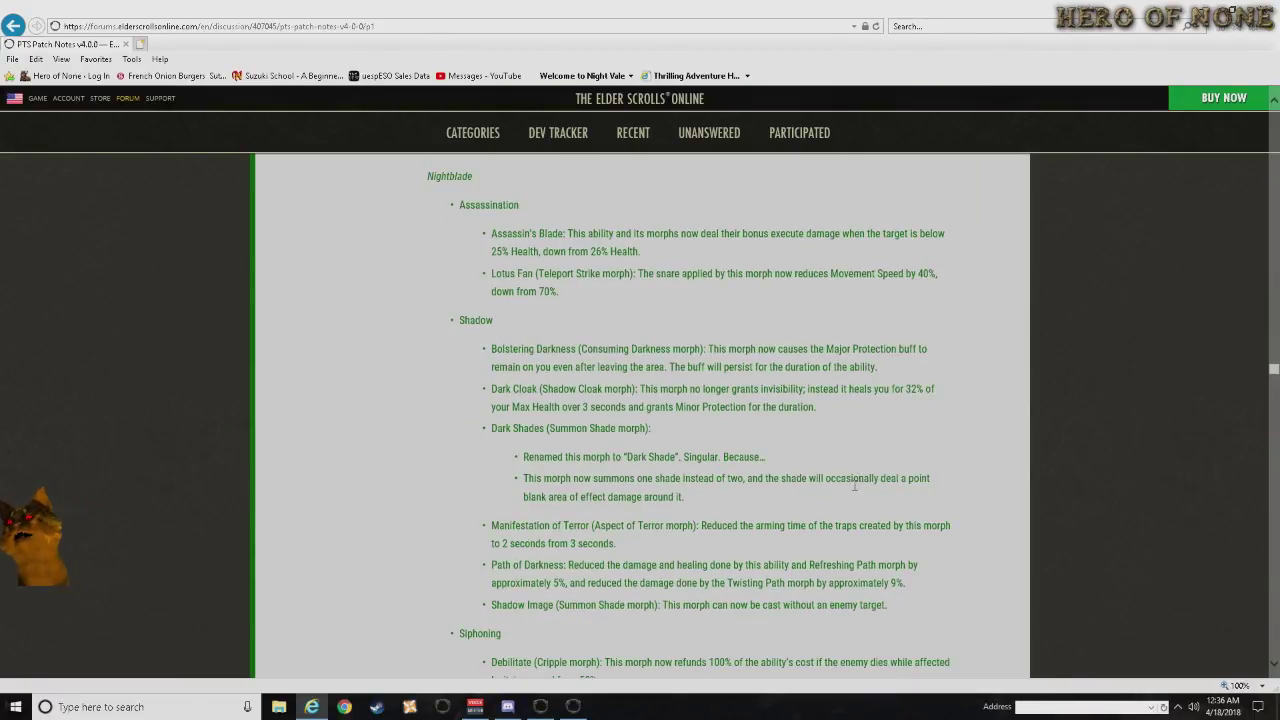
pyautogui.moveTo(812, 542)
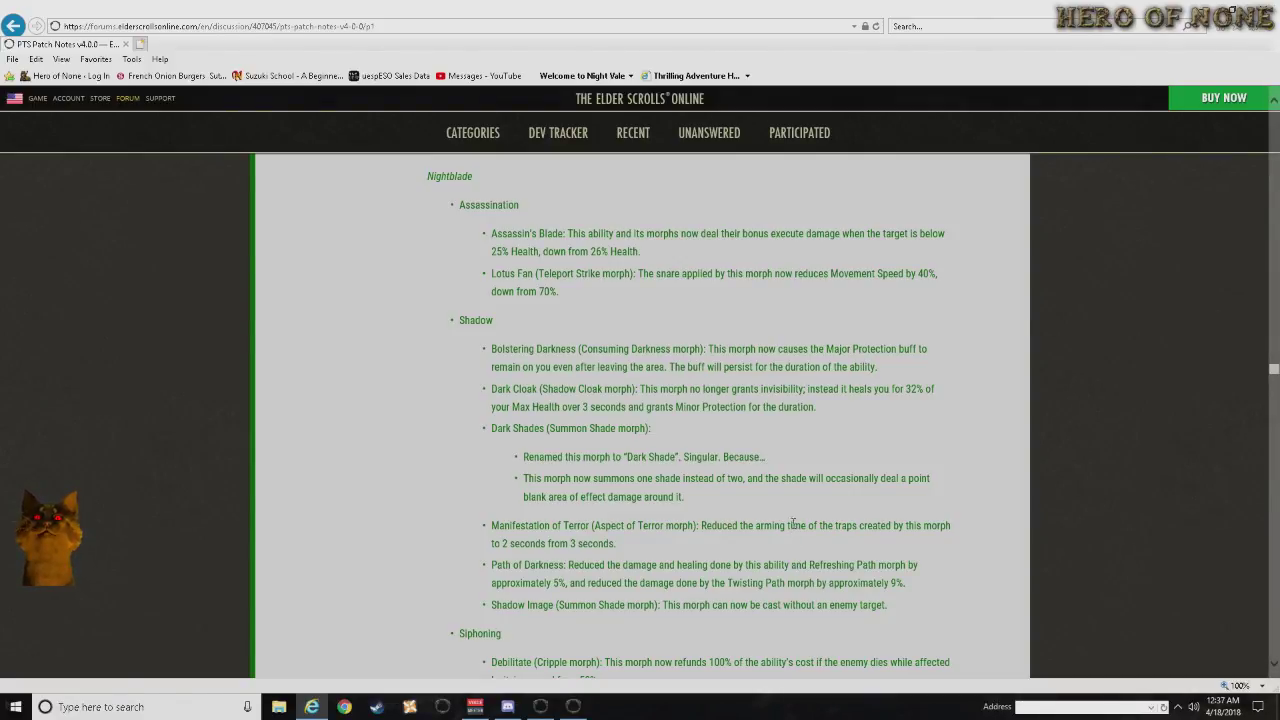
pyautogui.scroll(-3)
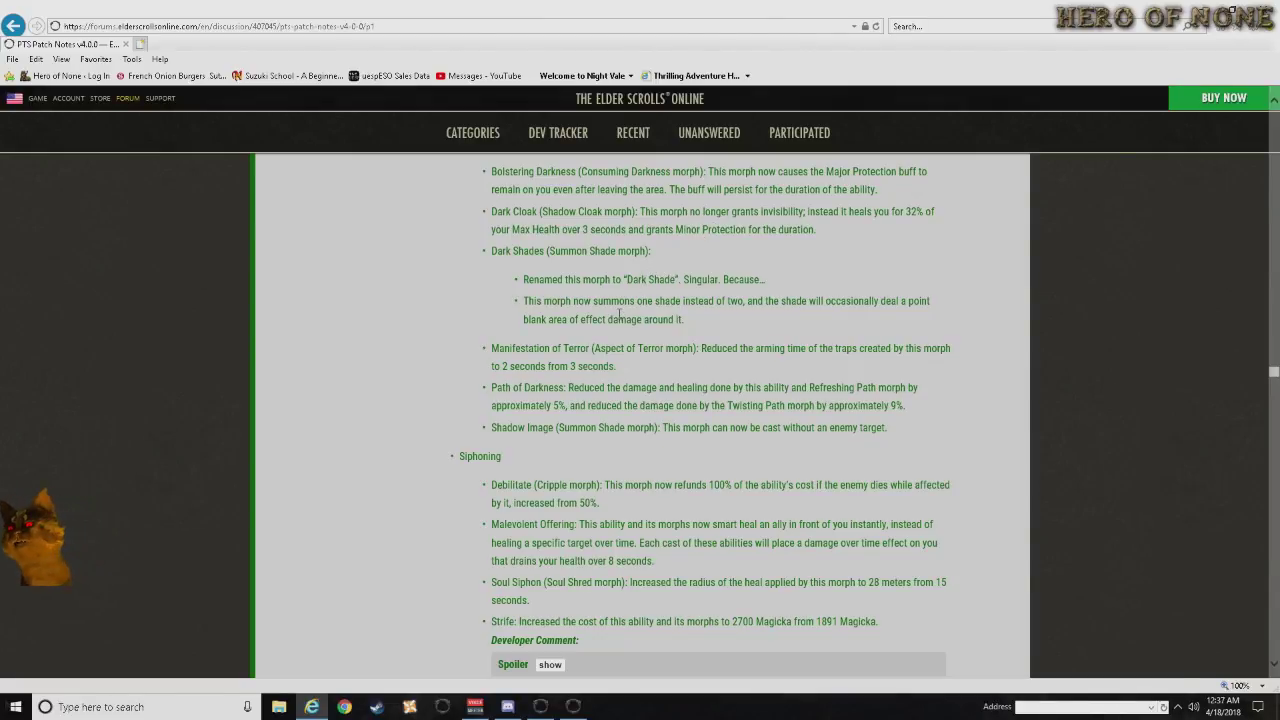
pyautogui.moveTo(600, 348)
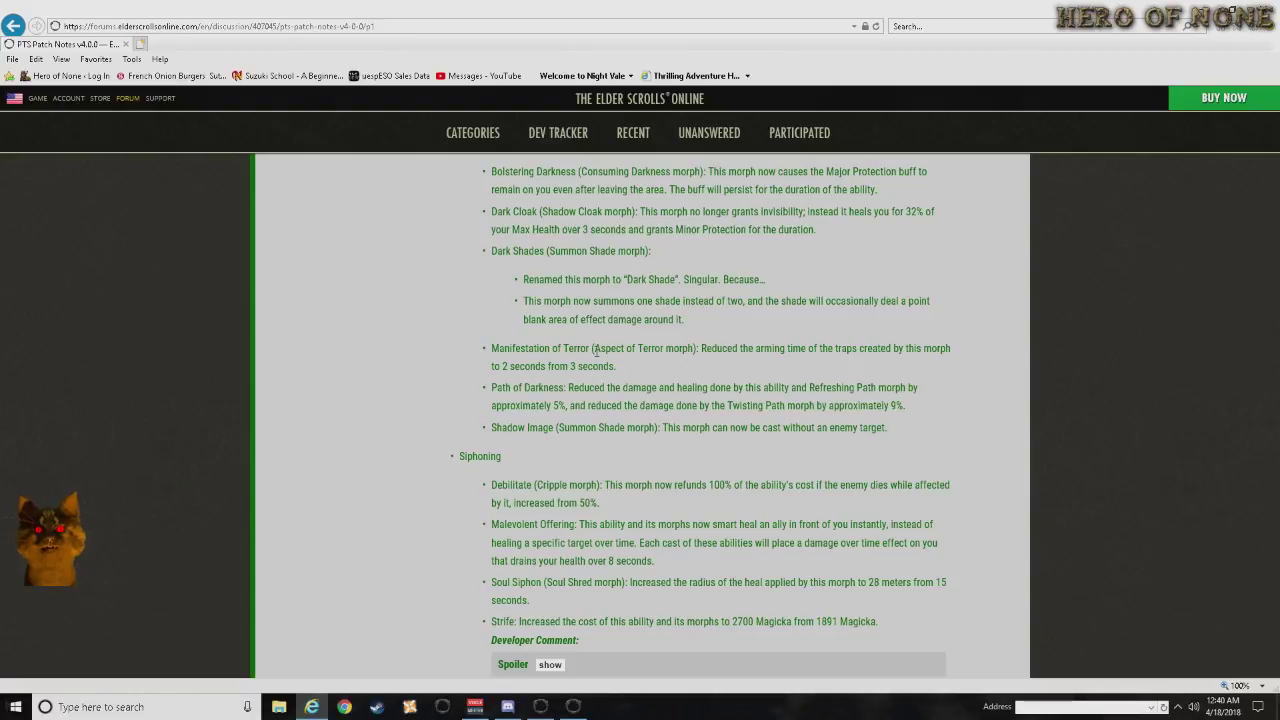
pyautogui.scroll(-3)
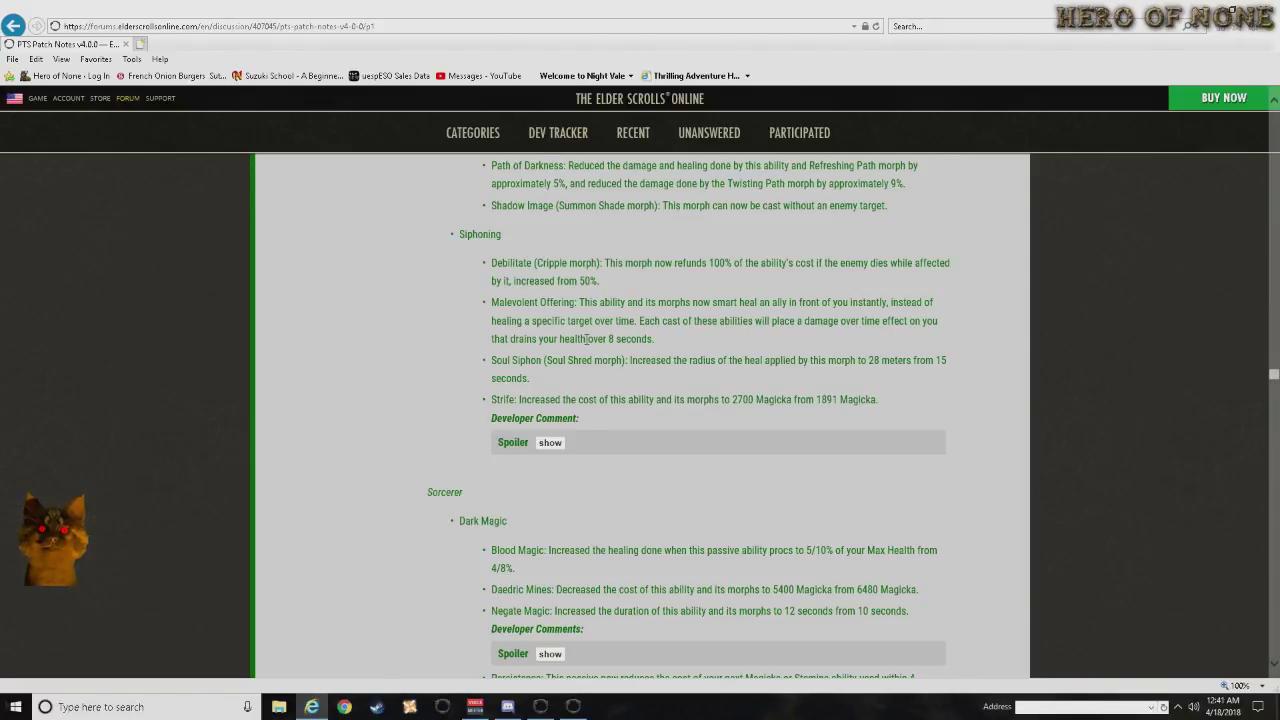
# Scroll through Sorcerer Dark Magic down to the Daedric Summoning changes
pyautogui.scroll(-3)
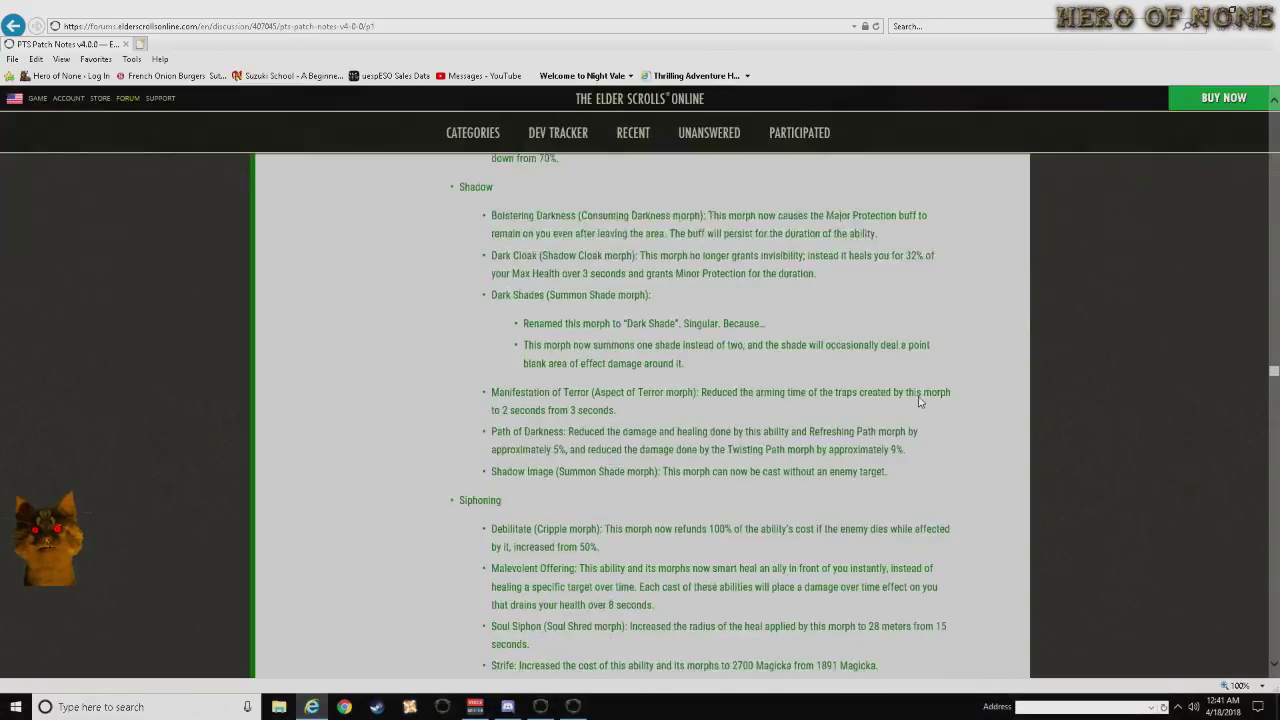
pyautogui.scroll(-3)
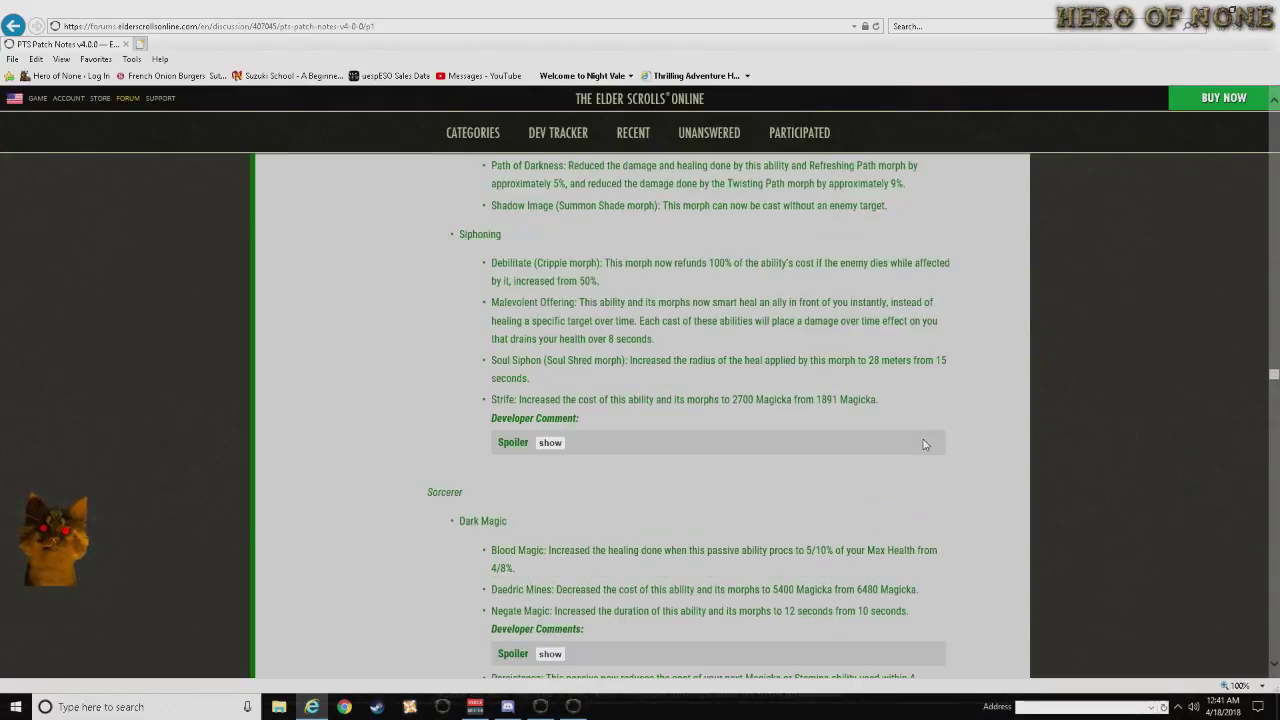
pyautogui.scroll(-3)
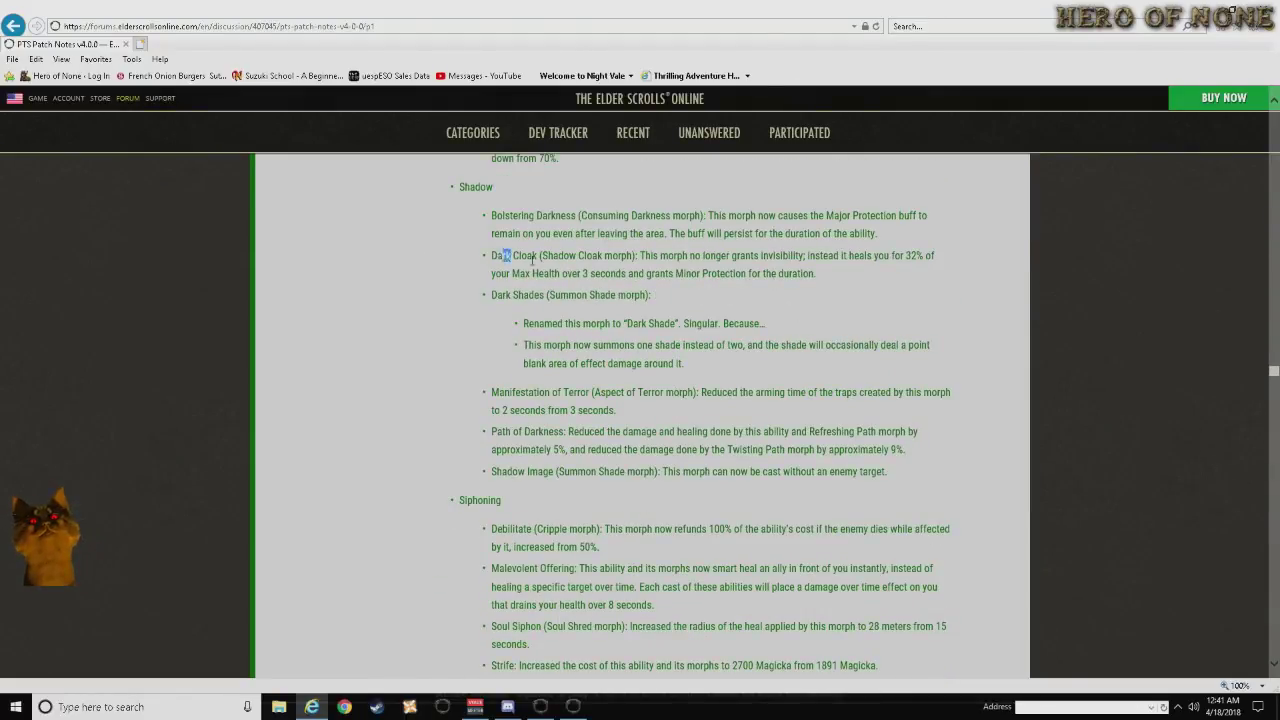
pyautogui.scroll(-3)
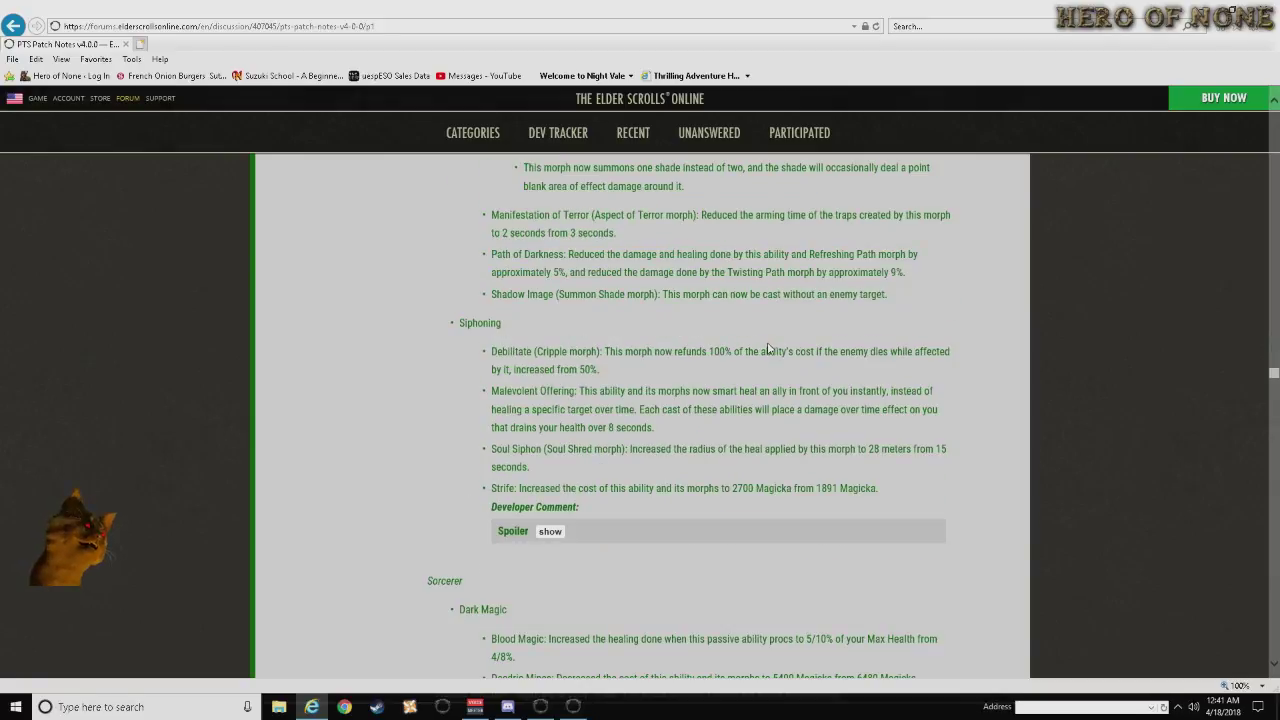
pyautogui.scroll(-3)
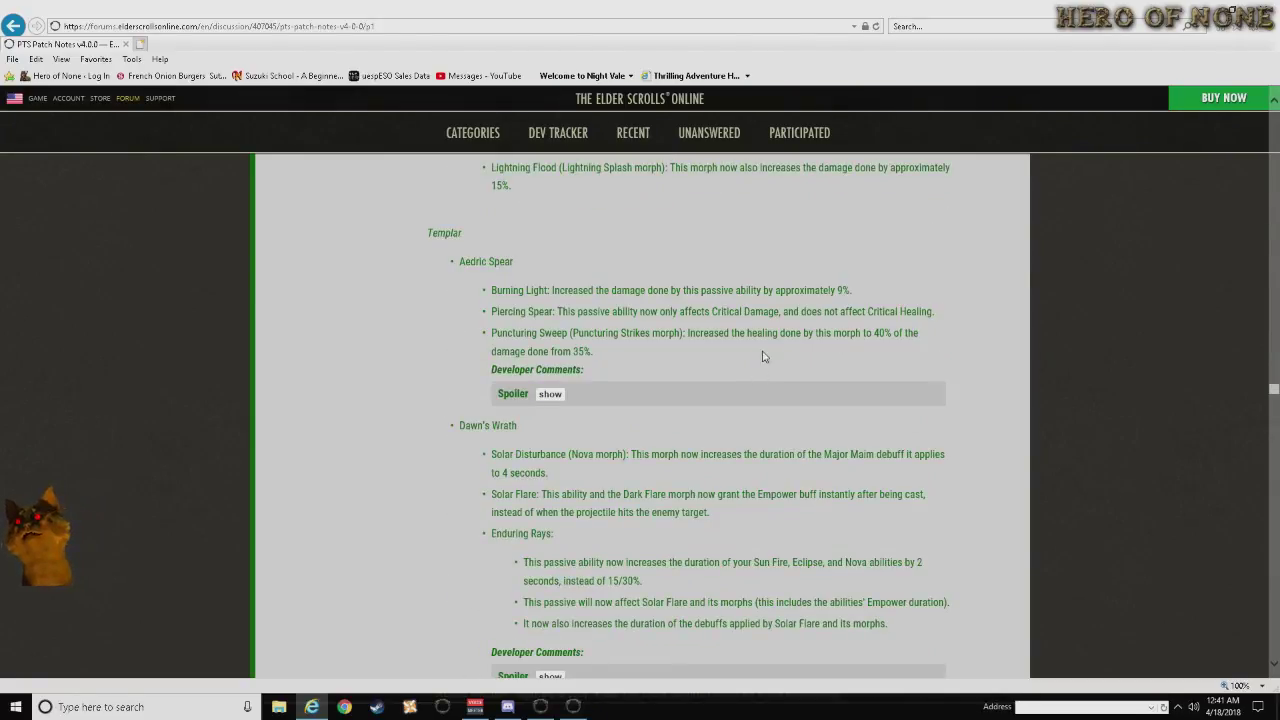
pyautogui.scroll(-3)
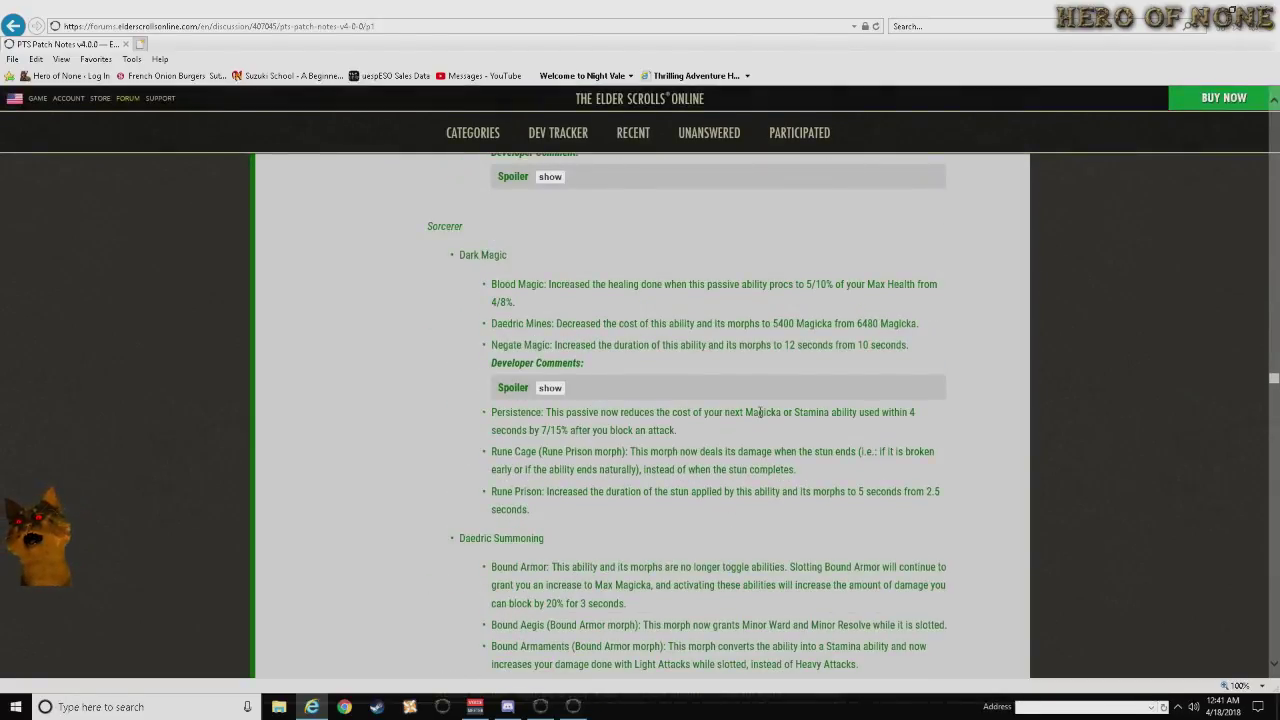
pyautogui.scroll(-3)
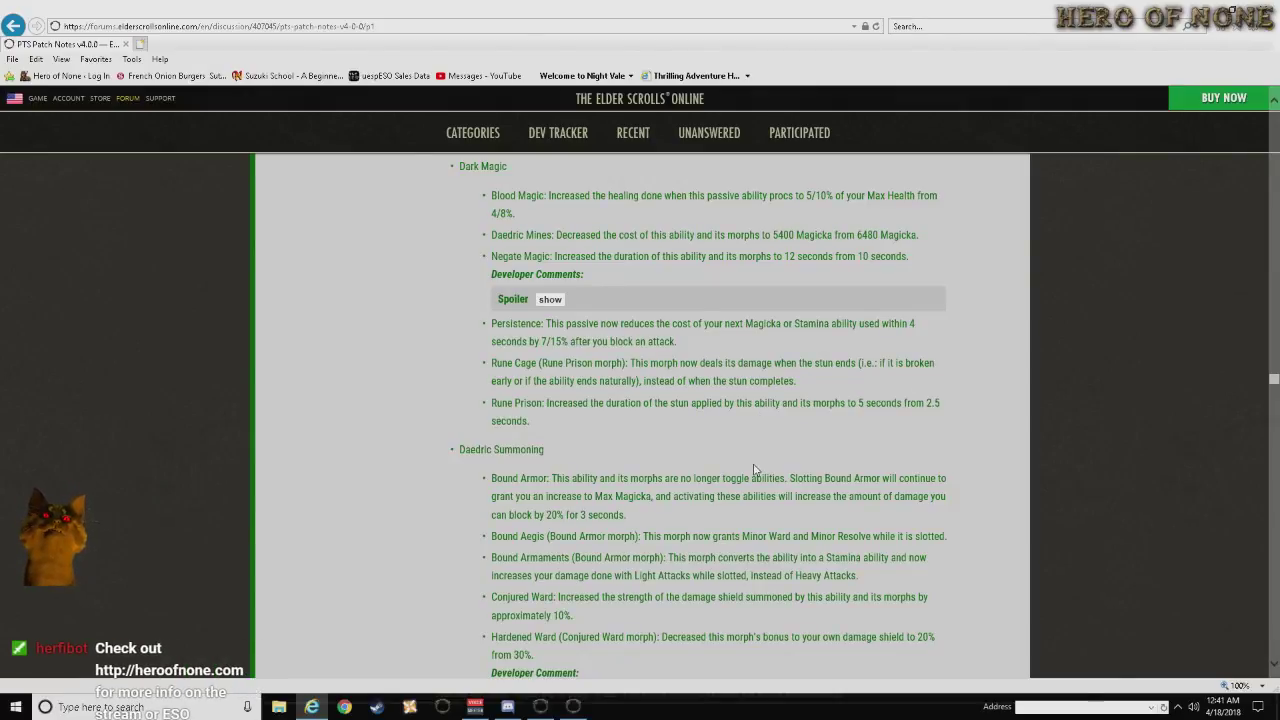
pyautogui.scroll(-3)
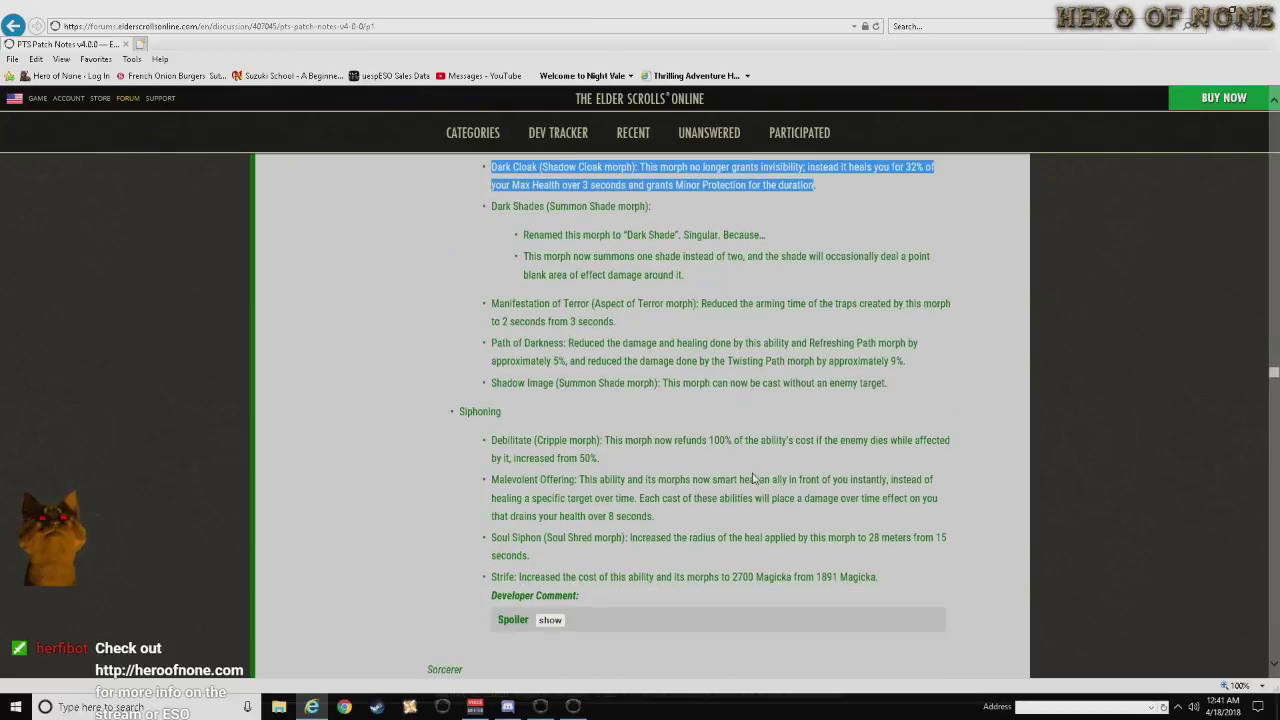
pyautogui.scroll(-3)
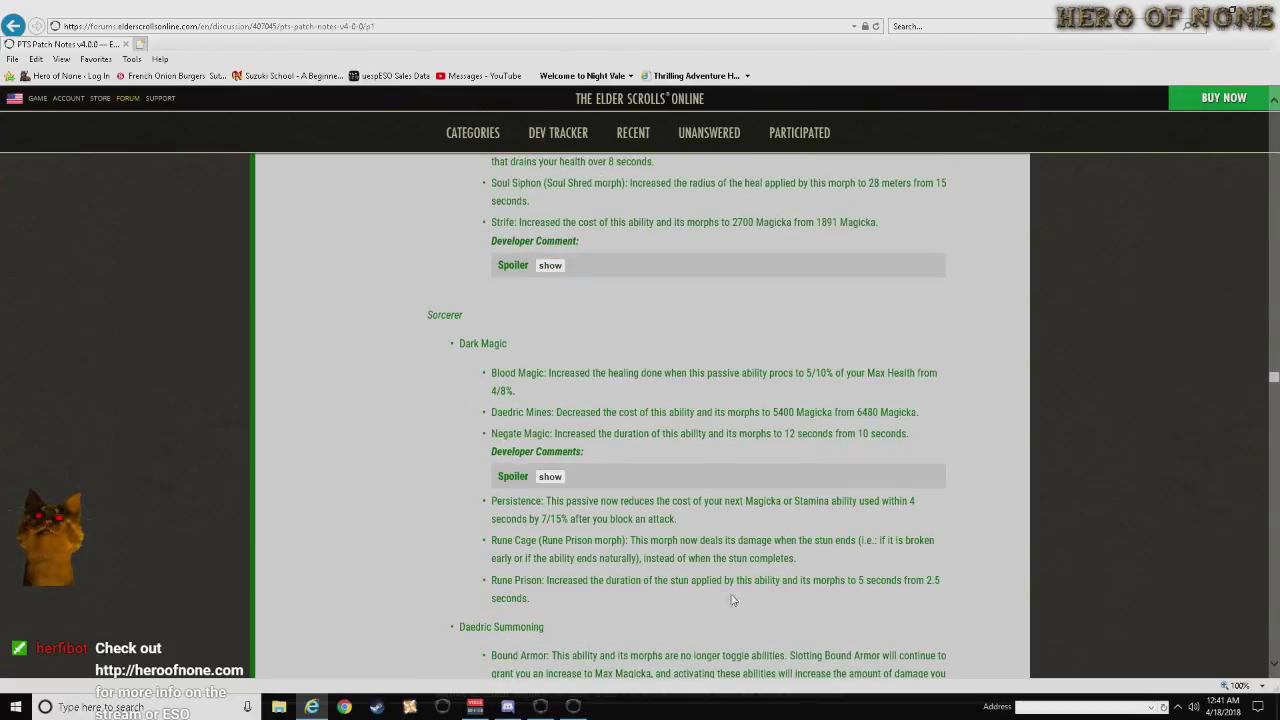
pyautogui.scroll(-3)
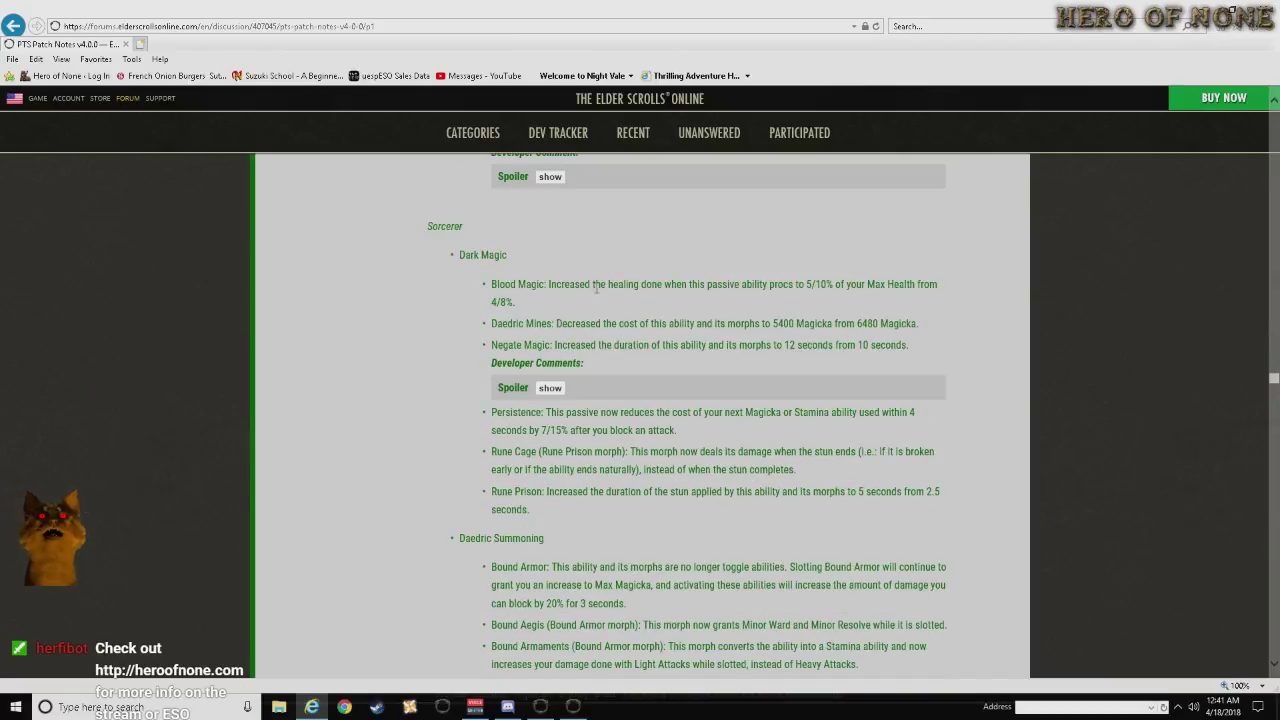
pyautogui.moveTo(940, 370)
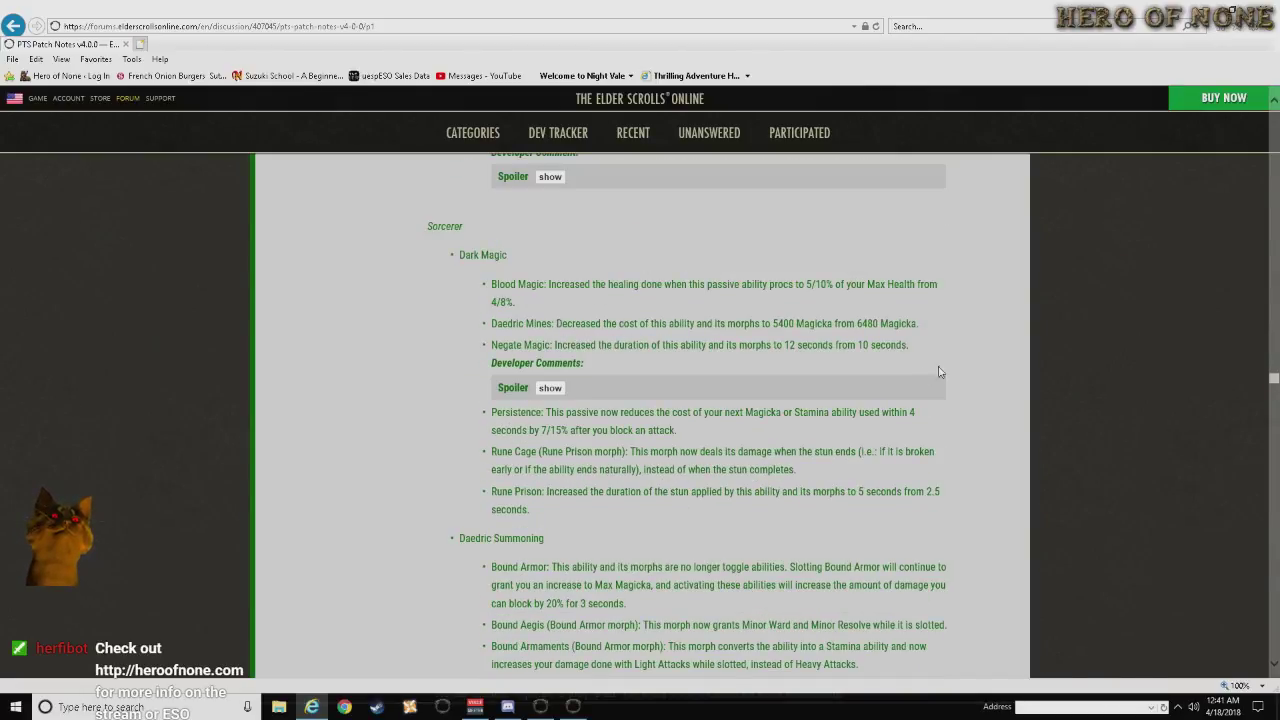
pyautogui.moveTo(828, 344)
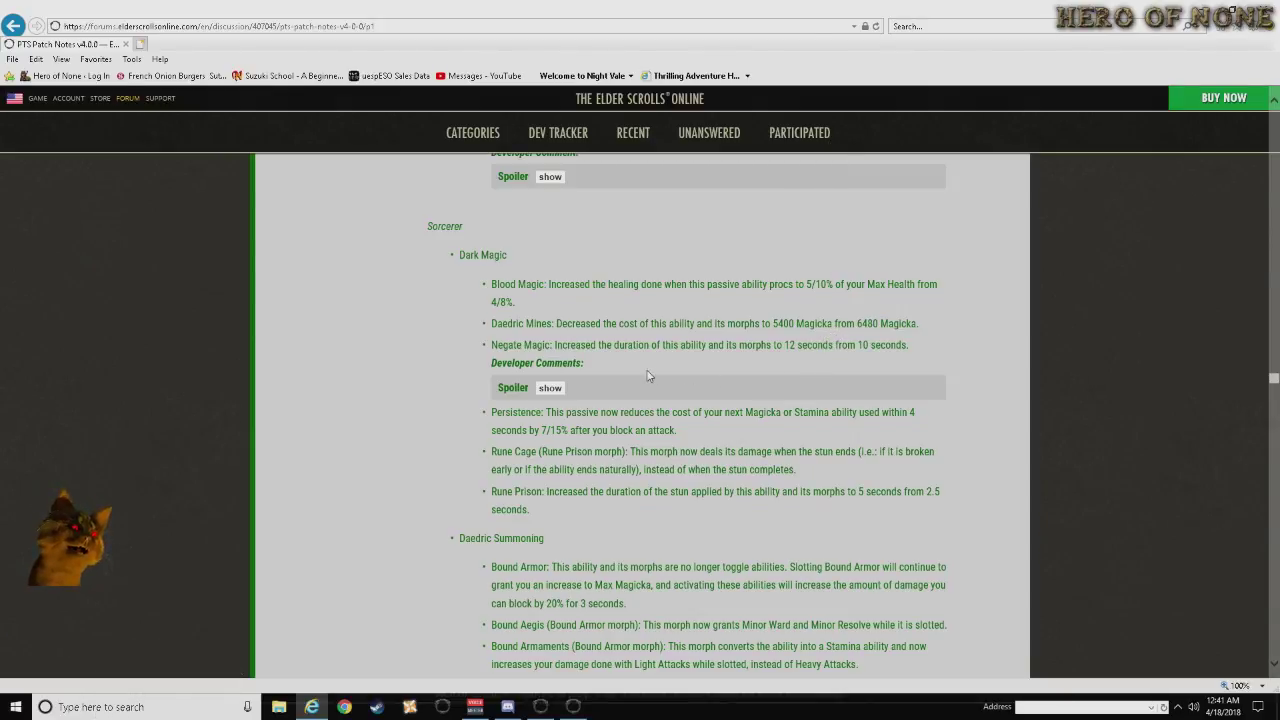
pyautogui.scroll(-3)
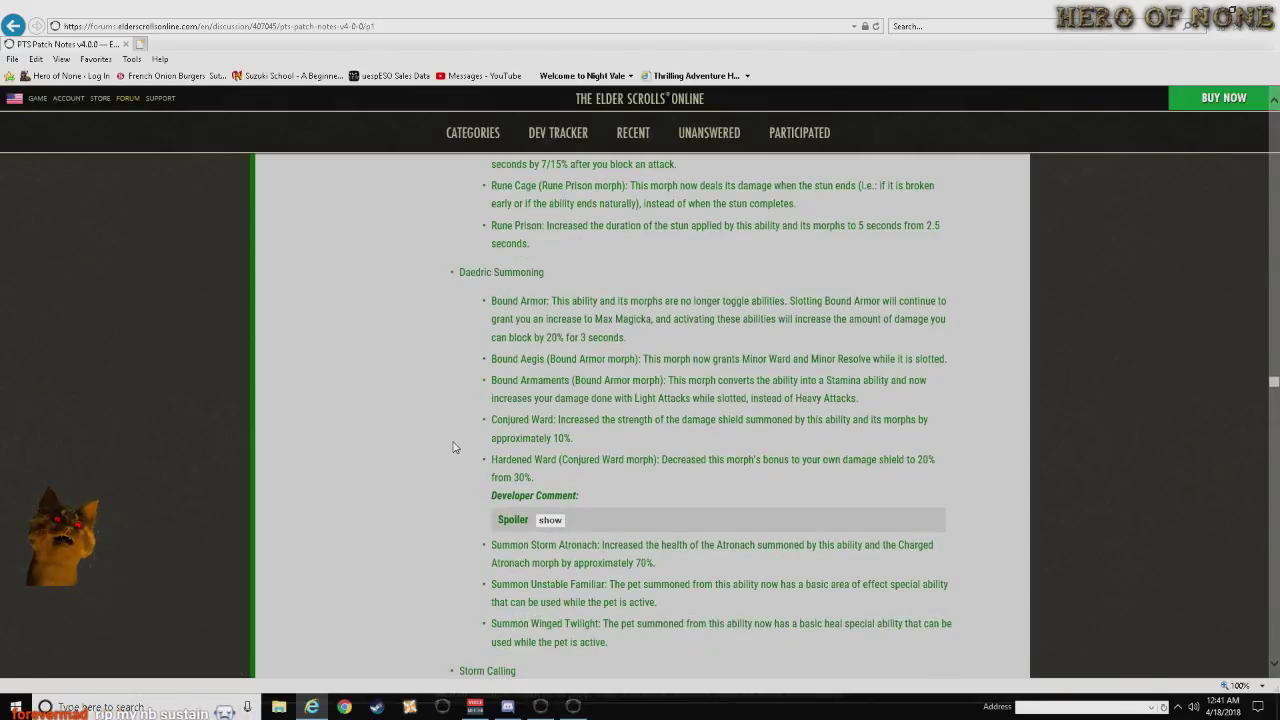
pyautogui.scroll(-3)
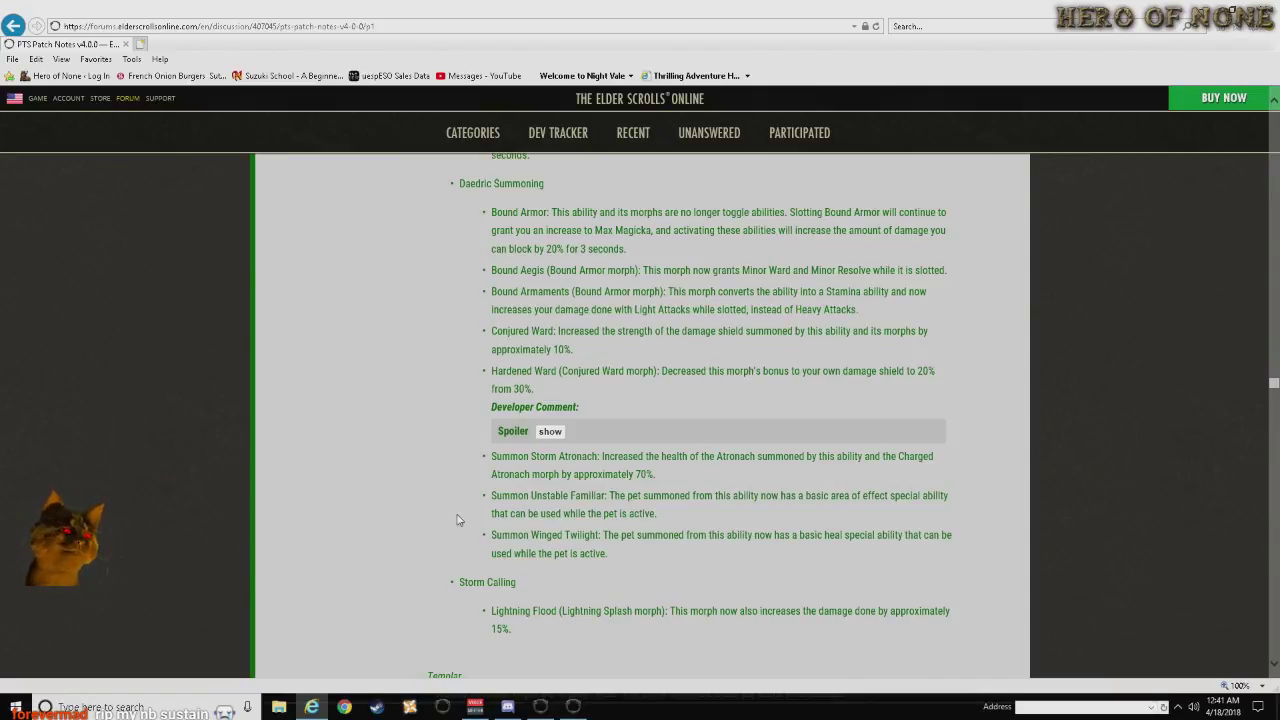
pyautogui.moveTo(576, 440)
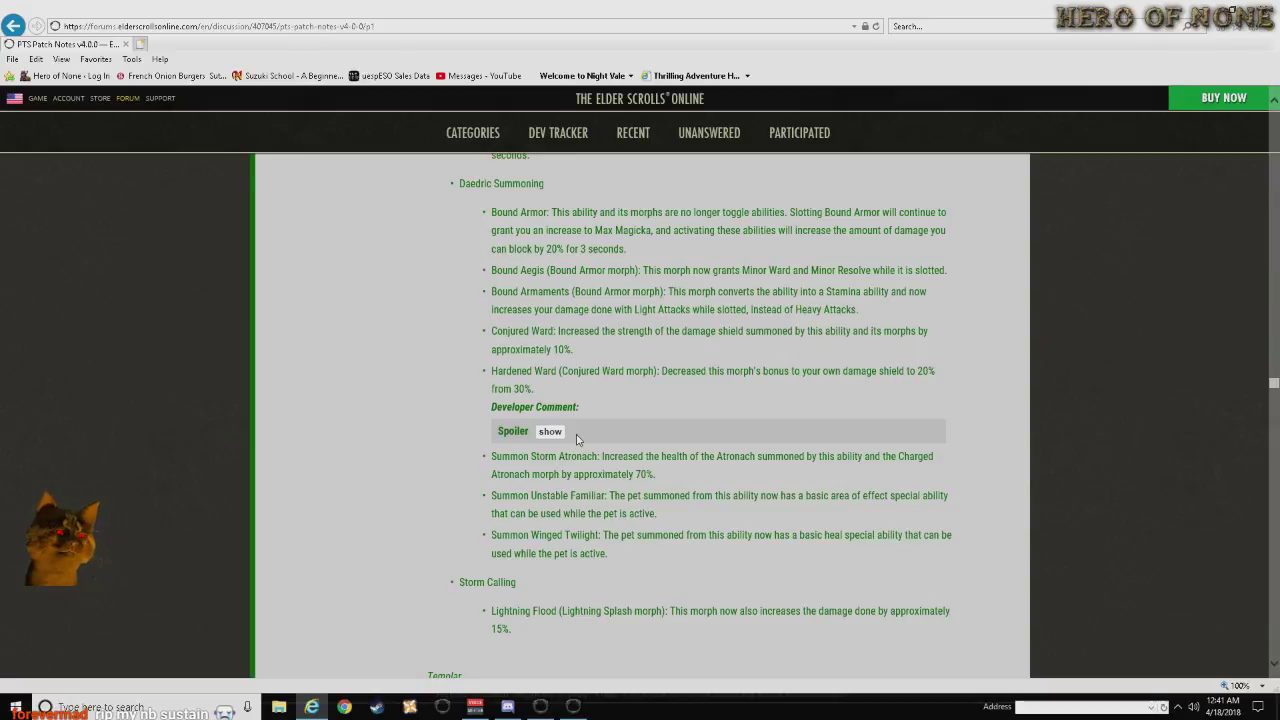
# Reveal the Hardened Ward developer comment, read it, and collapse it again
pyautogui.click(548, 432)
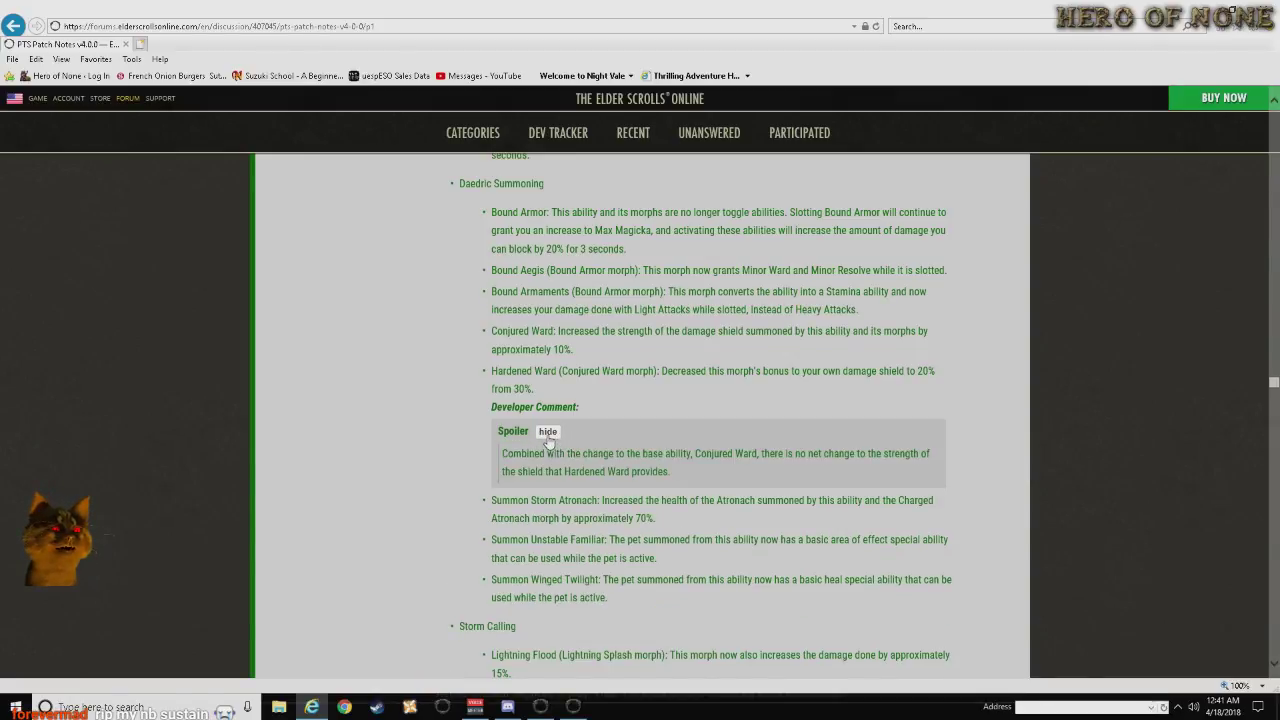
pyautogui.click(548, 432)
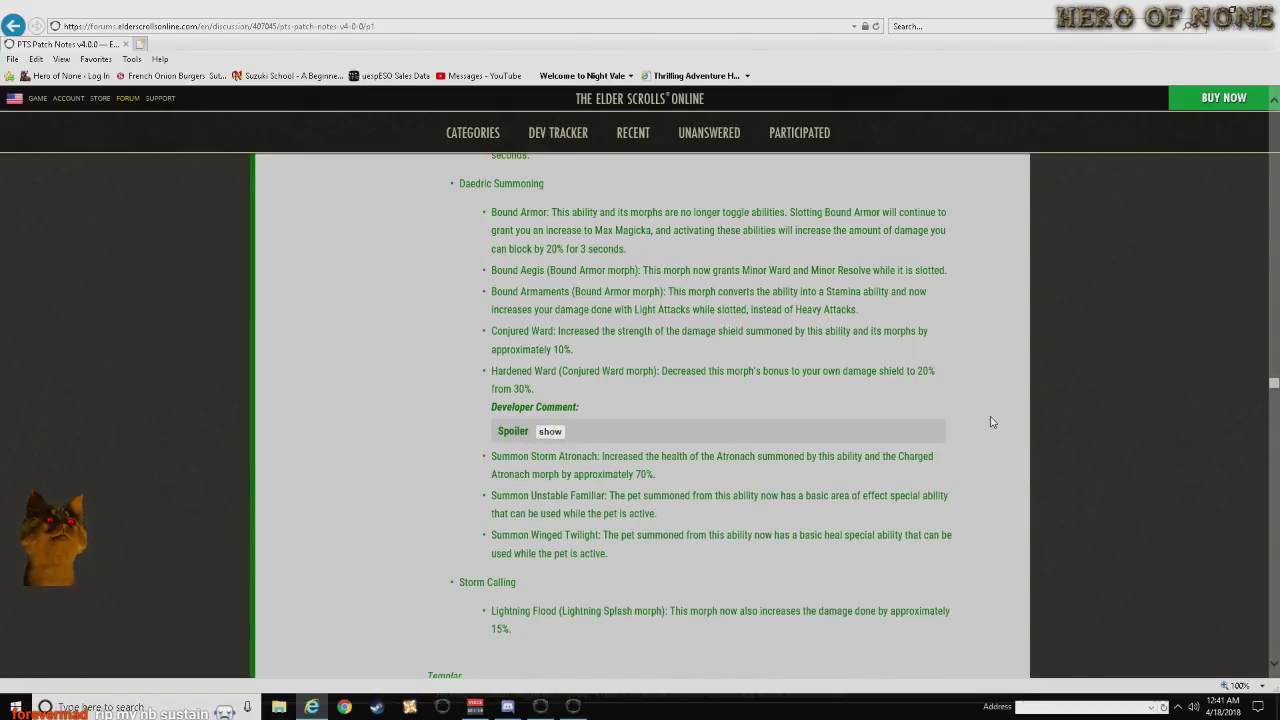
# Scroll past Storm Calling and Templar Aedric Spear to Dawn's Wrath and Restoring Light
pyautogui.scroll(-3)
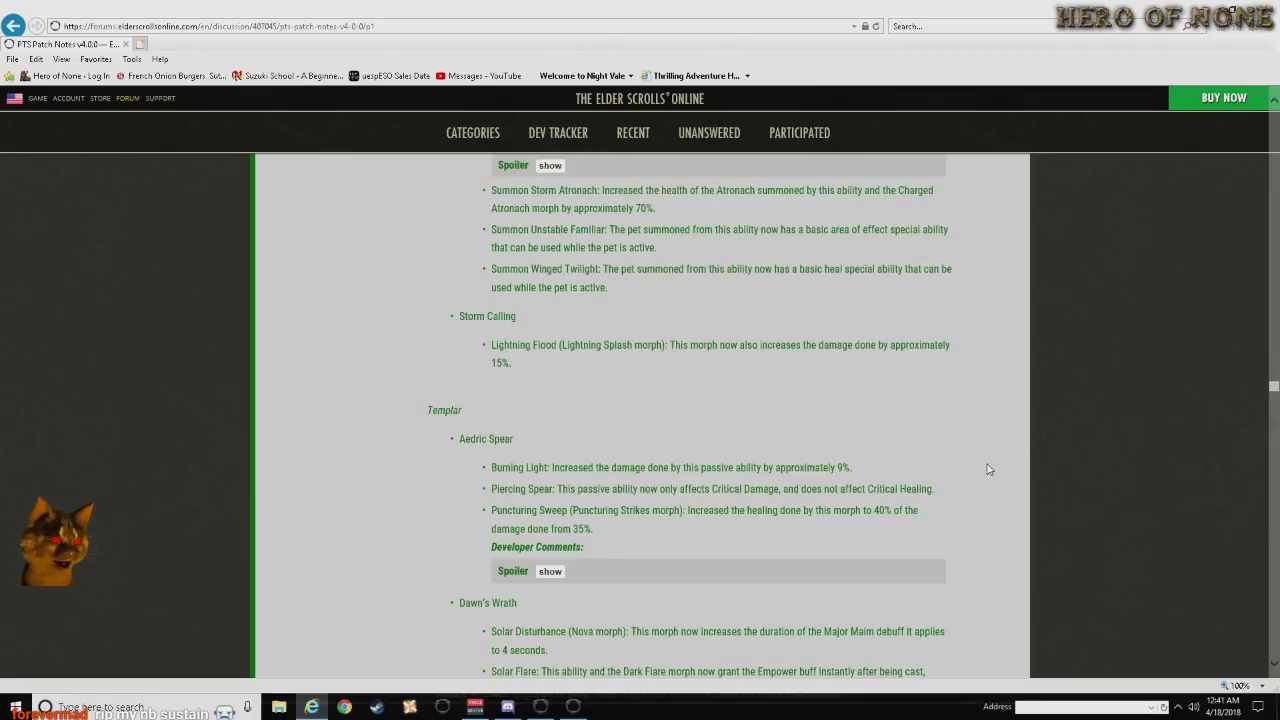
pyautogui.scroll(-3)
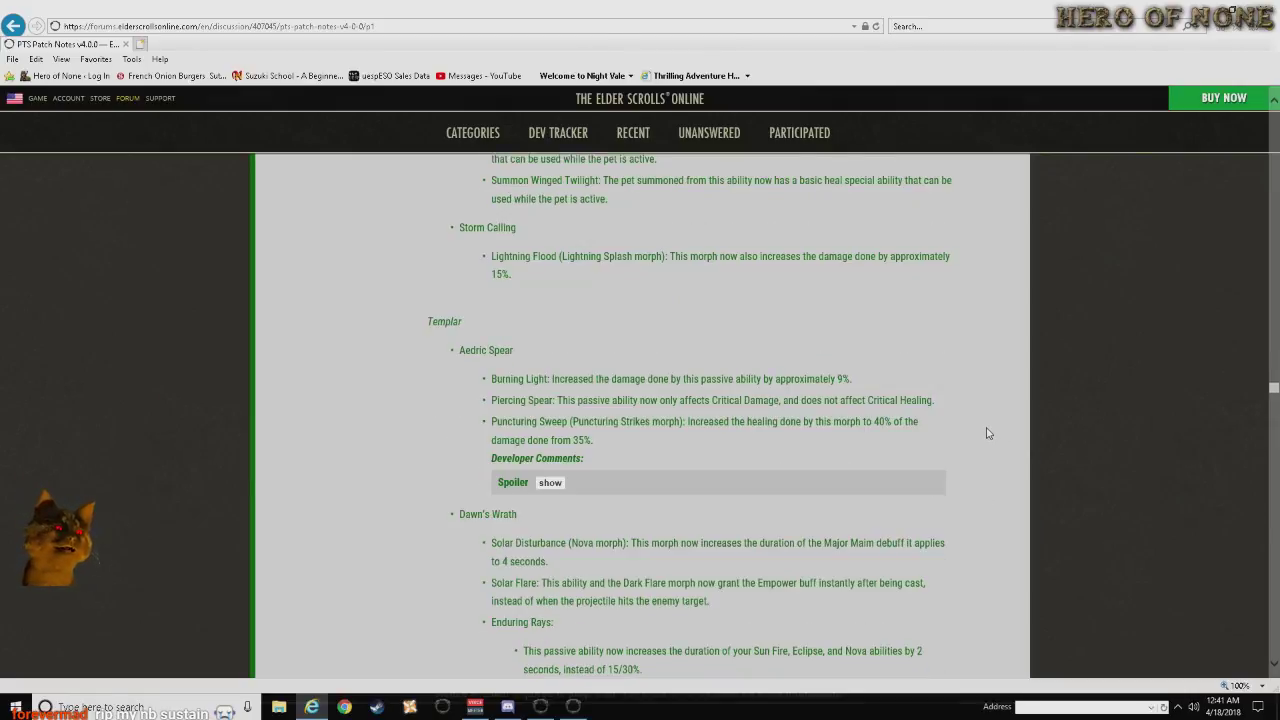
pyautogui.scroll(-3)
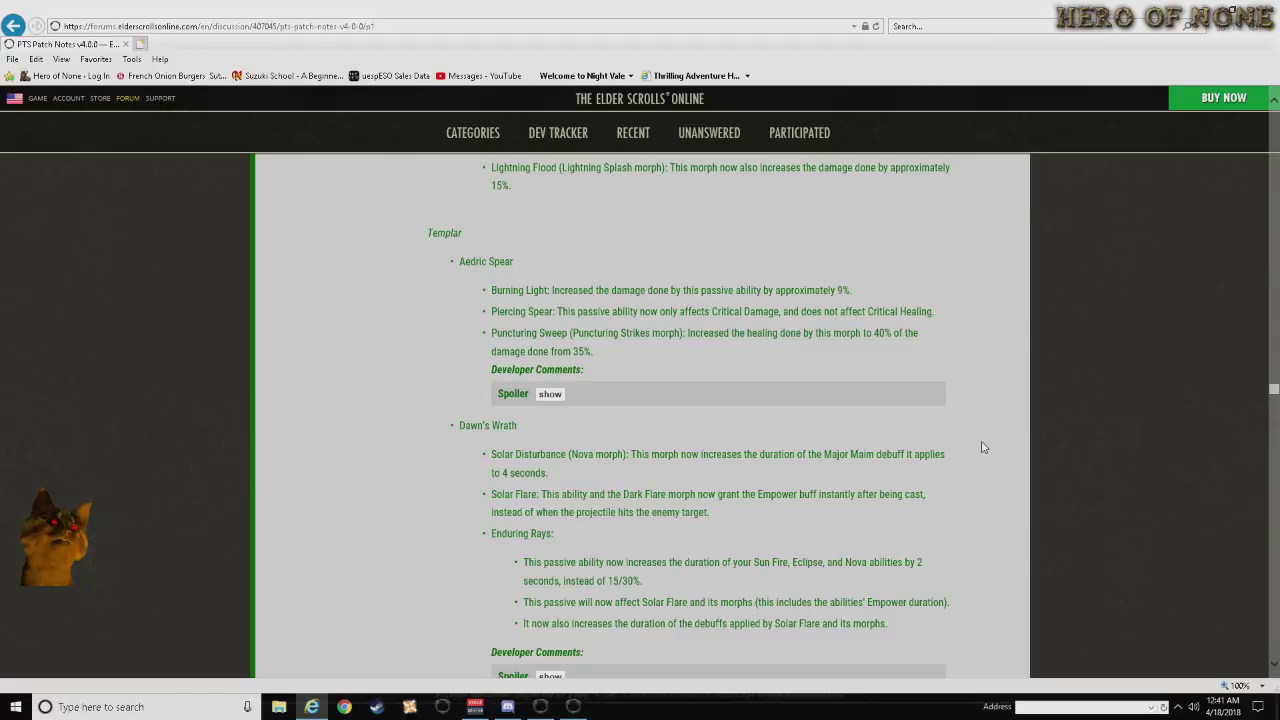
pyautogui.moveTo(978, 492)
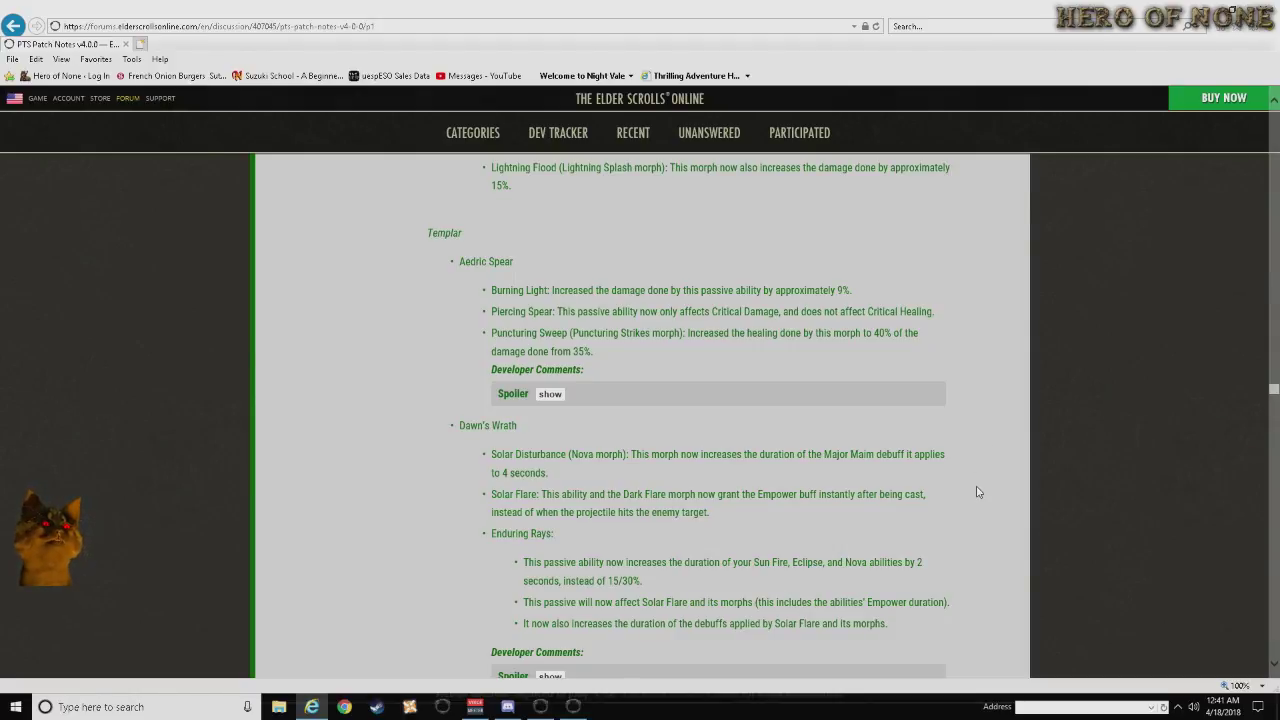
pyautogui.rightClick(978, 492)
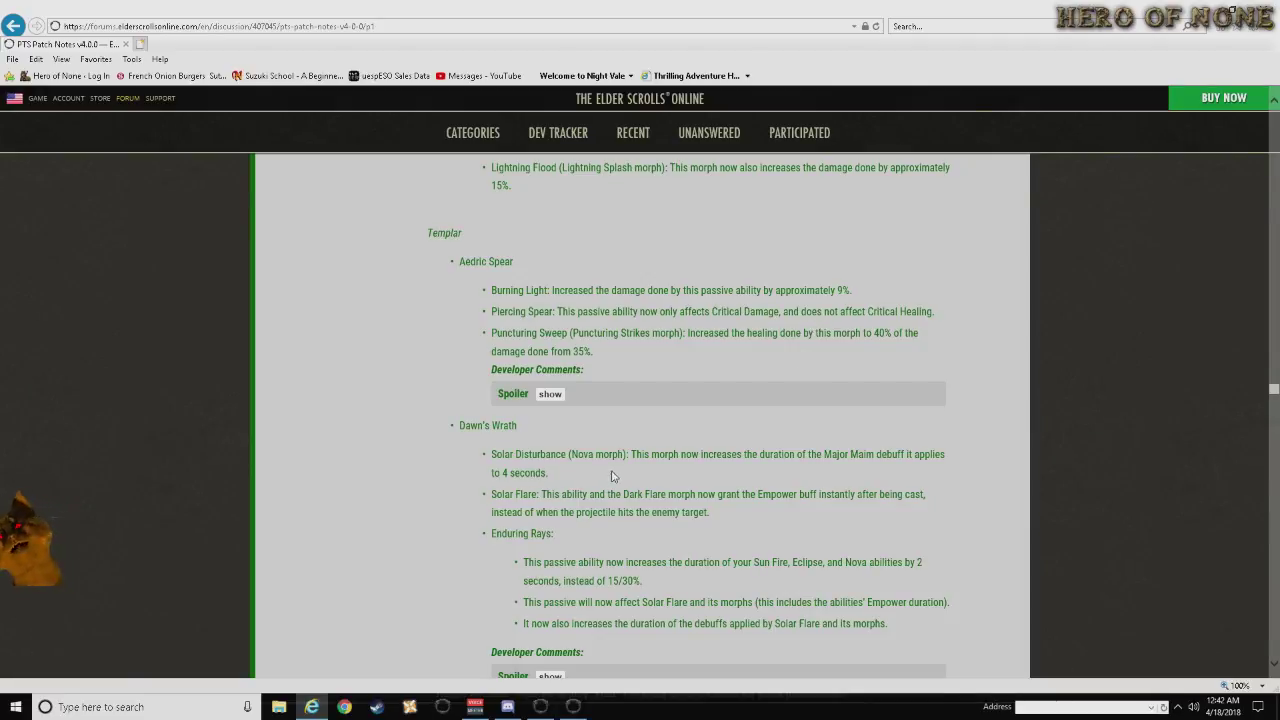
pyautogui.scroll(-3)
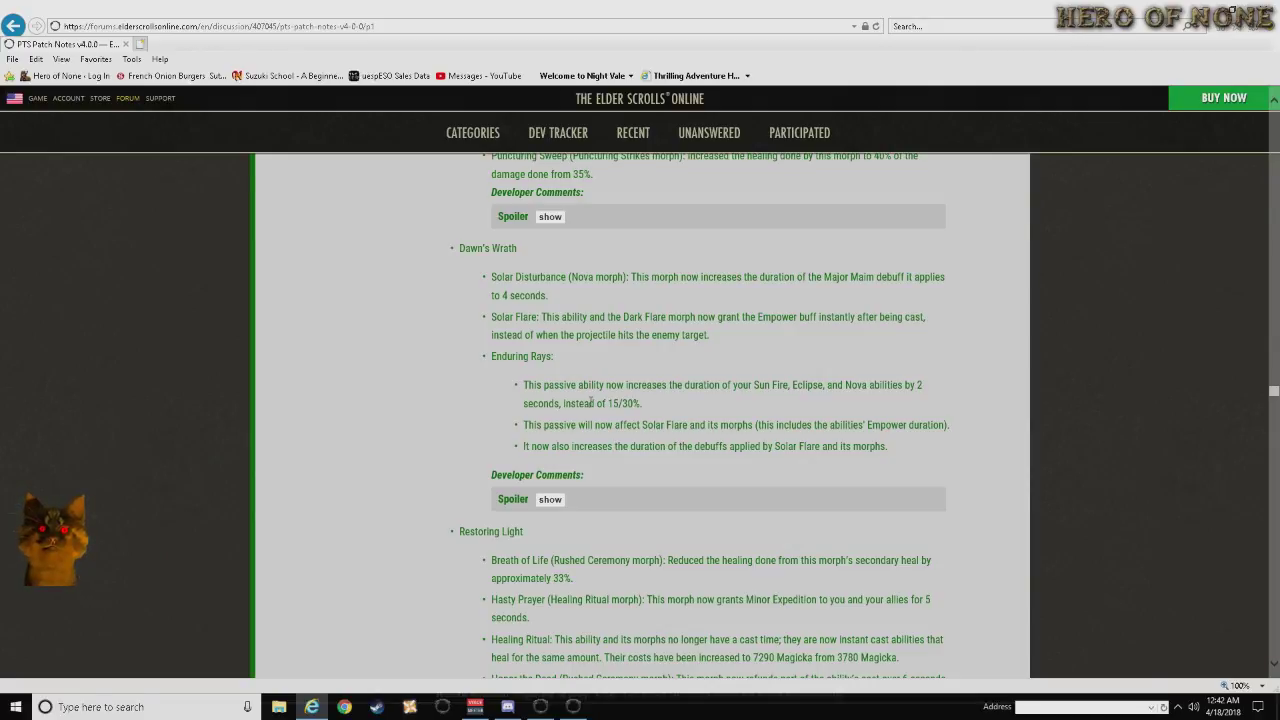
# Scroll to the Warden Animal Companions, Green Balance and Winter's Embrace notes
pyautogui.scroll(-3)
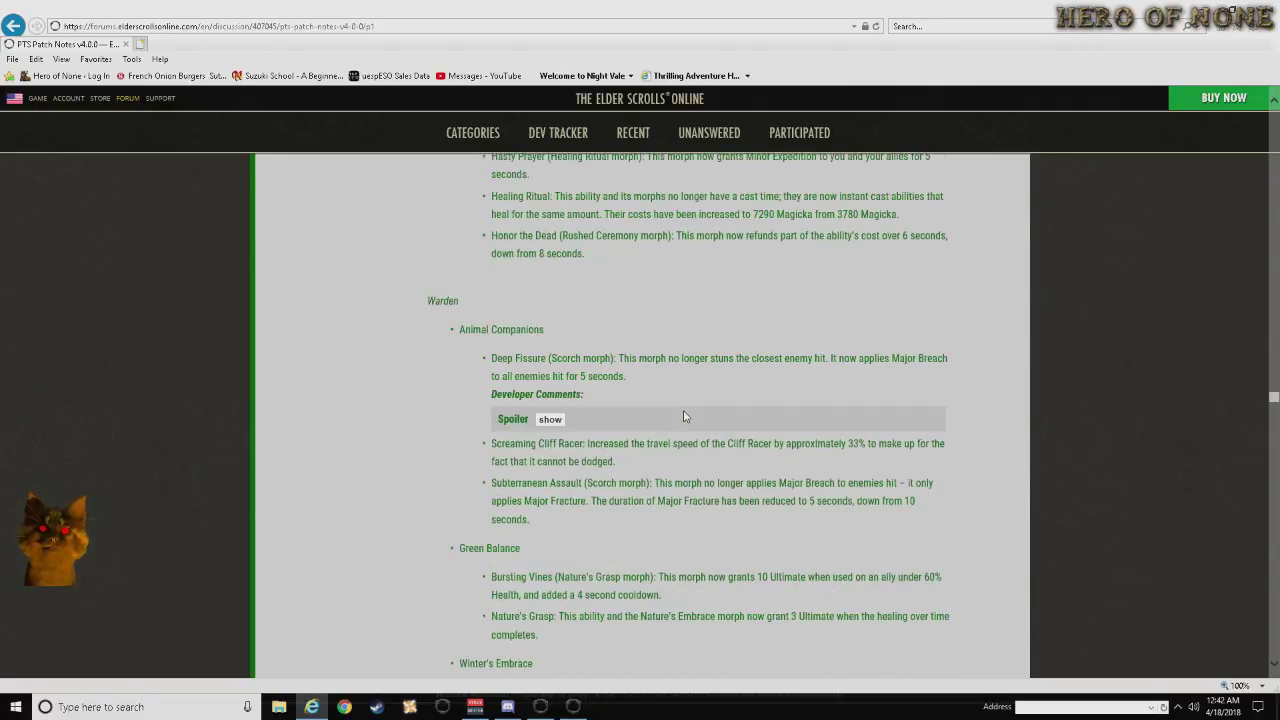
pyautogui.scroll(3)
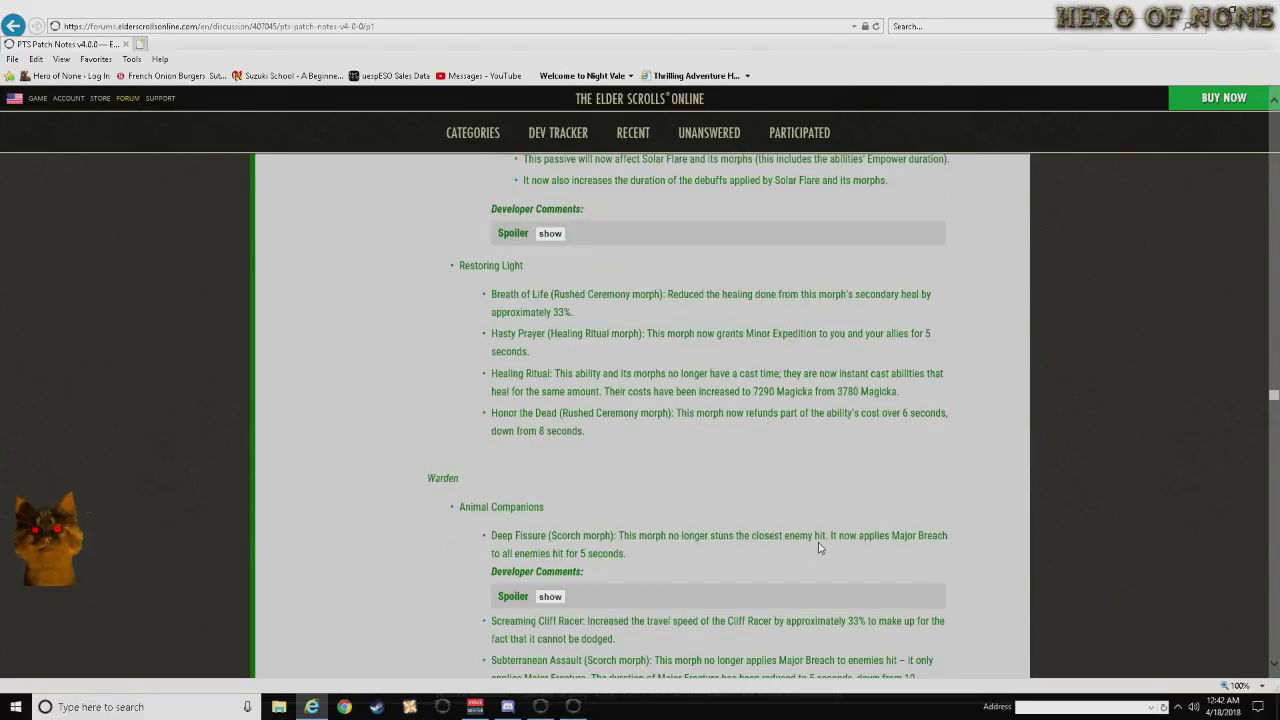
pyautogui.scroll(-3)
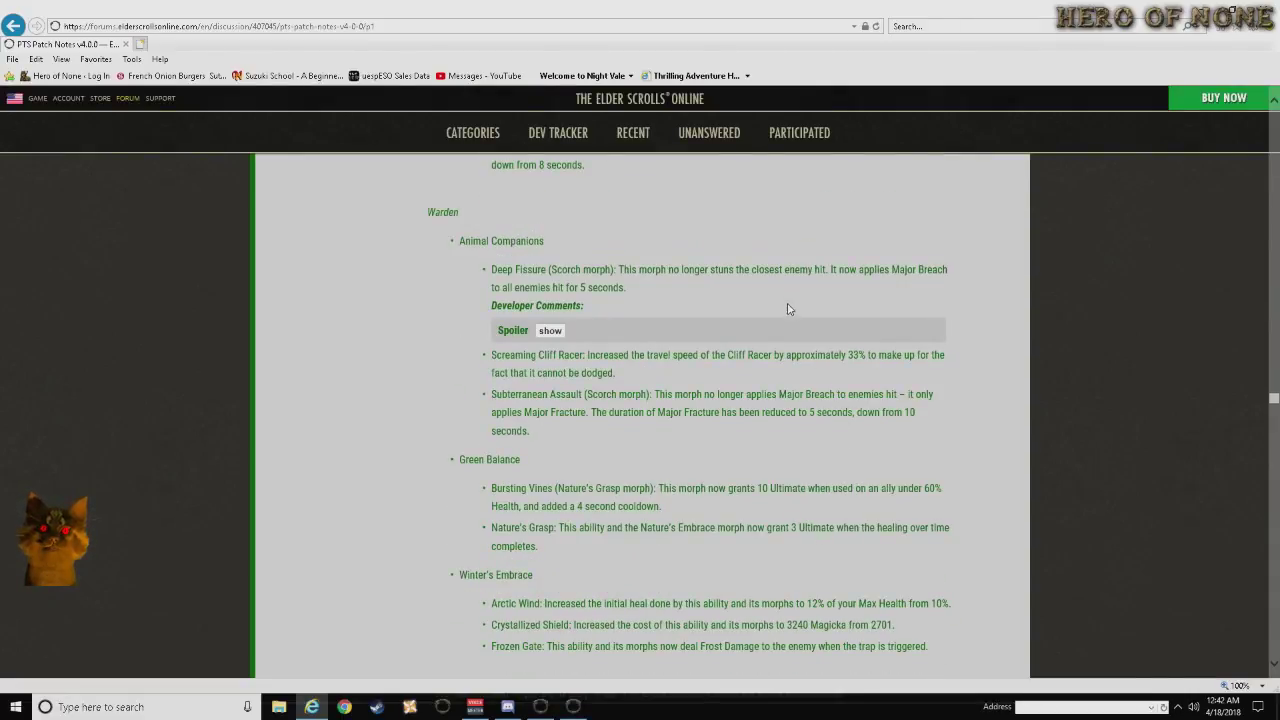
pyautogui.moveTo(824, 250)
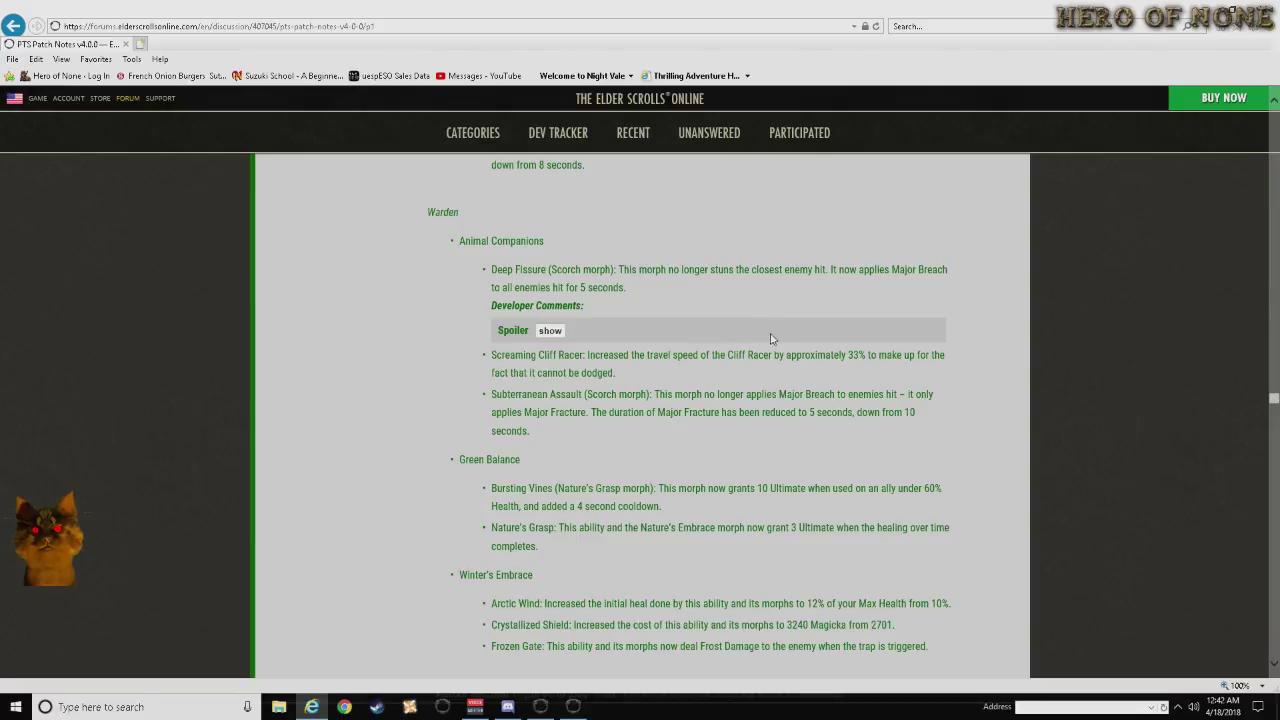
pyautogui.moveTo(696, 412)
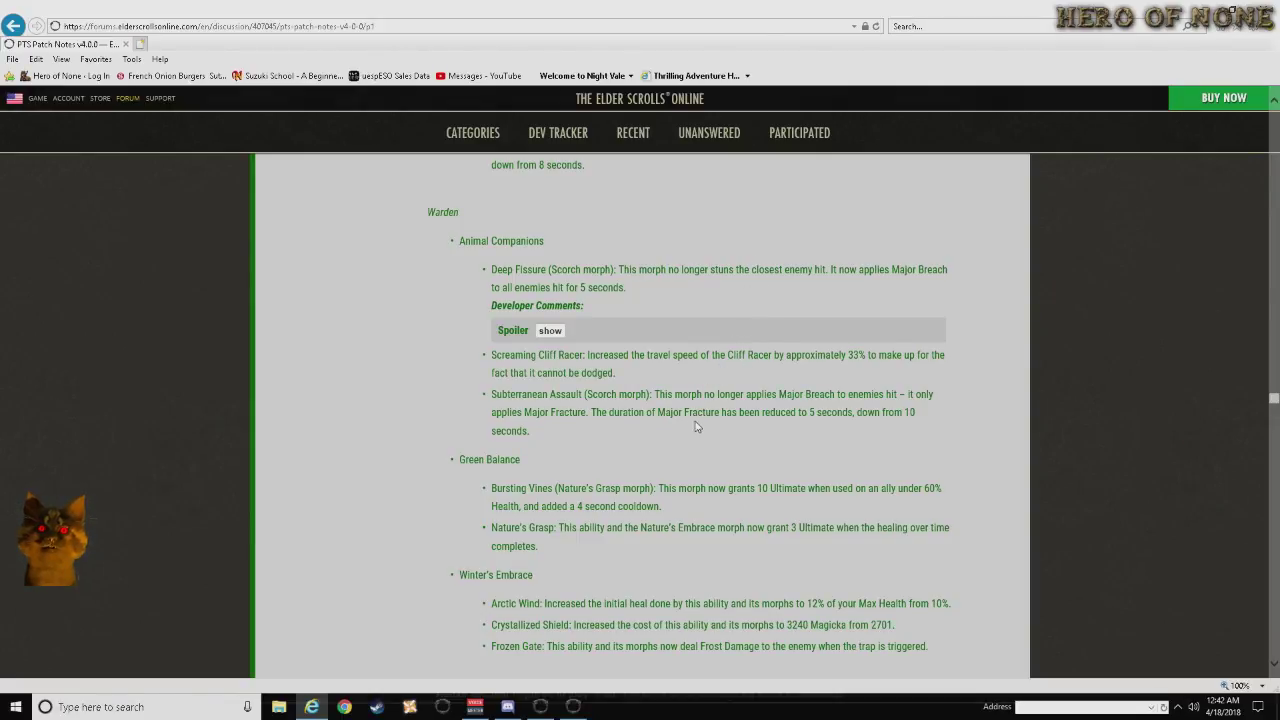
pyautogui.moveTo(552, 344)
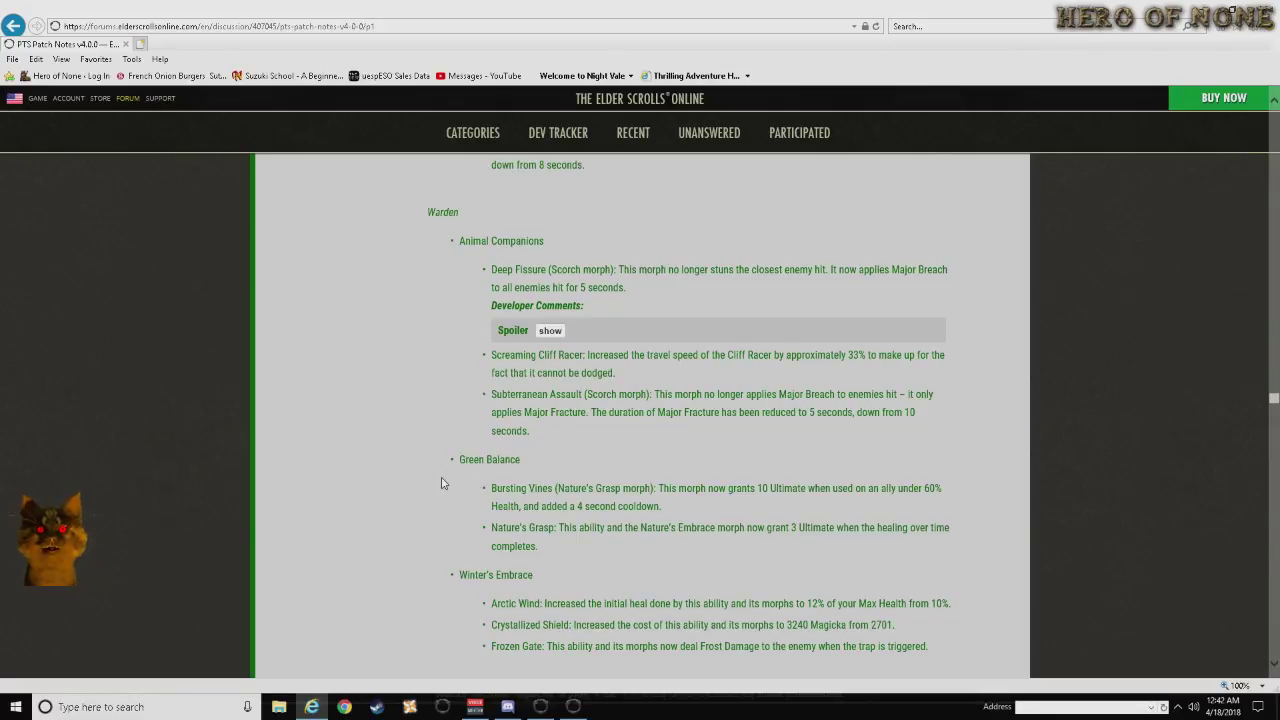
pyautogui.moveTo(498, 330)
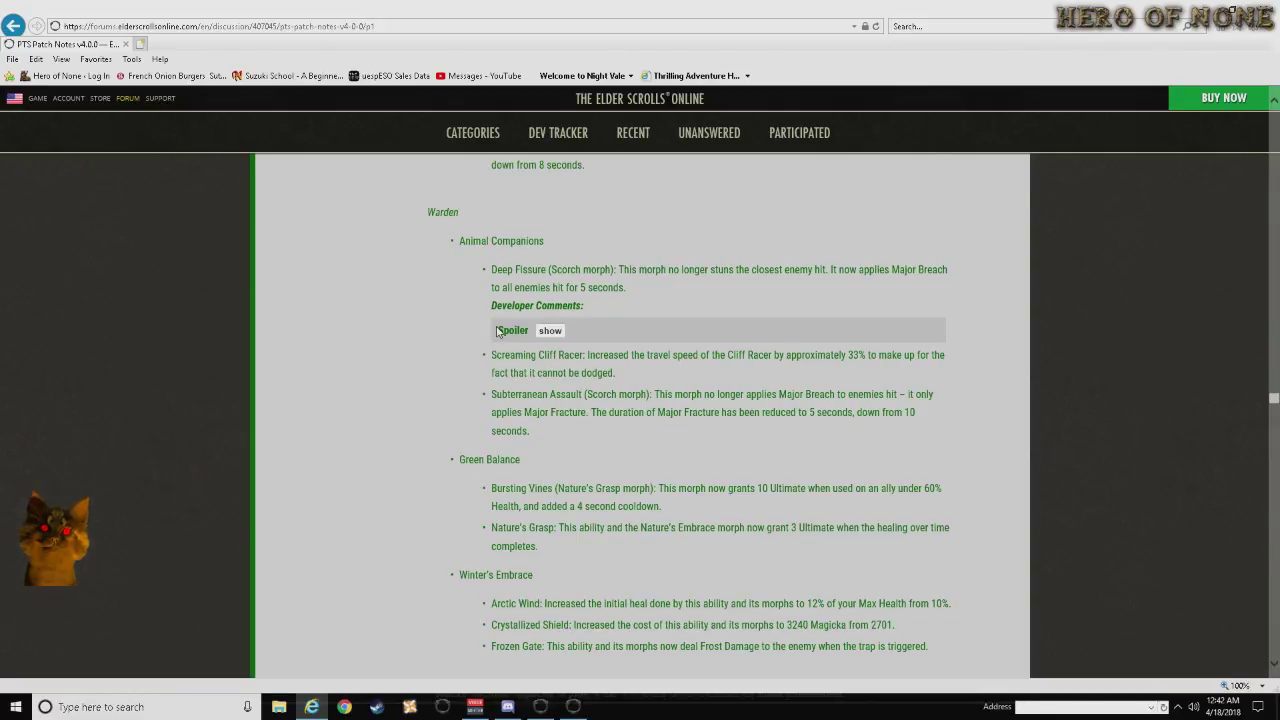
# Scroll to the Weapon changes for One Hand and Shield, Dual Wield and Bow
pyautogui.scroll(-3)
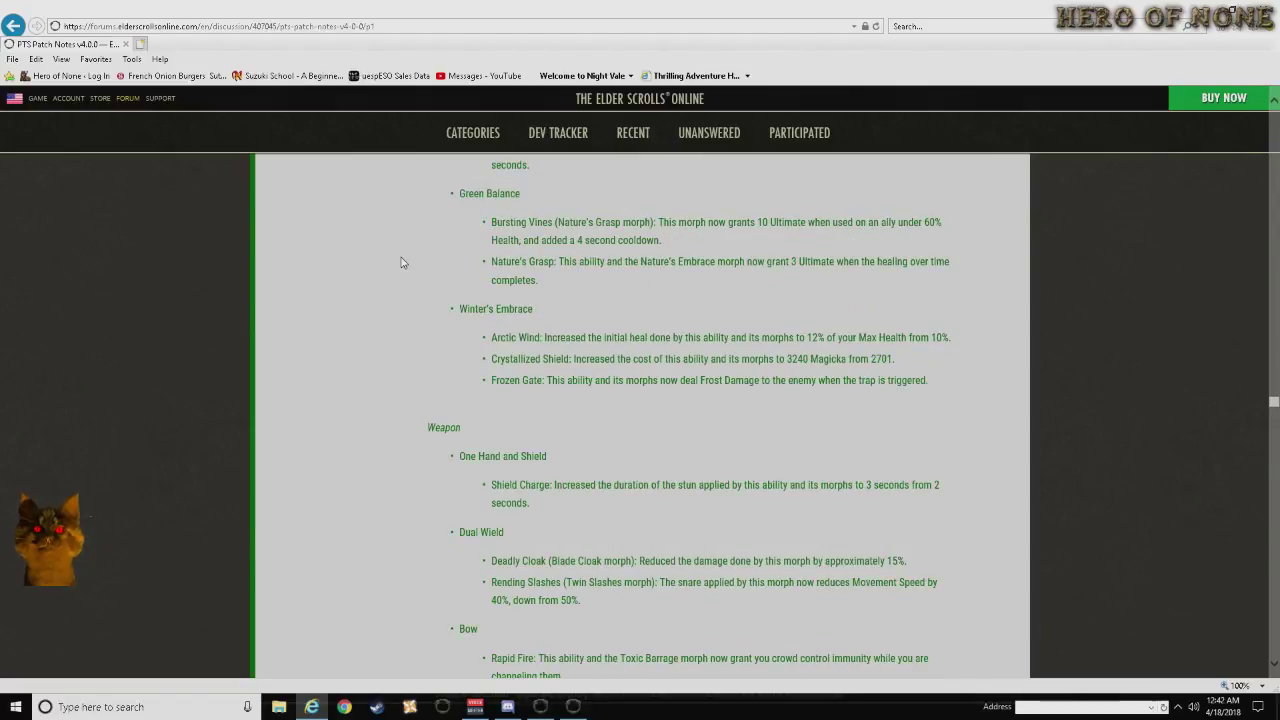
pyautogui.moveTo(820, 280)
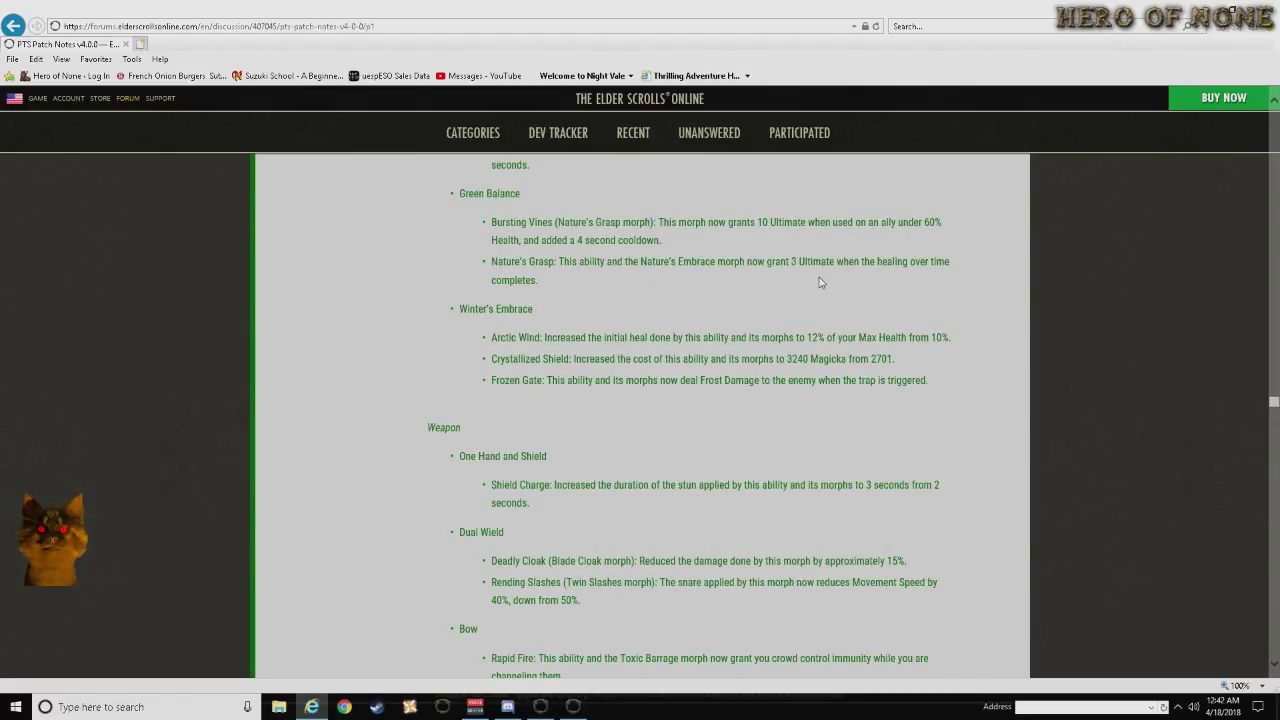
pyautogui.moveTo(762, 246)
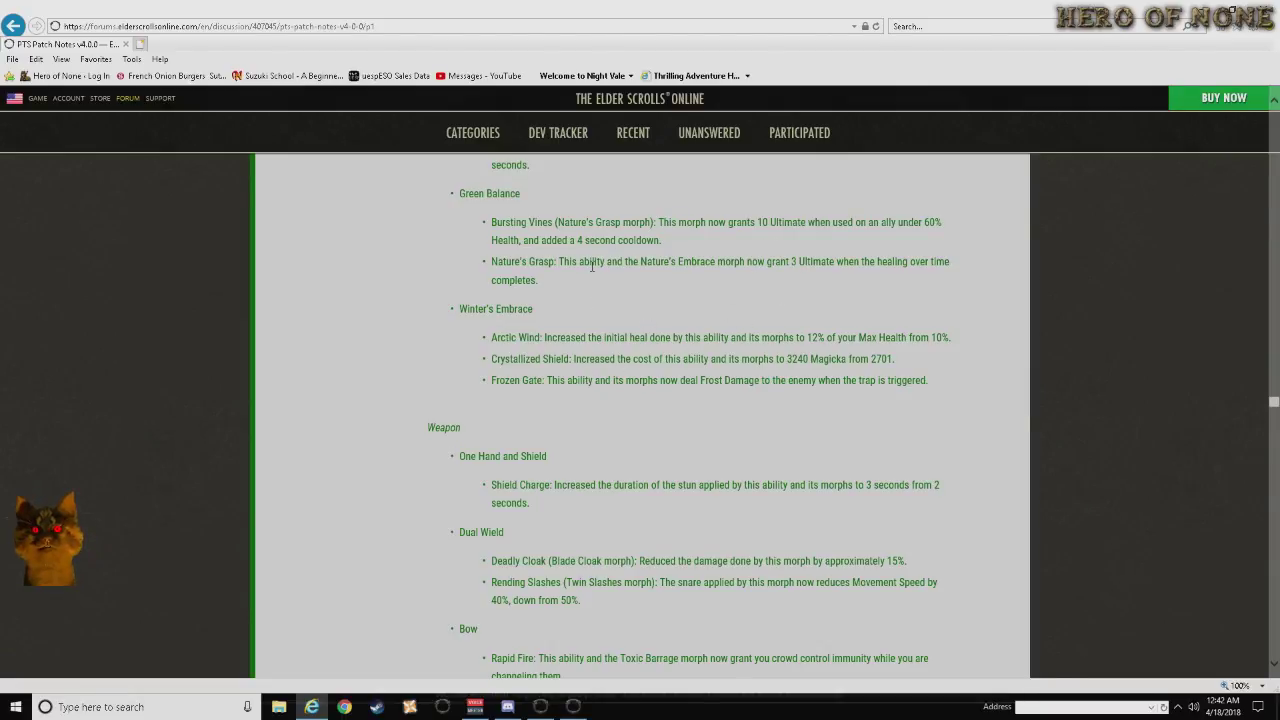
pyautogui.scroll(-3)
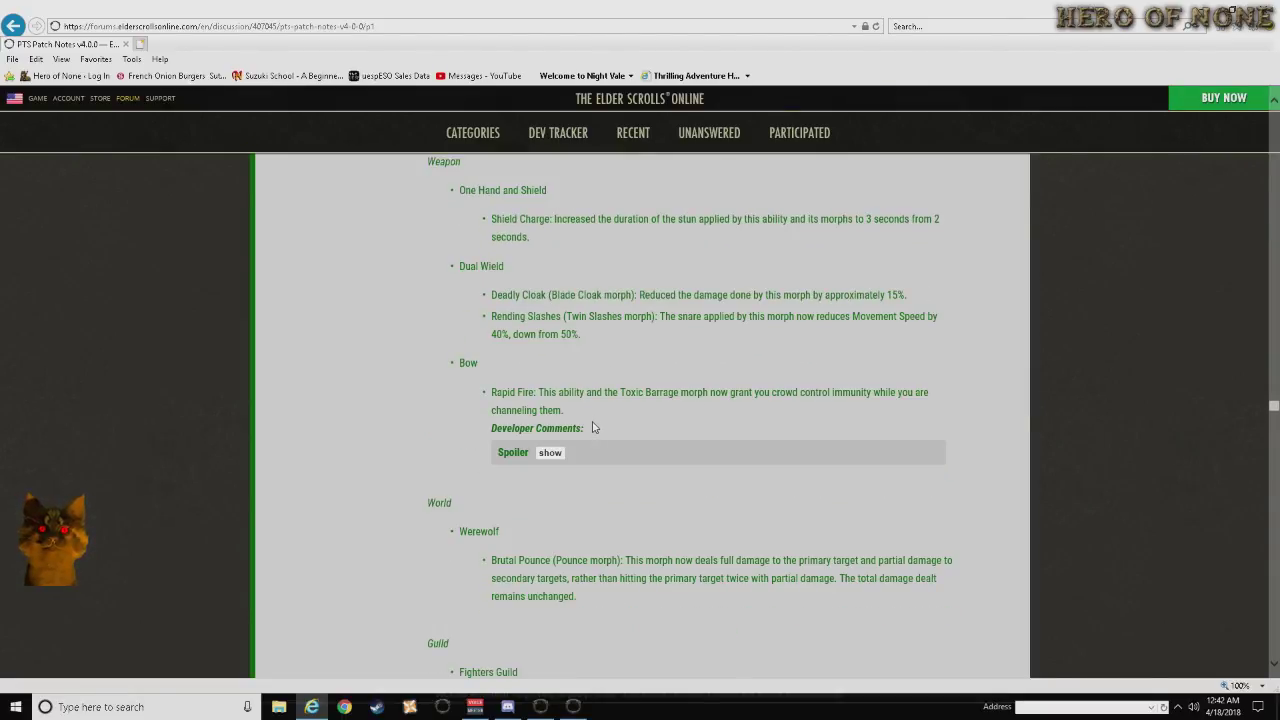
pyautogui.moveTo(634, 376)
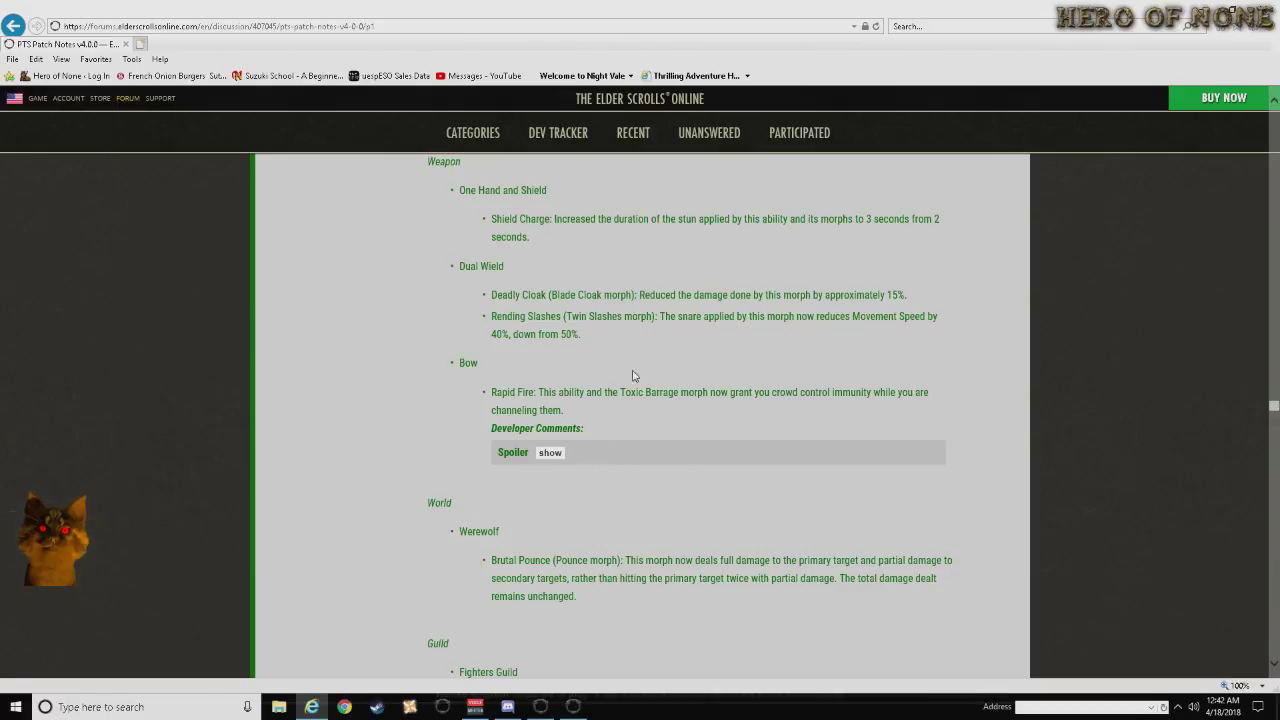
pyautogui.moveTo(1016, 364)
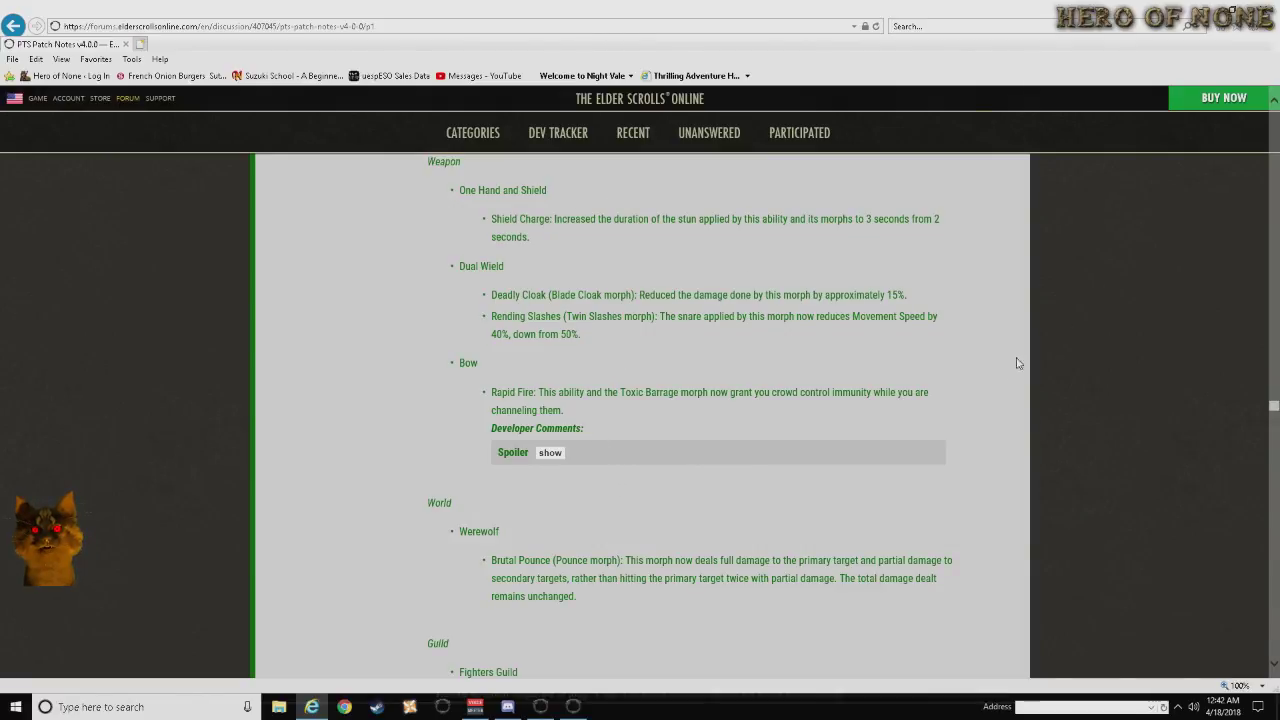
pyautogui.moveTo(860, 340)
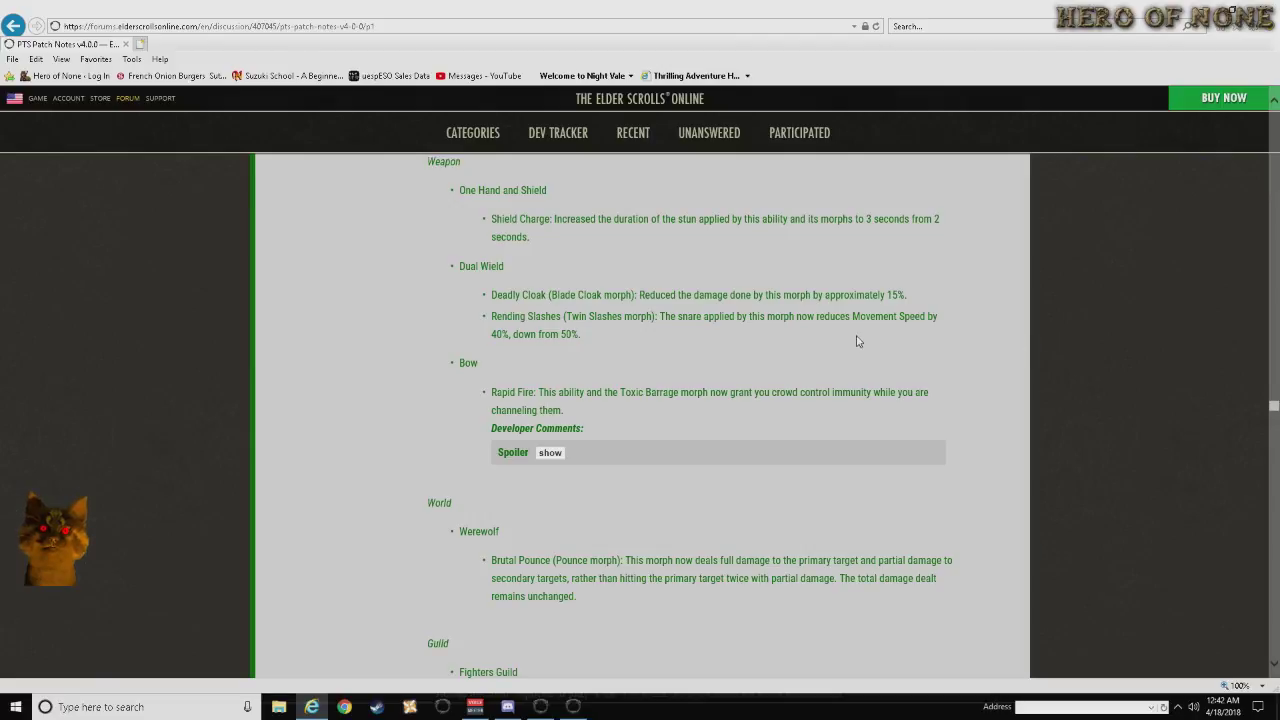
pyautogui.moveTo(608, 334)
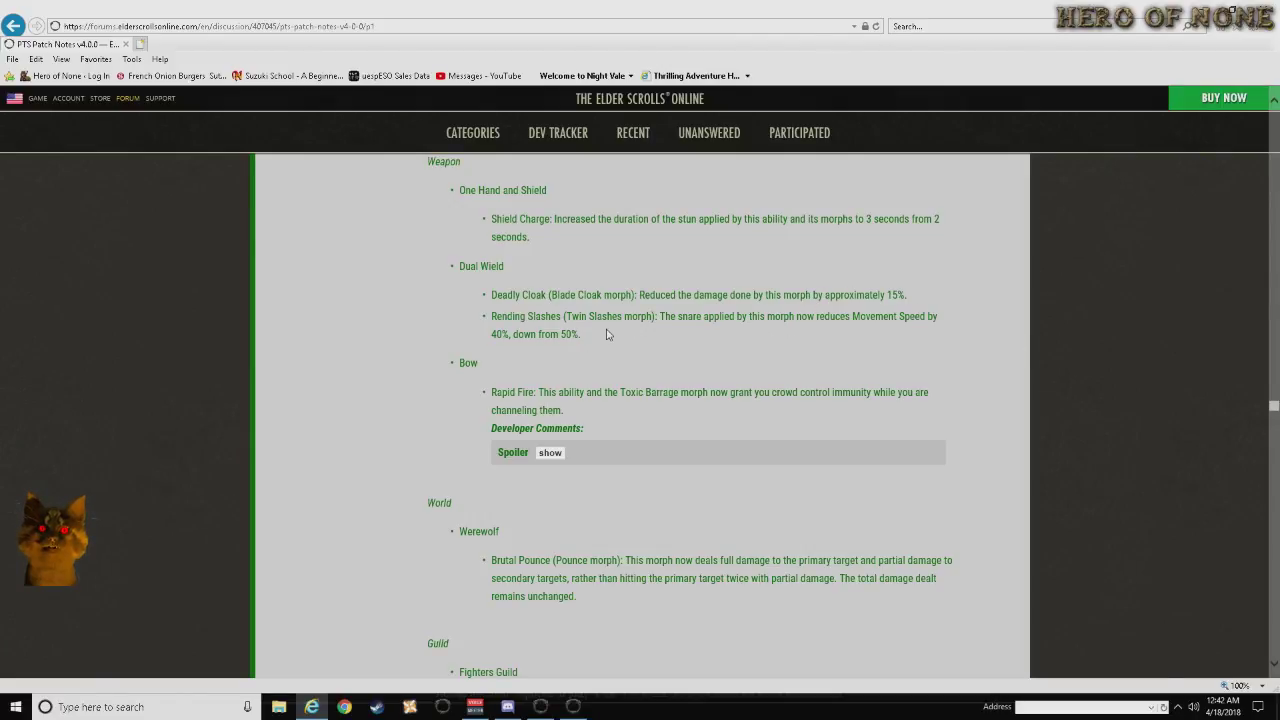
pyautogui.moveTo(656, 334)
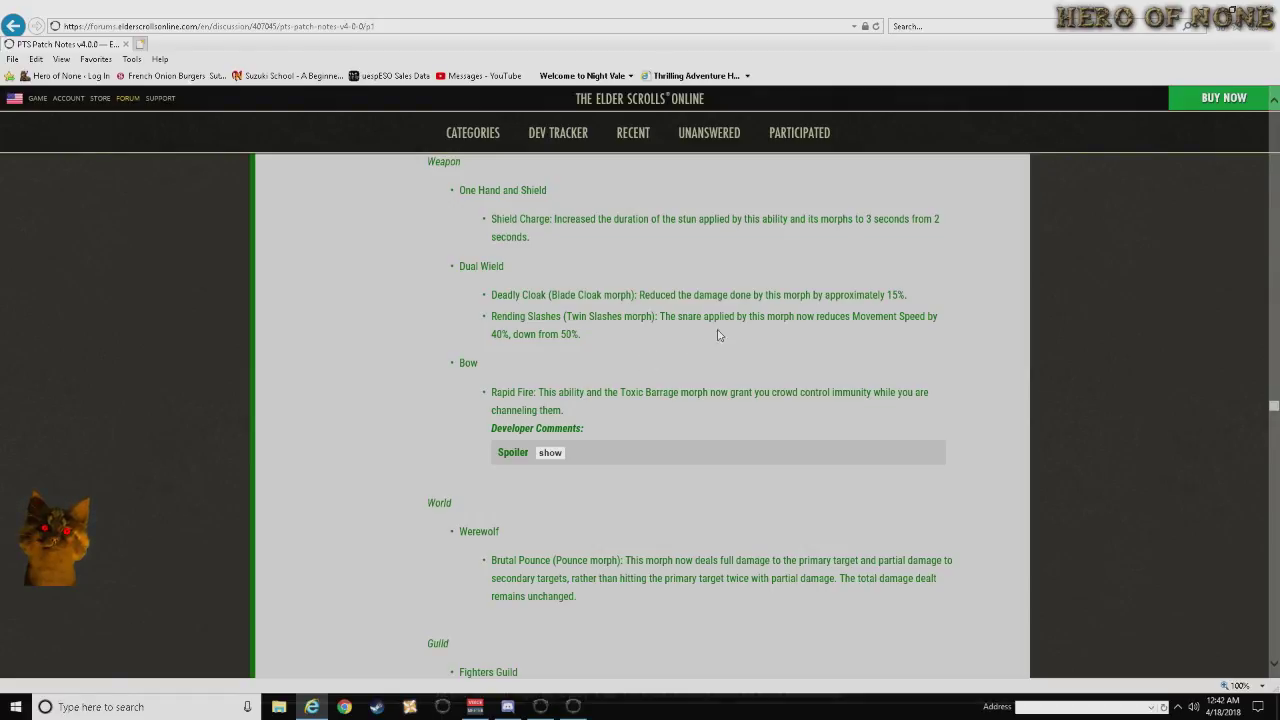
pyautogui.moveTo(602, 392)
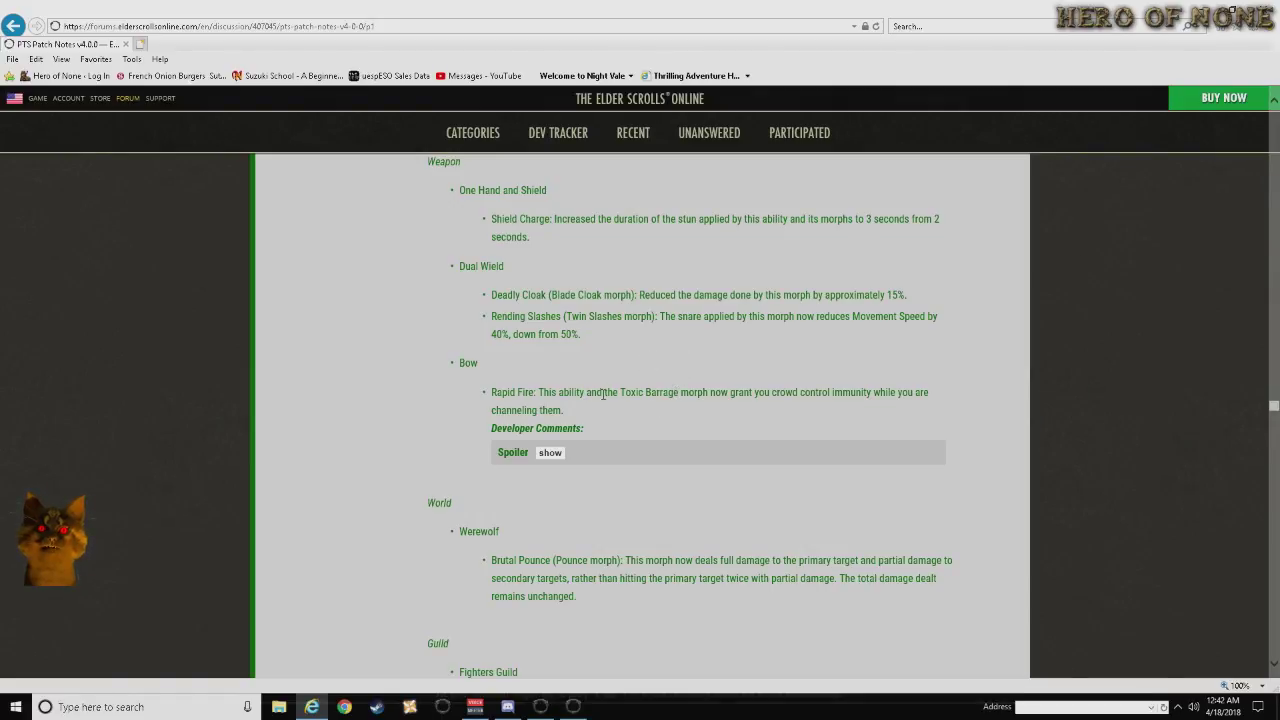
# Highlight the Toxic Barrage part of the Bow Rapid Fire note, then continue to the Werewolf and Fighters Guild notes
pyautogui.moveTo(600, 392); pyautogui.dragTo(564, 410)
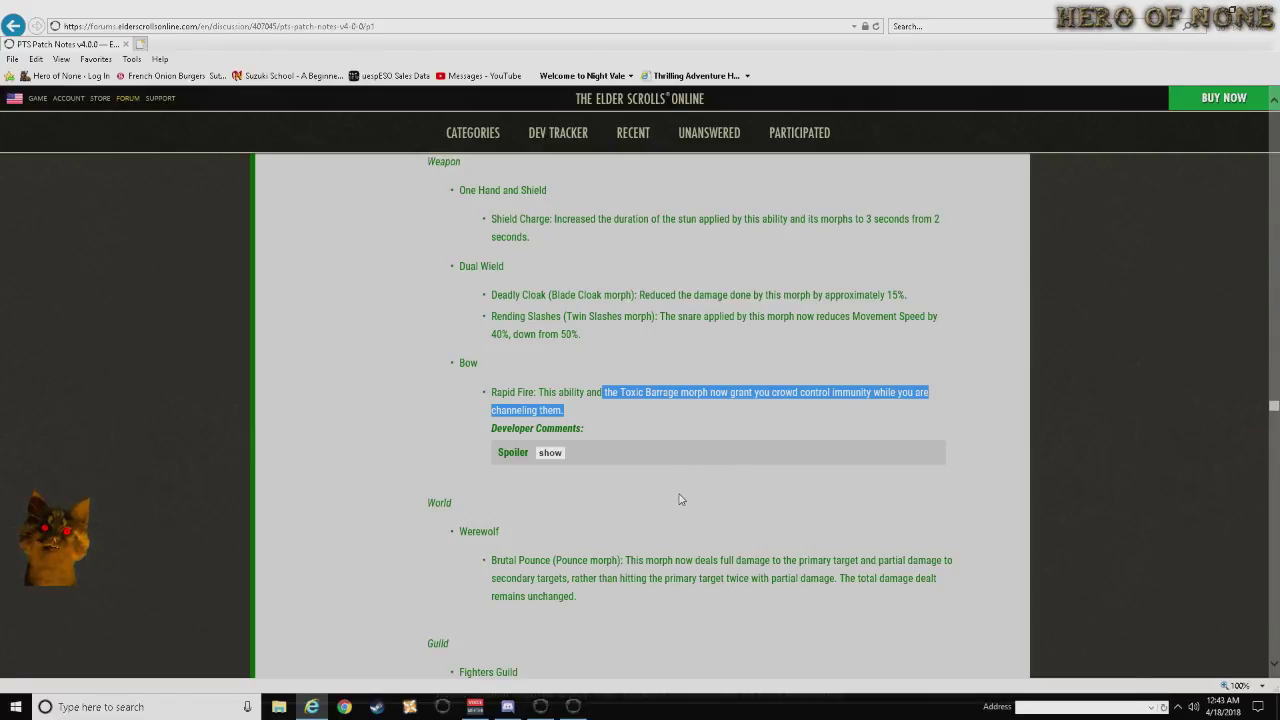
pyautogui.scroll(-3)
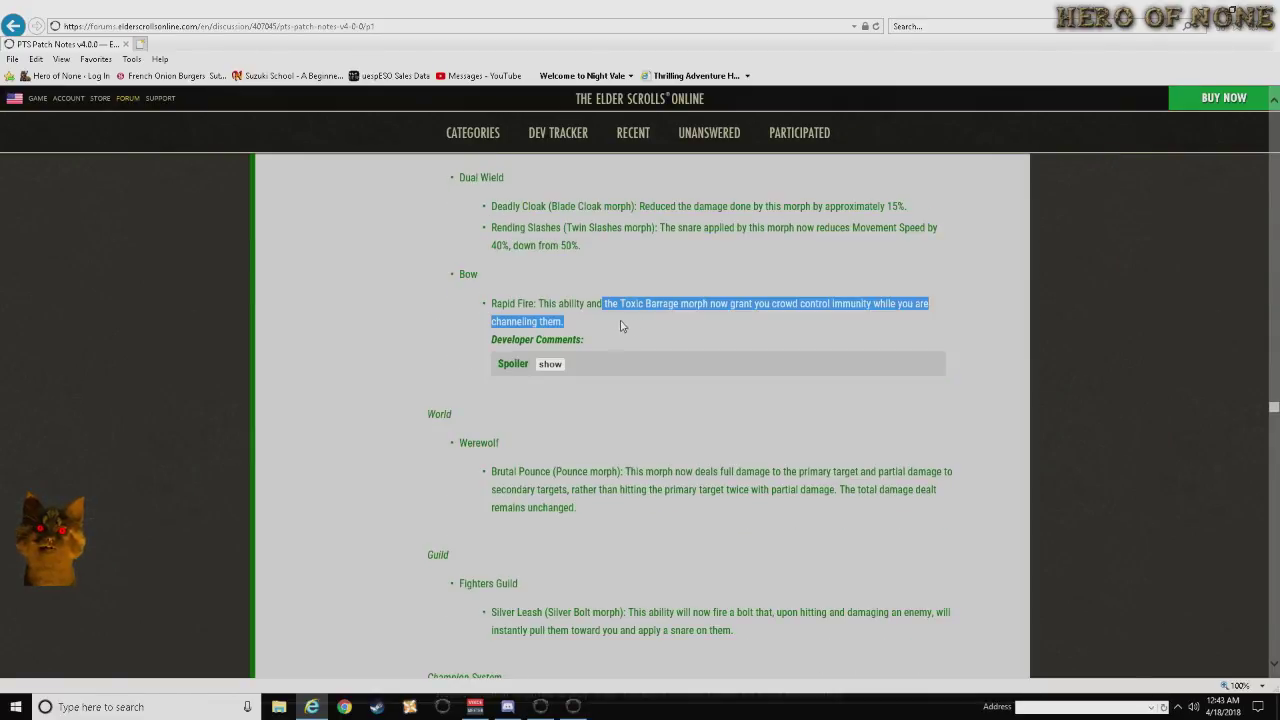
pyautogui.moveTo(636, 228)
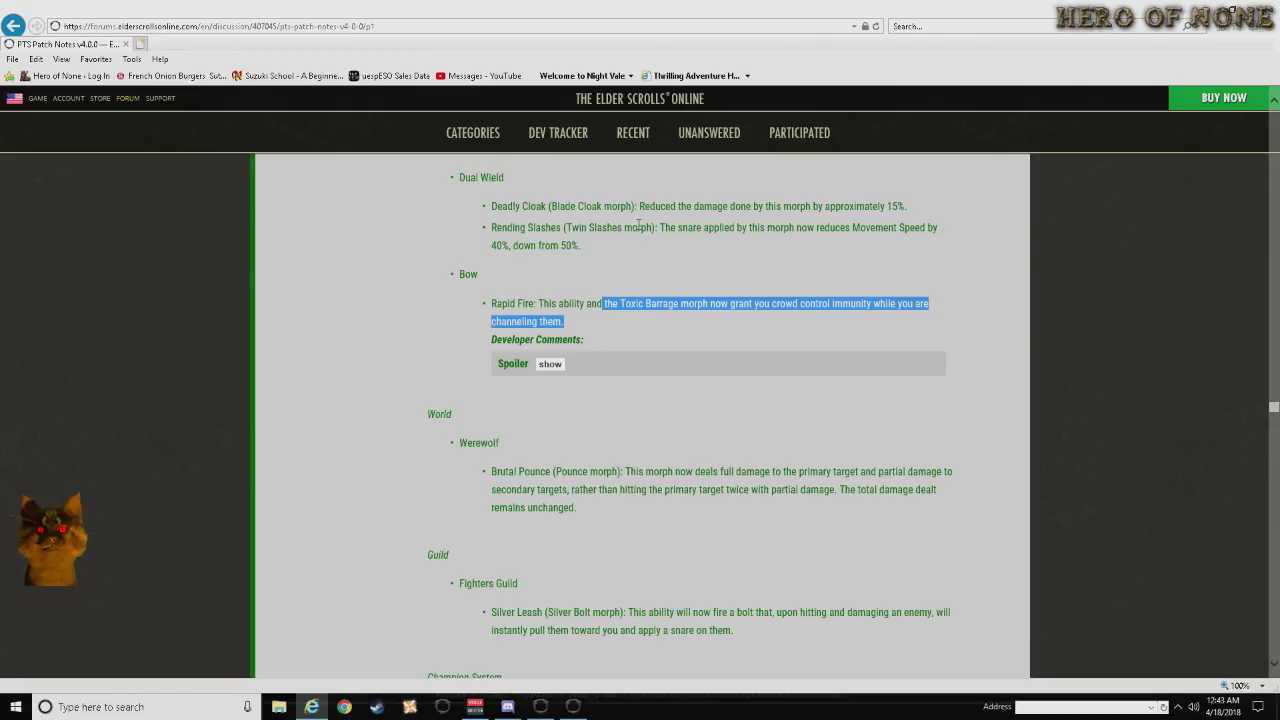
pyautogui.moveTo(620, 262)
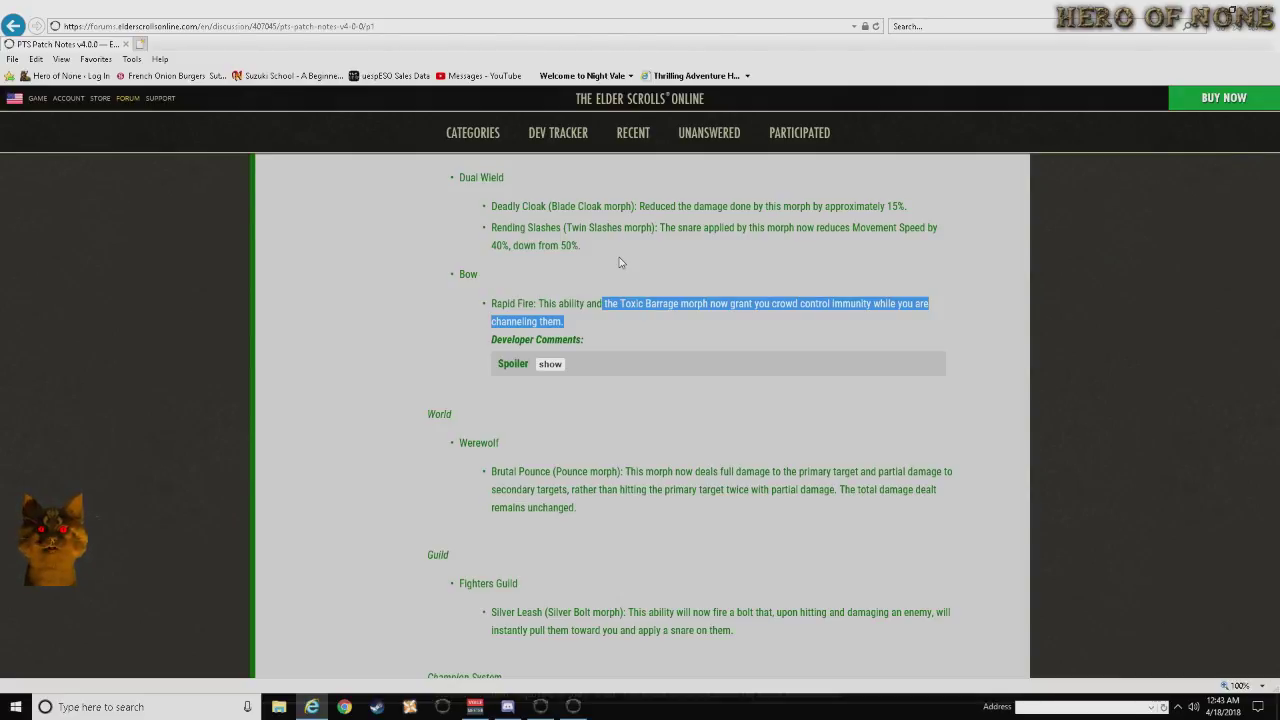
pyautogui.moveTo(876, 408)
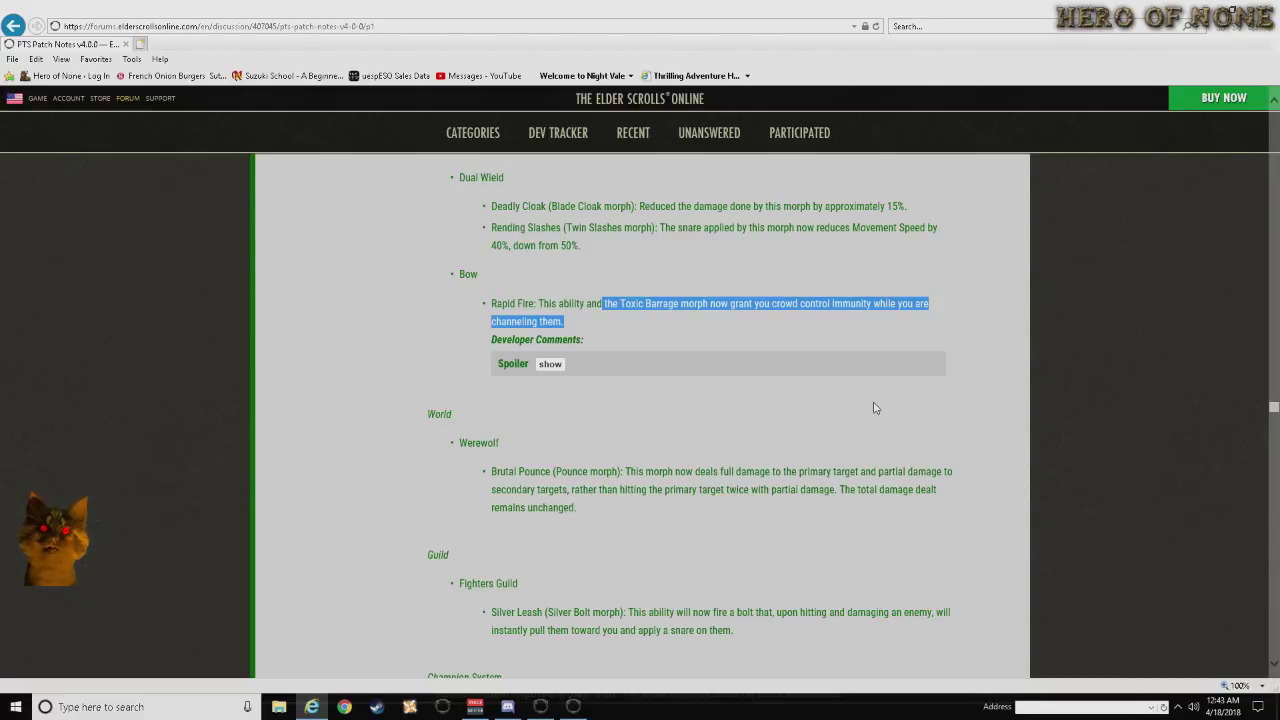
pyautogui.click(860, 418)
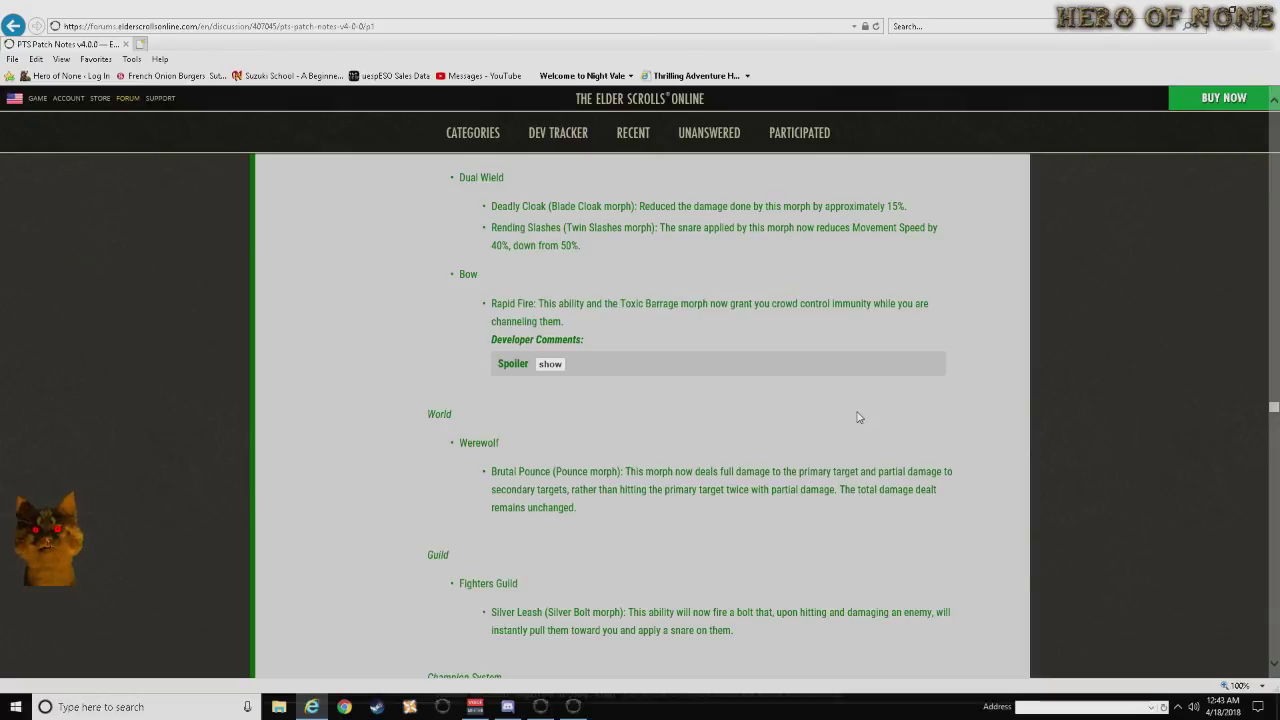
# Scroll past Champion System until the General, Dragonknight and Nightblade combat fixes are showing
pyautogui.scroll(-3)
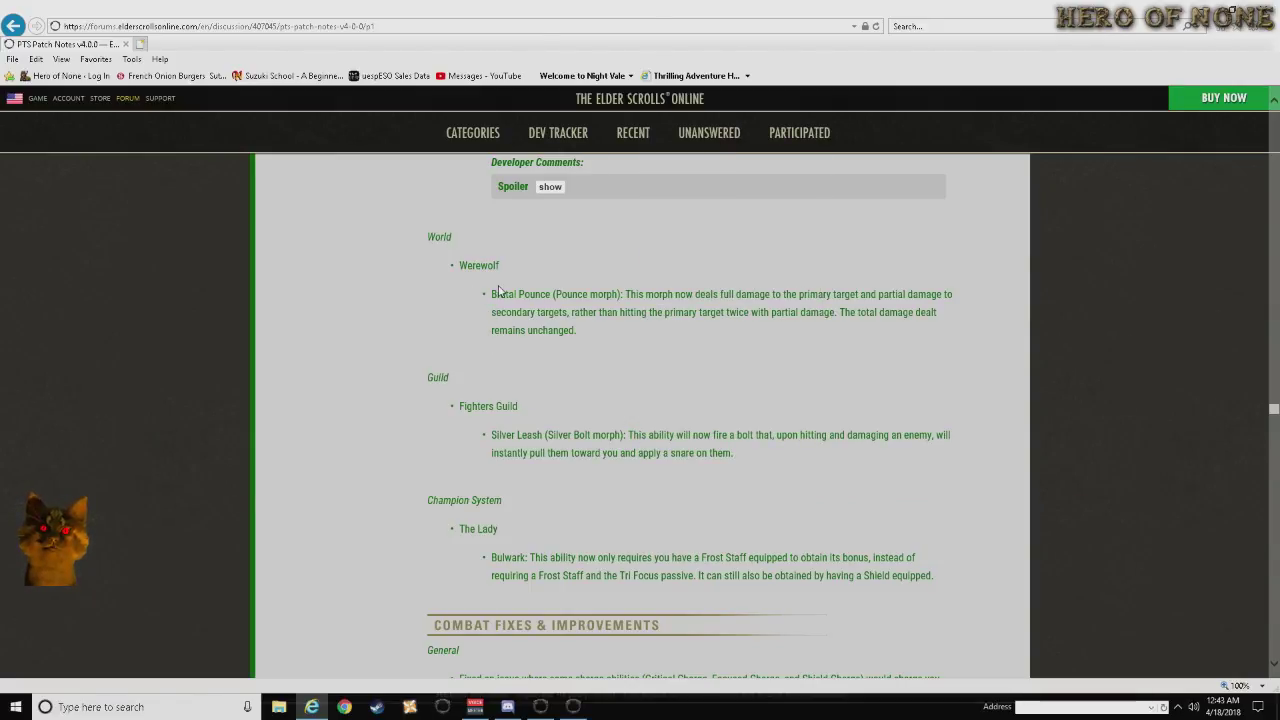
pyautogui.moveTo(380, 446)
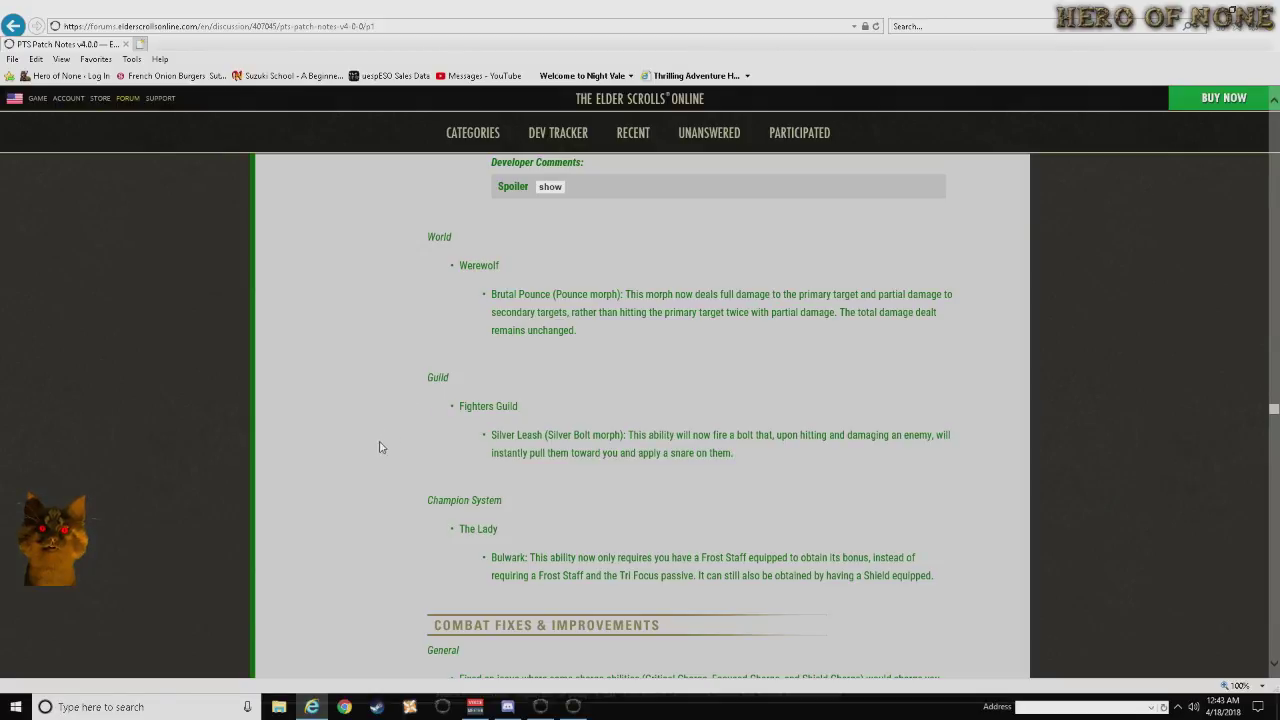
pyautogui.moveTo(328, 590)
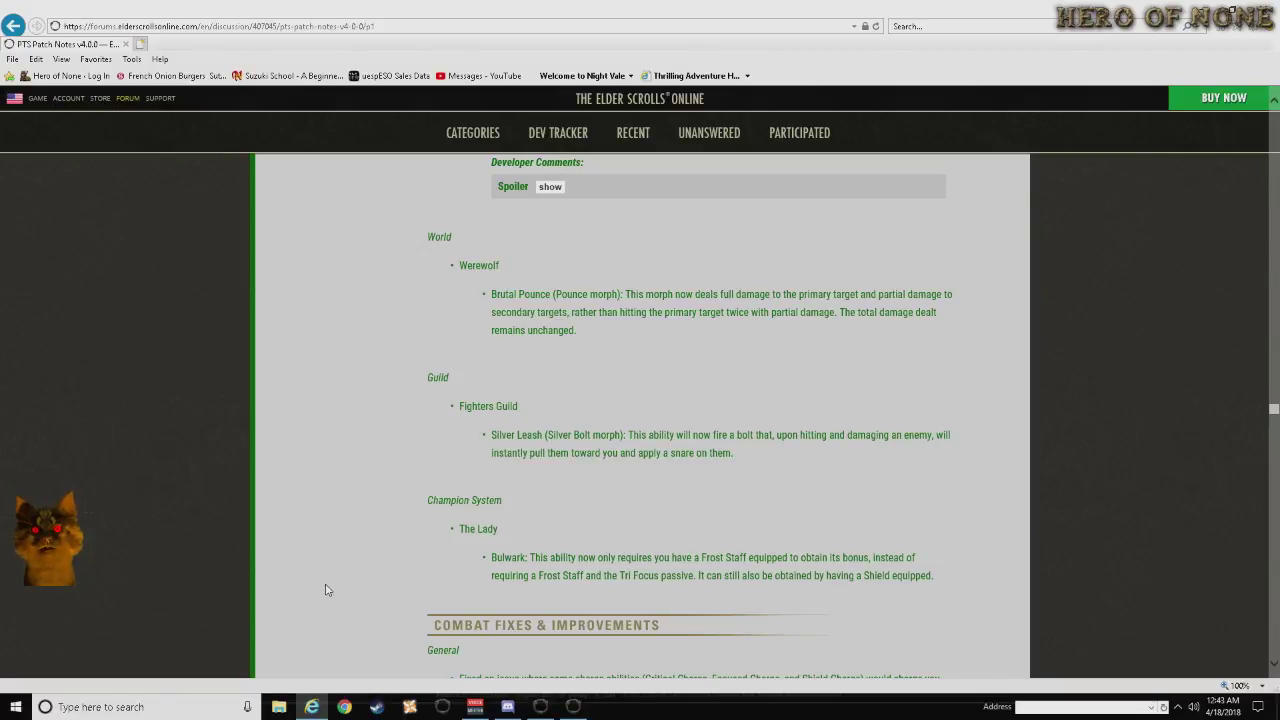
pyautogui.moveTo(844, 628)
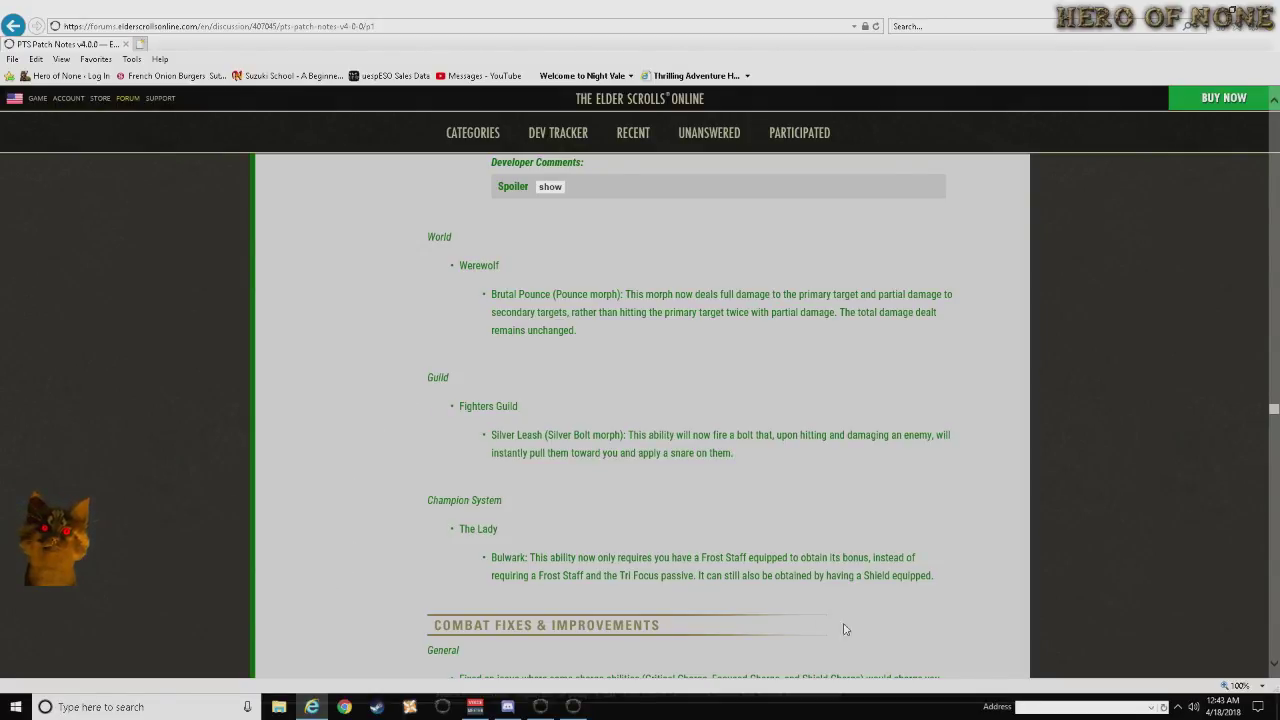
pyautogui.scroll(-3)
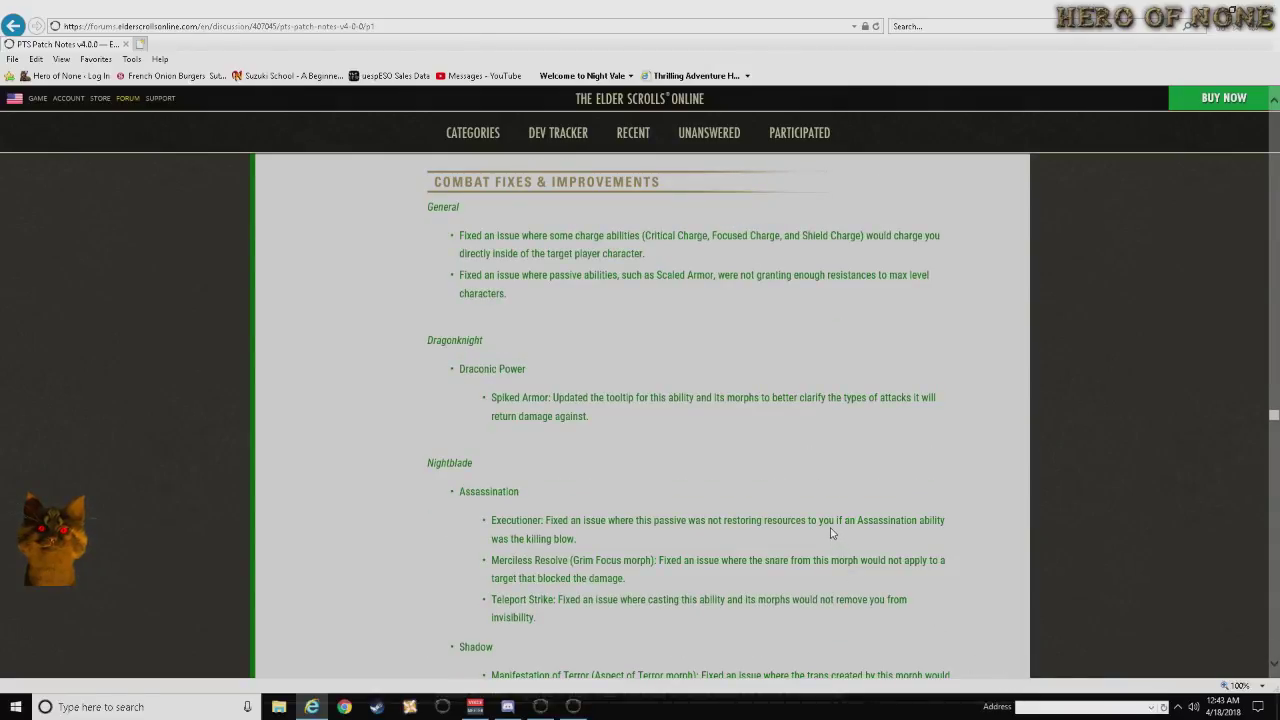
pyautogui.moveTo(824, 532)
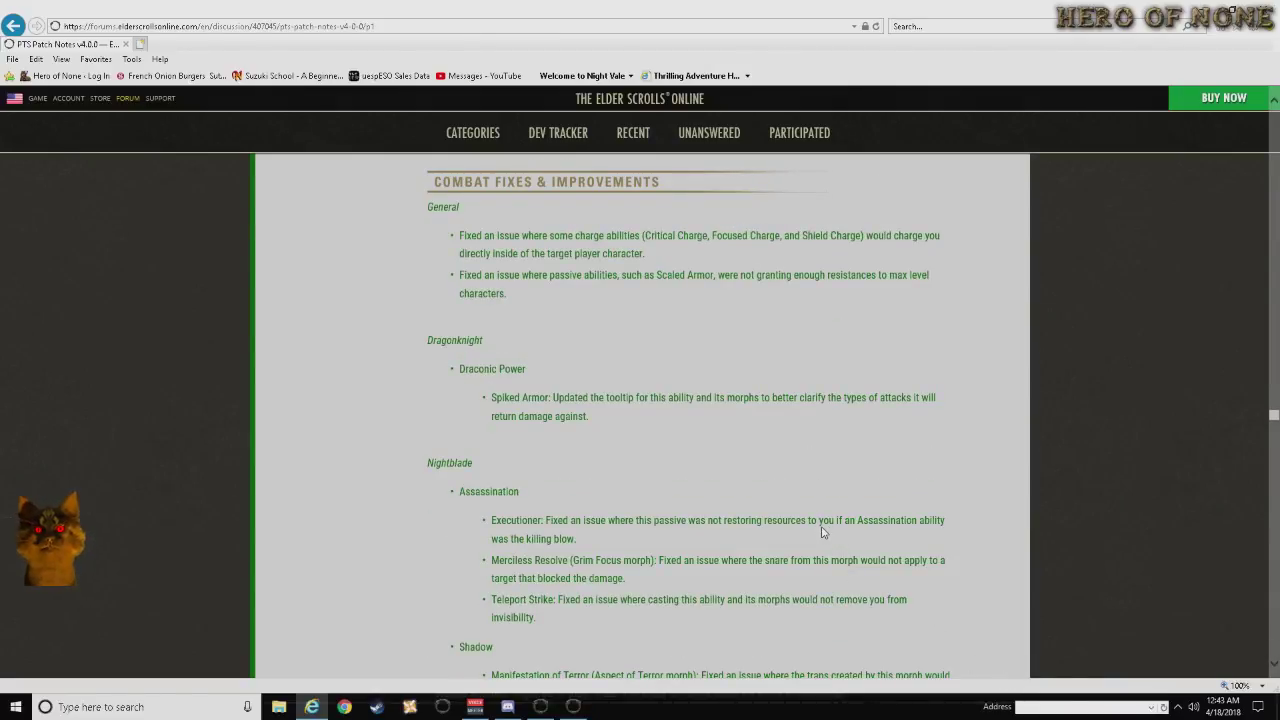
pyautogui.moveTo(648, 452)
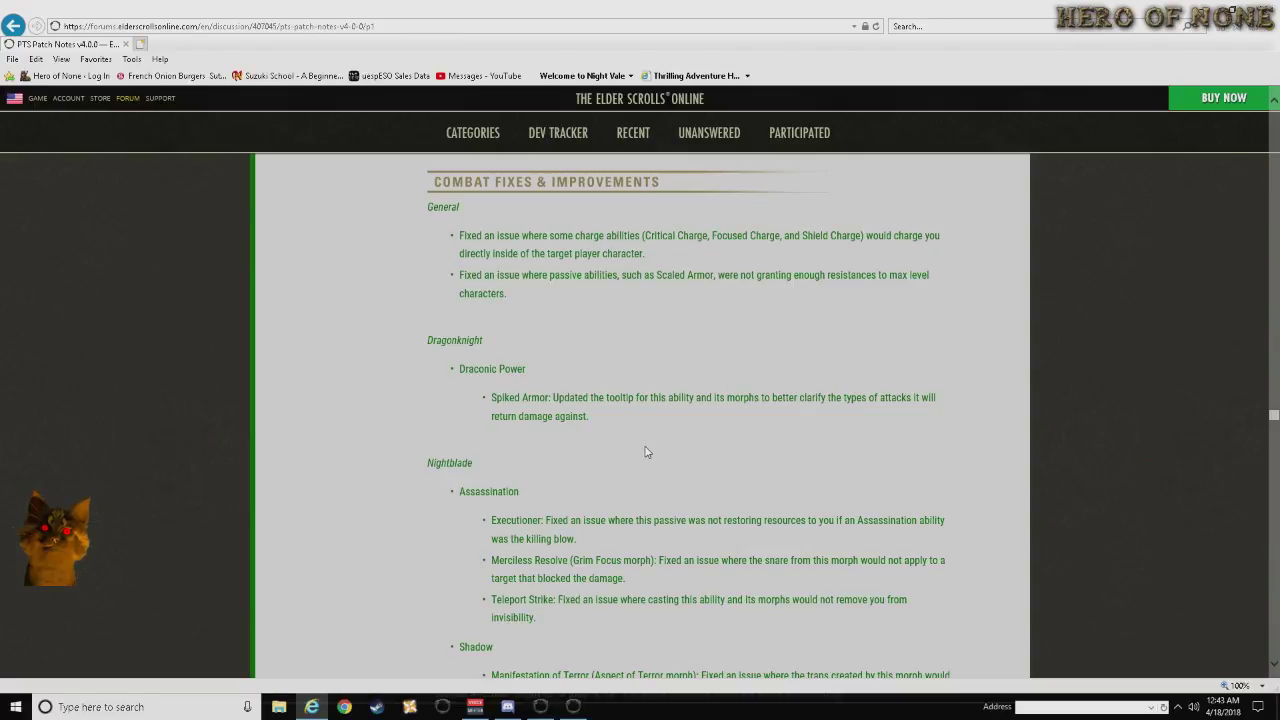
# Scroll past the class combat fixes to the Item Sets list ending at Sunderflame
pyautogui.scroll(-3)
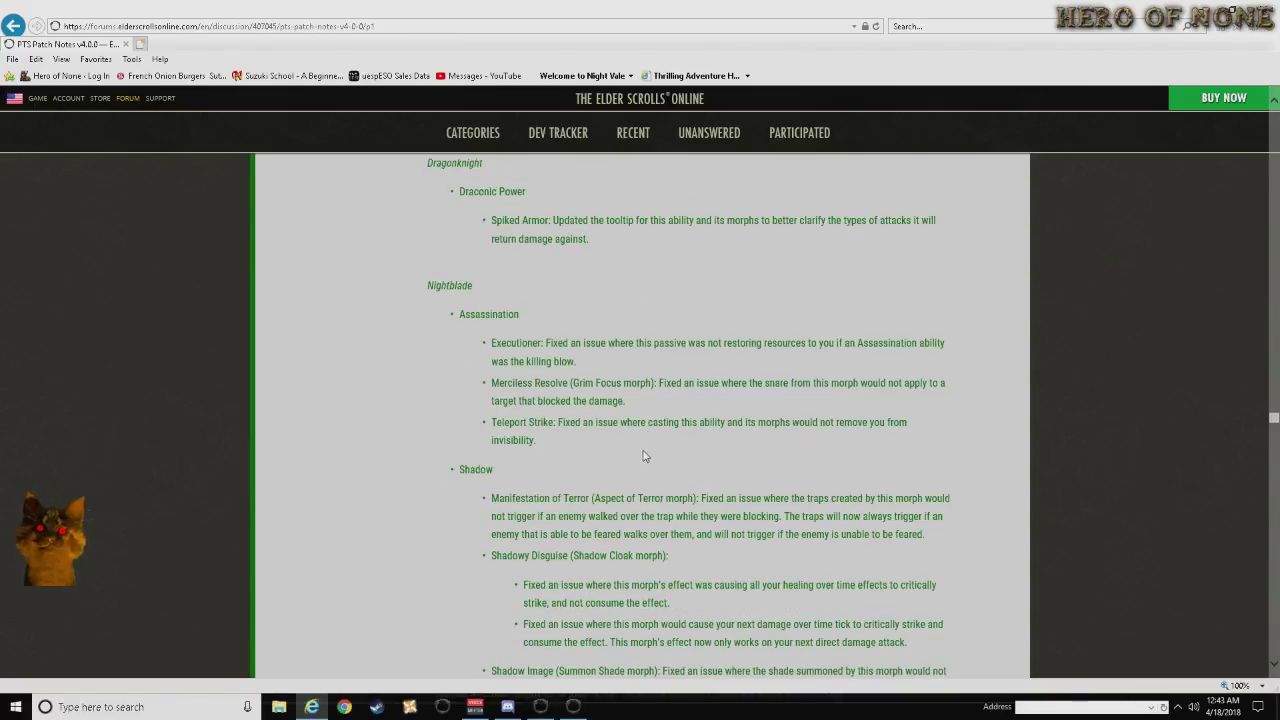
pyautogui.scroll(-3)
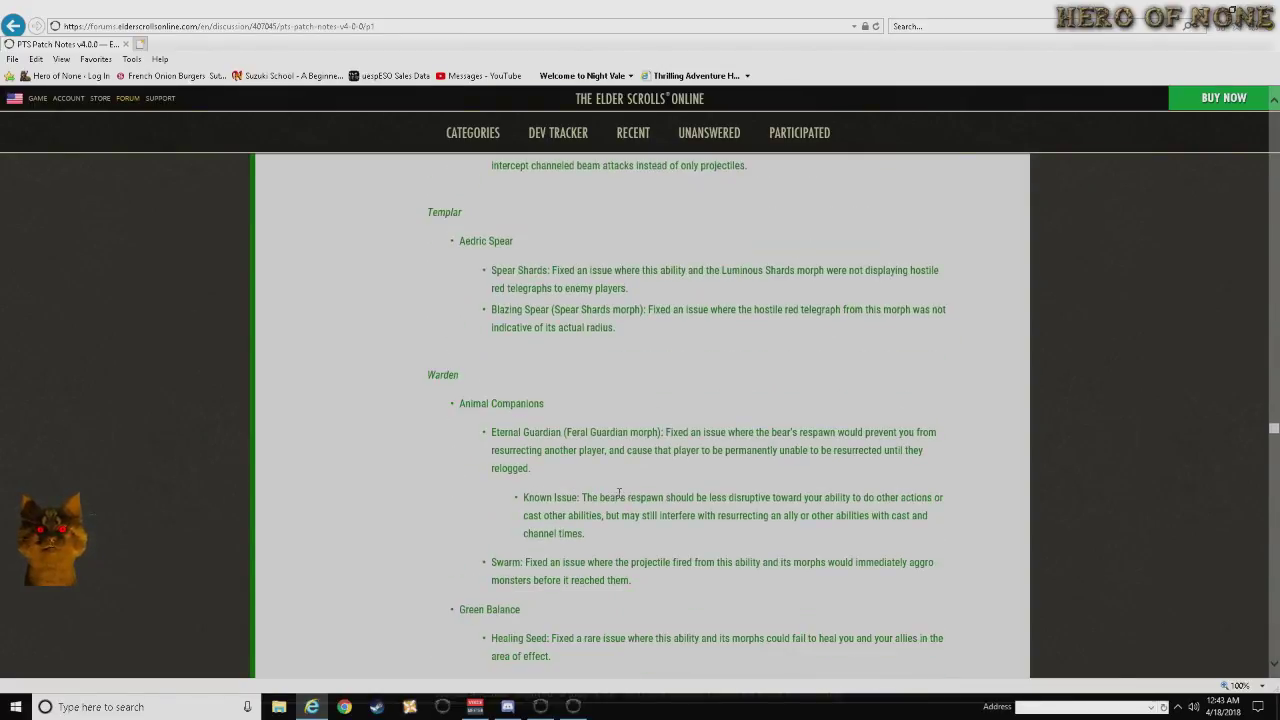
pyautogui.scroll(-3)
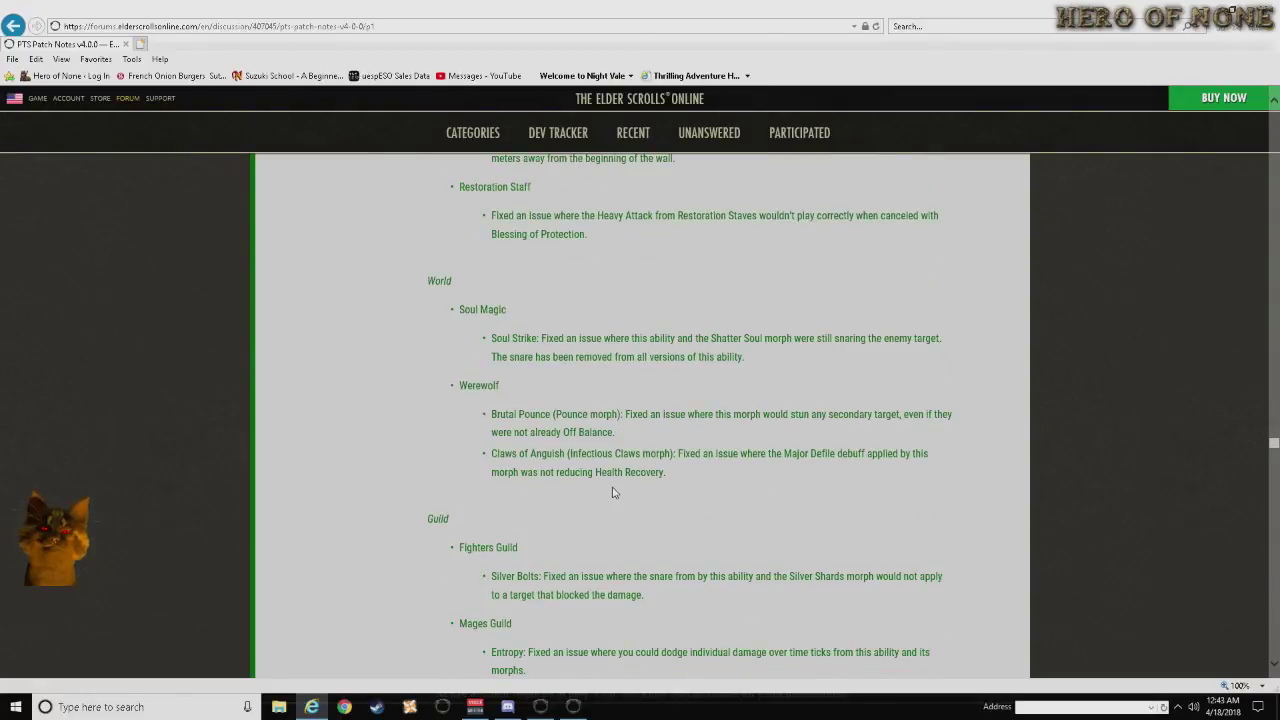
pyautogui.scroll(-3)
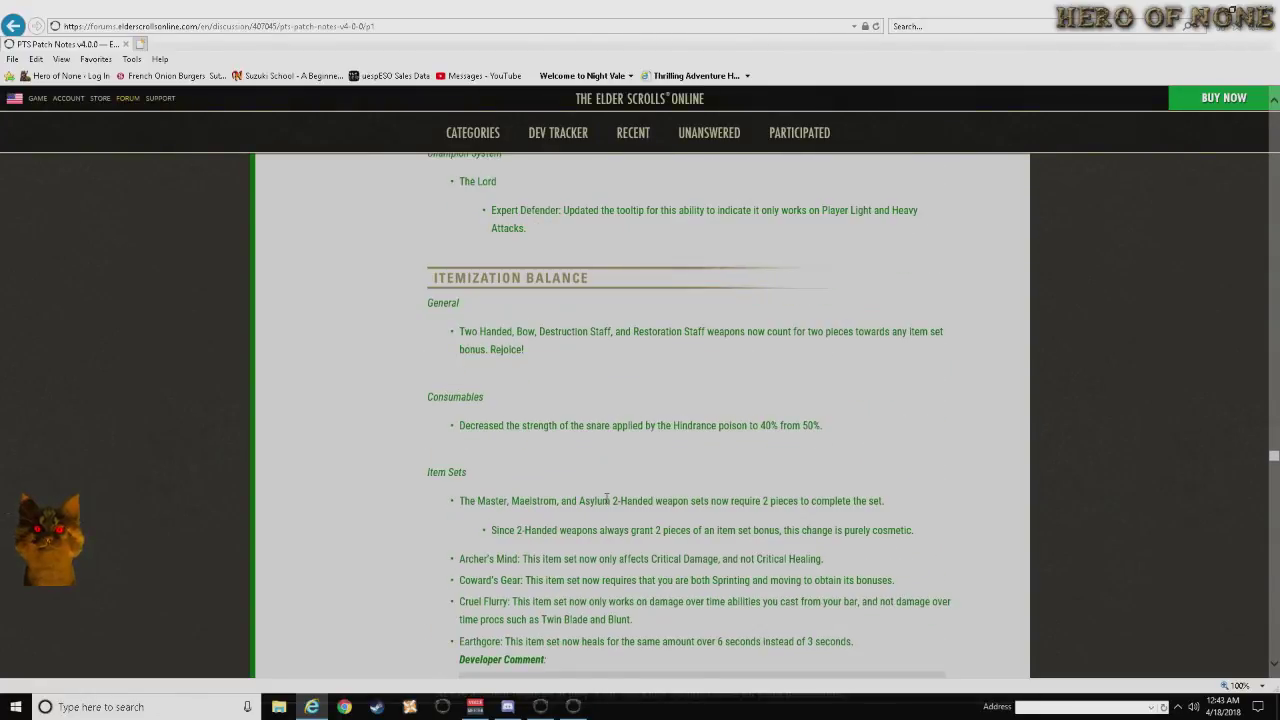
pyautogui.scroll(-3)
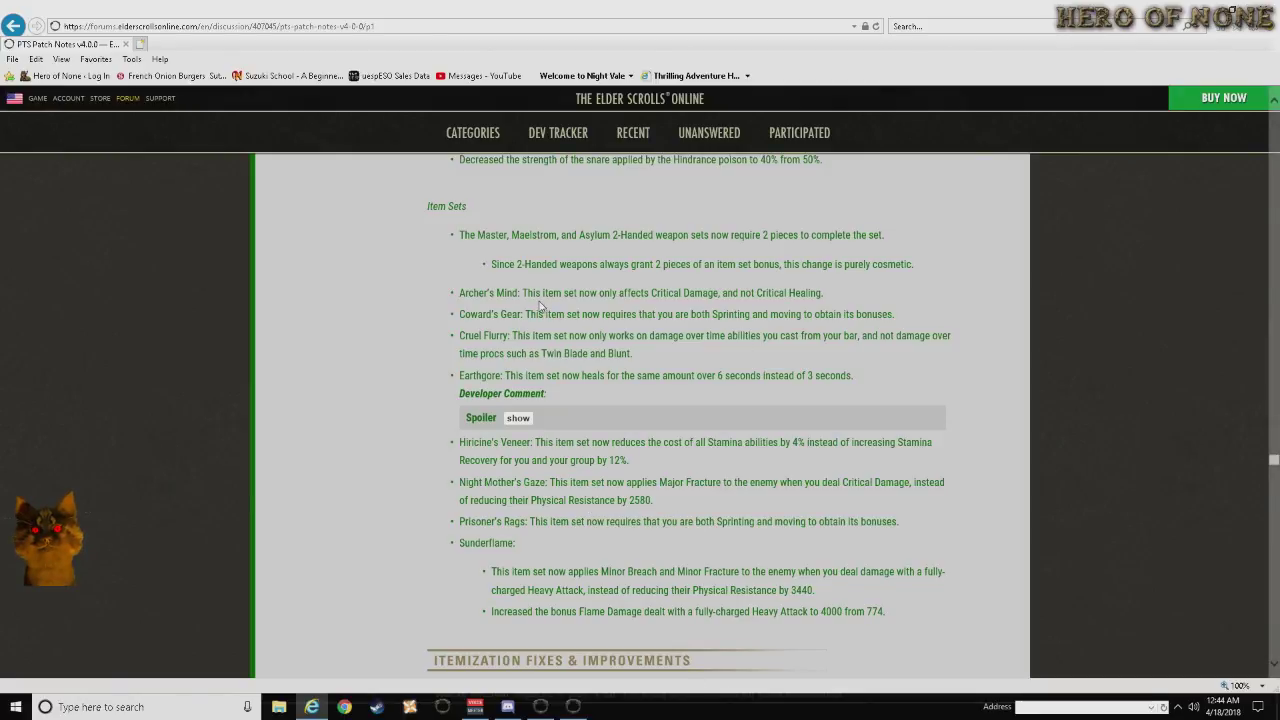
pyautogui.moveTo(656, 312)
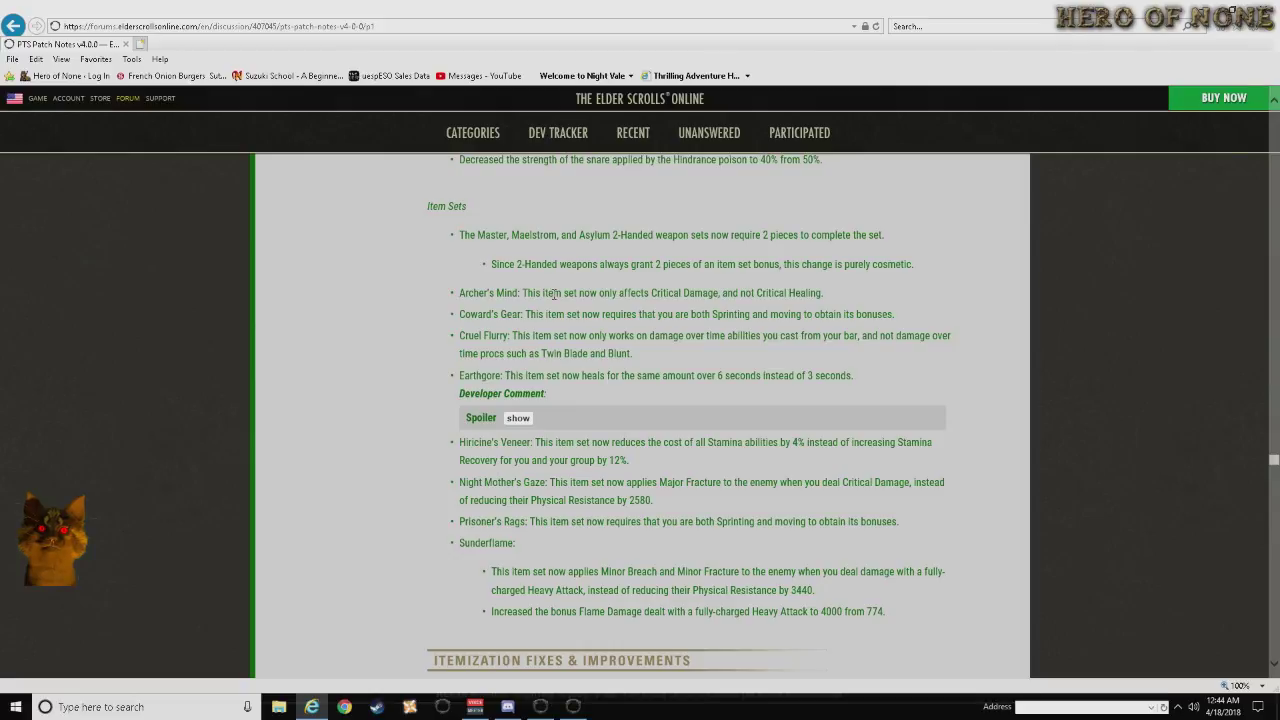
pyautogui.moveTo(656, 292)
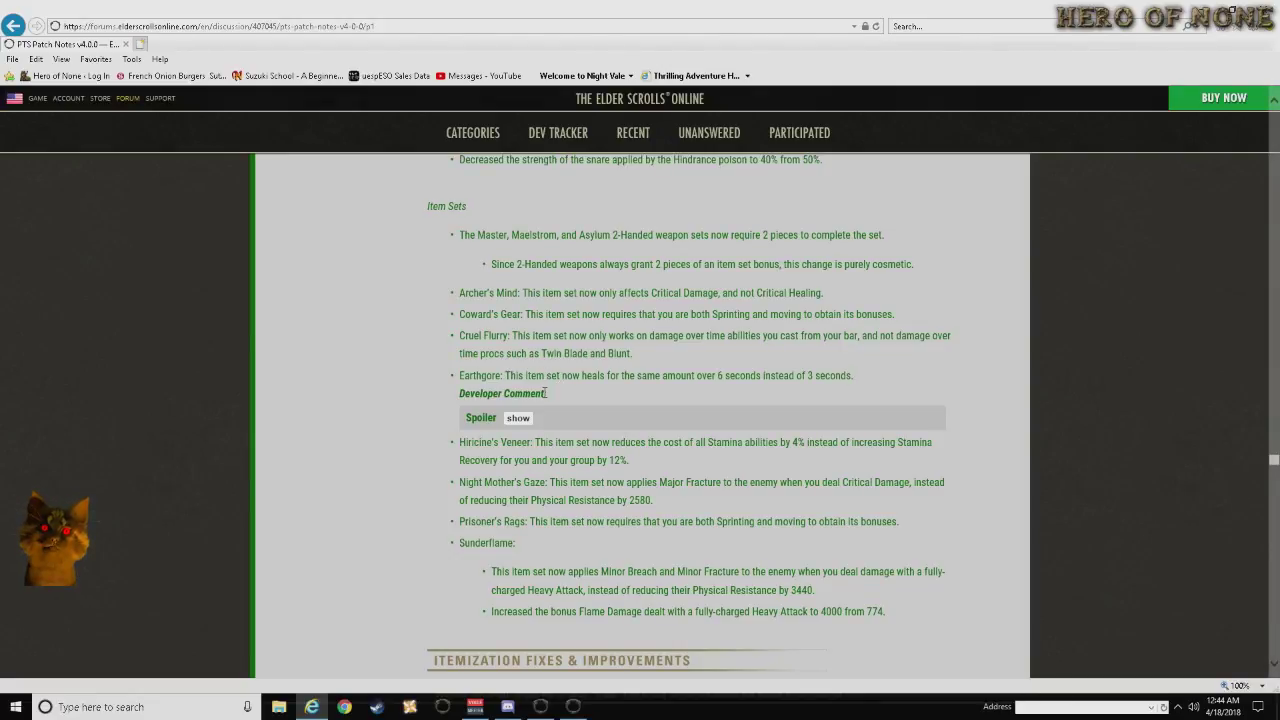
pyautogui.moveTo(496, 396)
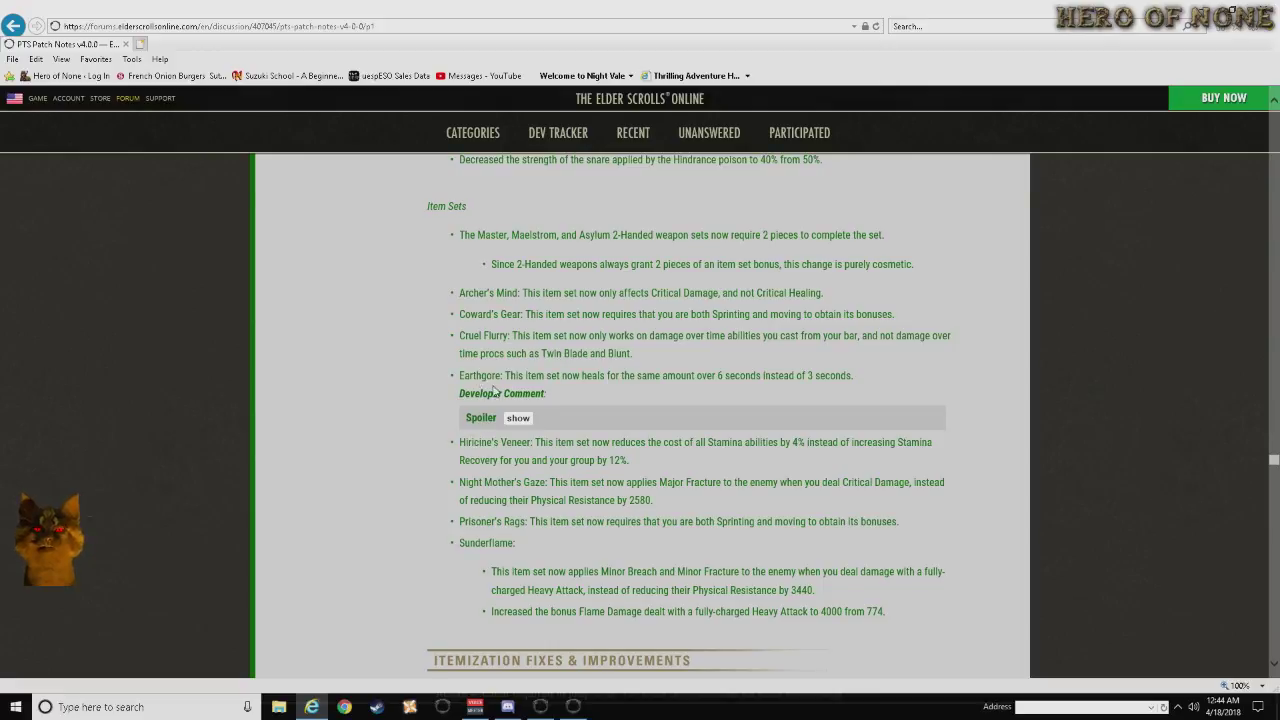
pyautogui.moveTo(512, 512)
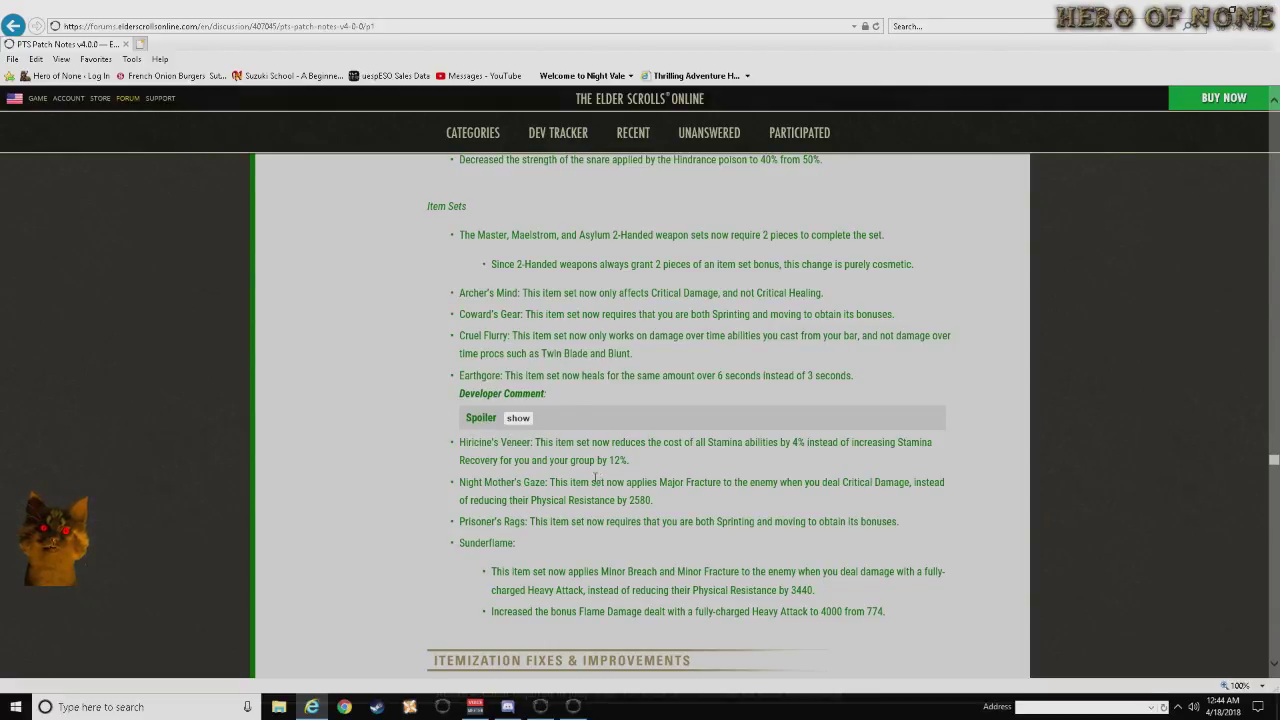
# Highlight the Hircine's Veneer stamina cost change through its group recovery sentence, then clear the highlight
pyautogui.moveTo(556, 442); pyautogui.dragTo(646, 442)
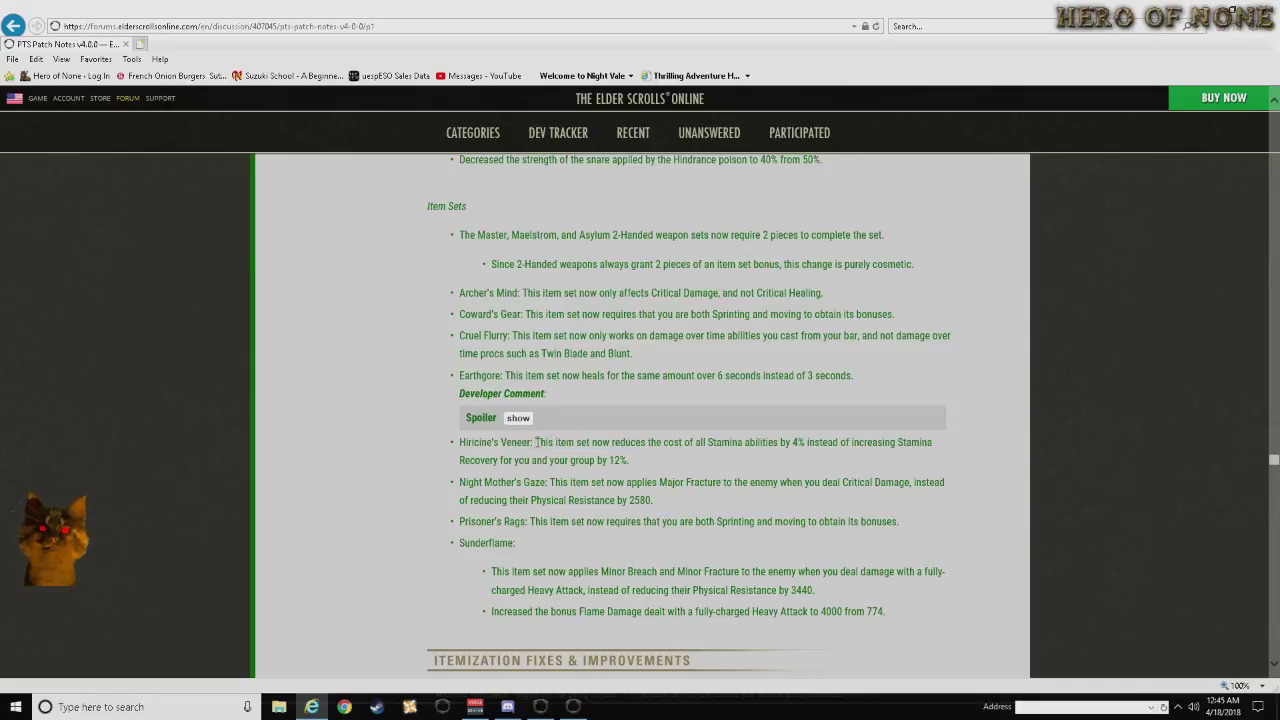
pyautogui.moveTo(536, 442); pyautogui.dragTo(782, 442)
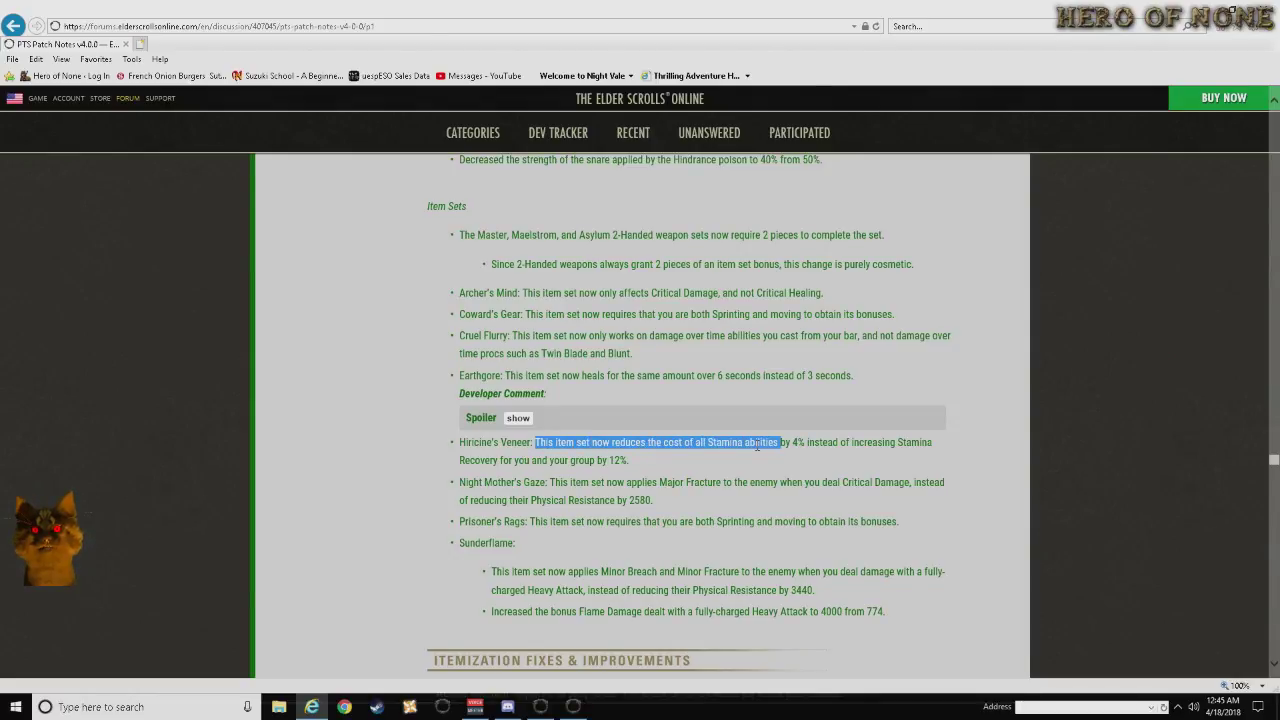
pyautogui.moveTo(756, 448); pyautogui.dragTo(904, 448)
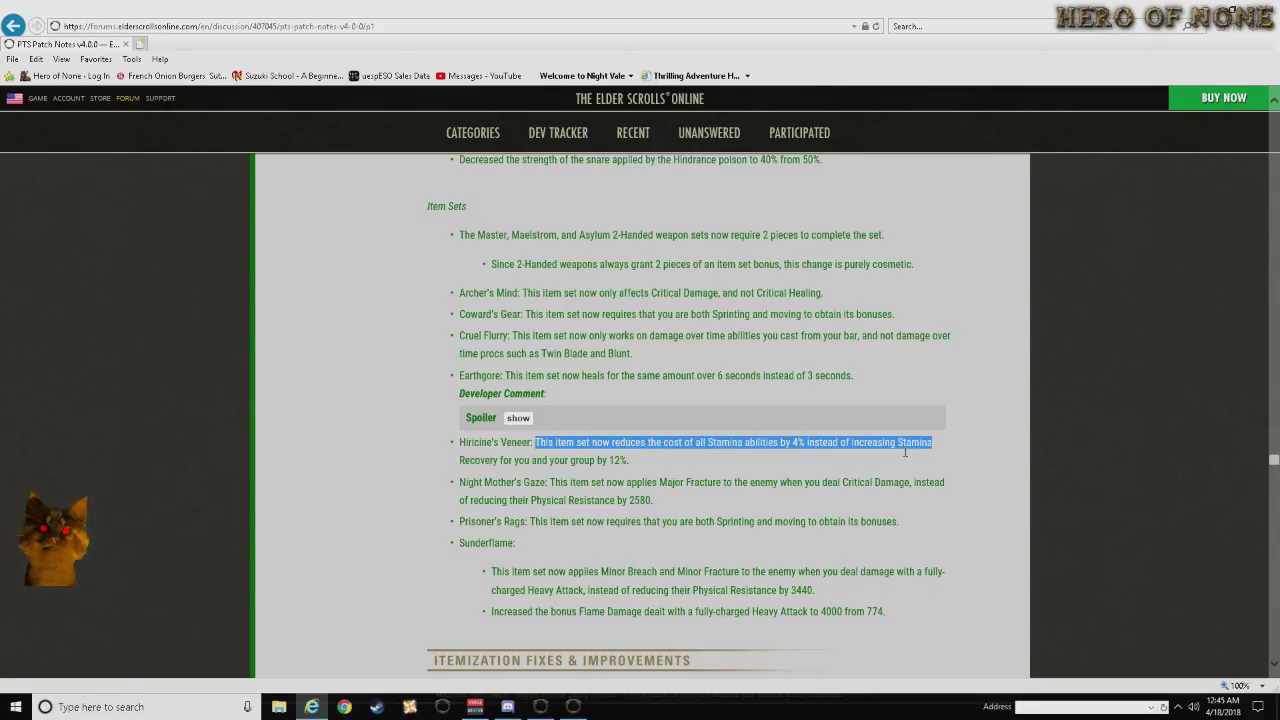
pyautogui.moveTo(904, 452); pyautogui.dragTo(624, 482)
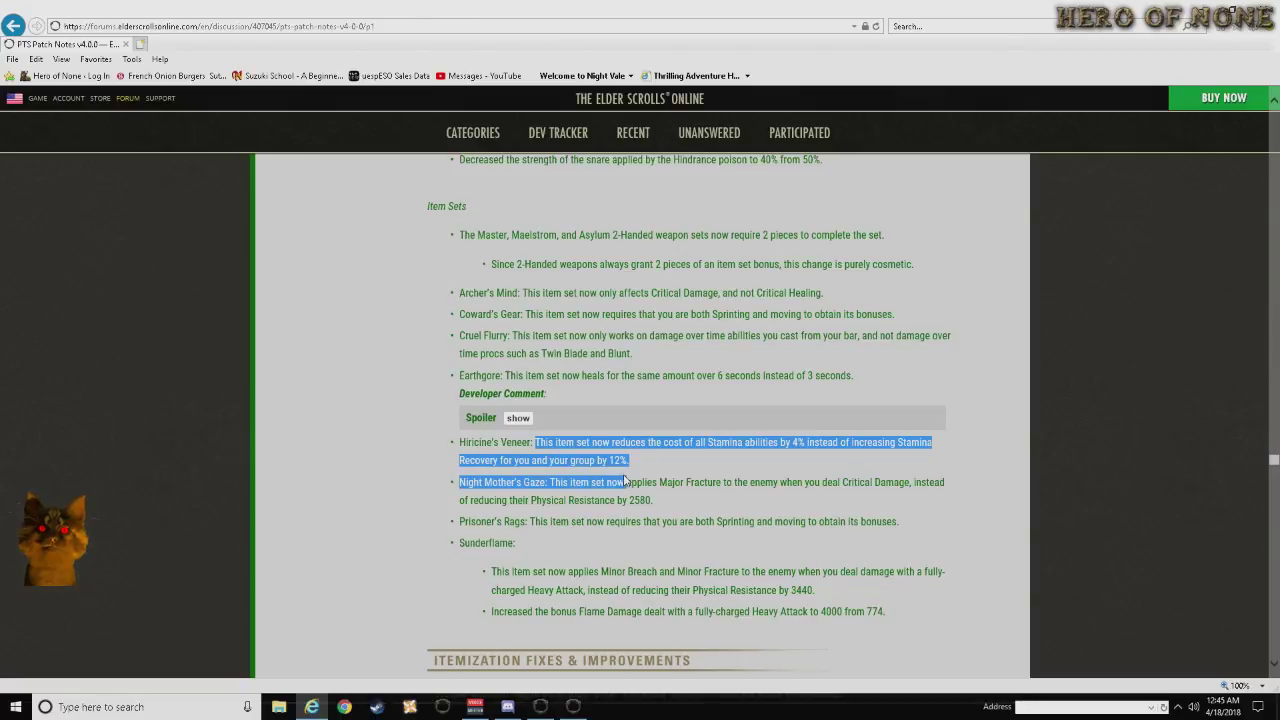
pyautogui.click(764, 448)
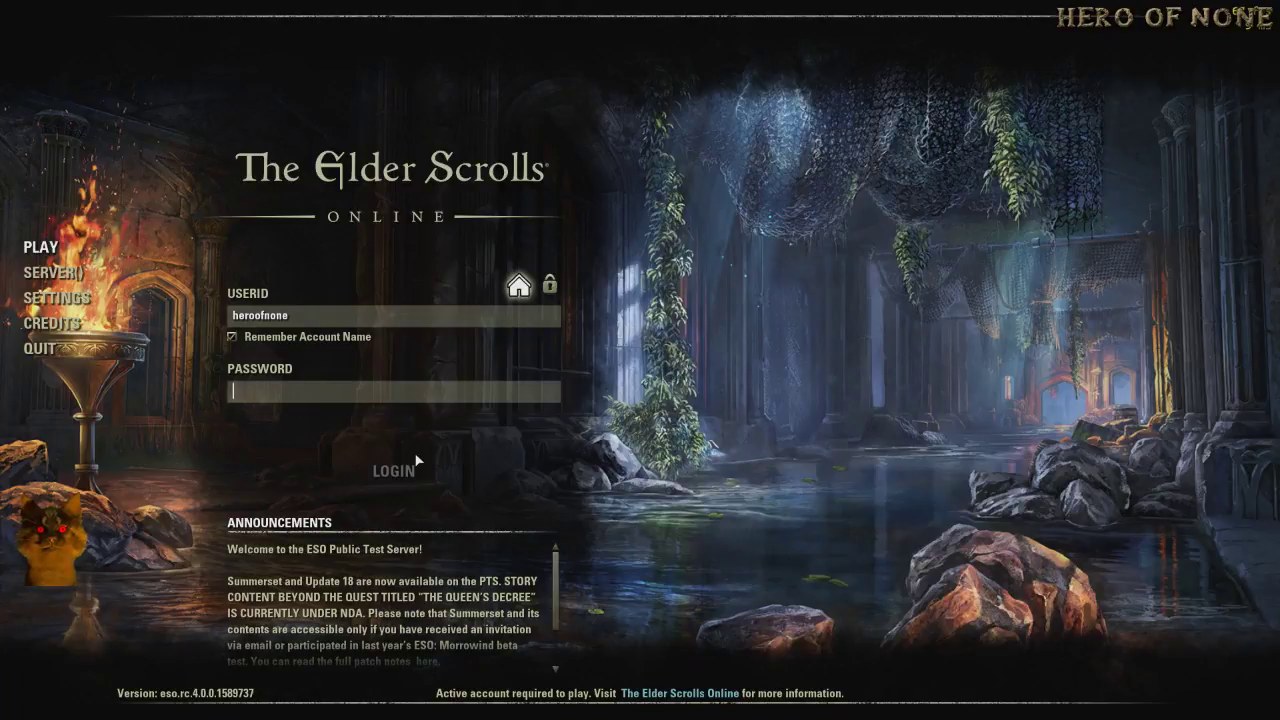
pyautogui.write('********')
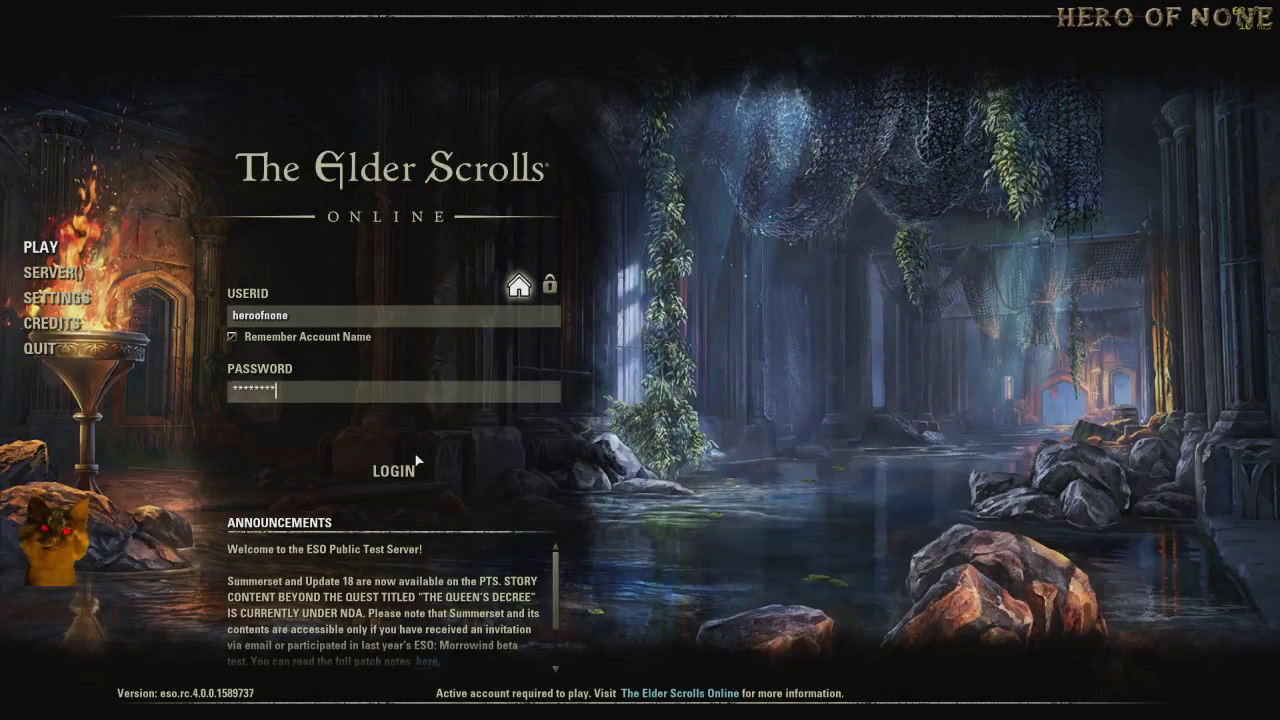
pyautogui.click(394, 472)
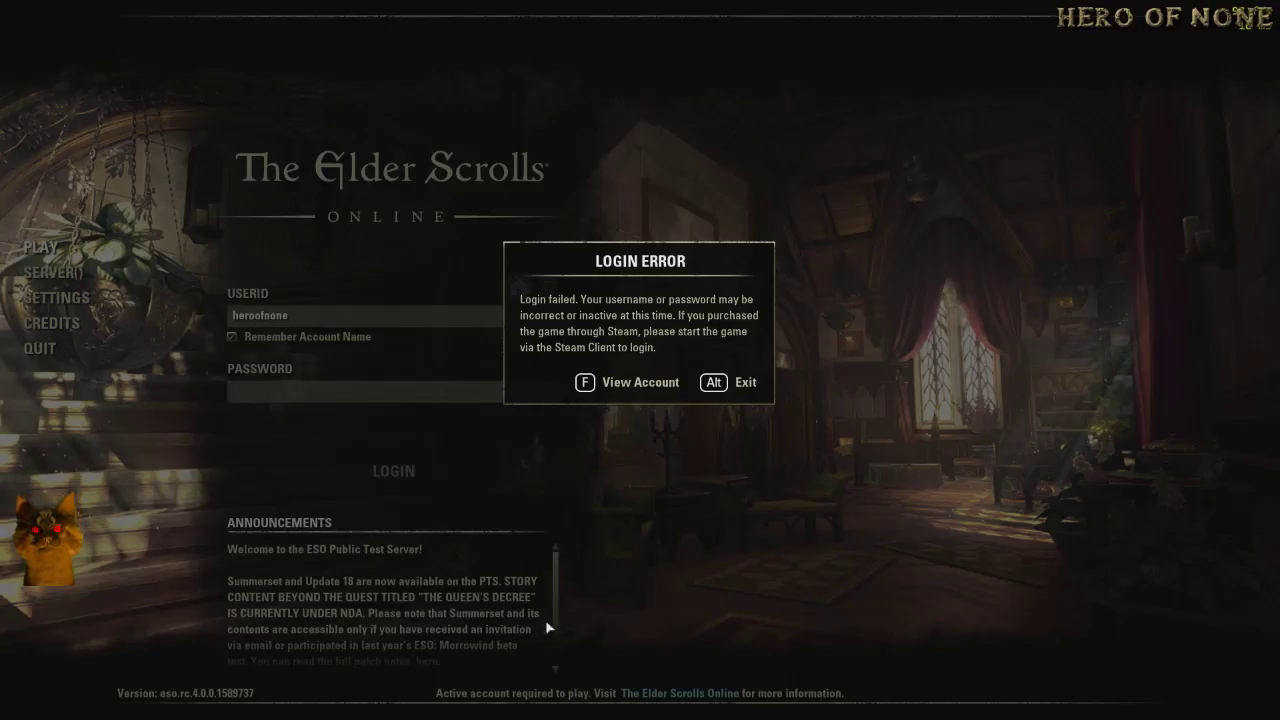
pyautogui.click(744, 382)
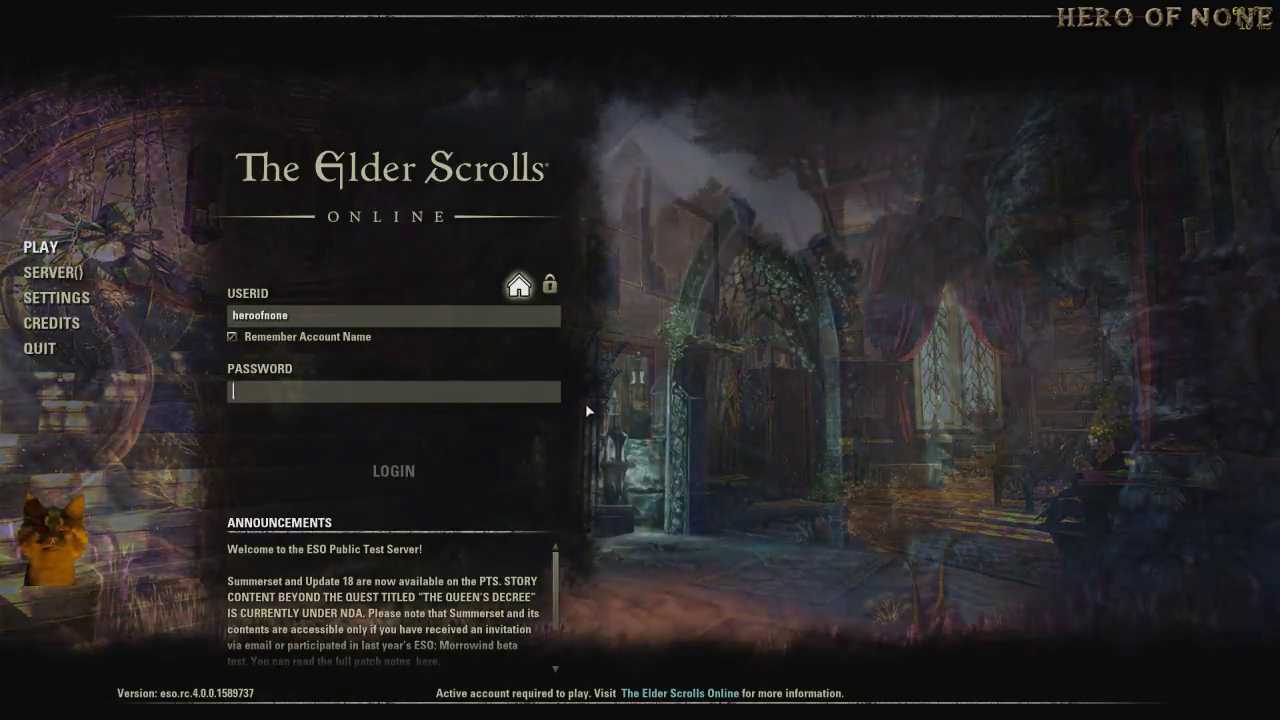
pyautogui.write('password')
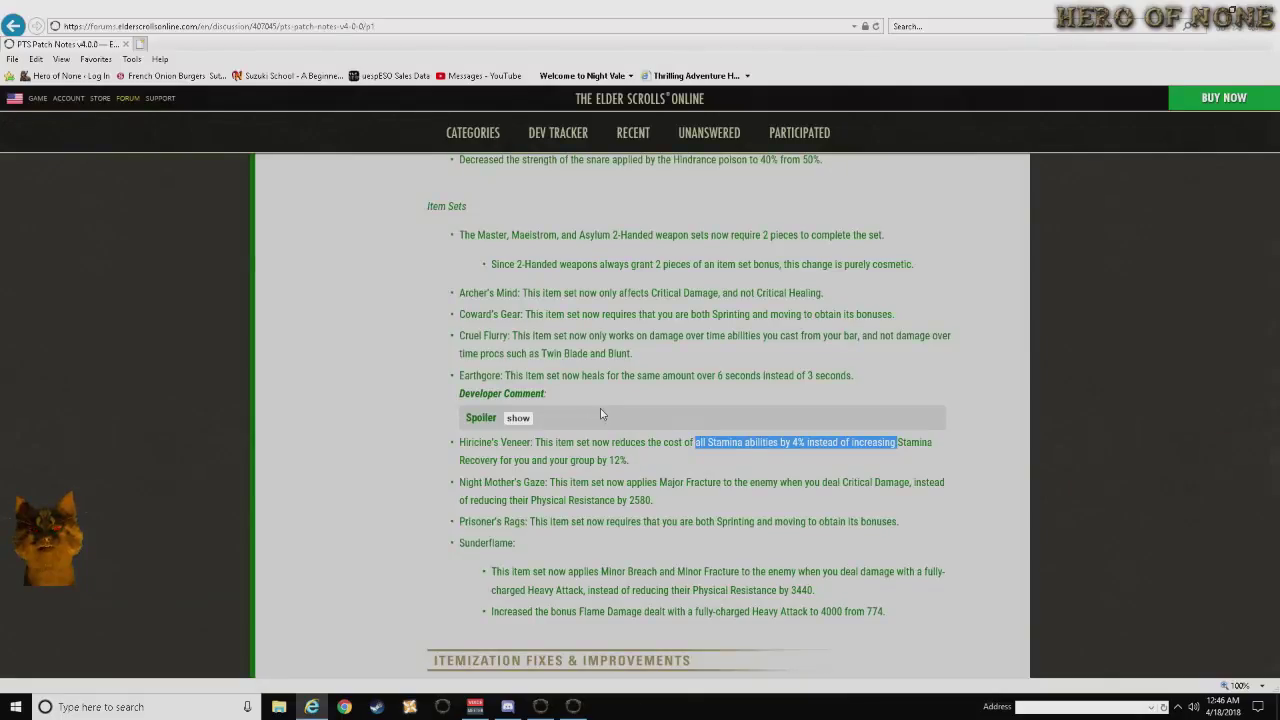
# Highlight the Night Mother's Gaze and Prisoner's Rags changes, then the Sunderflame Minor Breach and Fracture note
pyautogui.scroll(-3)
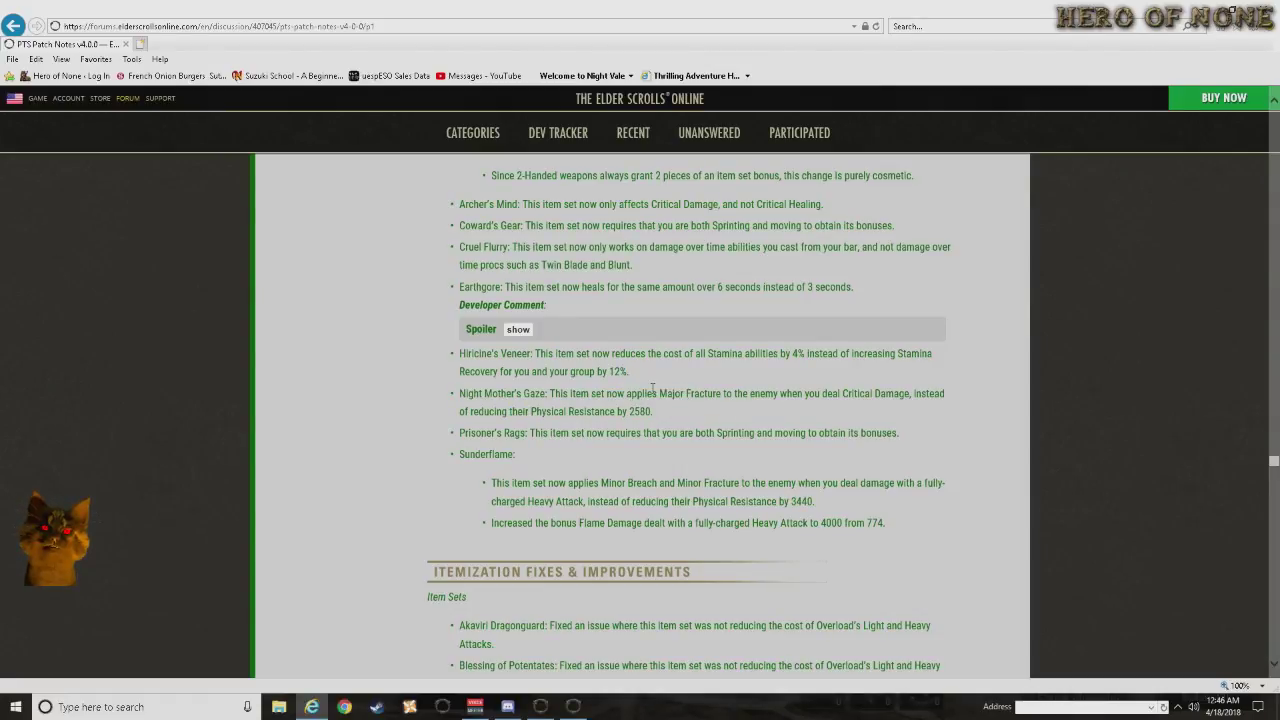
pyautogui.moveTo(624, 392); pyautogui.dragTo(890, 392)
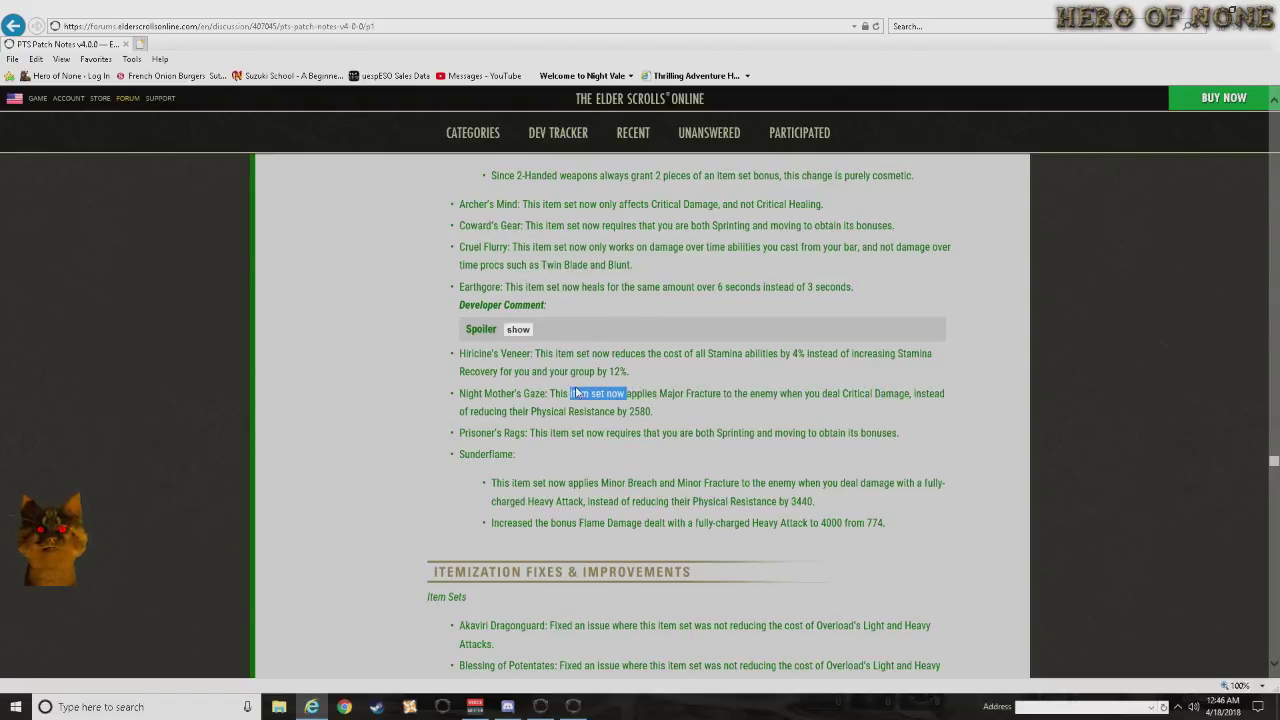
pyautogui.moveTo(570, 392); pyautogui.dragTo(724, 392)
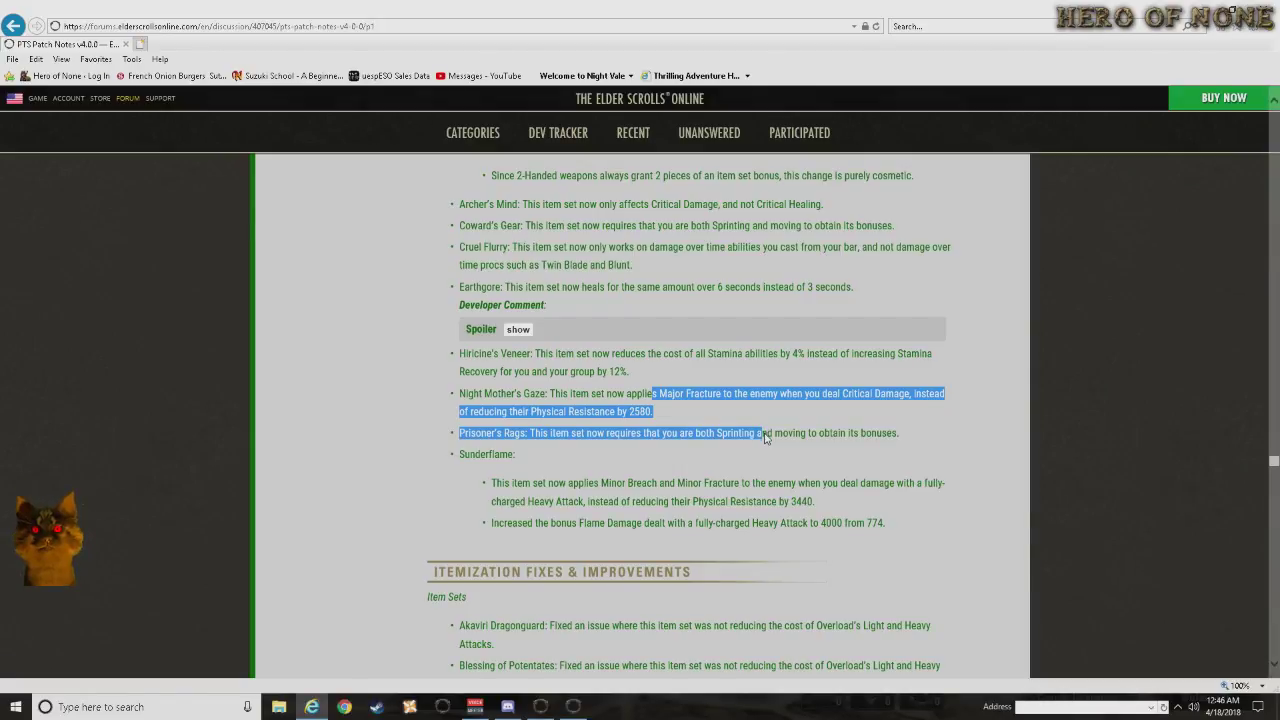
pyautogui.click(696, 466)
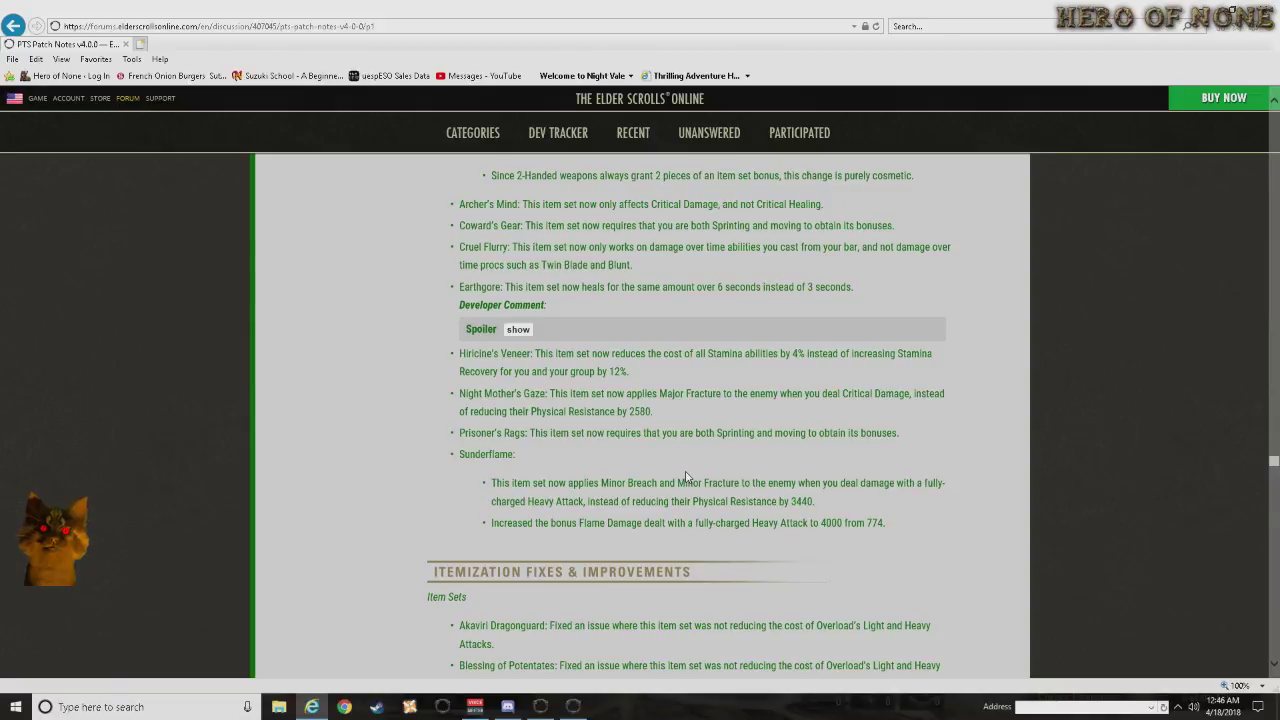
pyautogui.moveTo(676, 484)
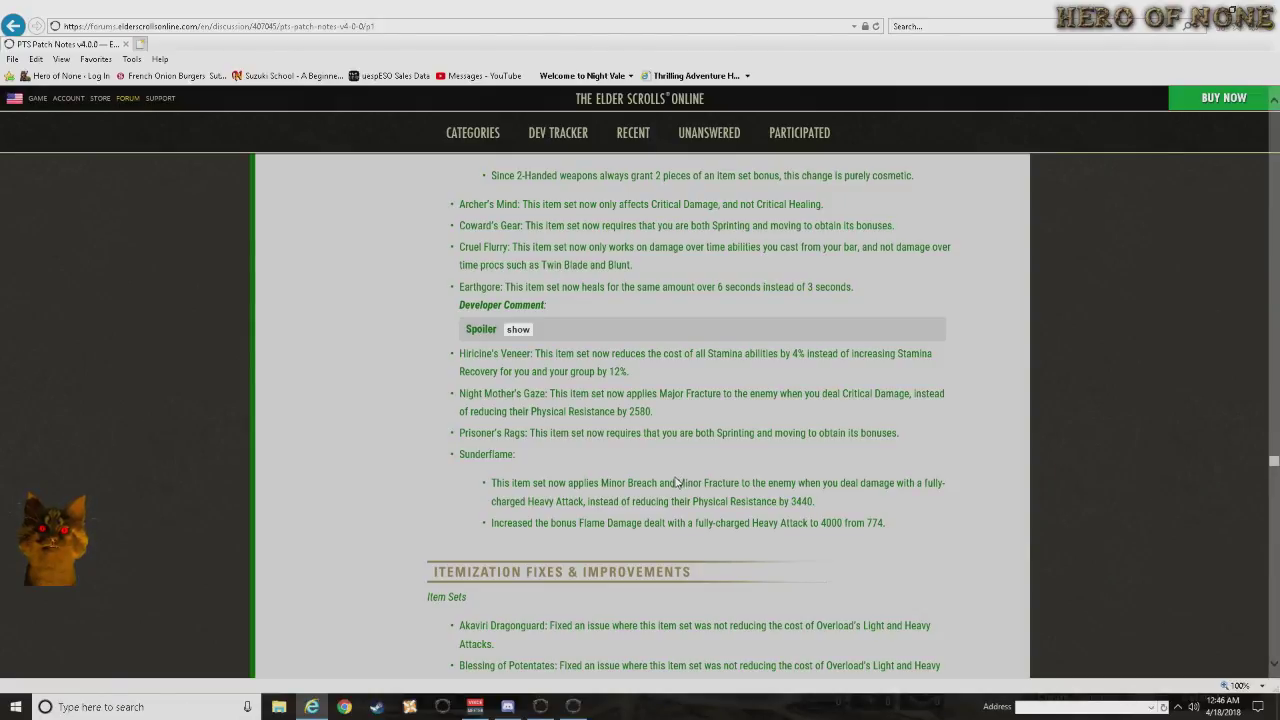
pyautogui.moveTo(696, 500)
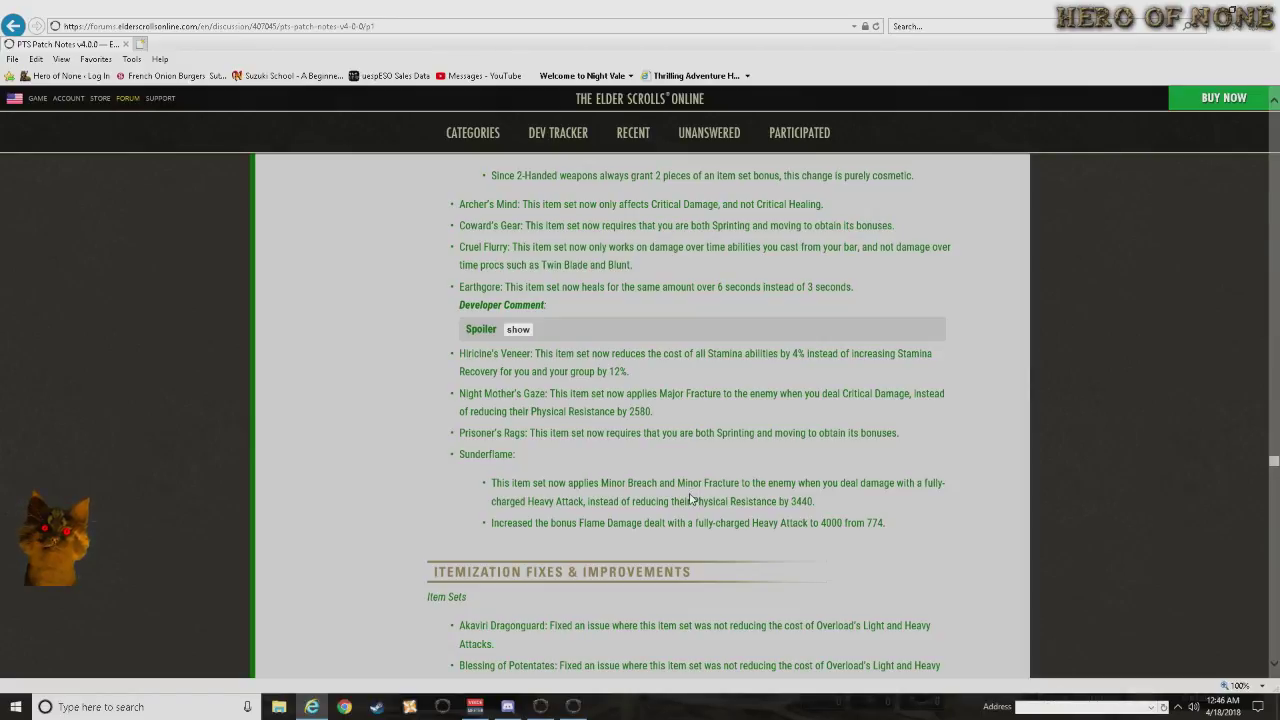
pyautogui.moveTo(668, 464)
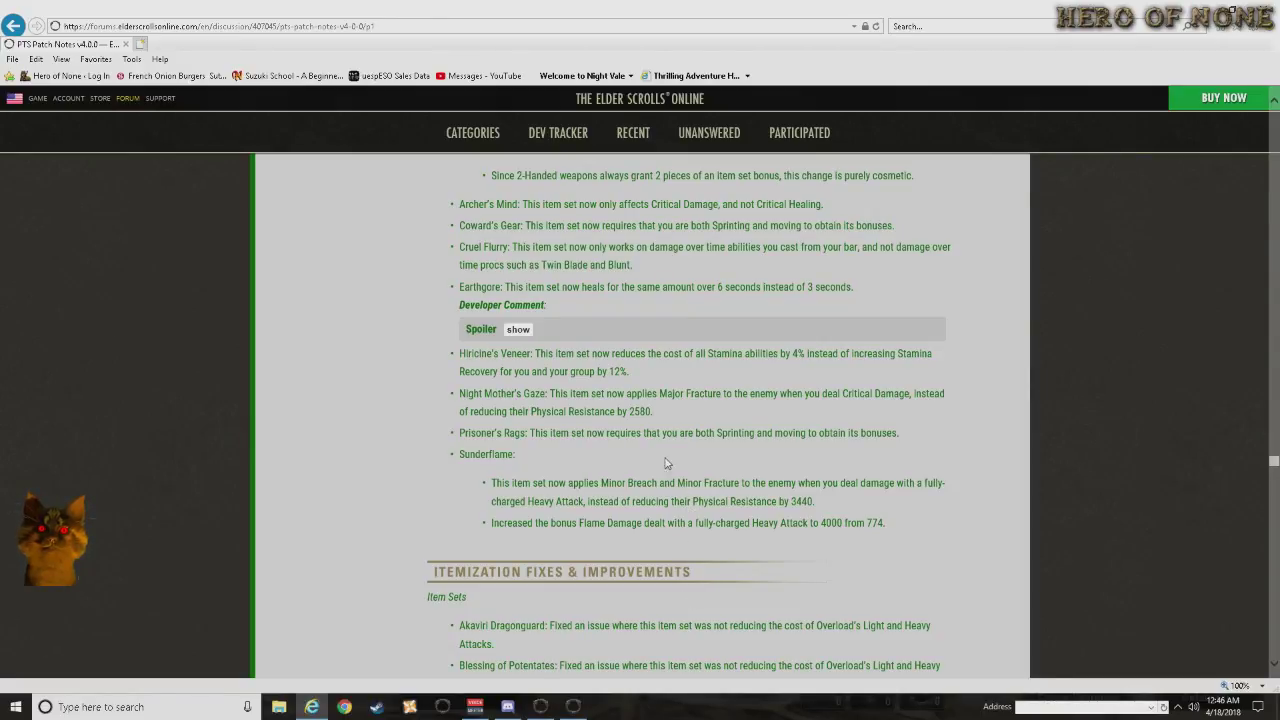
pyautogui.moveTo(856, 618)
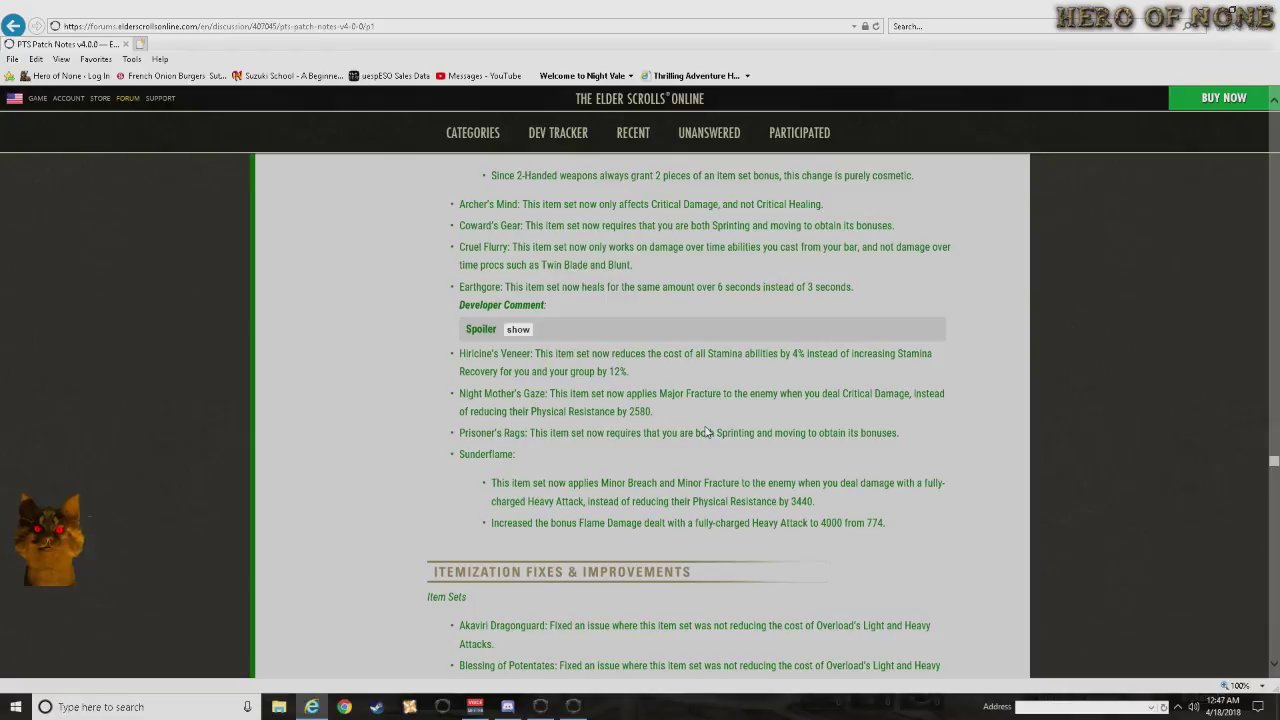
pyautogui.moveTo(544, 496)
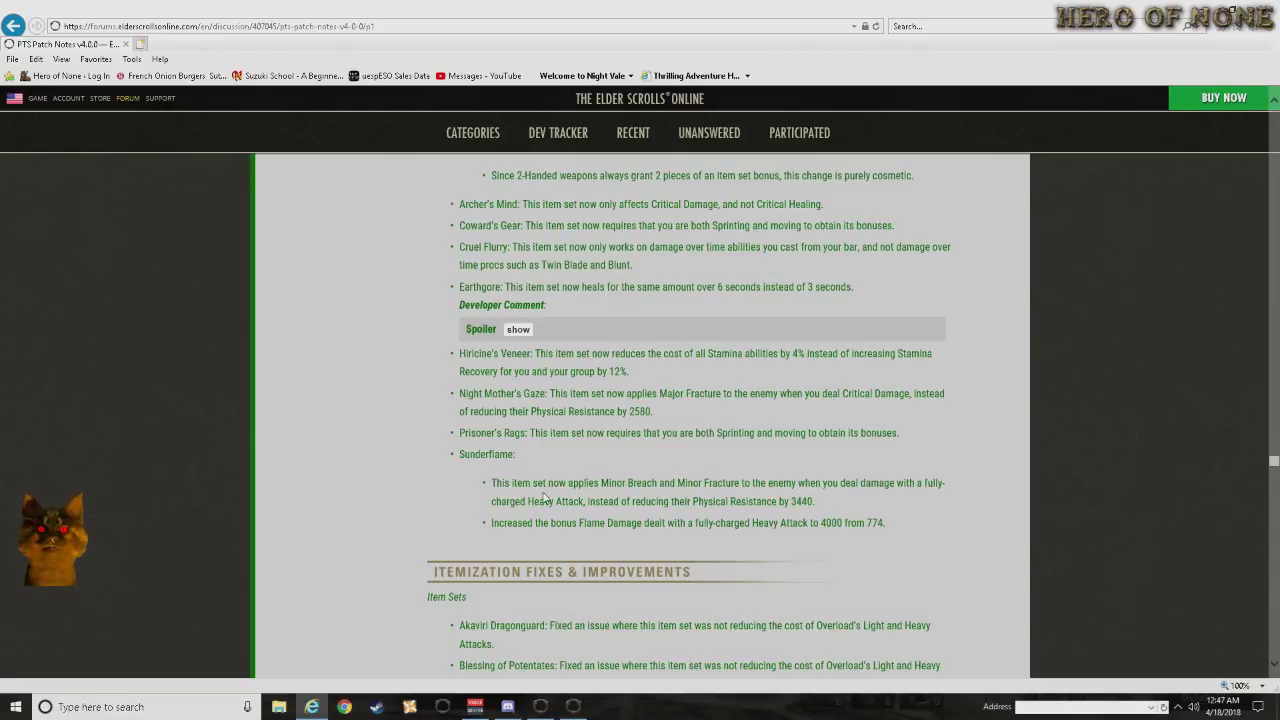
pyautogui.moveTo(492, 482); pyautogui.dragTo(676, 482)
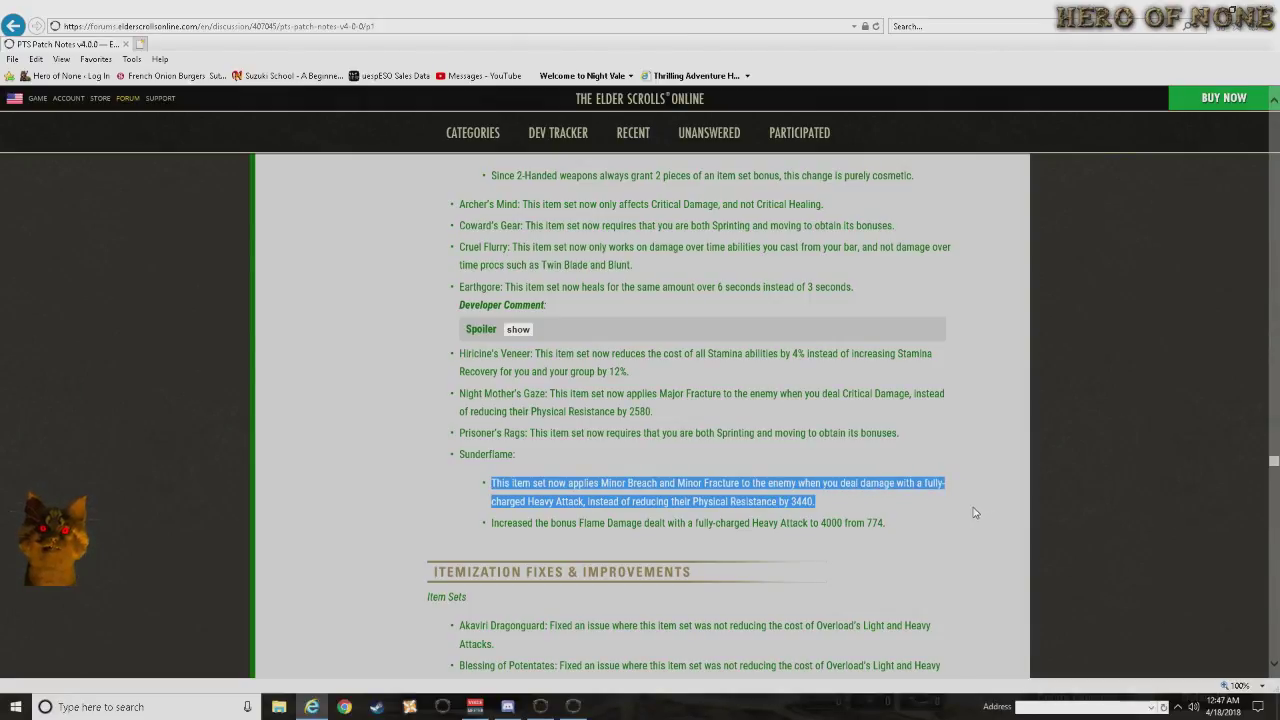
pyautogui.moveTo(824, 388)
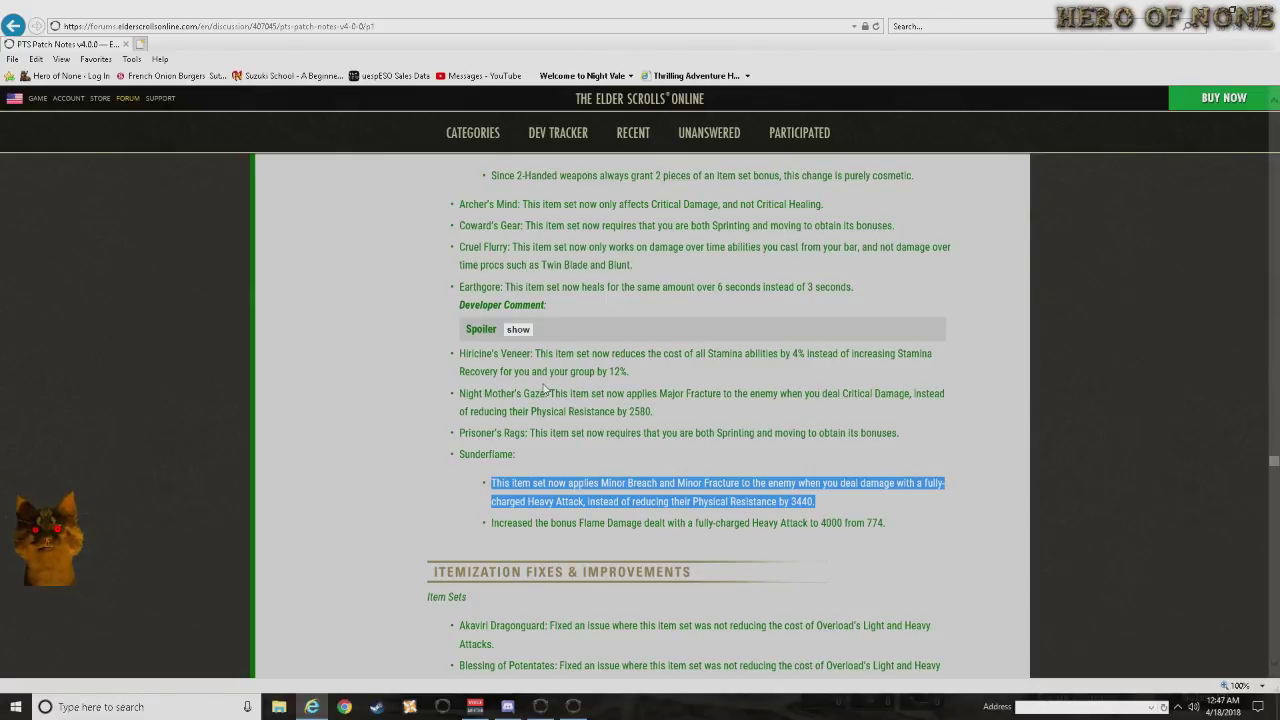
# Scroll on from the item sets and reveal the developer comment on passive ability changes
pyautogui.scroll(-3)
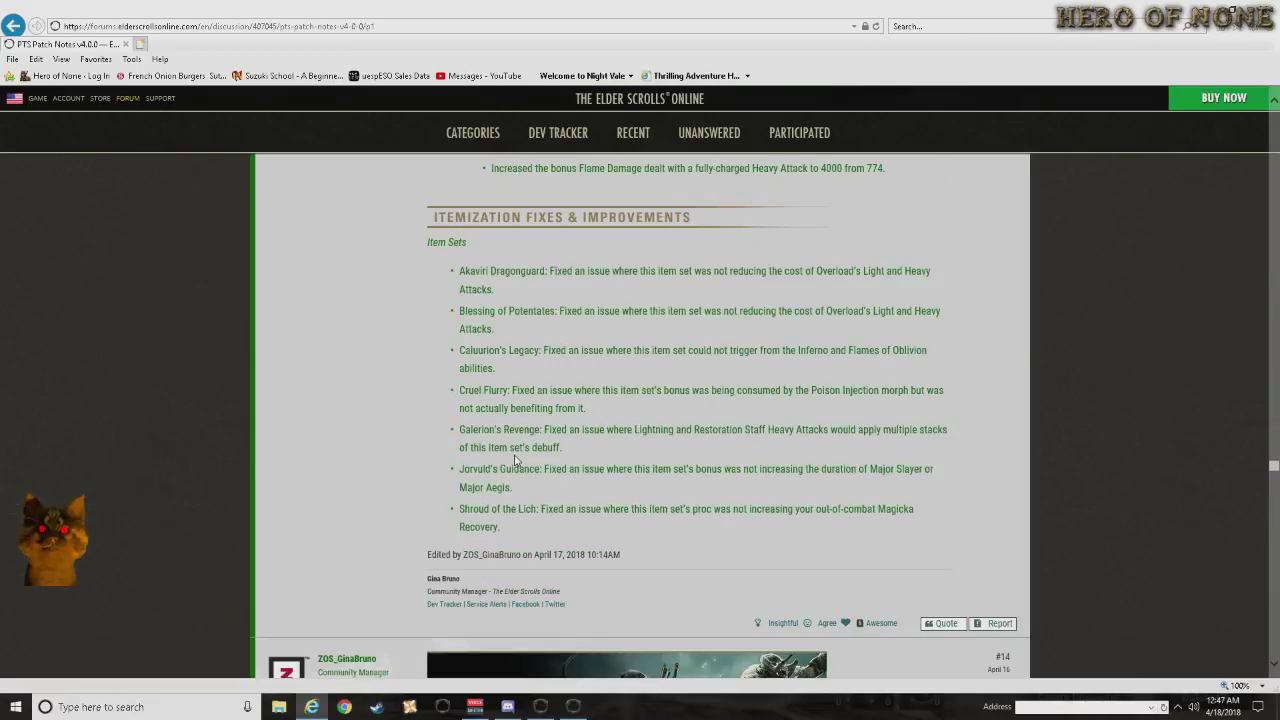
pyautogui.moveTo(688, 380)
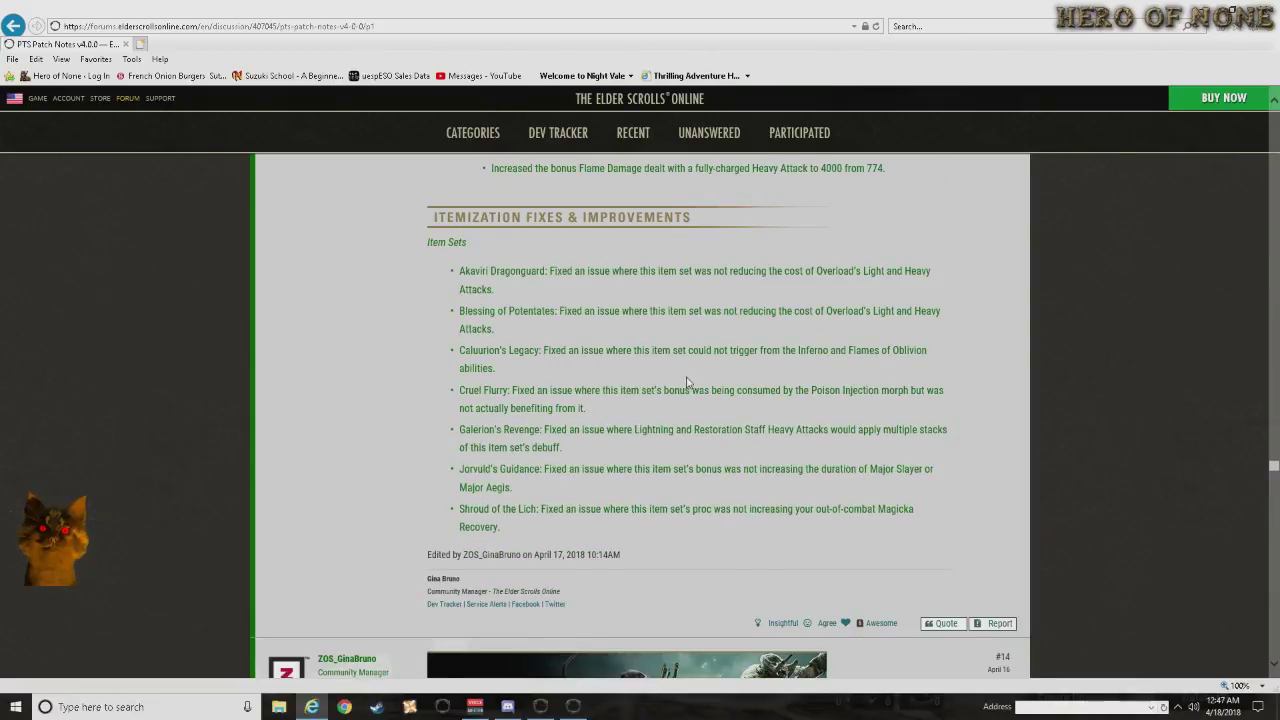
pyautogui.scroll(-3)
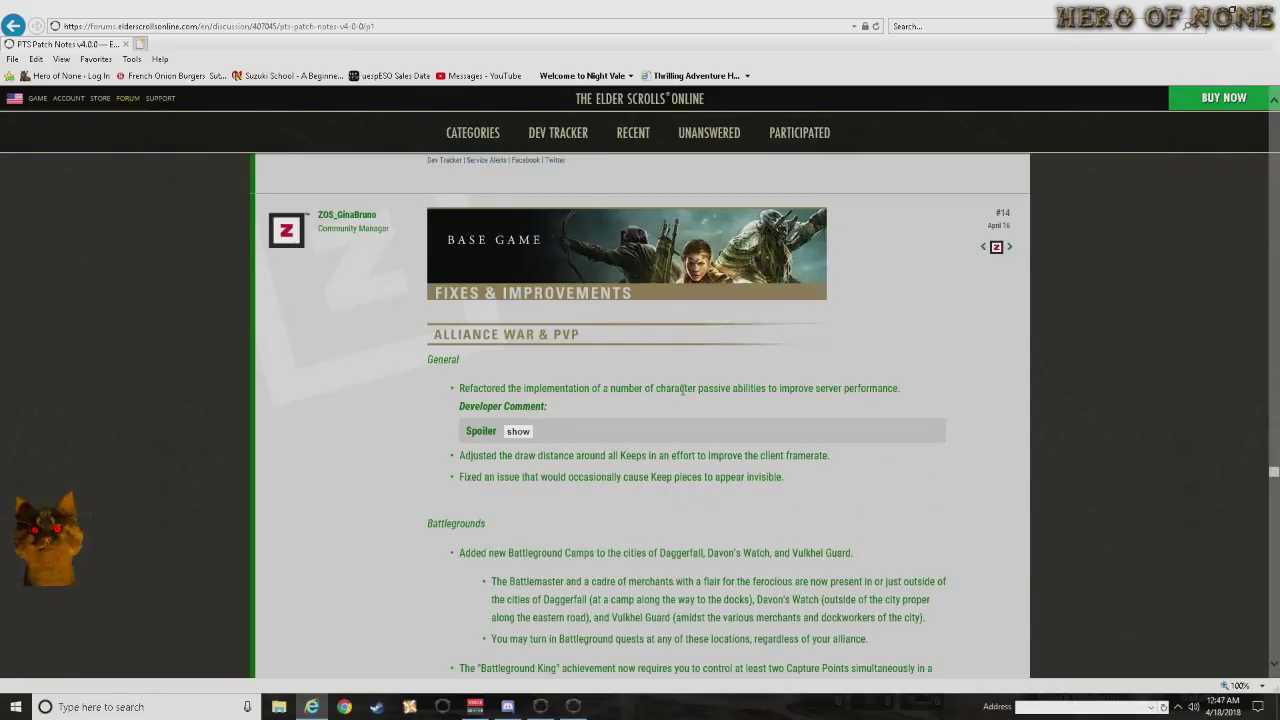
pyautogui.moveTo(640, 336)
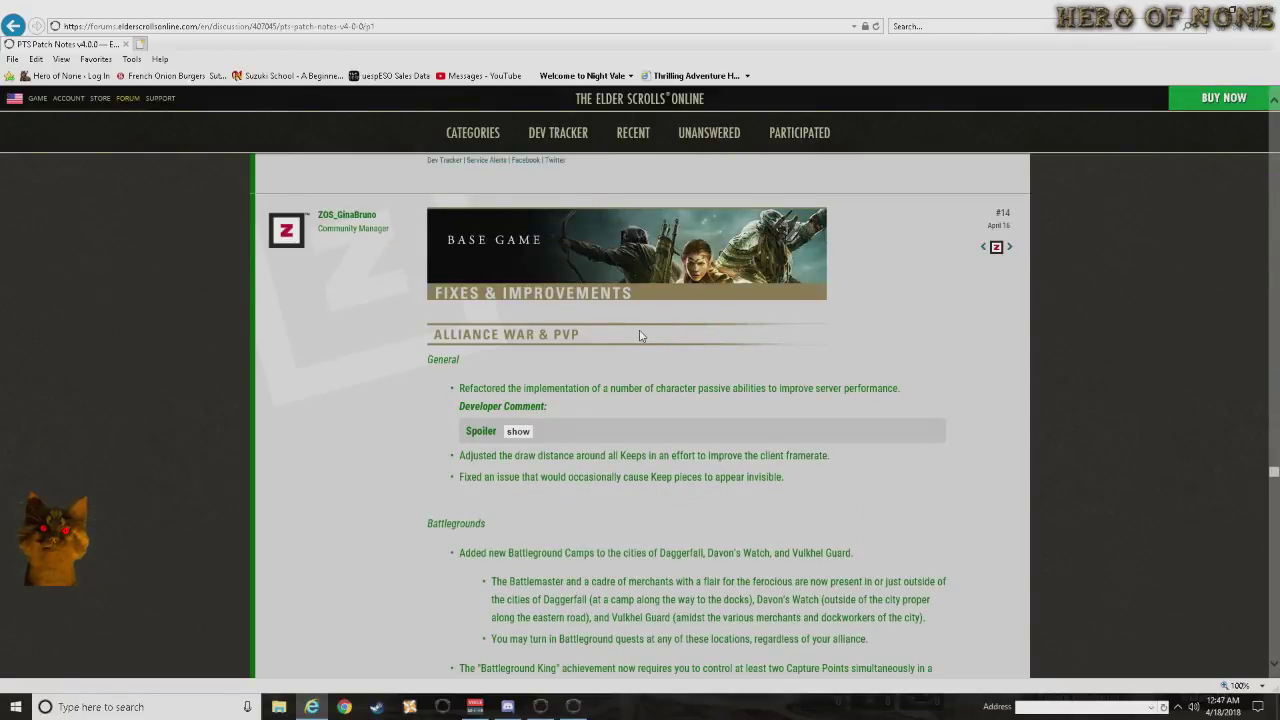
pyautogui.scroll(-3)
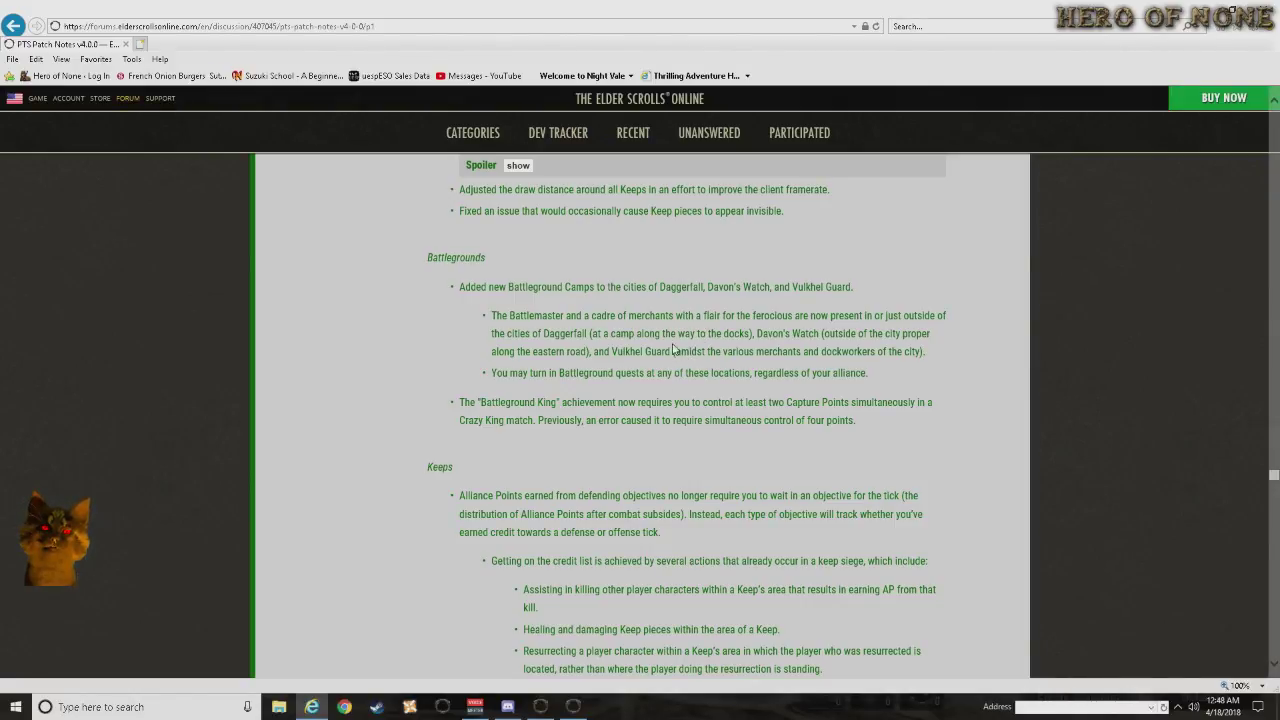
pyautogui.moveTo(756, 640)
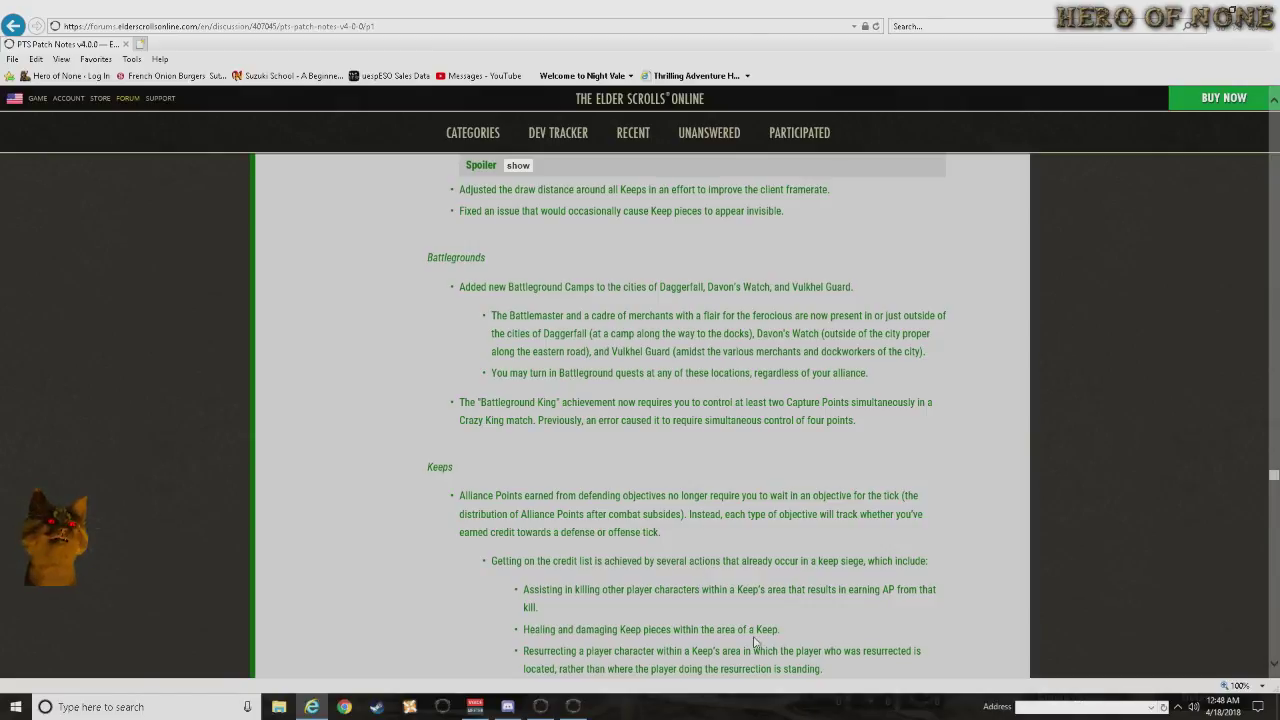
pyautogui.moveTo(810, 528)
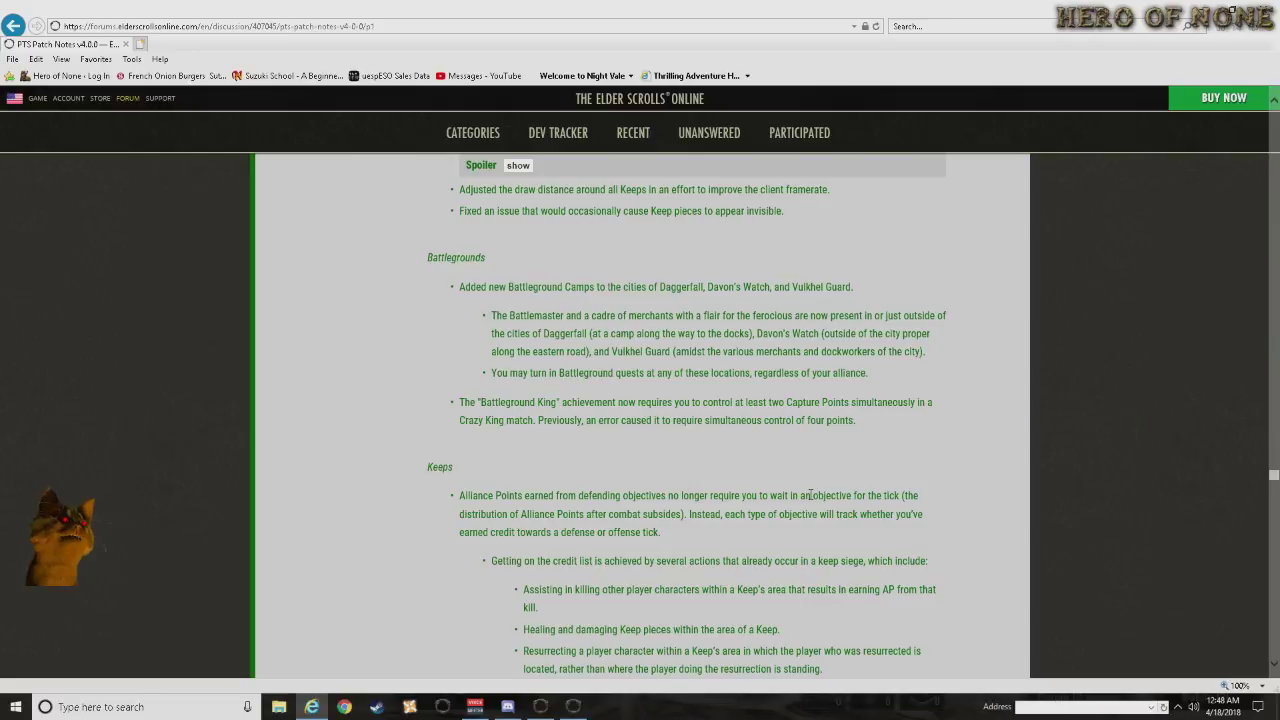
pyautogui.moveTo(808, 490)
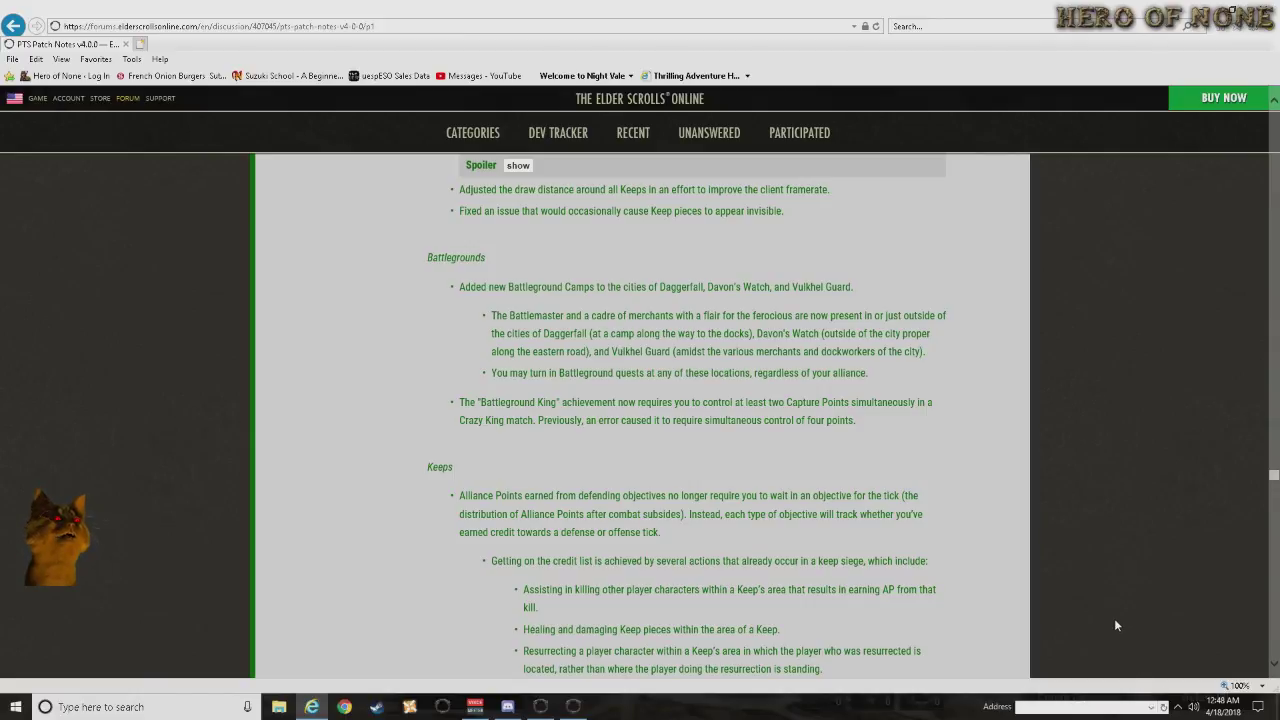
pyautogui.moveTo(1106, 616)
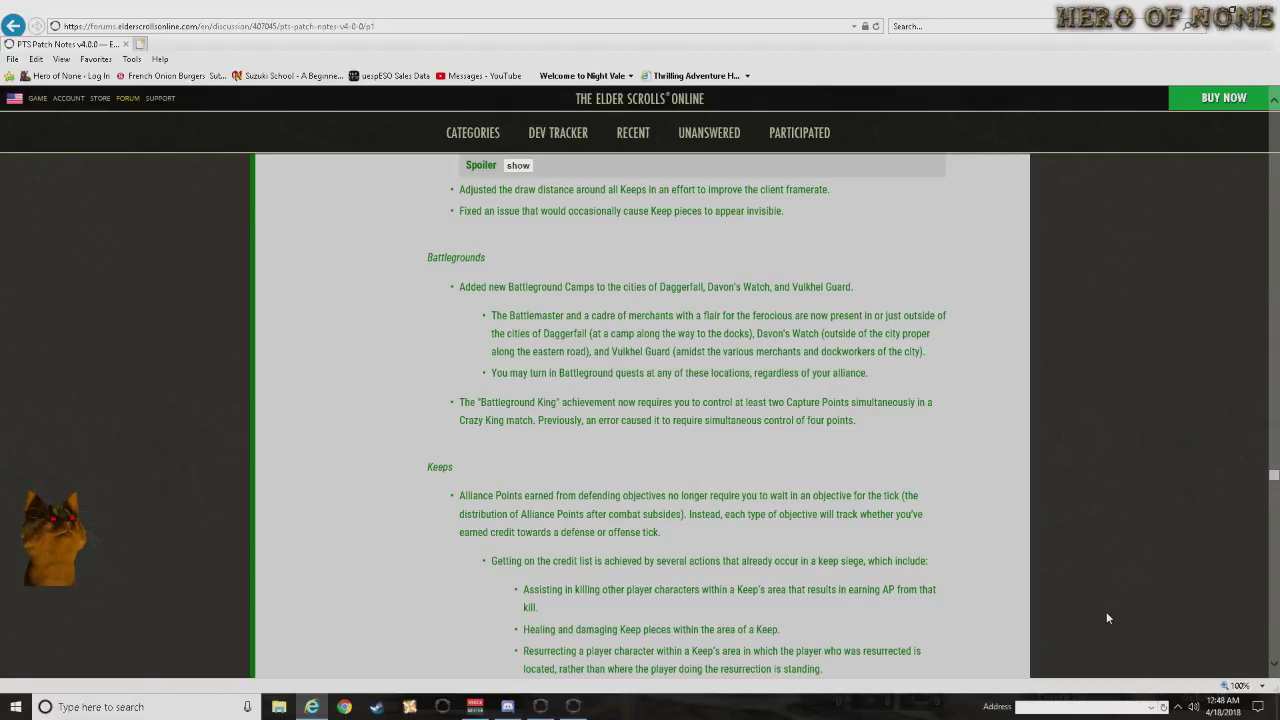
pyautogui.moveTo(1076, 630)
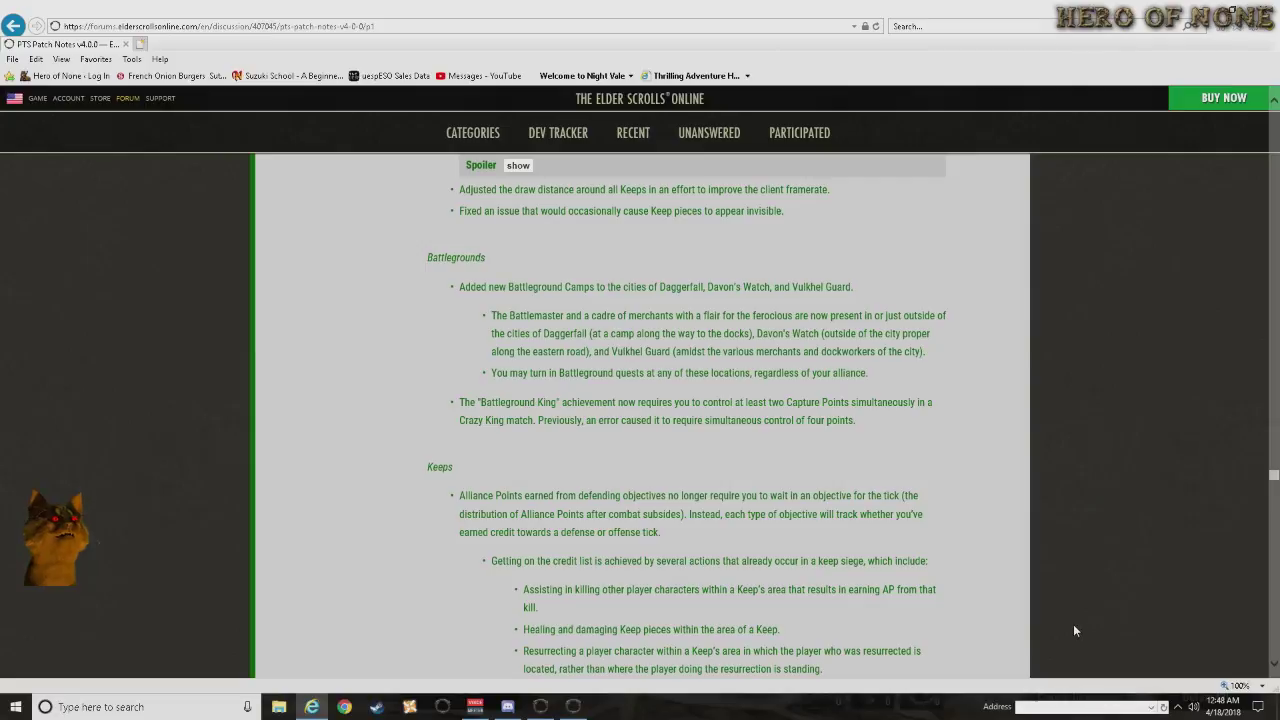
pyautogui.moveTo(1028, 652)
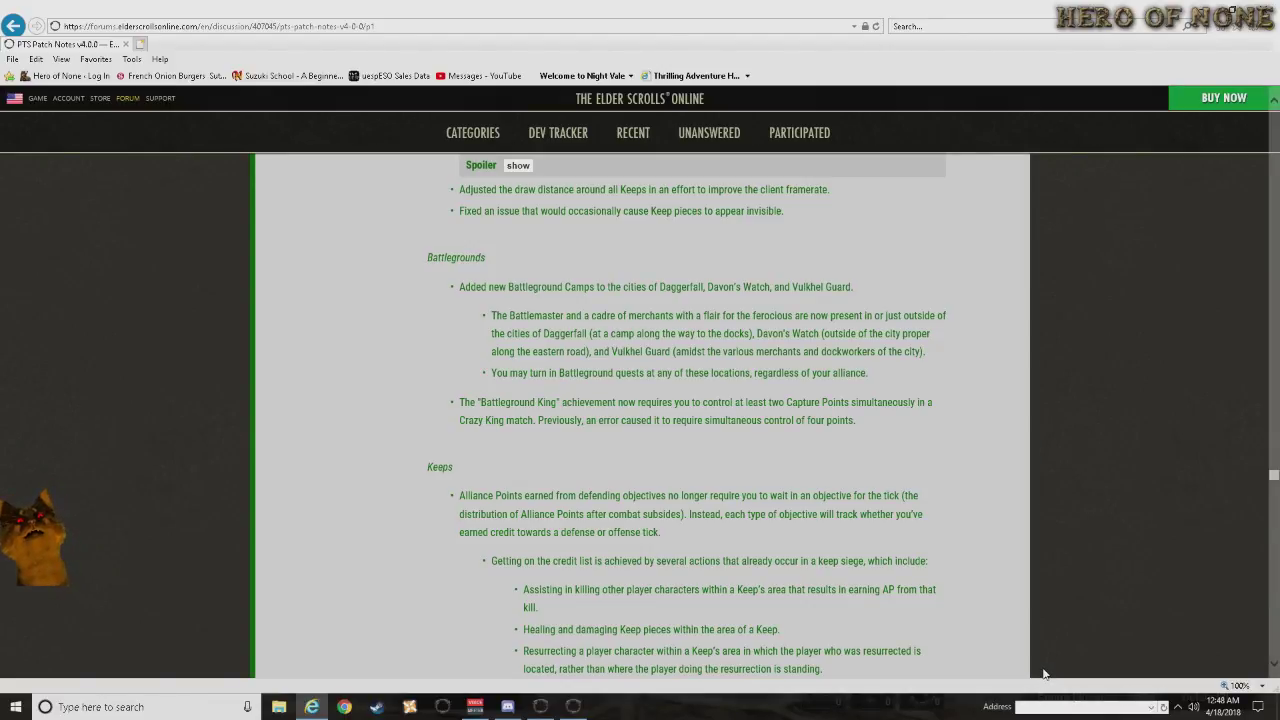
pyautogui.moveTo(1052, 664)
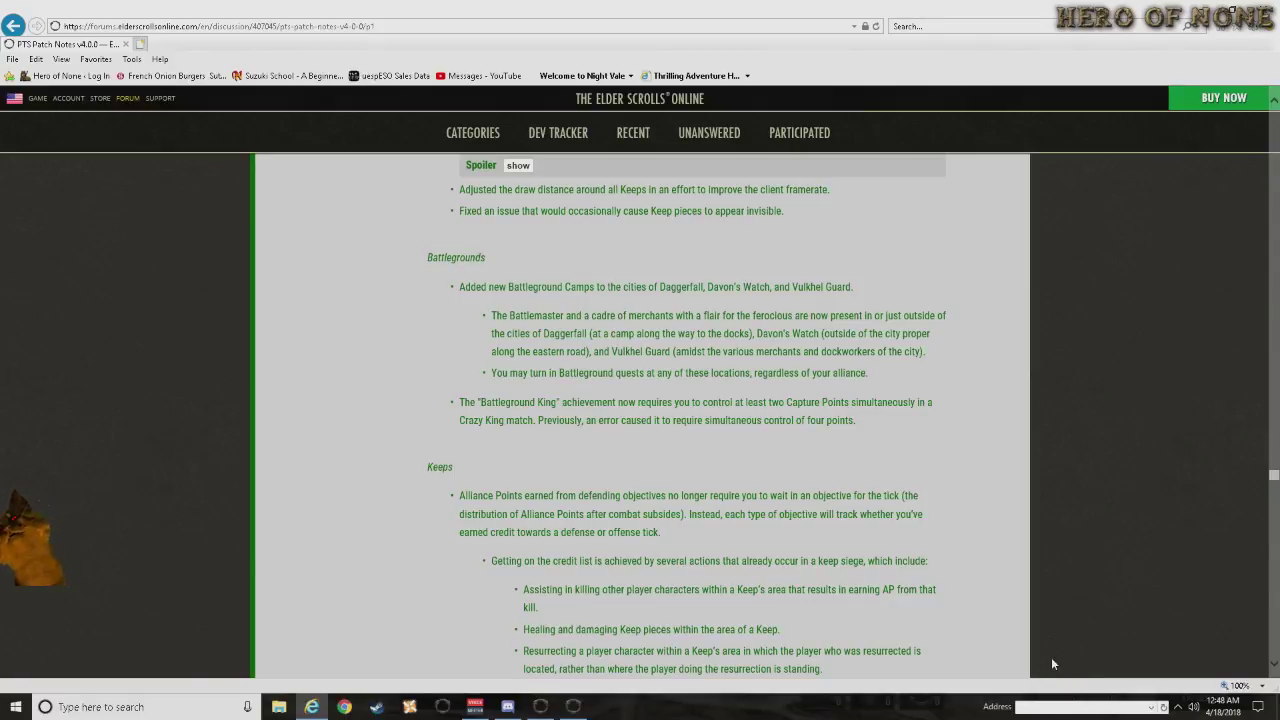
pyautogui.moveTo(1052, 674)
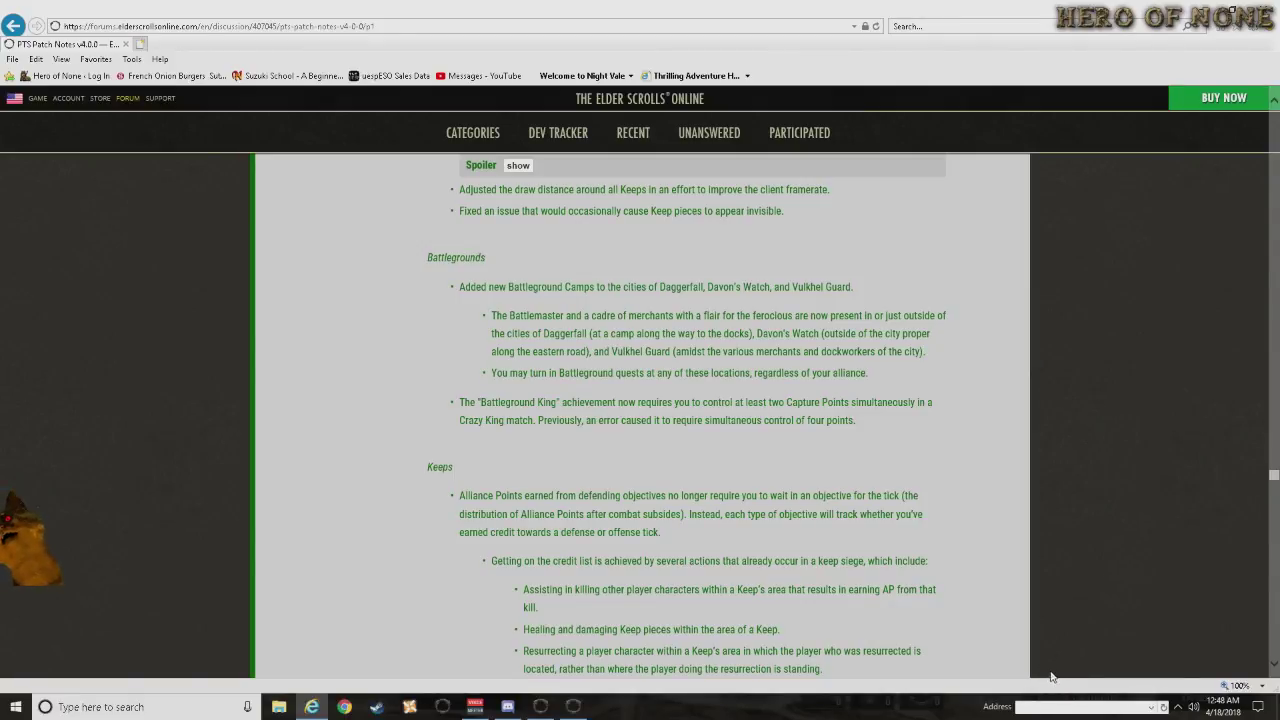
pyautogui.moveTo(940, 538)
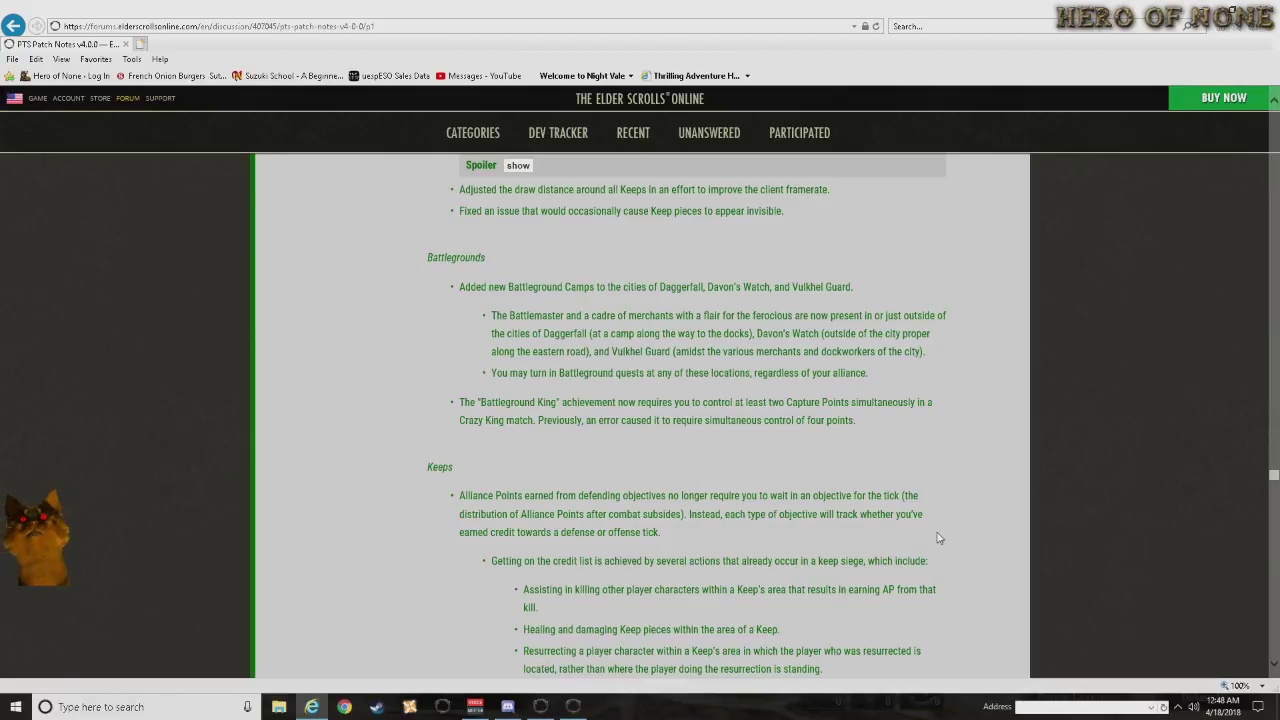
pyautogui.scroll(3)
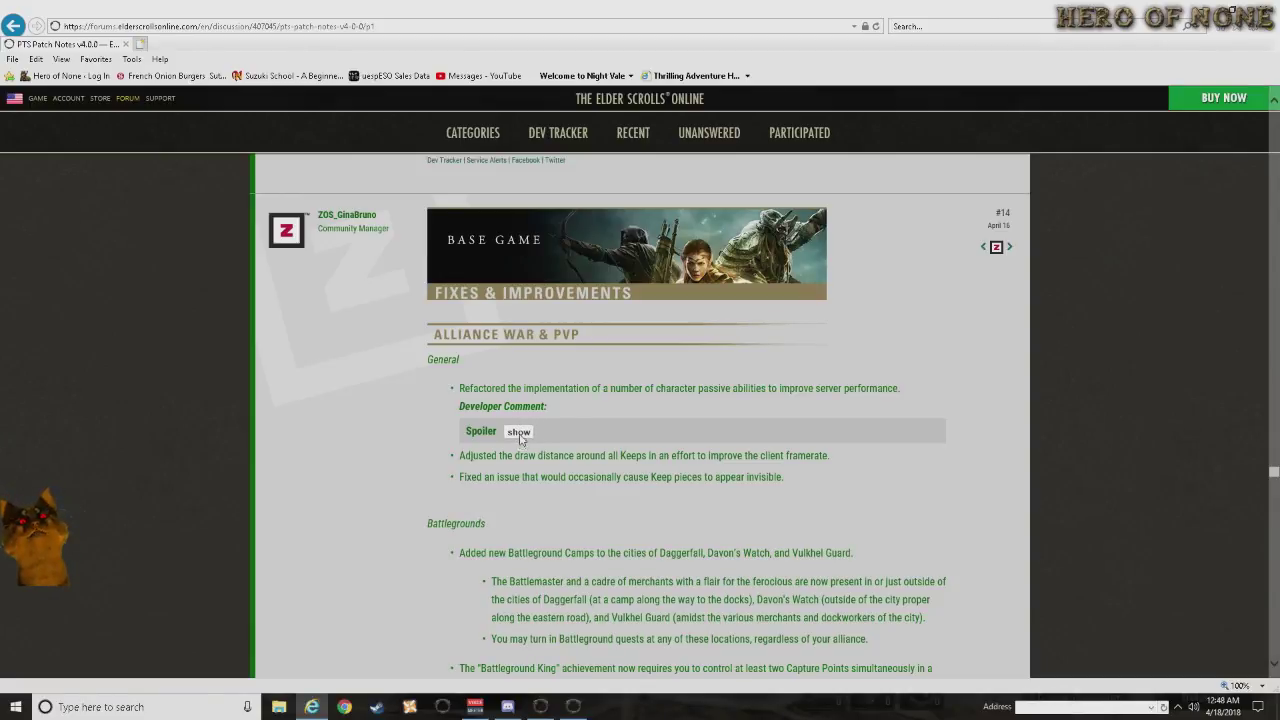
pyautogui.click(520, 432)
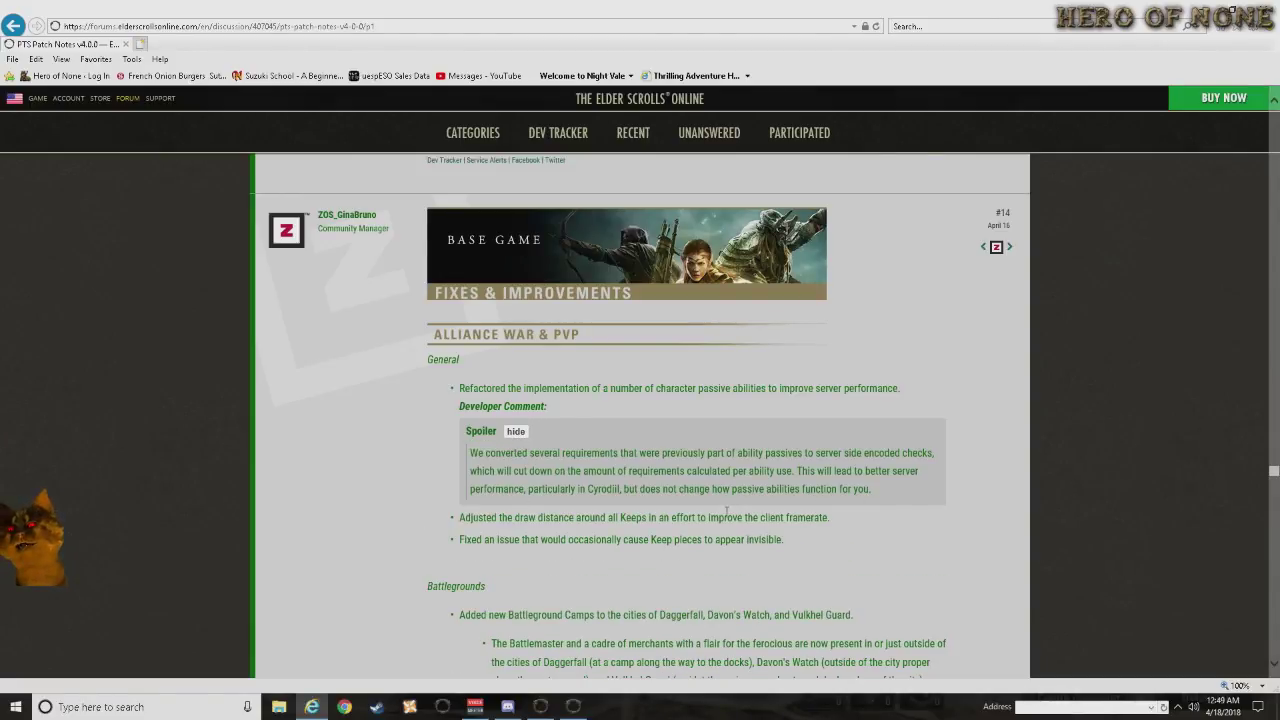
# Scroll through the Alliance War Keeps changes to the Cyrodiil Quests and Campaign Scoring notes
pyautogui.scroll(-3)
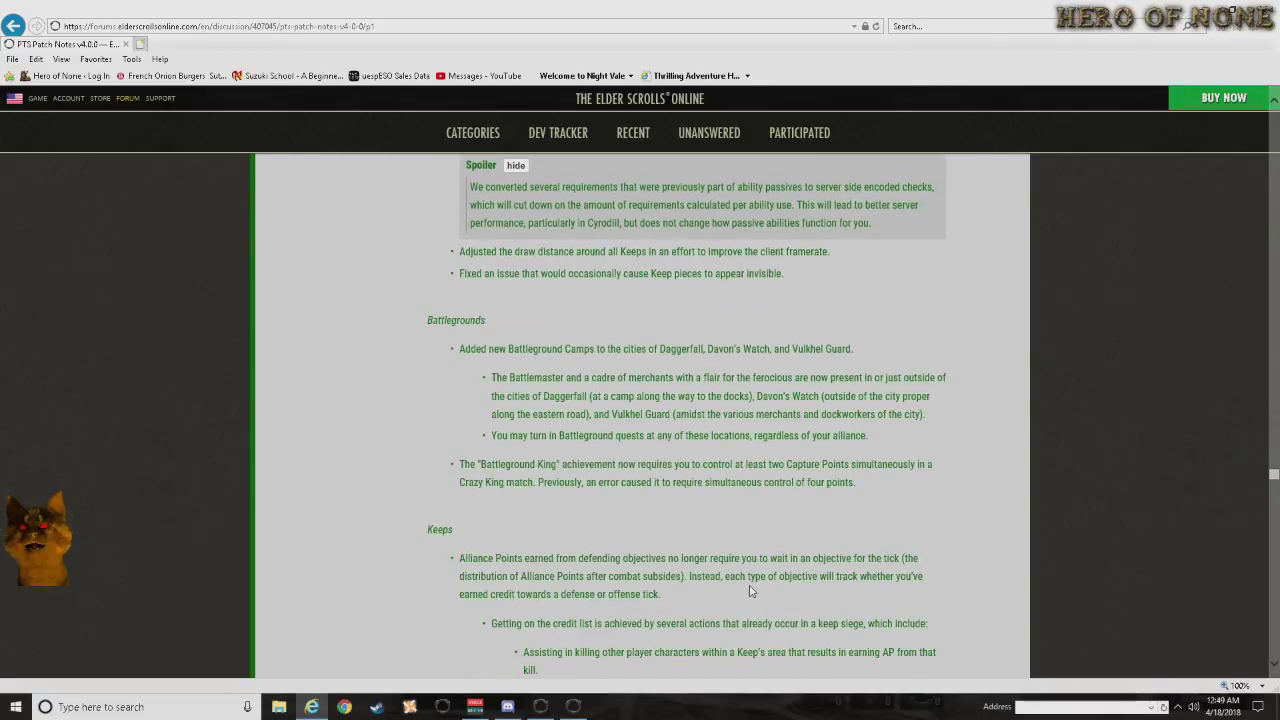
pyautogui.scroll(-3)
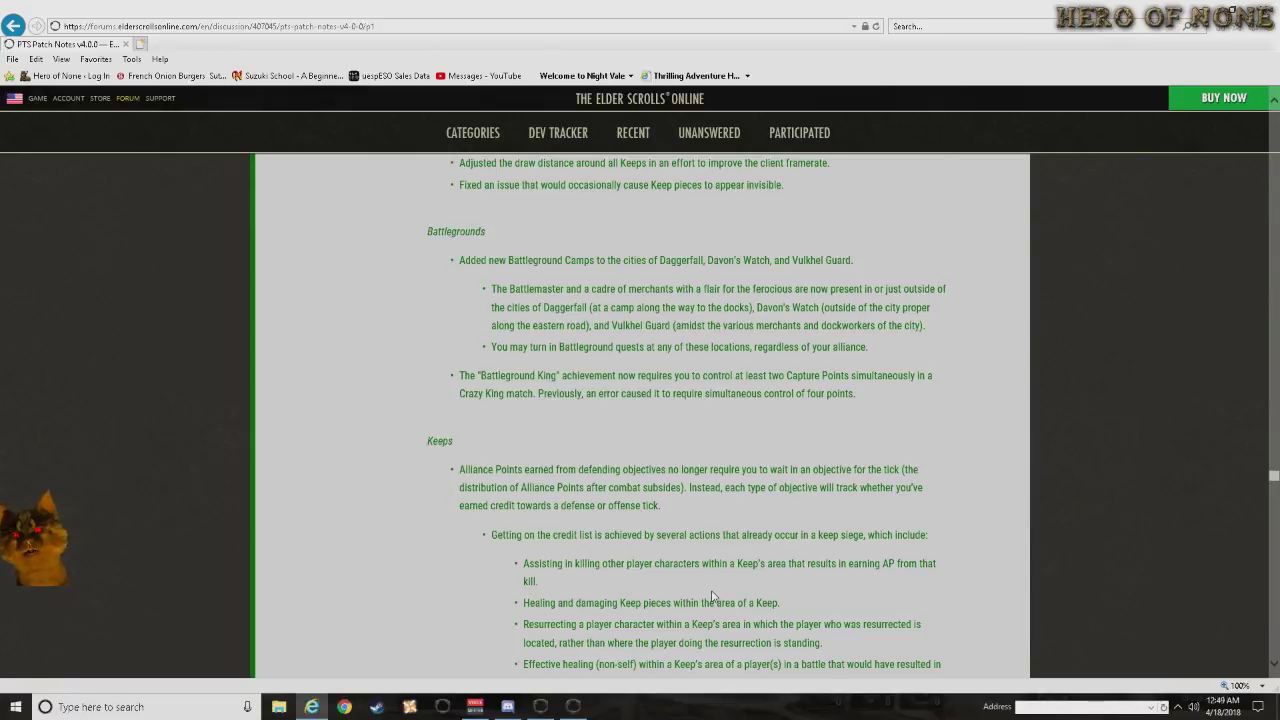
pyautogui.scroll(-3)
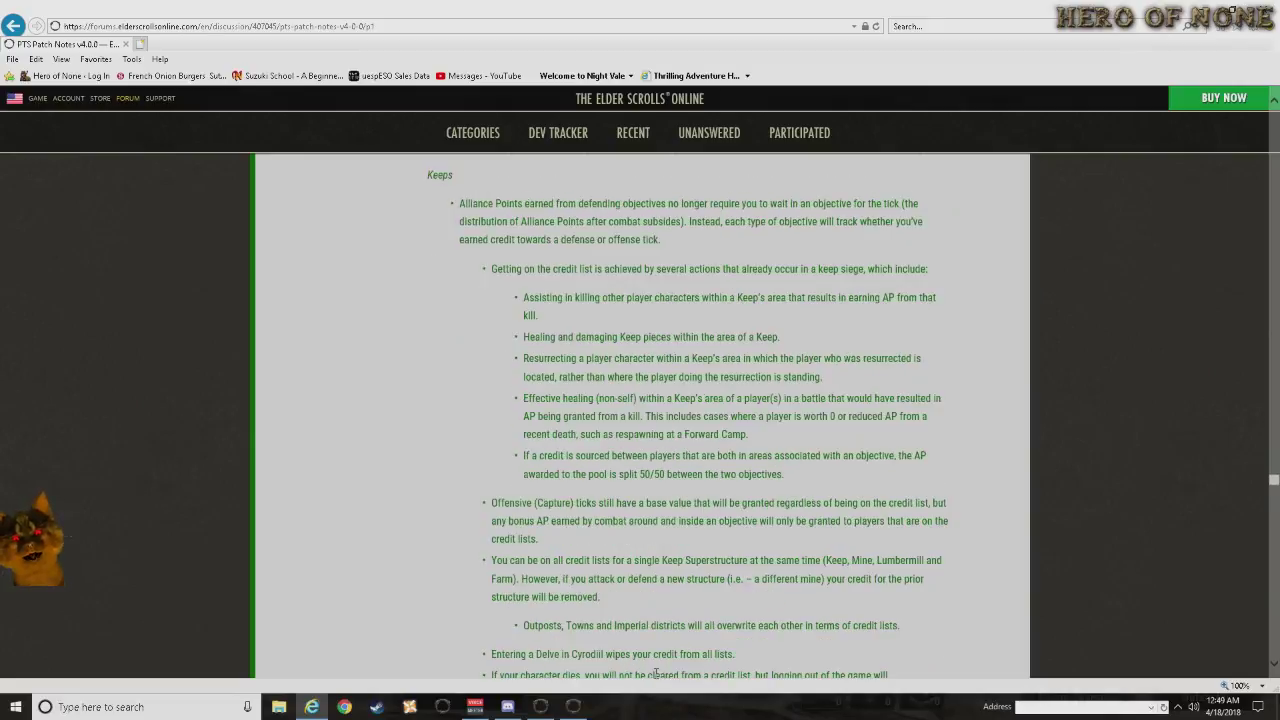
pyautogui.scroll(-3)
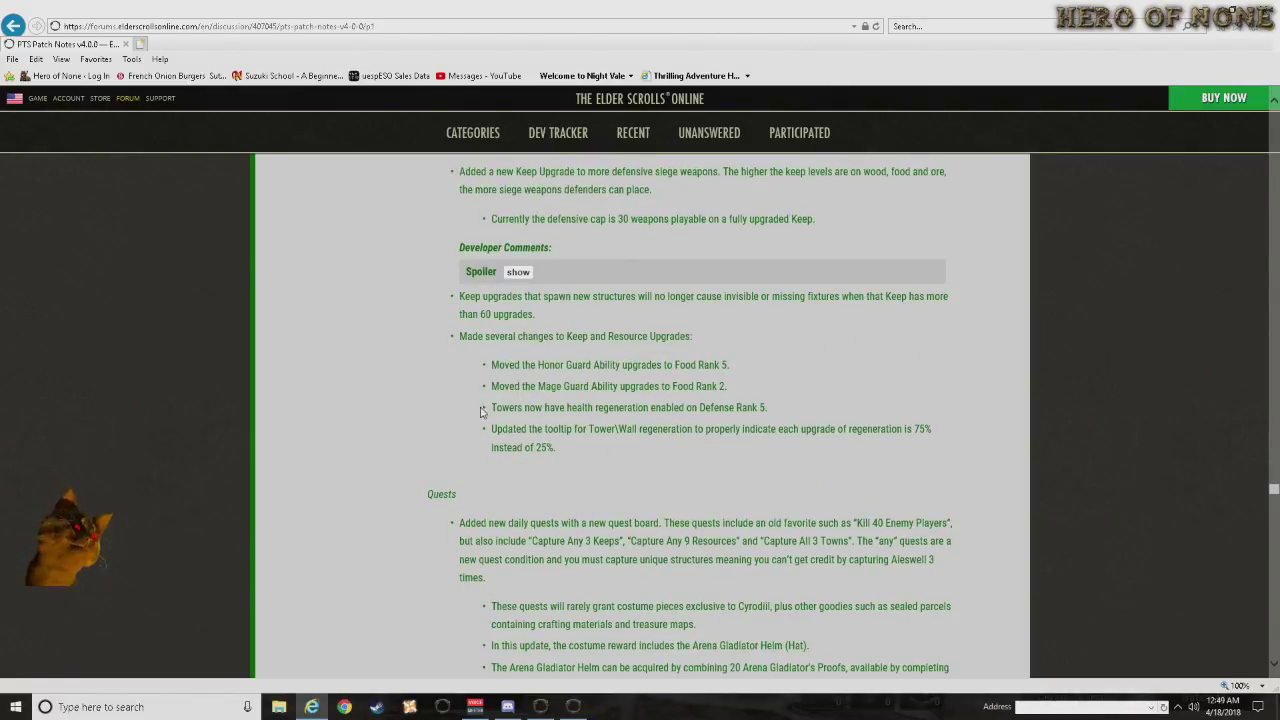
pyautogui.scroll(-3)
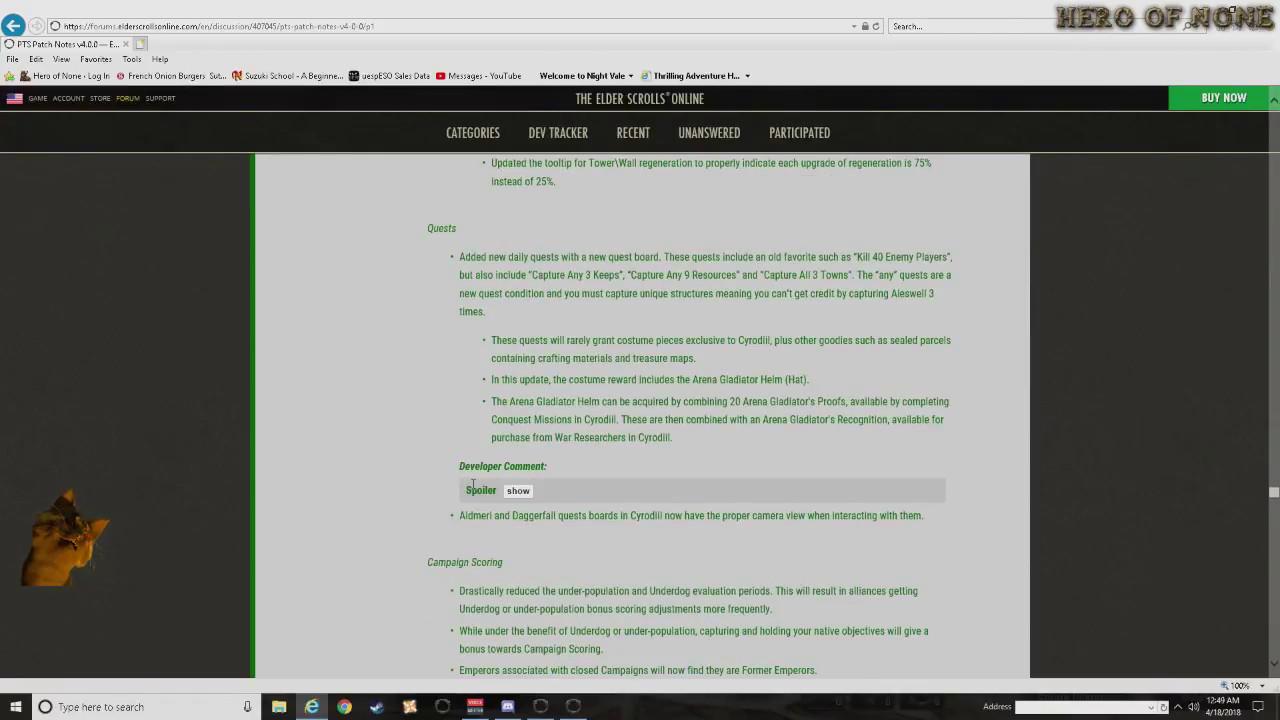
pyautogui.moveTo(842, 482)
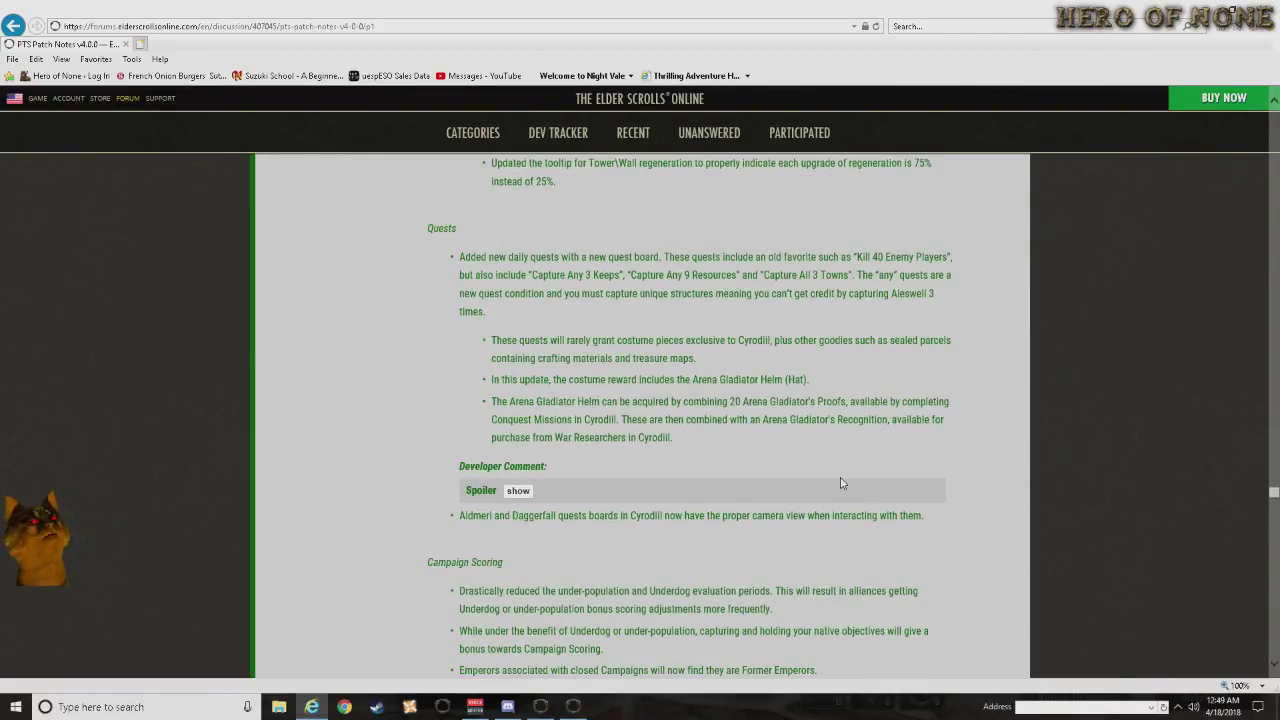
pyautogui.moveTo(820, 488)
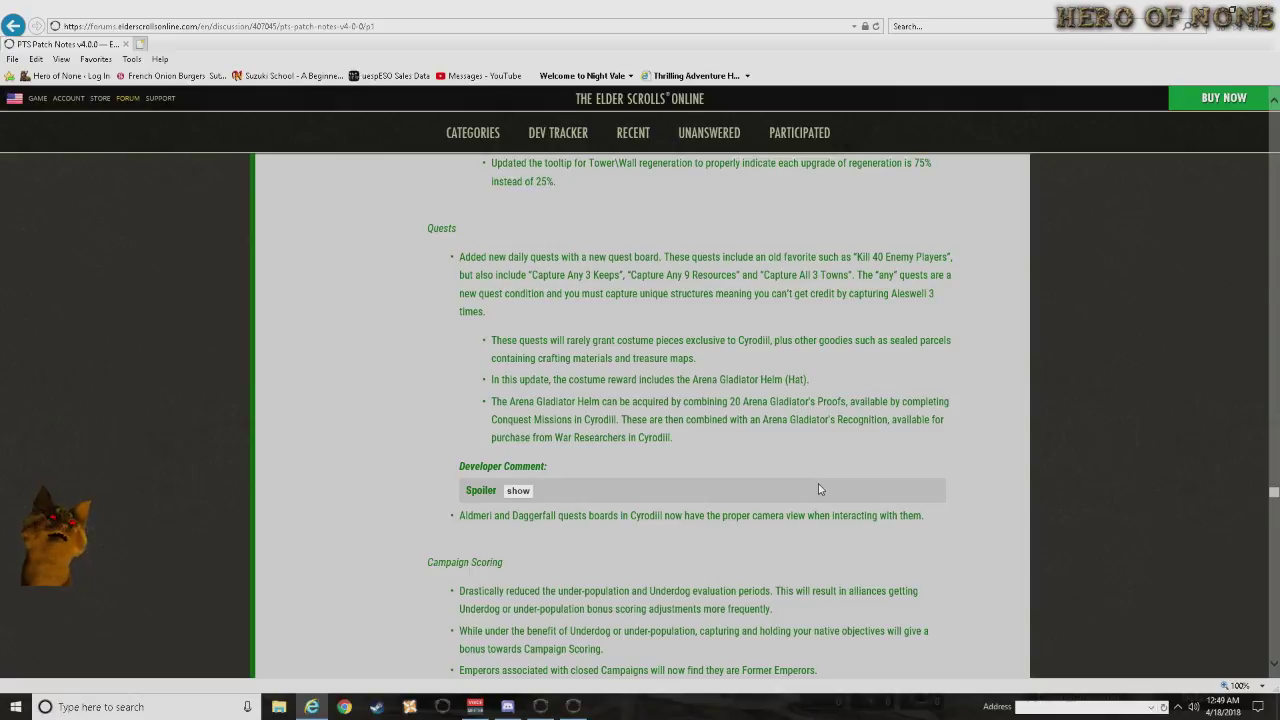
pyautogui.moveTo(856, 492)
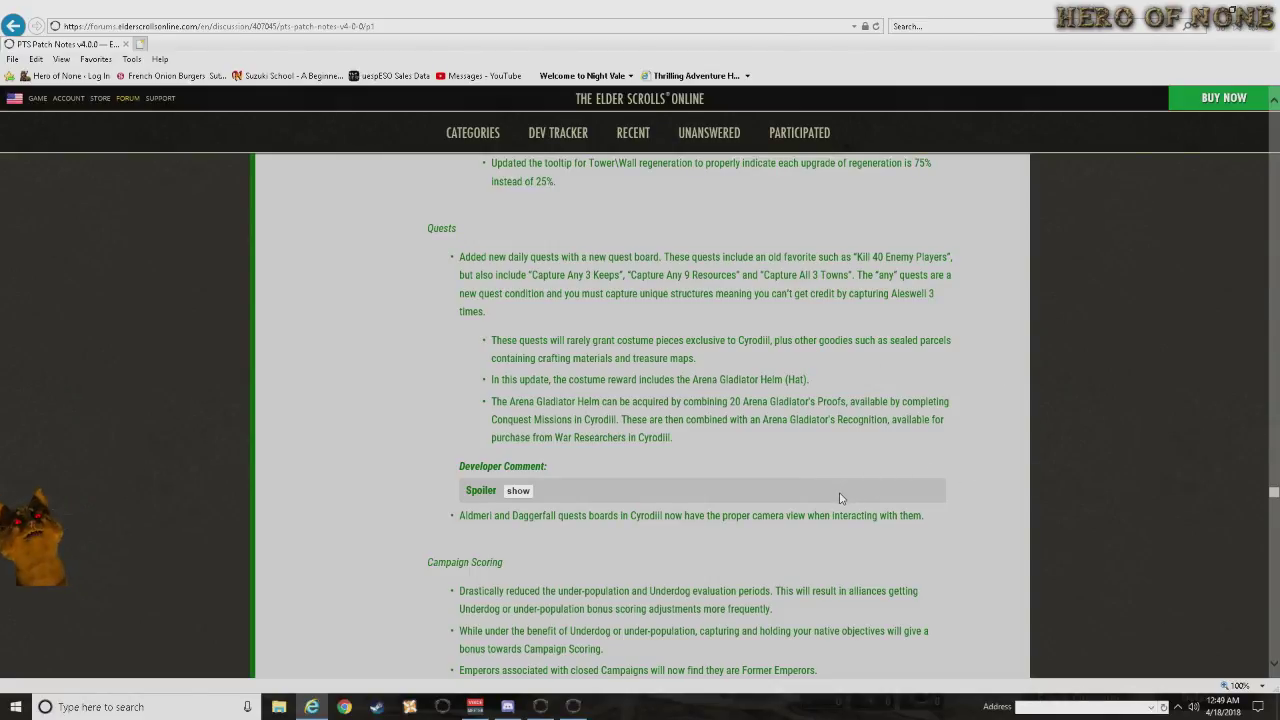
# Scroll through Campaign Scoring, Monsters, Siege and Art & Animation to the Fixture and Terrain notes
pyautogui.scroll(-3)
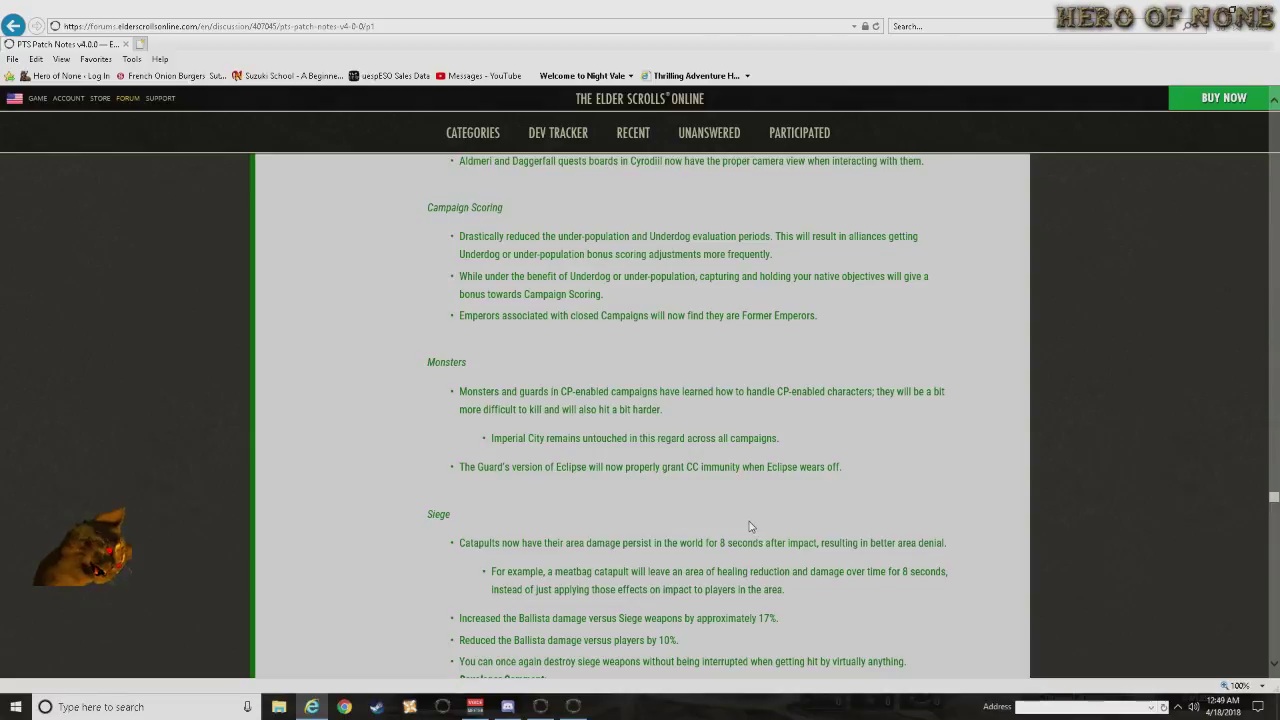
pyautogui.moveTo(728, 510)
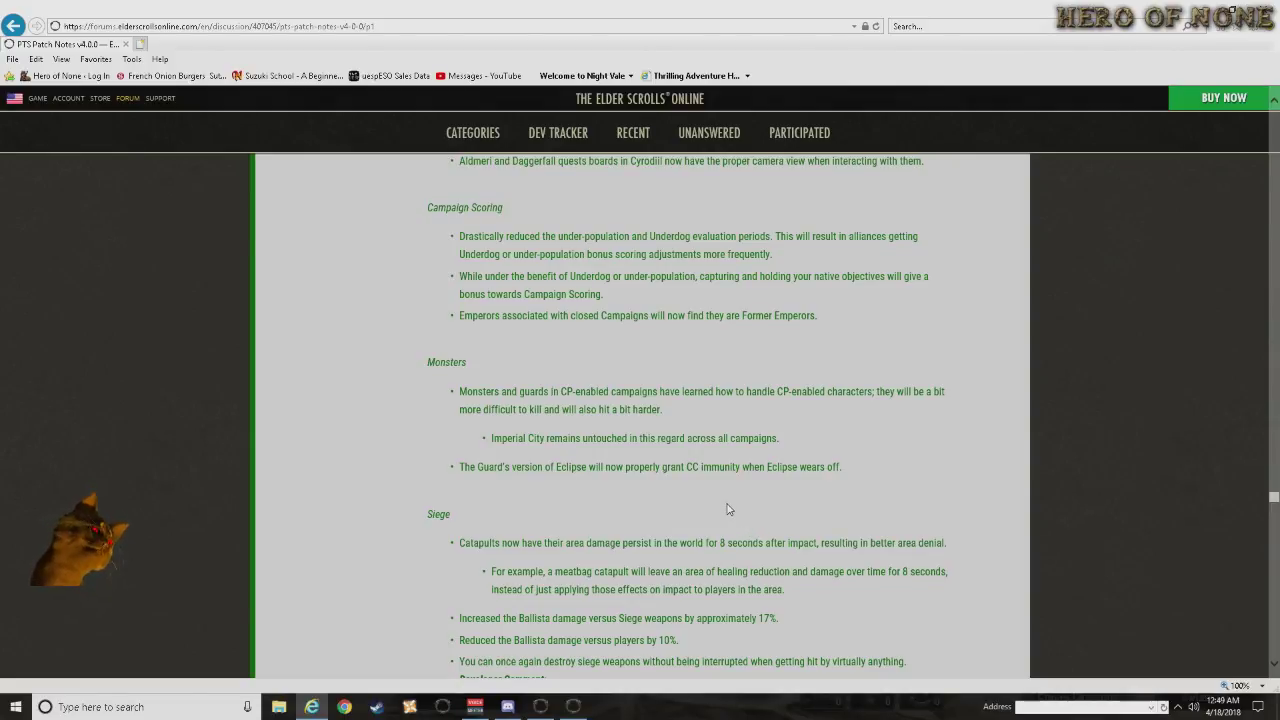
pyautogui.moveTo(704, 508)
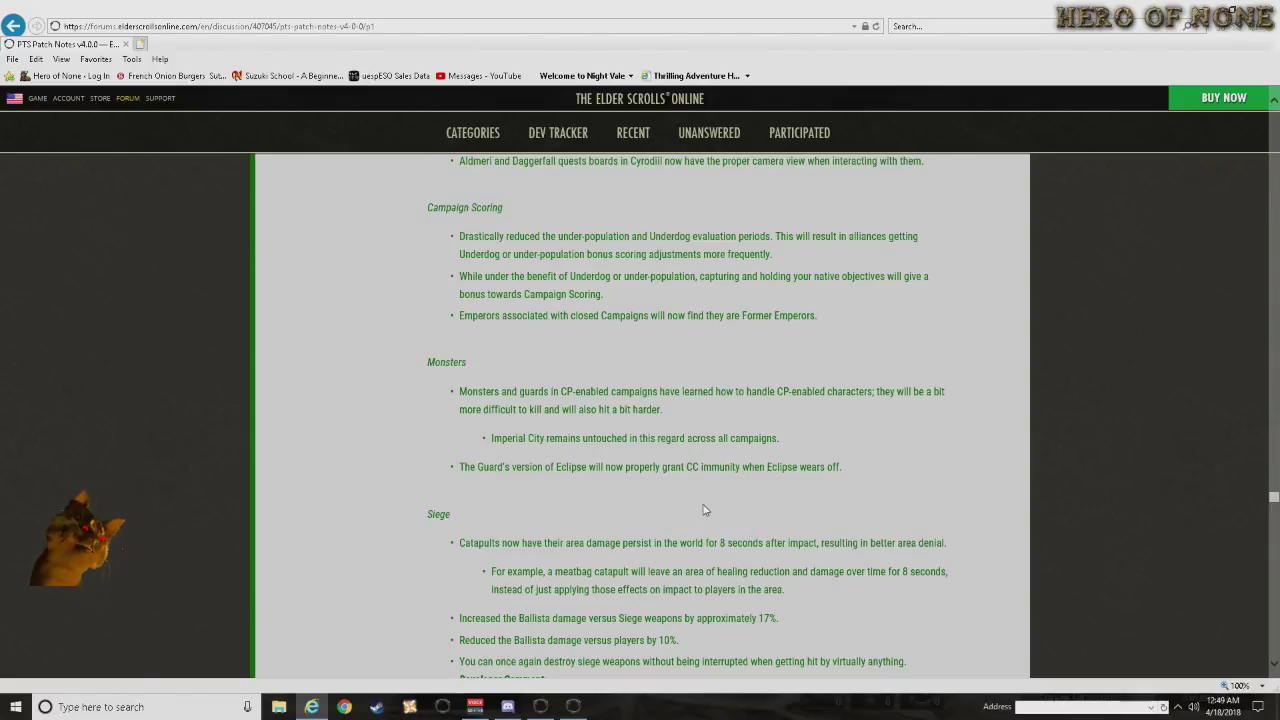
pyautogui.moveTo(704, 504)
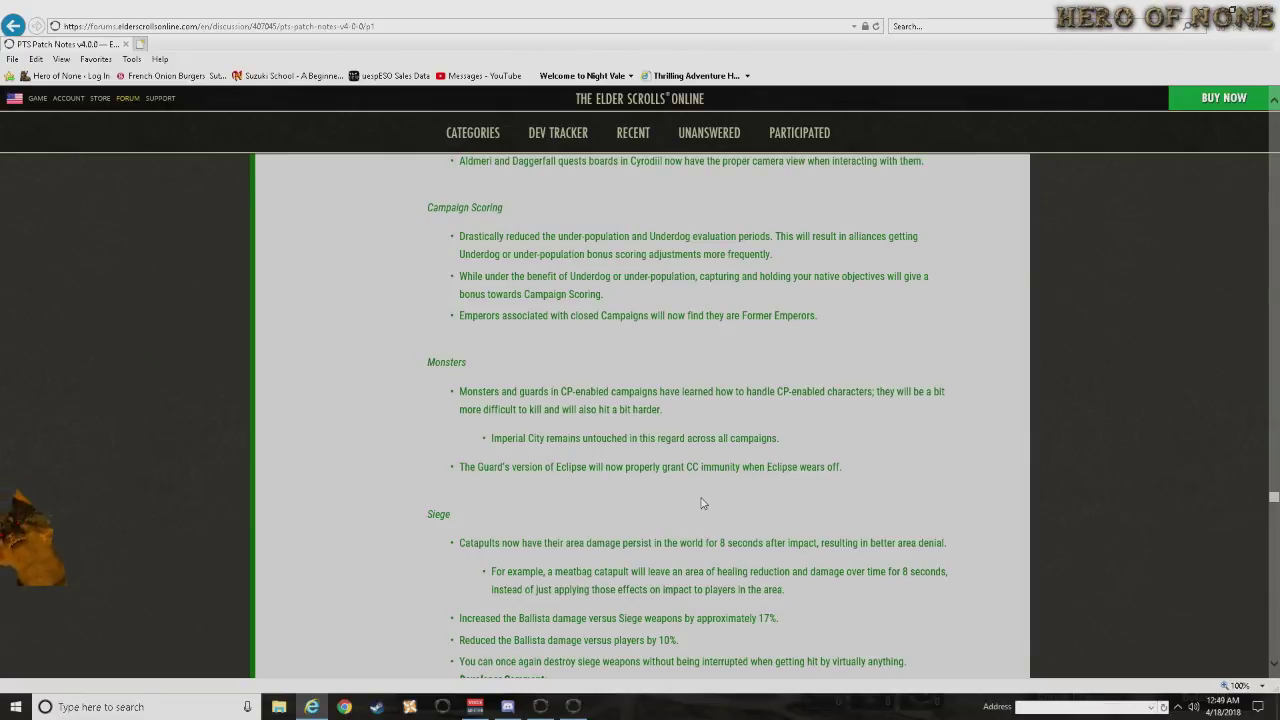
pyautogui.scroll(3)
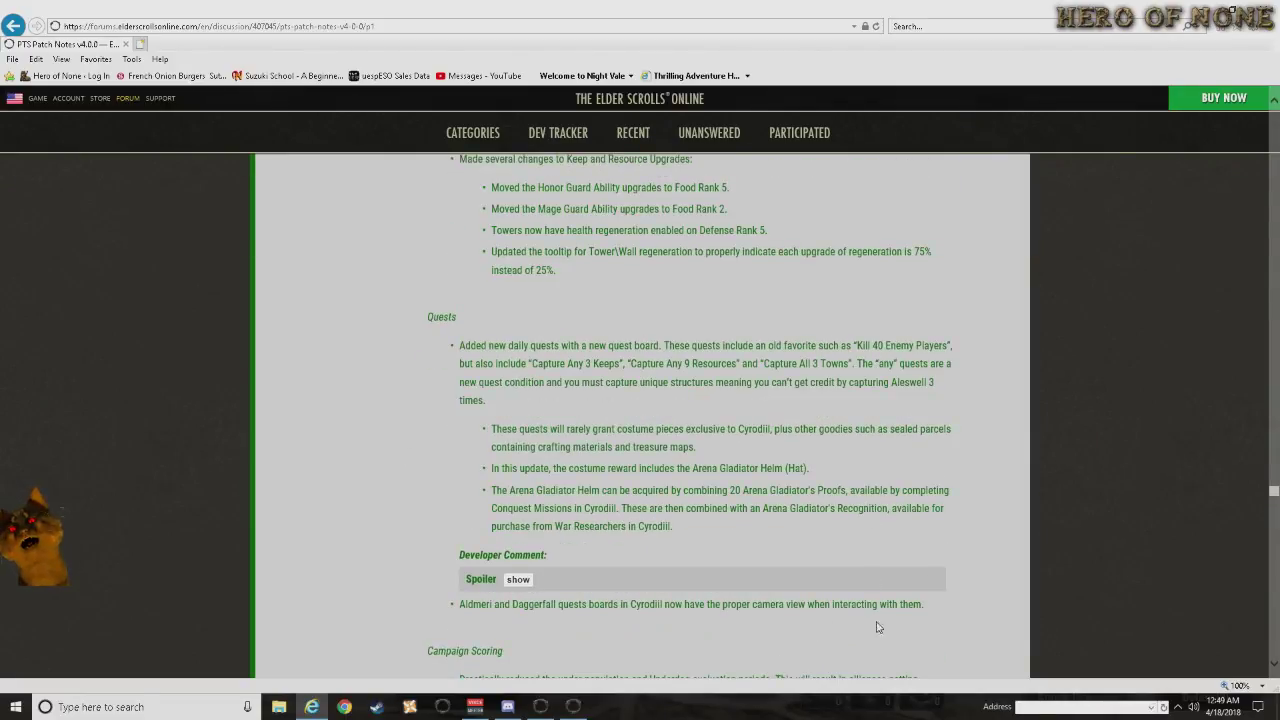
pyautogui.scroll(-3)
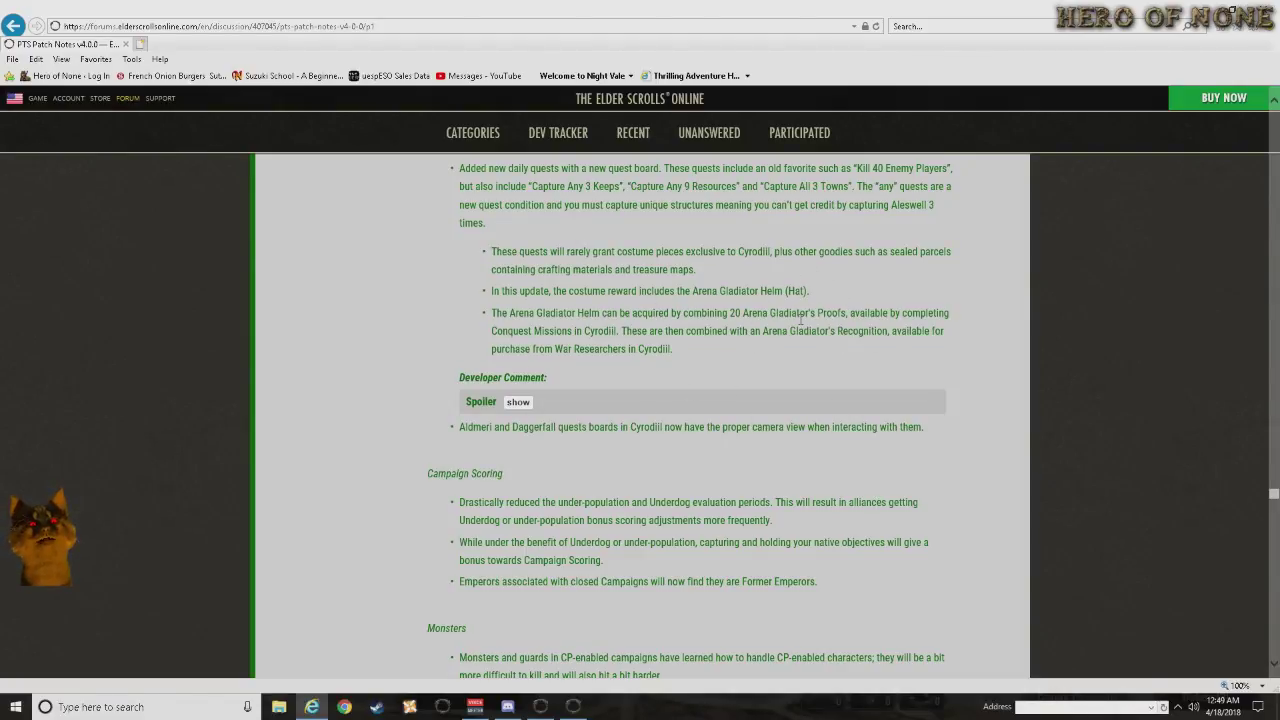
pyautogui.moveTo(504, 262)
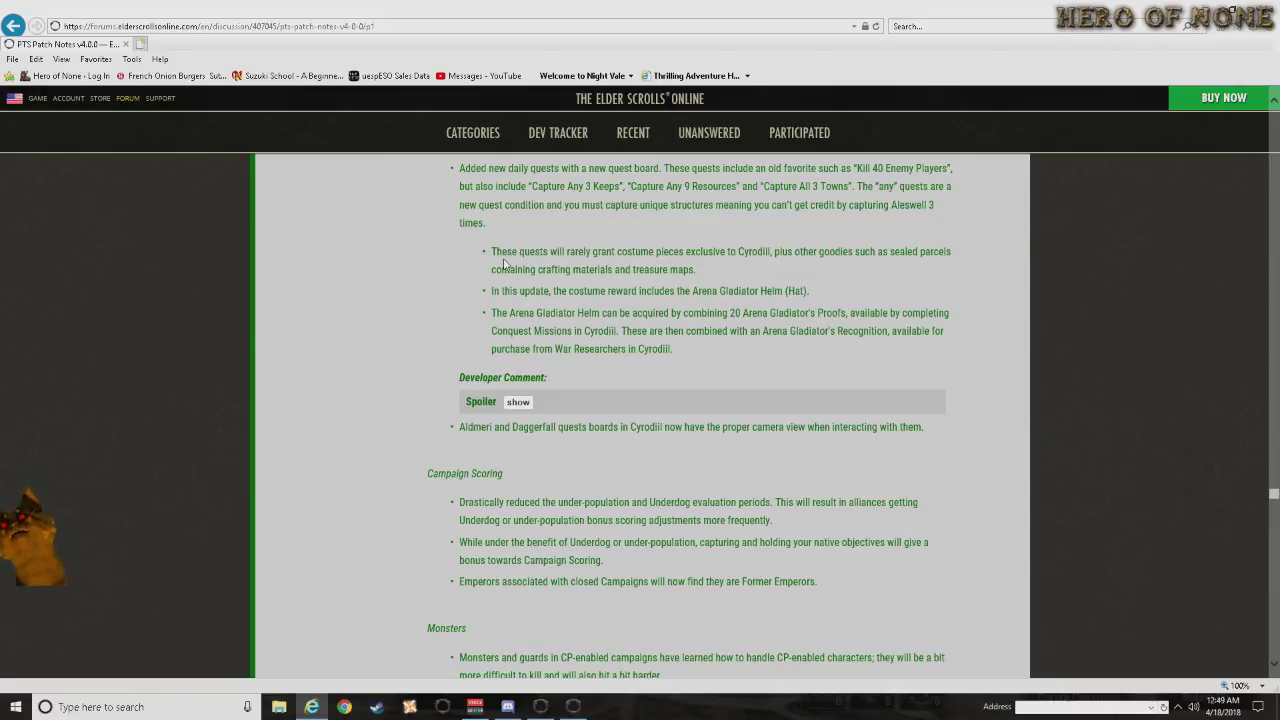
pyautogui.moveTo(468, 298)
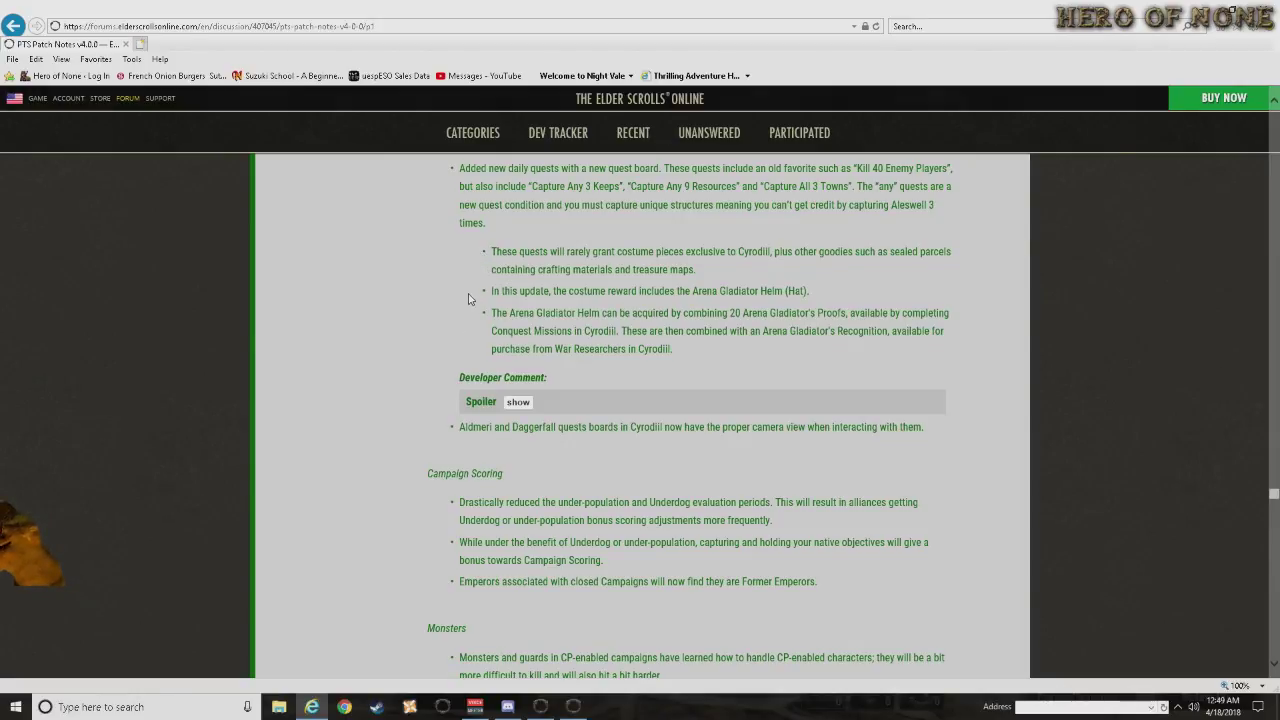
pyautogui.moveTo(436, 252)
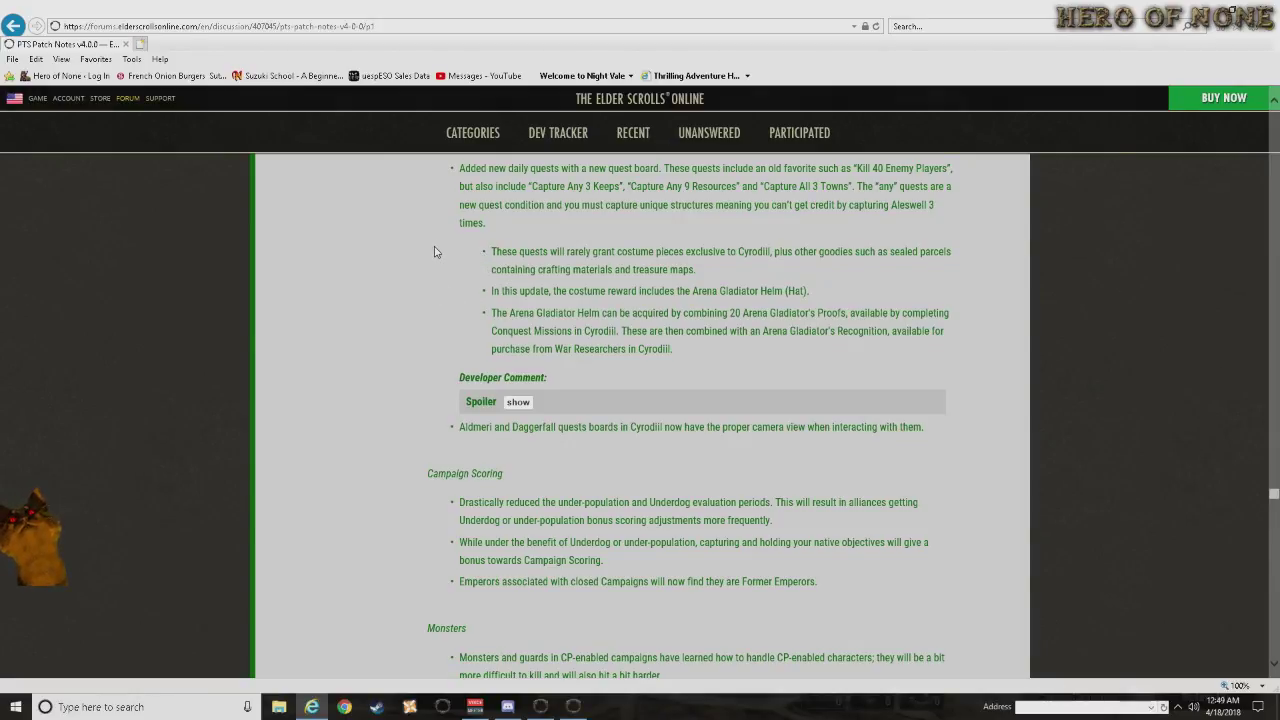
pyautogui.scroll(-3)
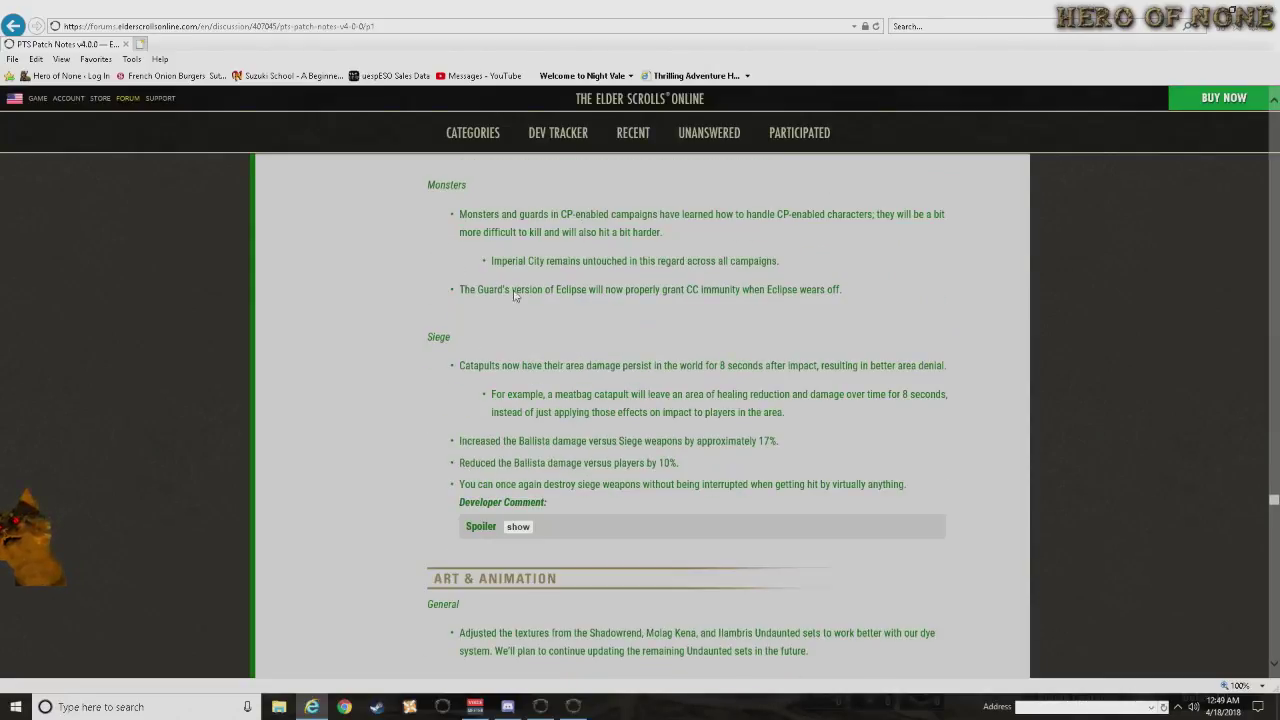
pyautogui.scroll(3)
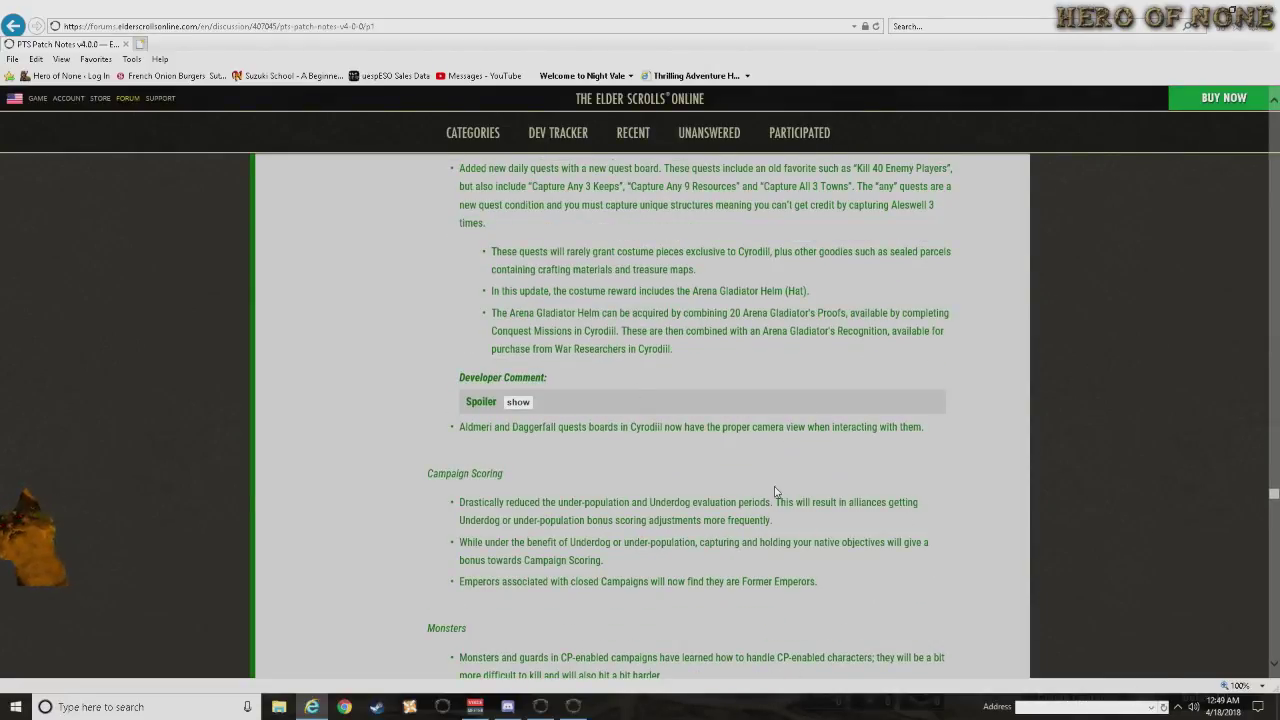
pyautogui.scroll(-3)
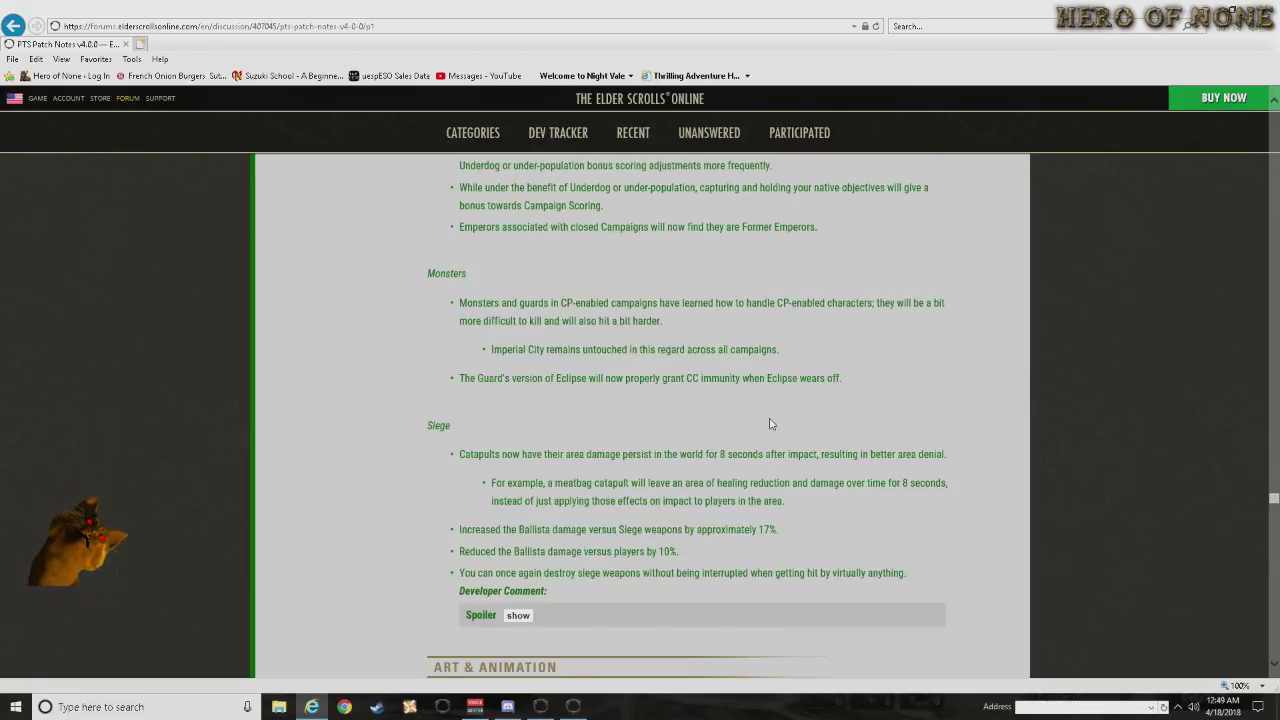
pyautogui.scroll(-3)
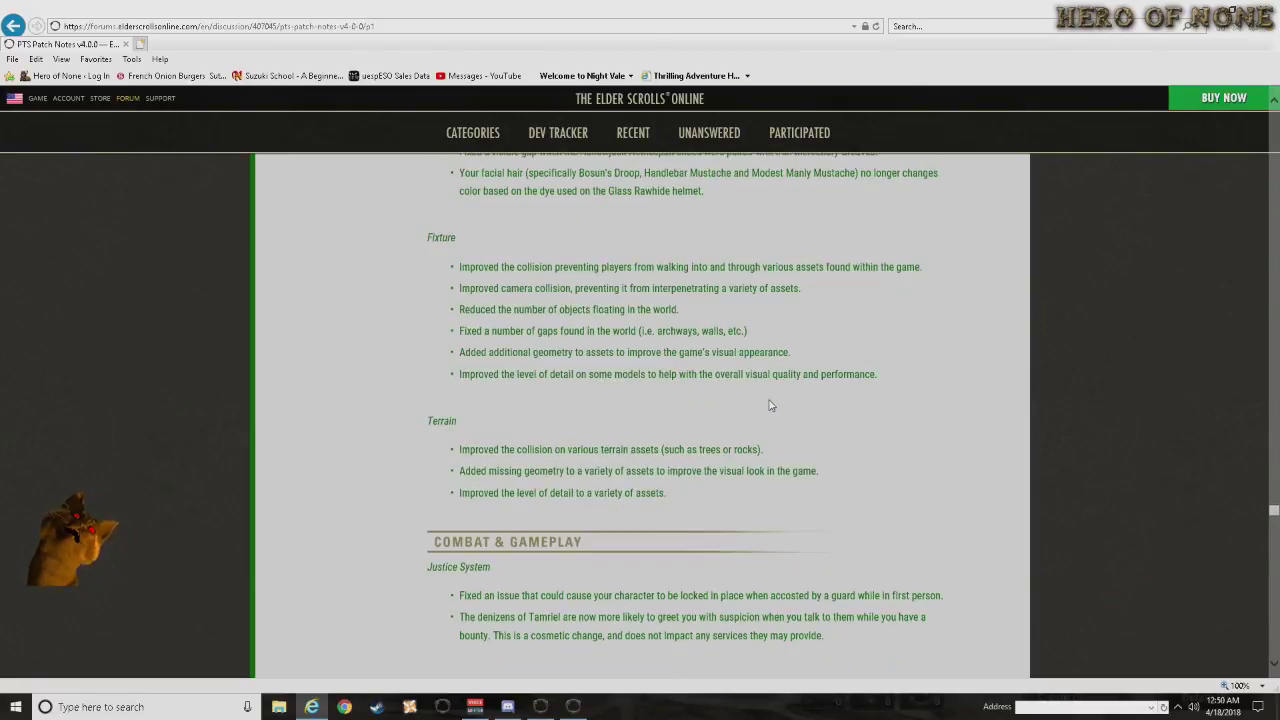
pyautogui.scroll(-3)
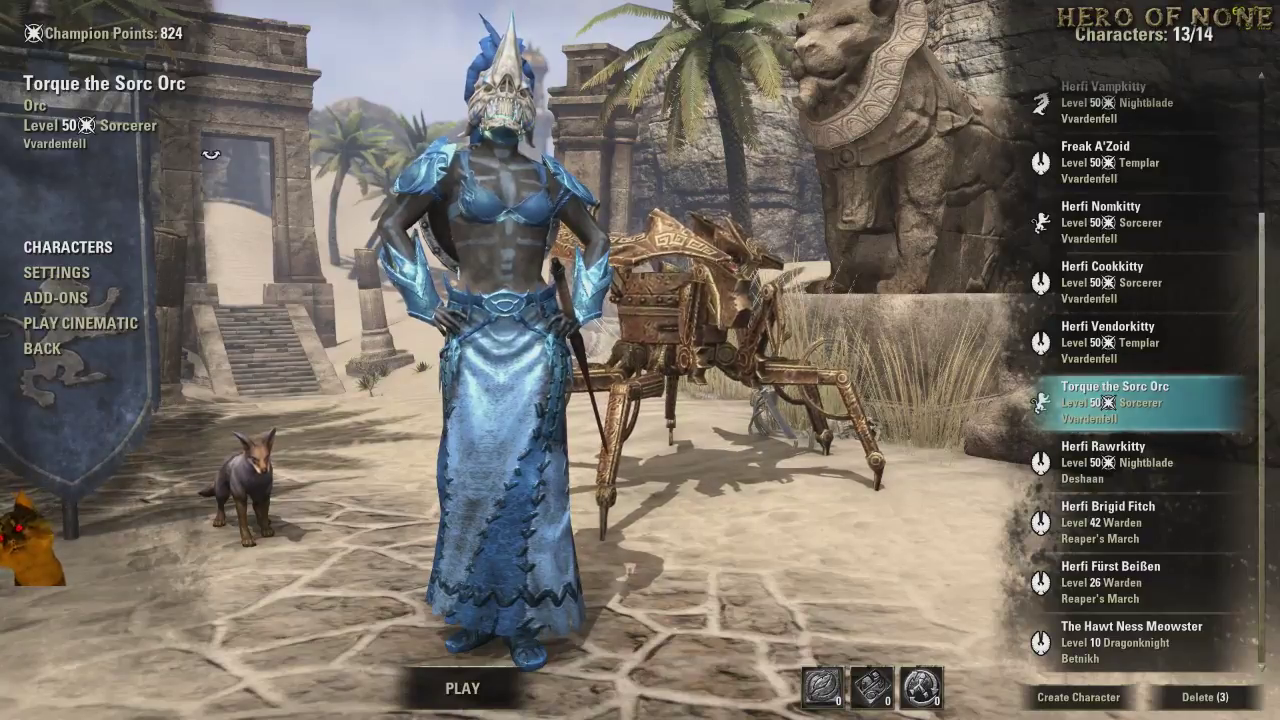
# Review the installed add-ons list from the character screen, then choose another character from the roster
pyautogui.click(56, 296)
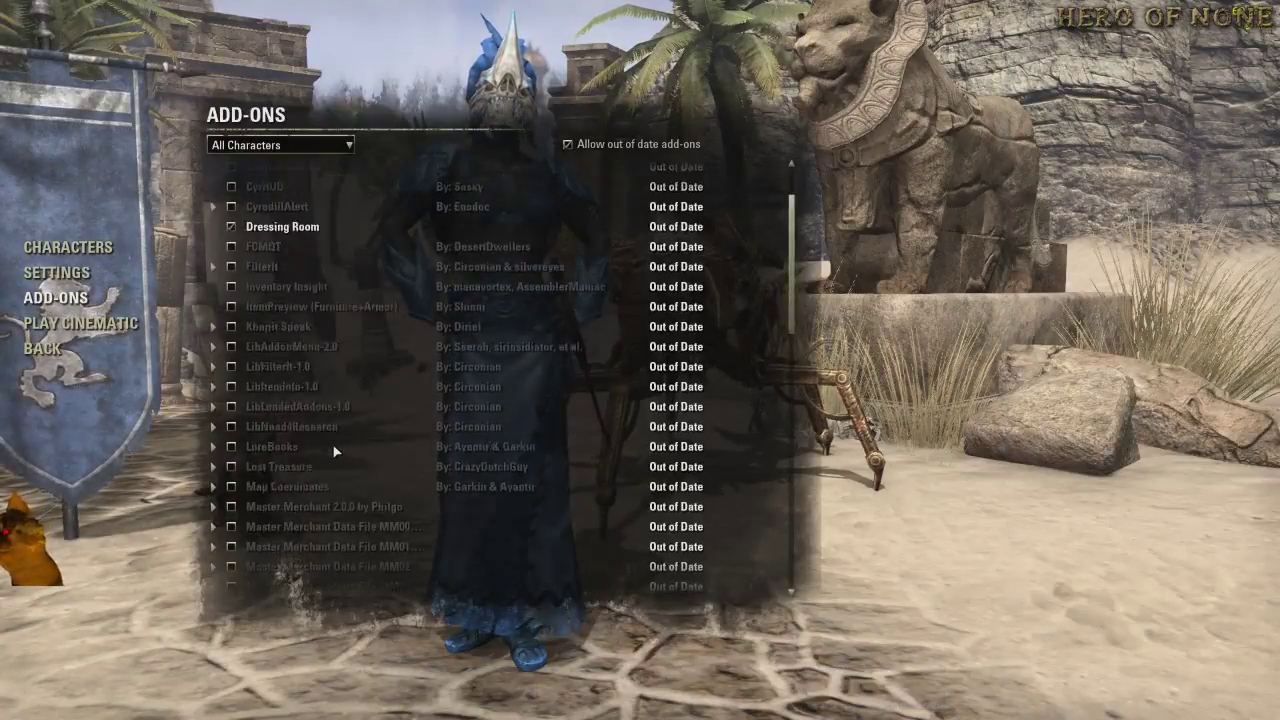
pyautogui.scroll(-3)
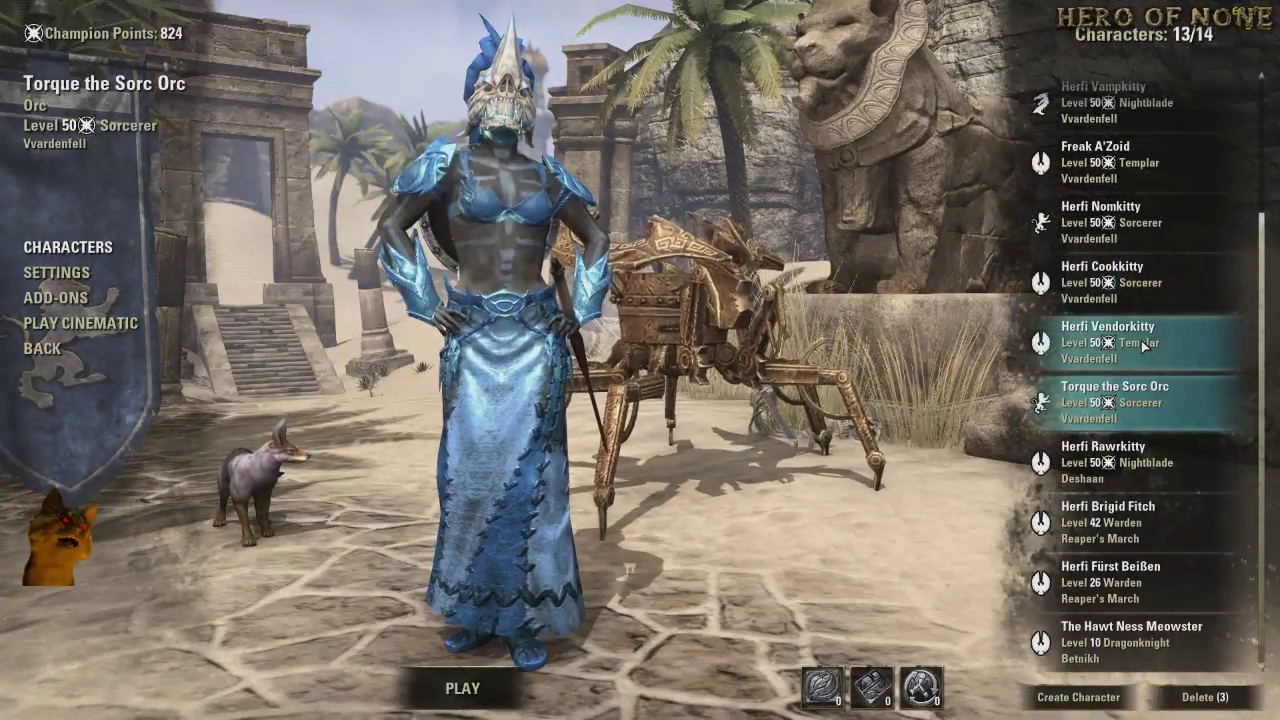
pyautogui.click(460, 684)
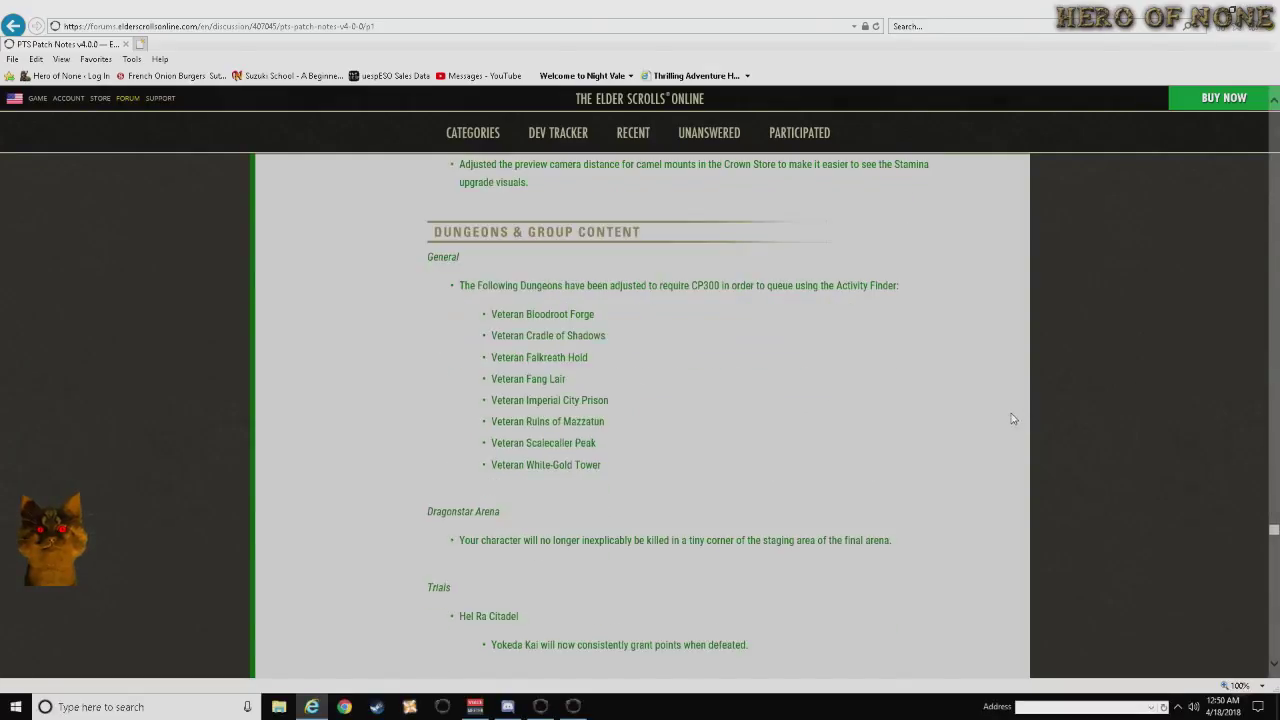
# Scroll past Dungeons & Group Content and Furnishings to the Known Issues post
pyautogui.scroll(-3)
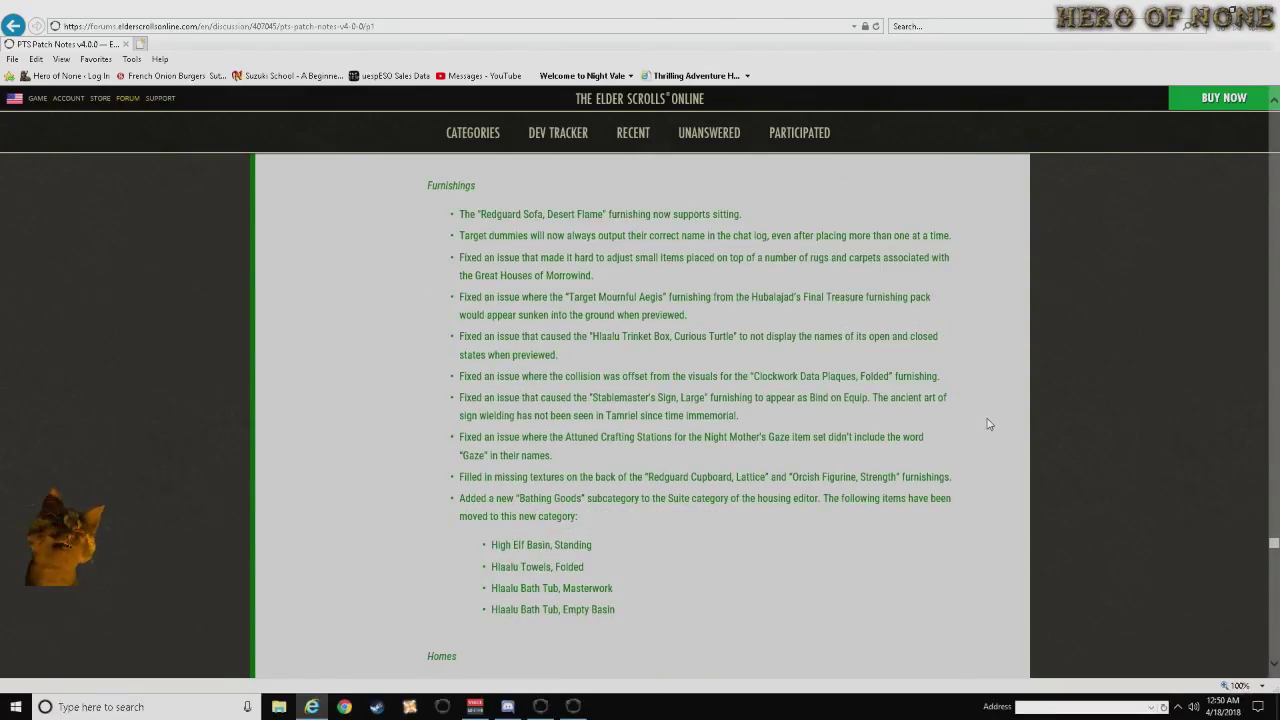
pyautogui.scroll(-3)
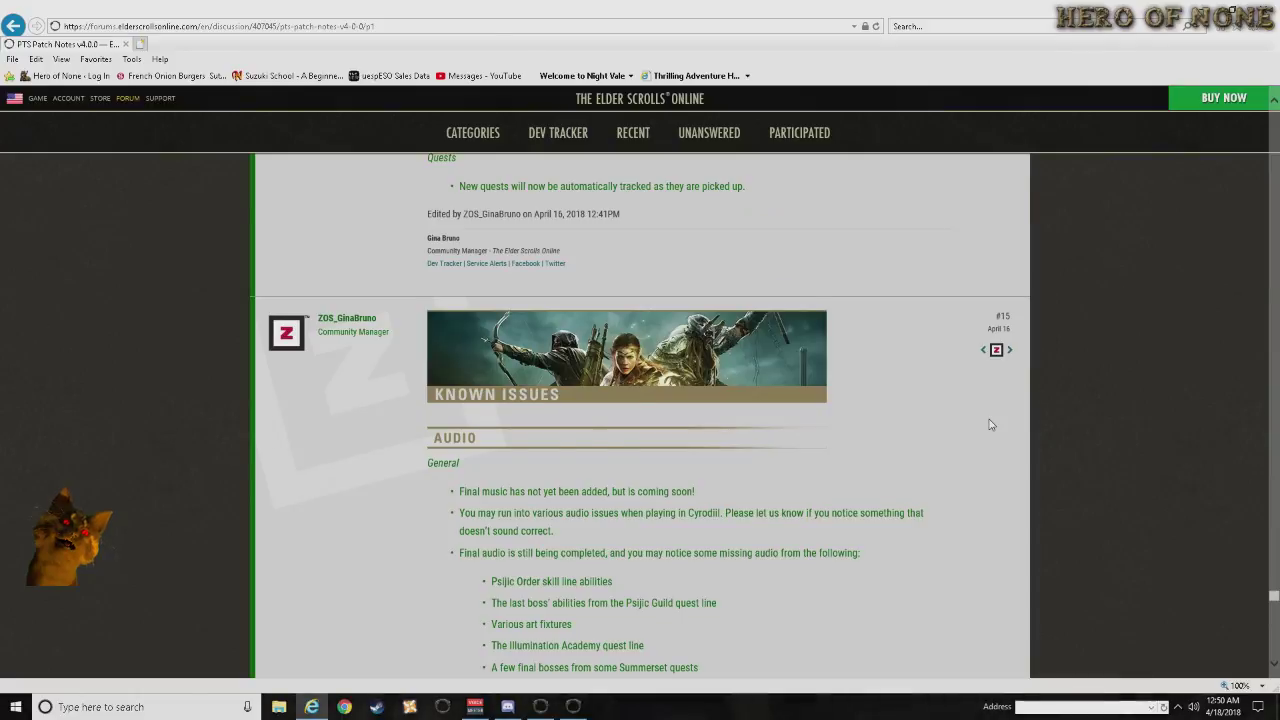
pyautogui.scroll(-3)
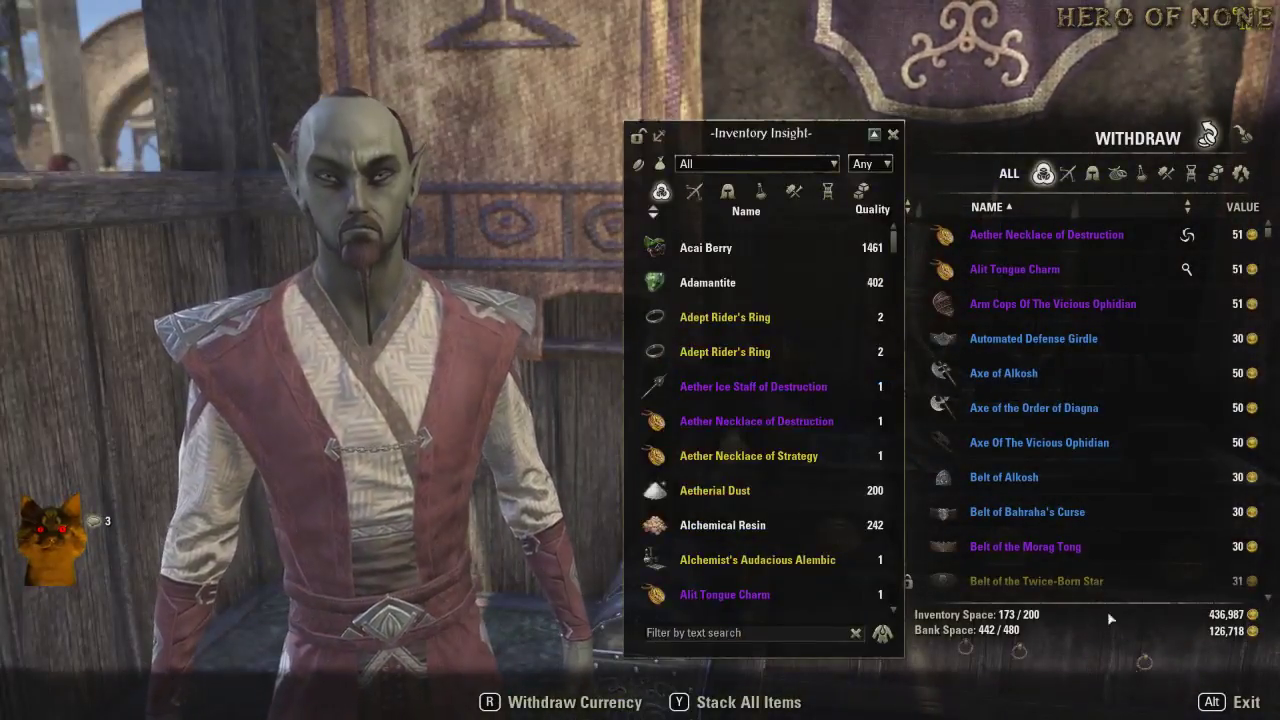
# Search the bank's Inventory Insight list for the Hircine's pieces, then switch back to the patch notes
pyautogui.write('he')
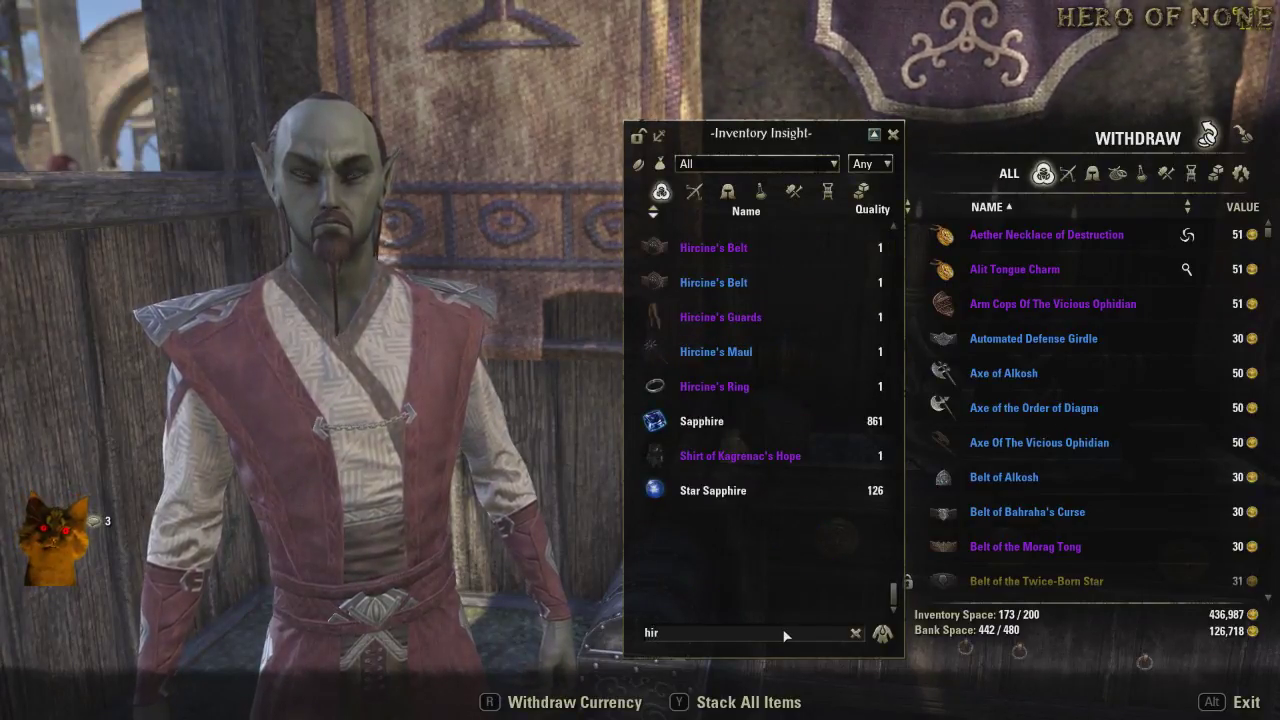
pyautogui.moveTo(714, 248)
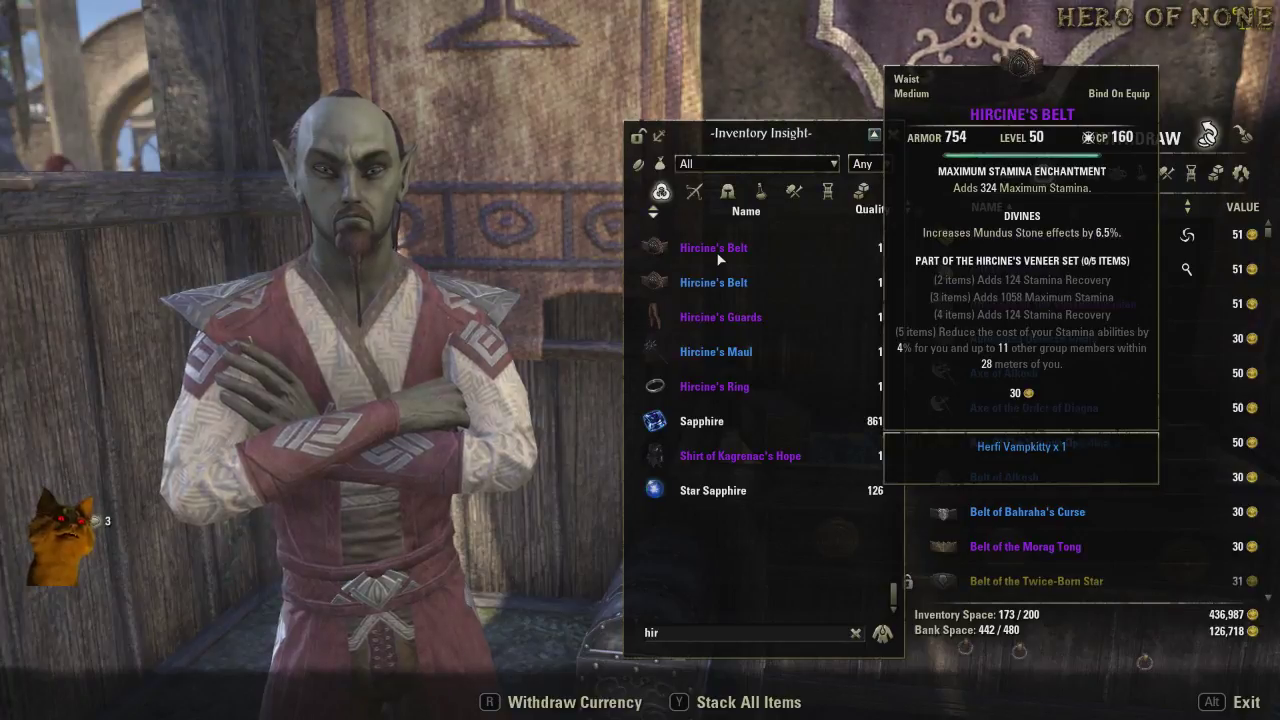
pyautogui.press('alt+tab')
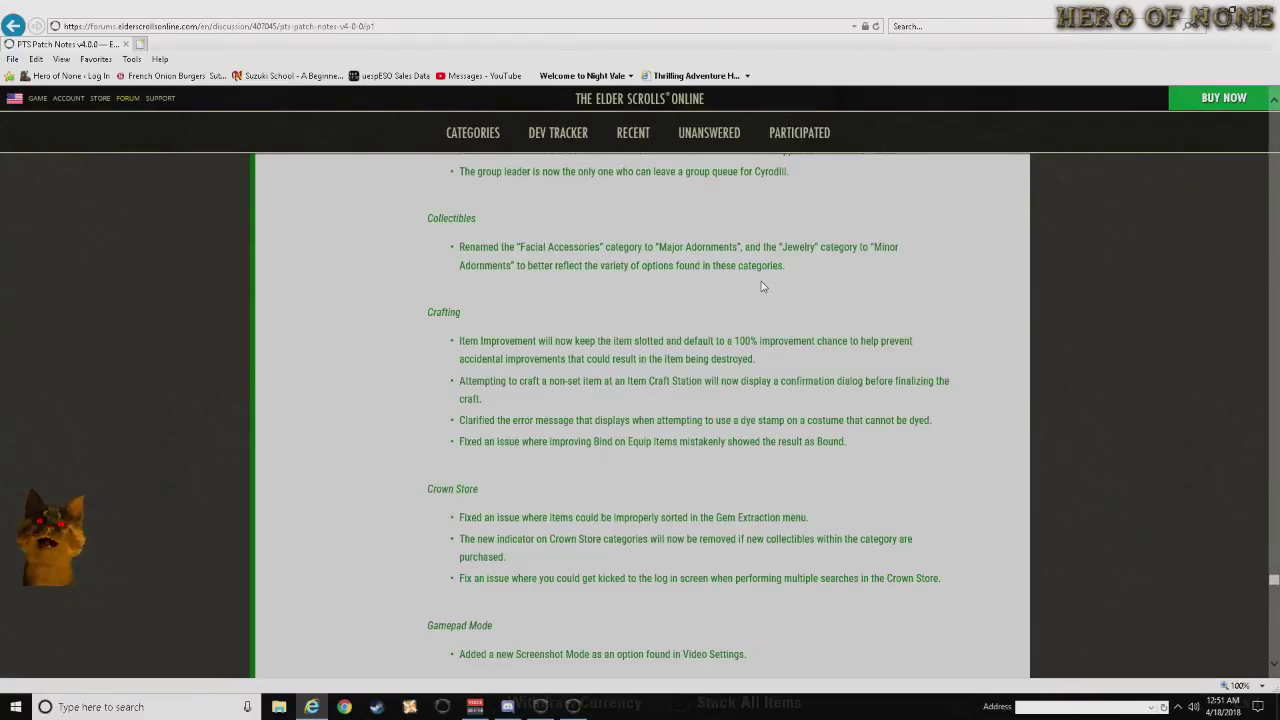
# Scroll through the Known Issues audio section, then clear the Inventory Insight search filter in-game
pyautogui.scroll(-3)
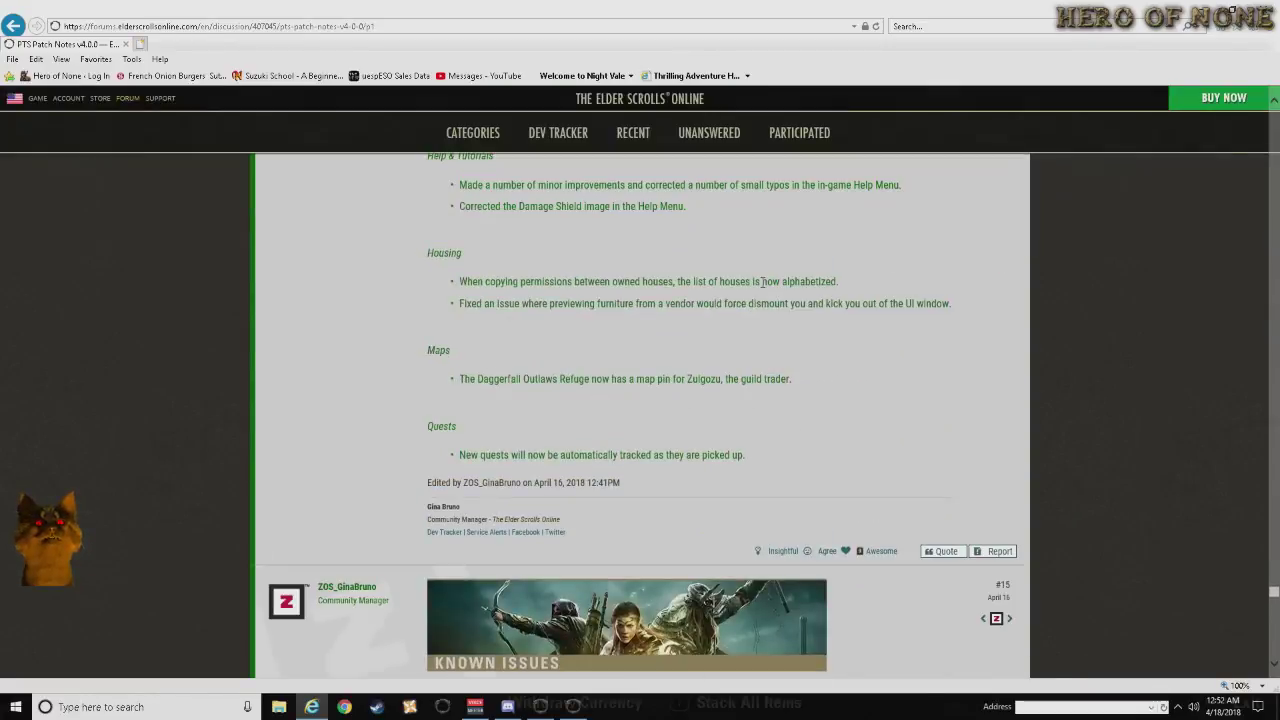
pyautogui.scroll(-3)
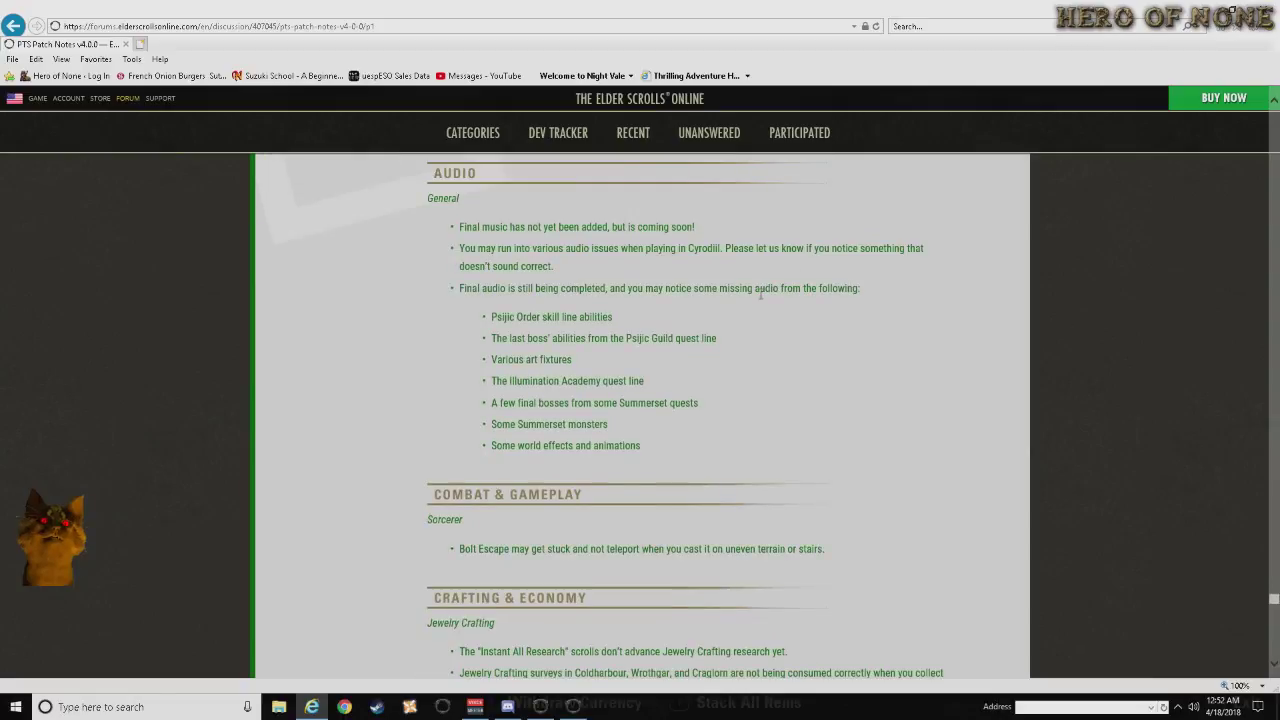
pyautogui.scroll(-3)
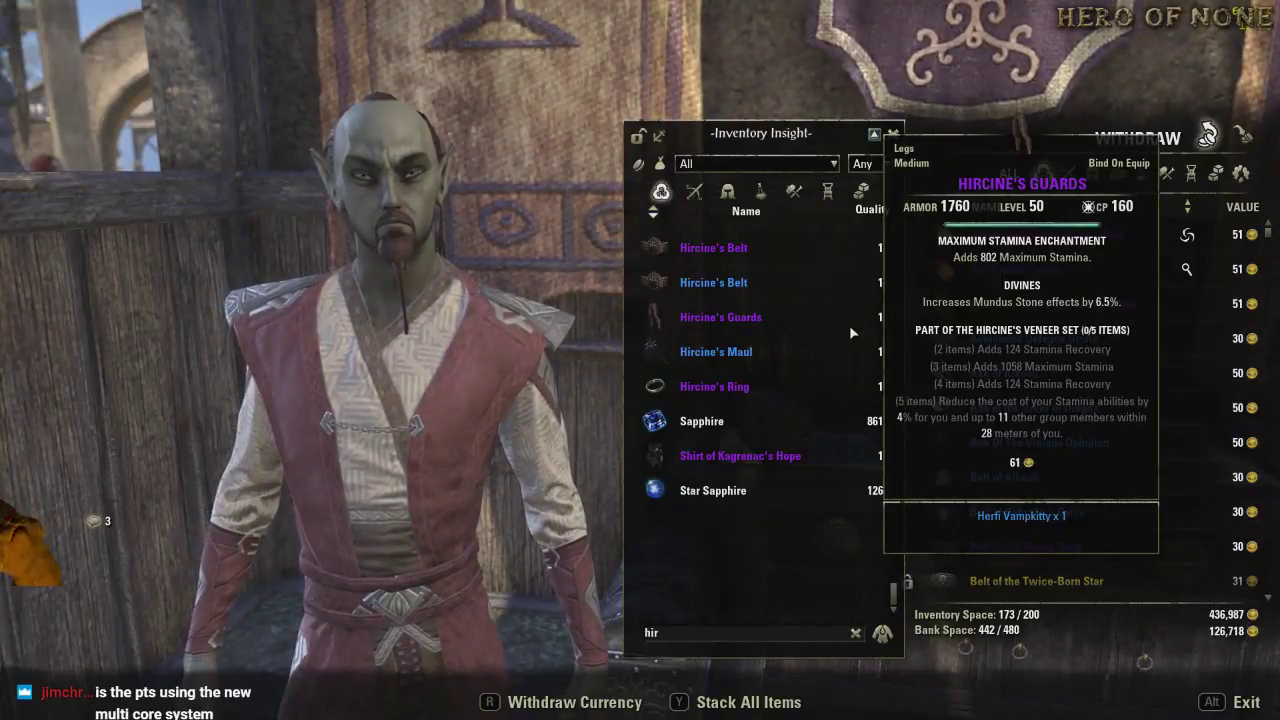
pyautogui.click(852, 632)
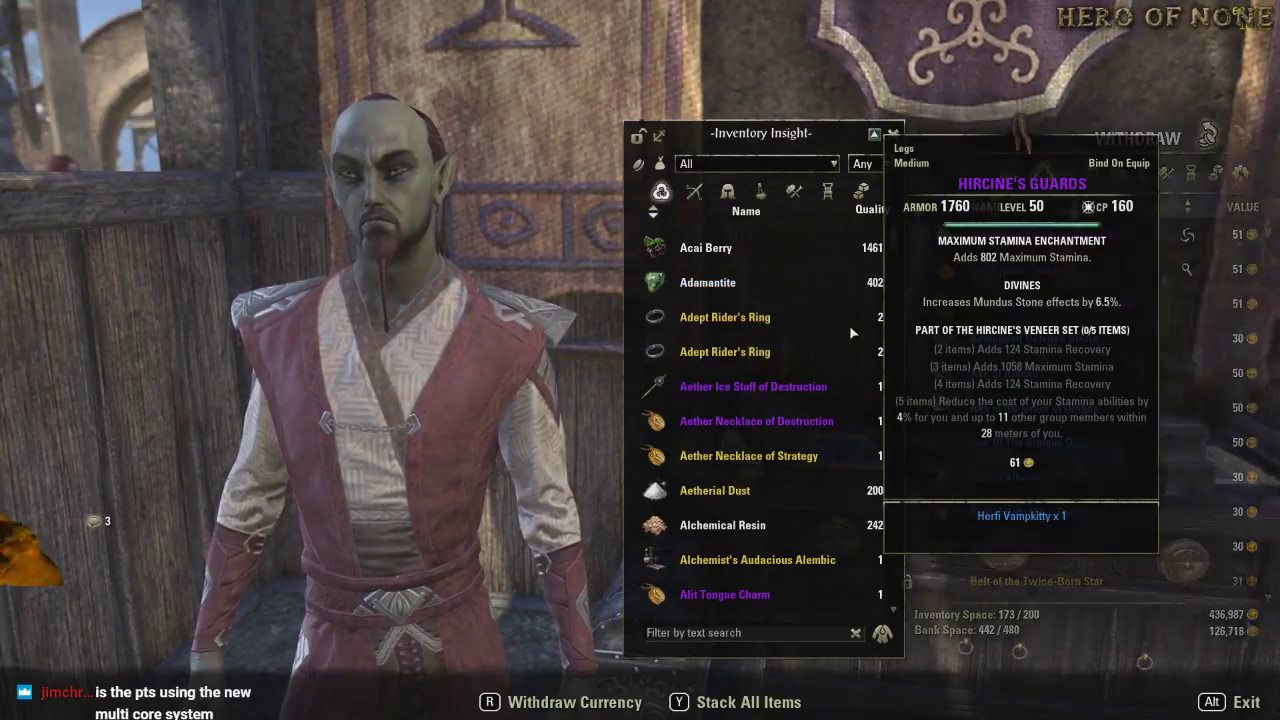